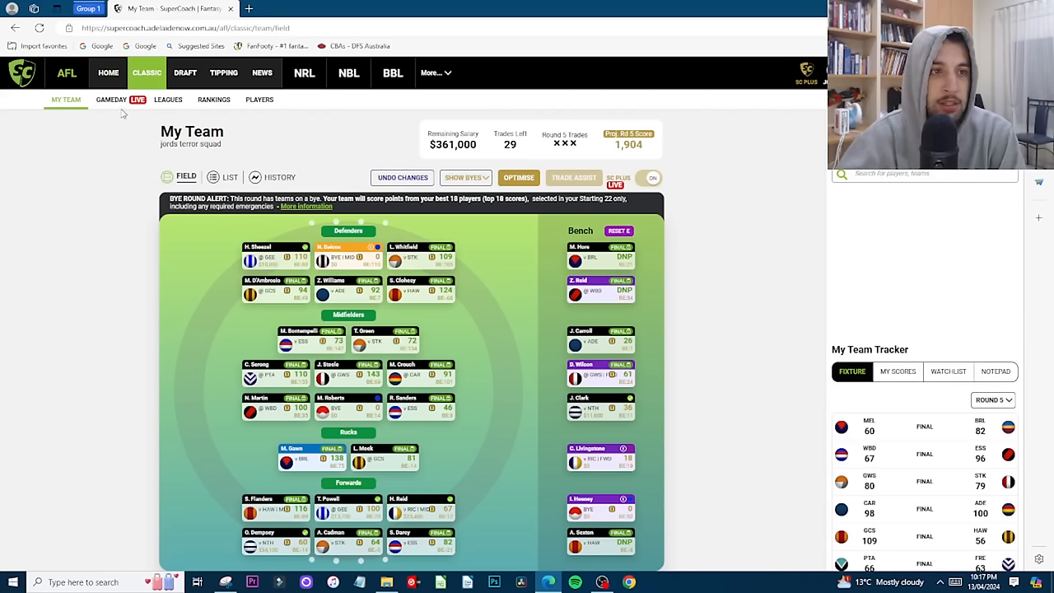
Step: Show the Undo or Update Changes panel listing the three round 5 trades, two still updatable
click(111, 100)
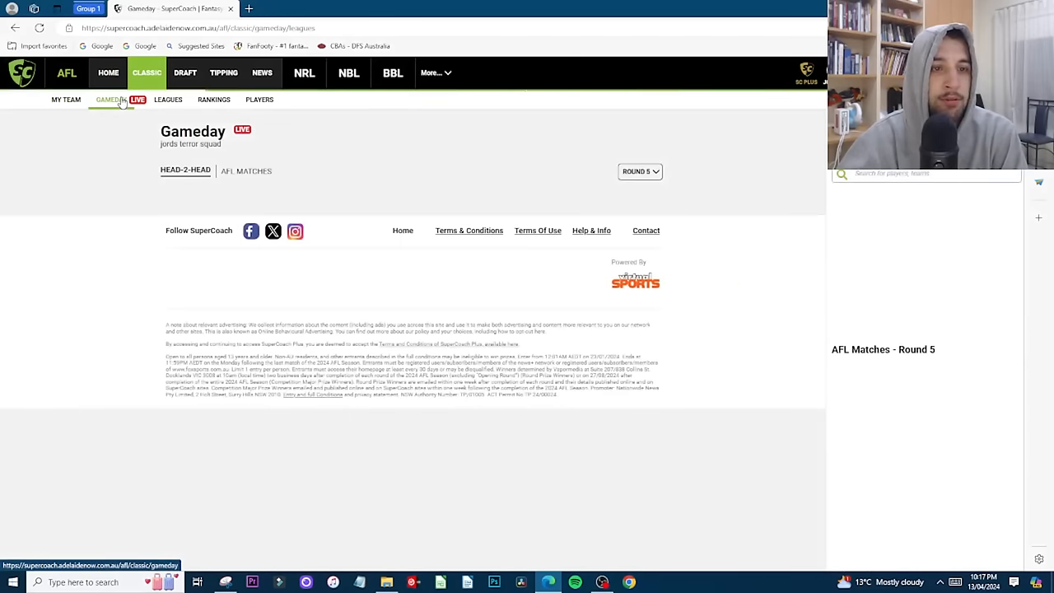
click(66, 98)
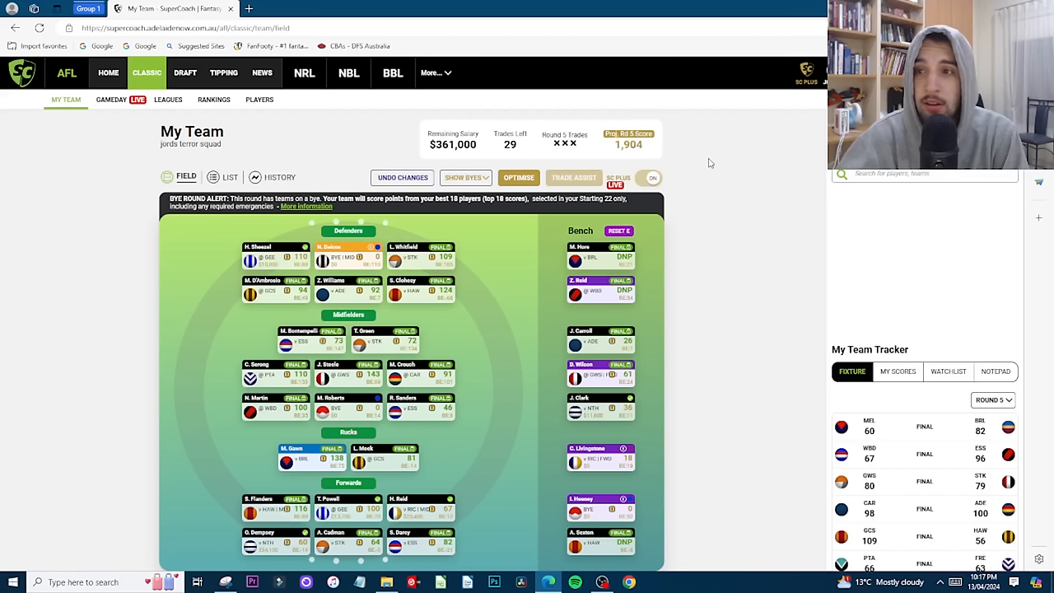
mouse_move(701, 189)
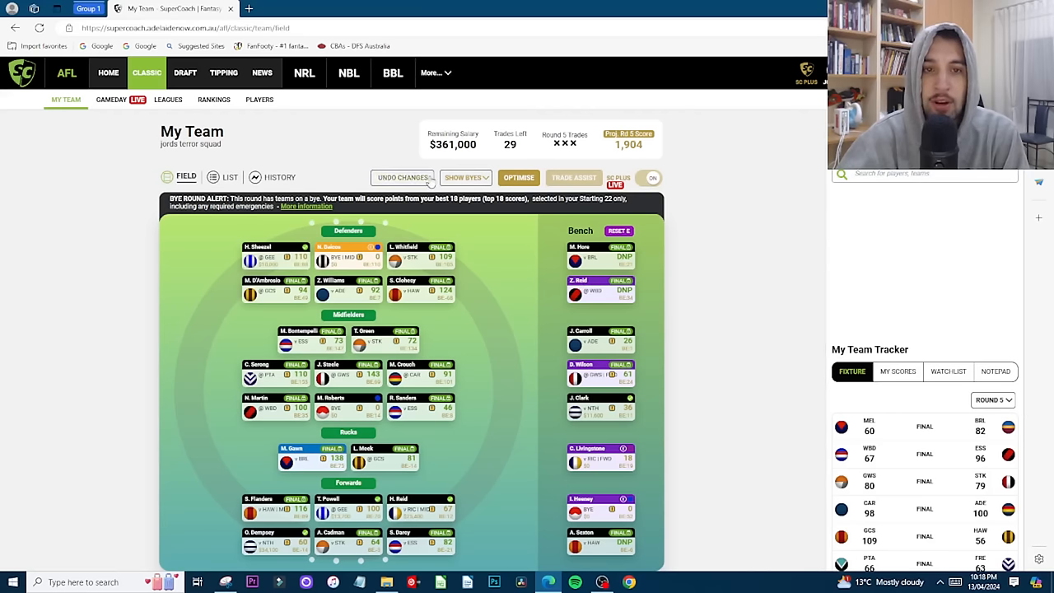
click(404, 177)
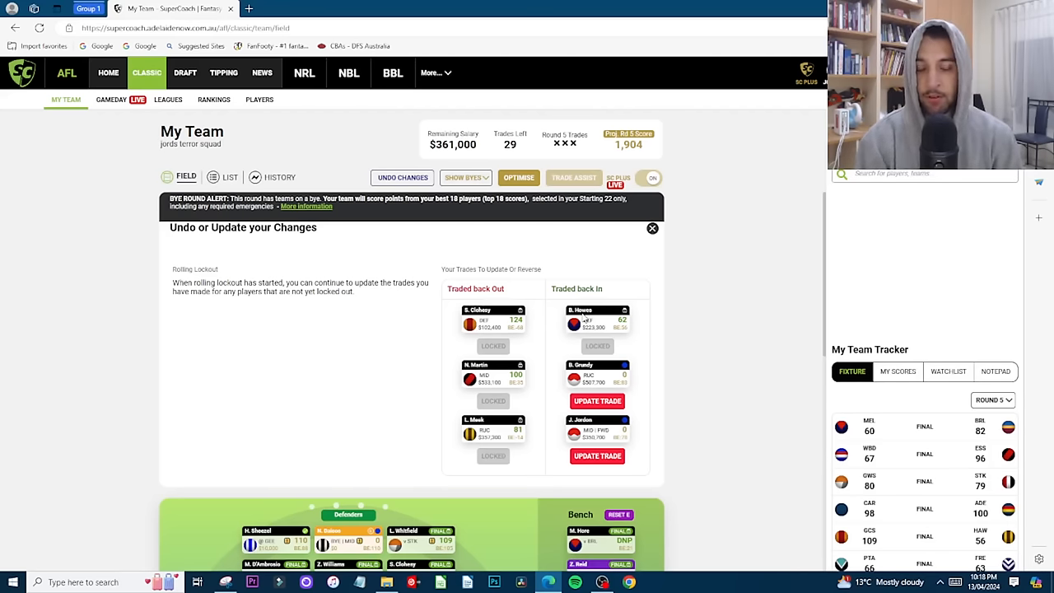
mouse_move(512, 336)
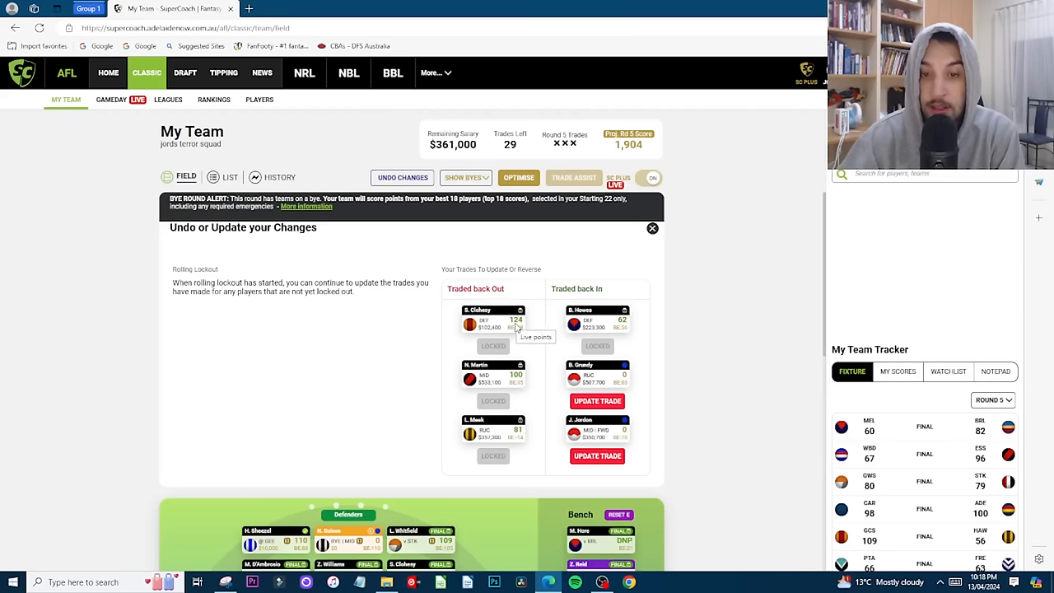
mouse_move(520, 327)
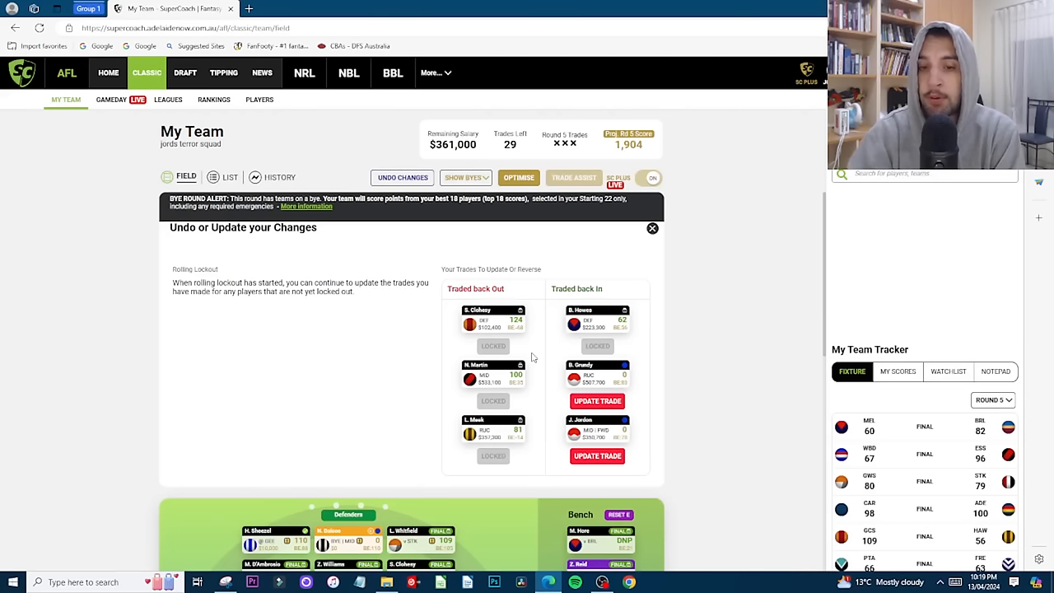
scroll(down, 3)
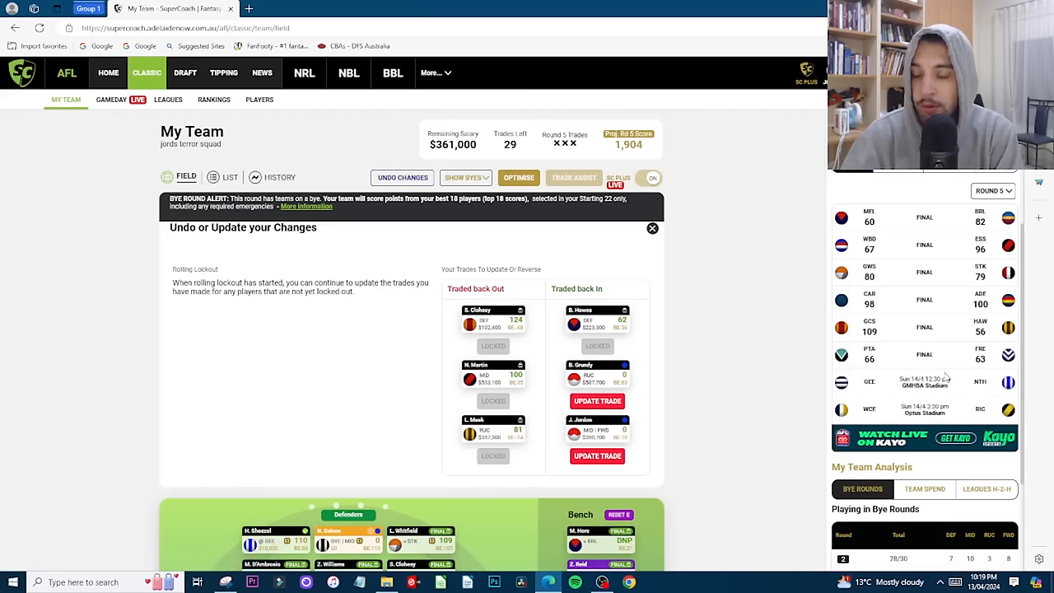
mouse_move(710, 436)
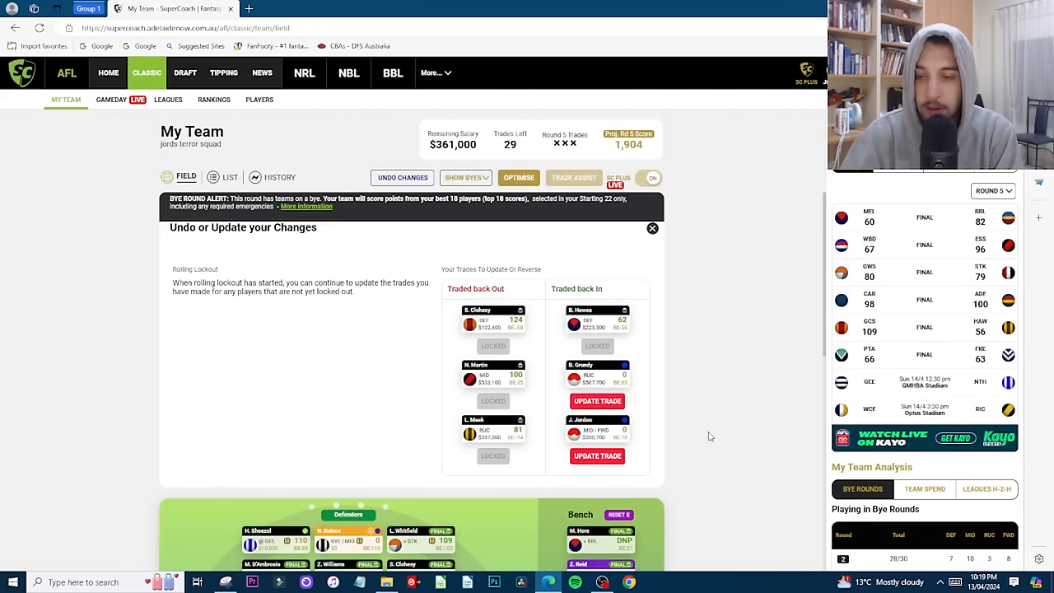
mouse_move(614, 272)
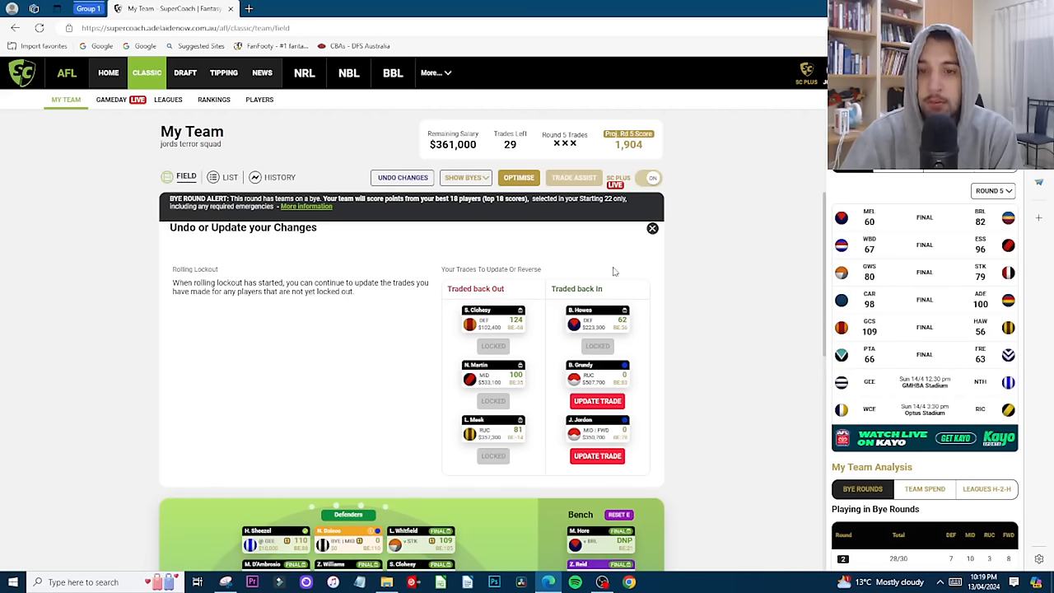
mouse_move(507, 324)
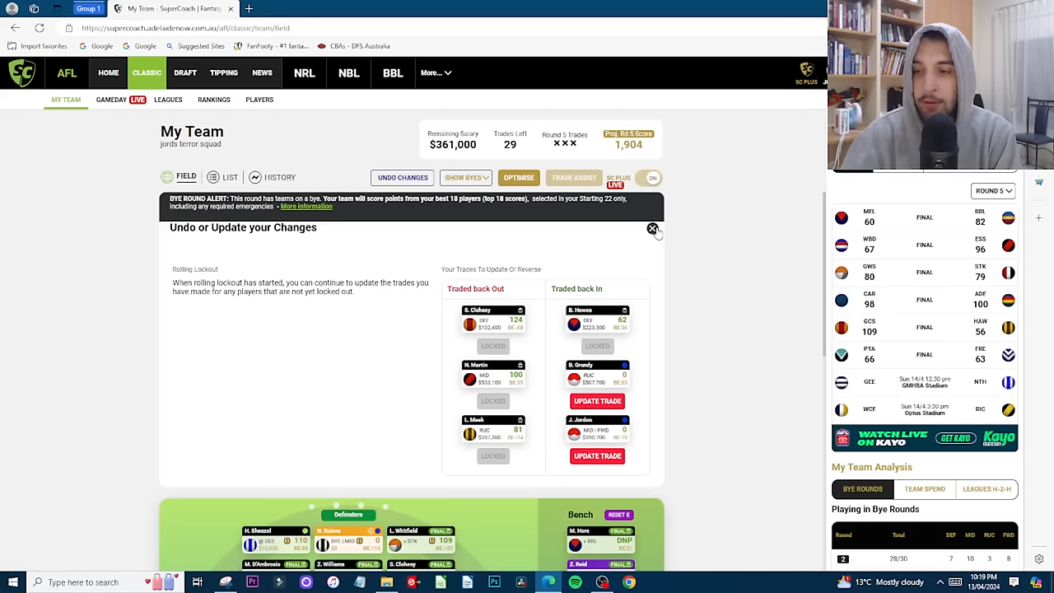
mouse_move(638, 247)
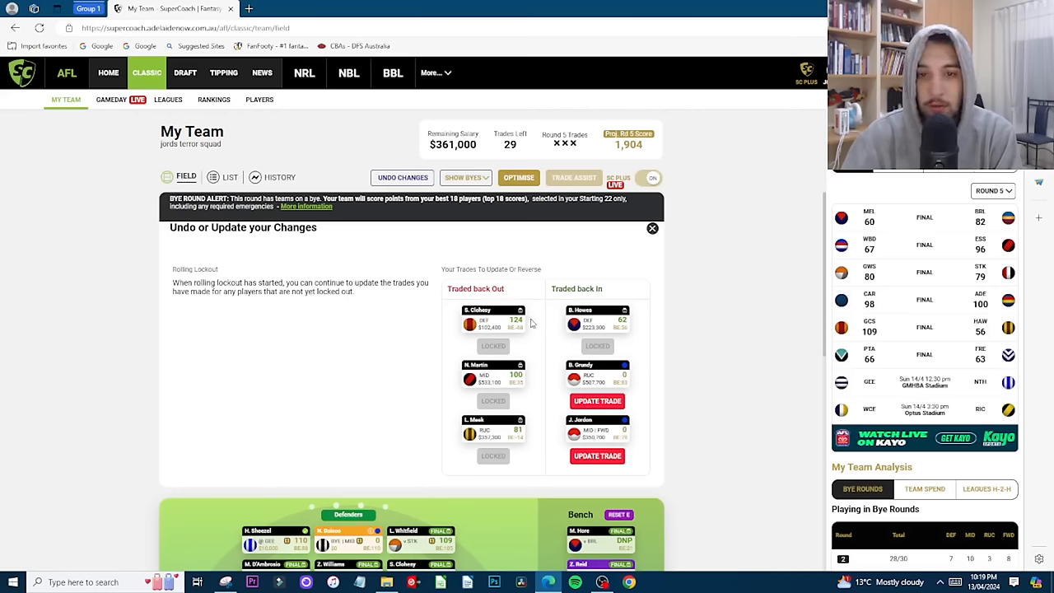
mouse_move(652, 228)
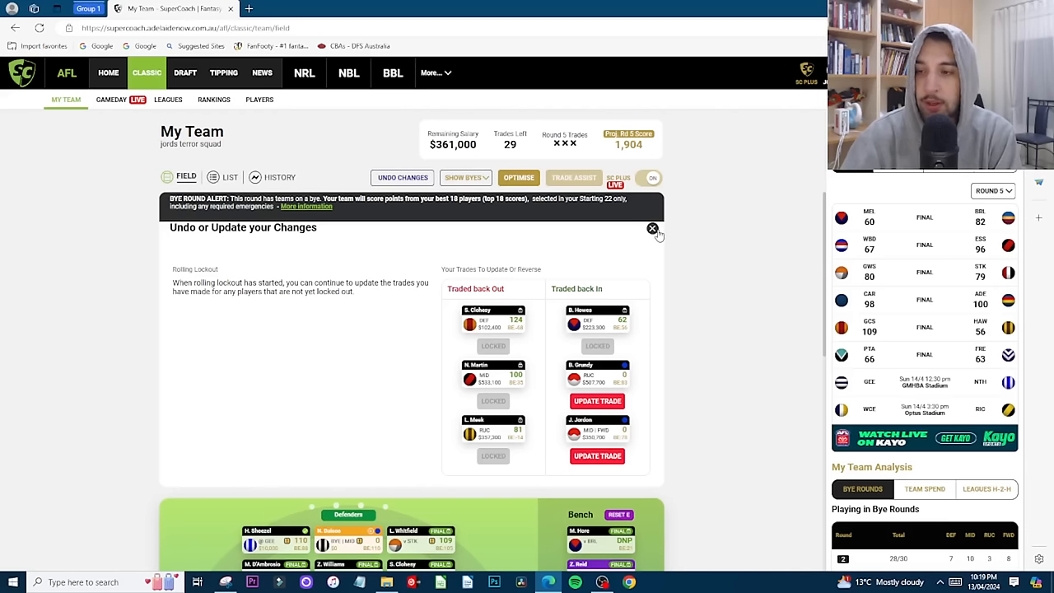
mouse_move(627, 372)
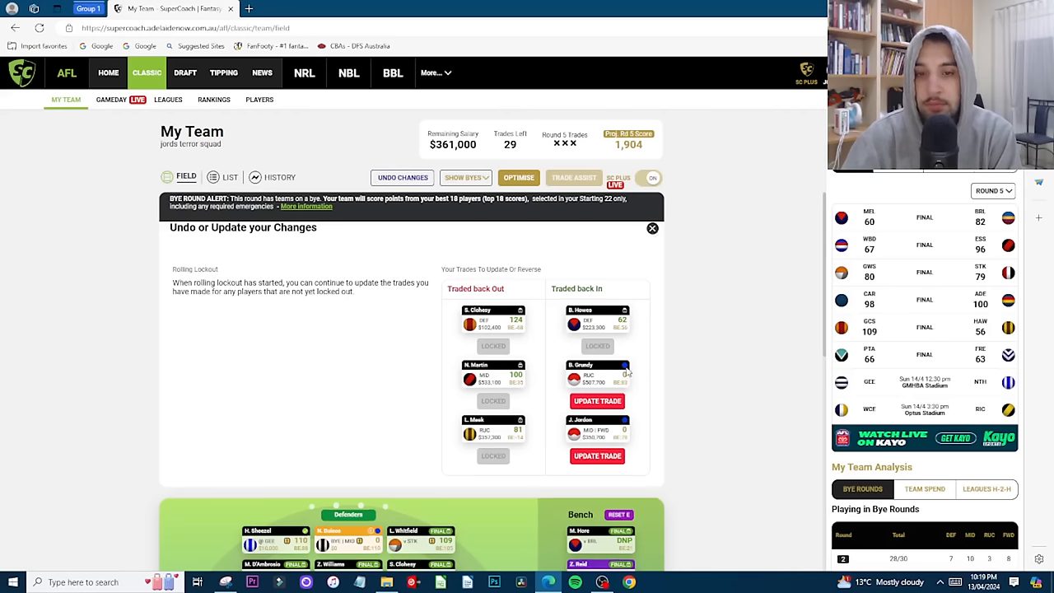
click(652, 229)
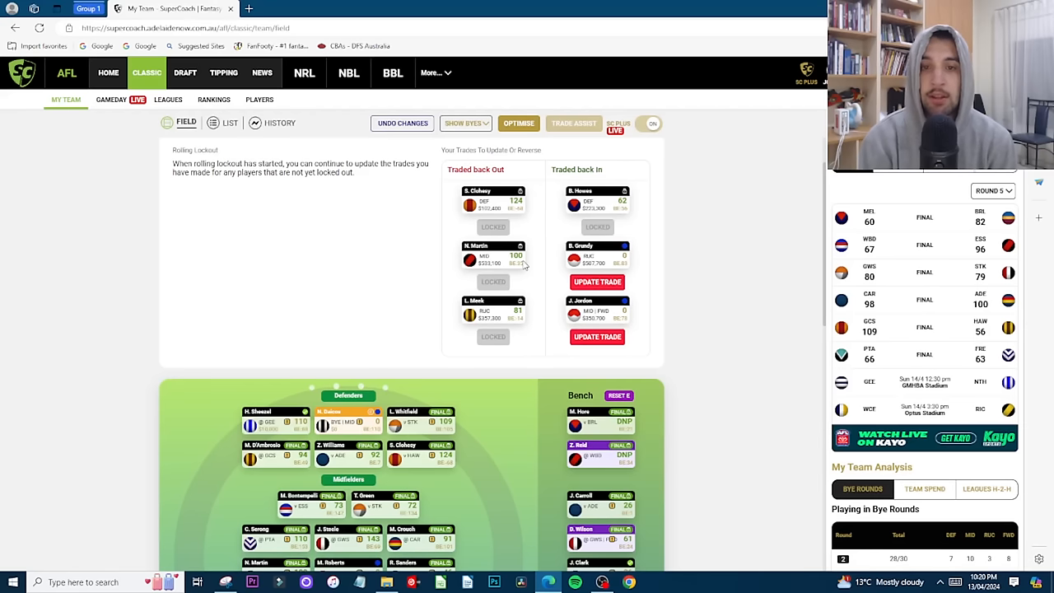
mouse_move(602, 249)
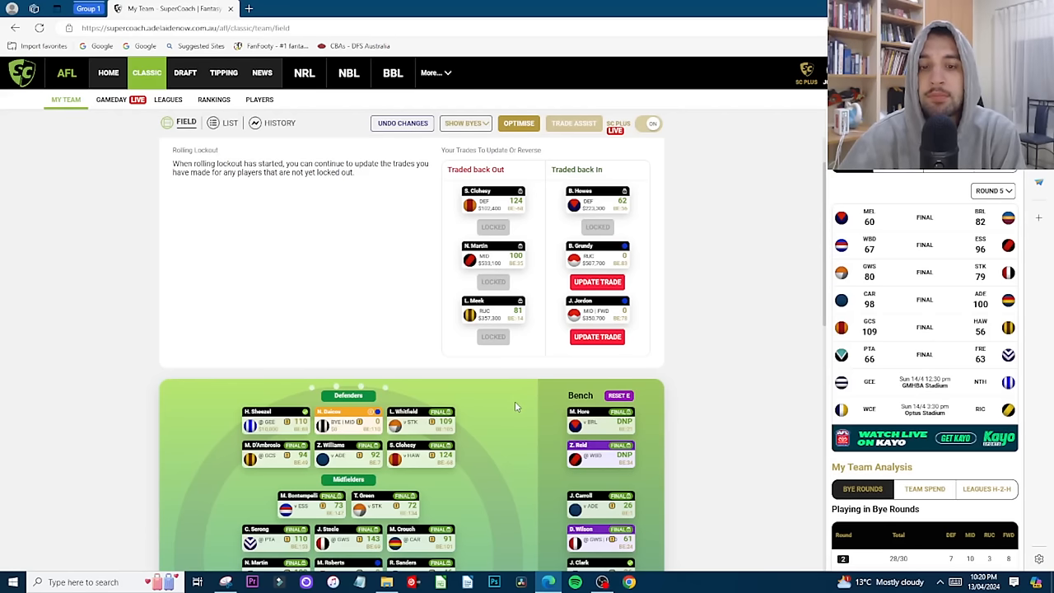
mouse_move(460, 437)
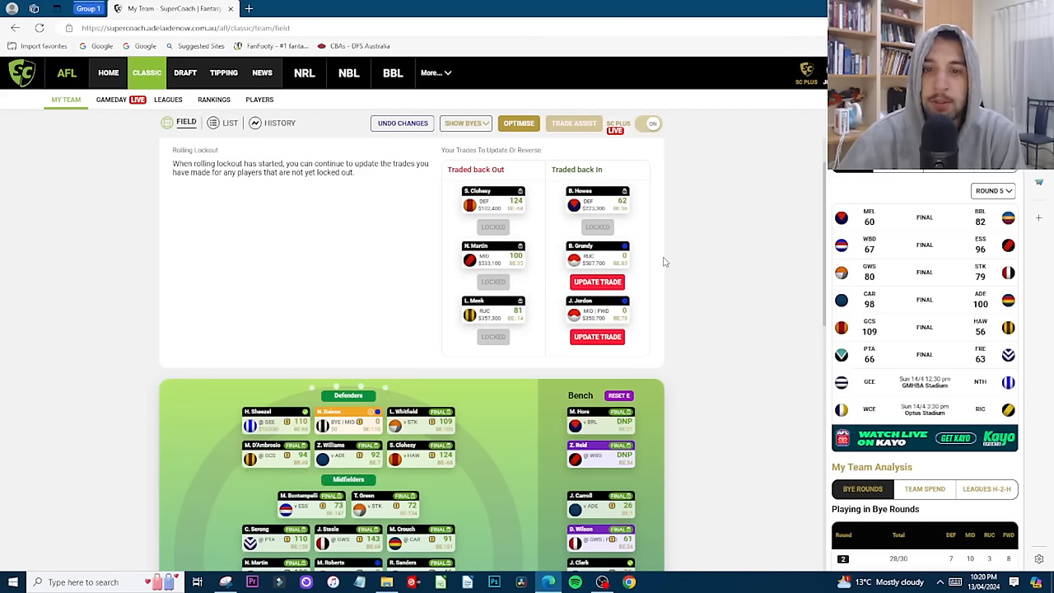
mouse_move(612, 318)
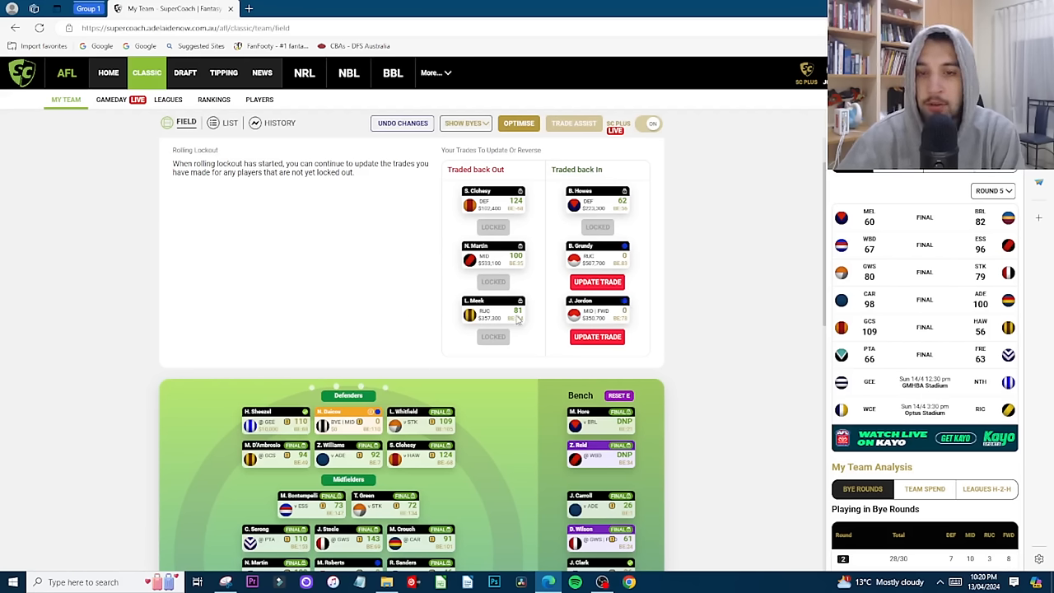
mouse_move(531, 322)
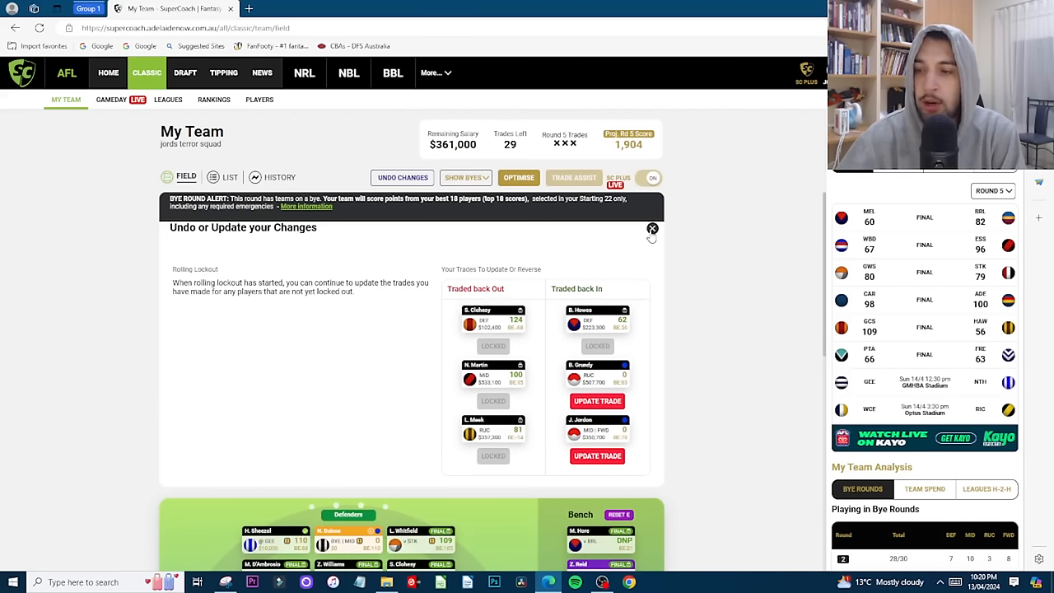
click(652, 228)
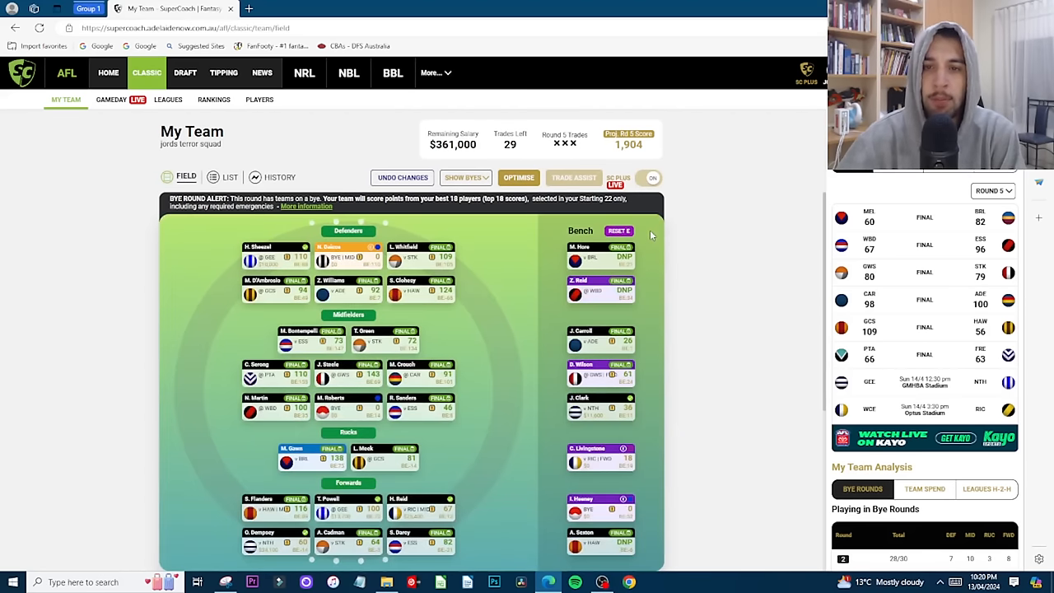
mouse_move(527, 368)
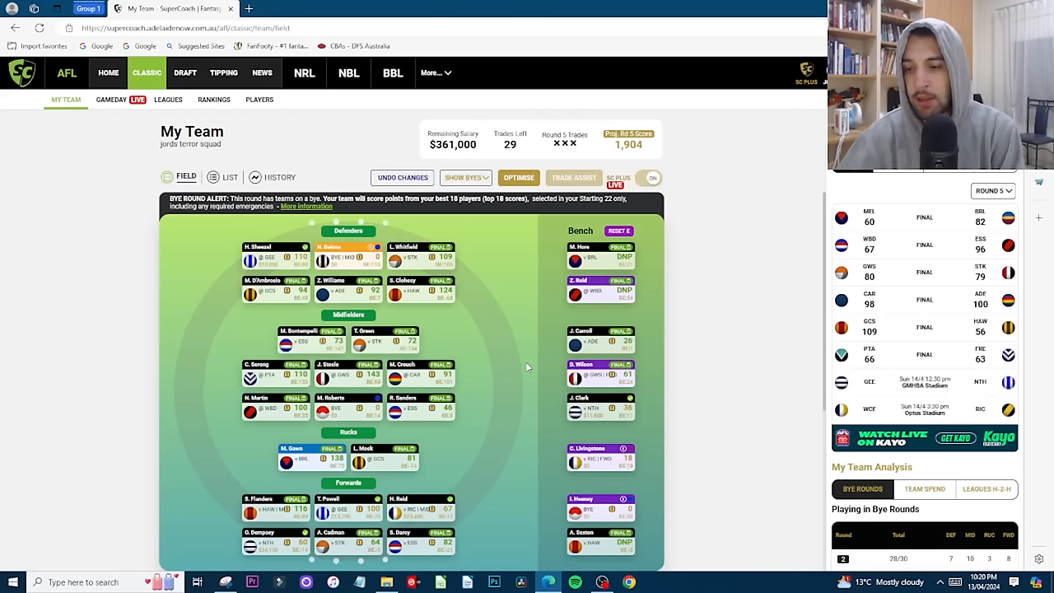
mouse_move(541, 348)
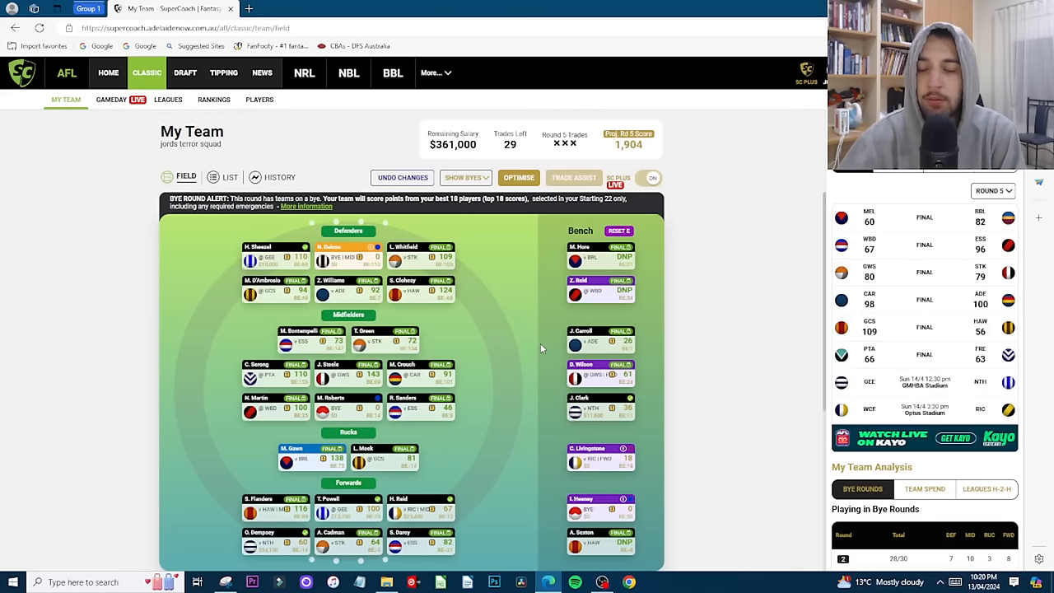
mouse_move(502, 328)
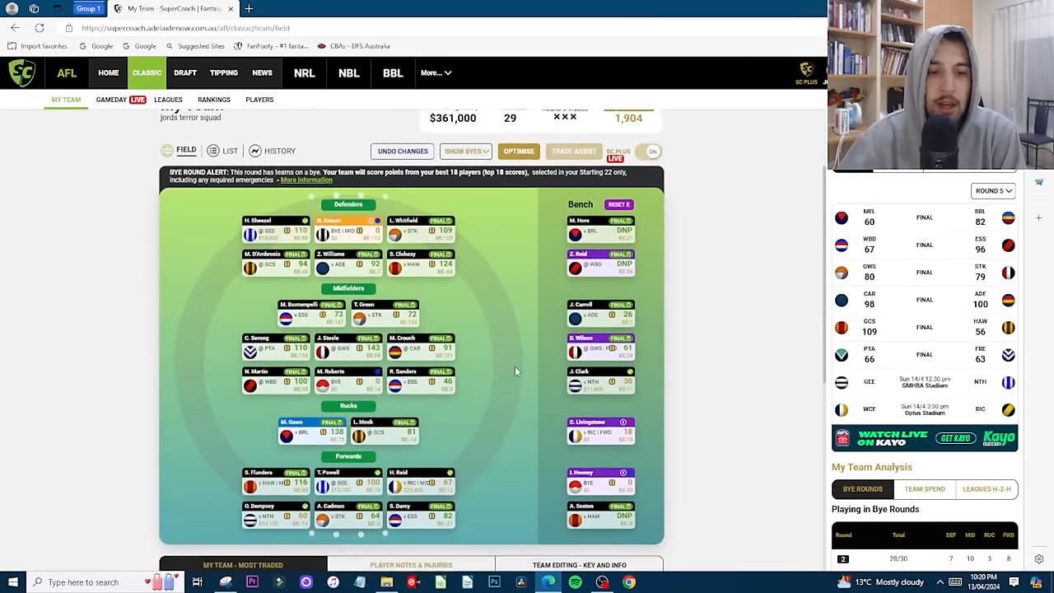
scroll(down, 3)
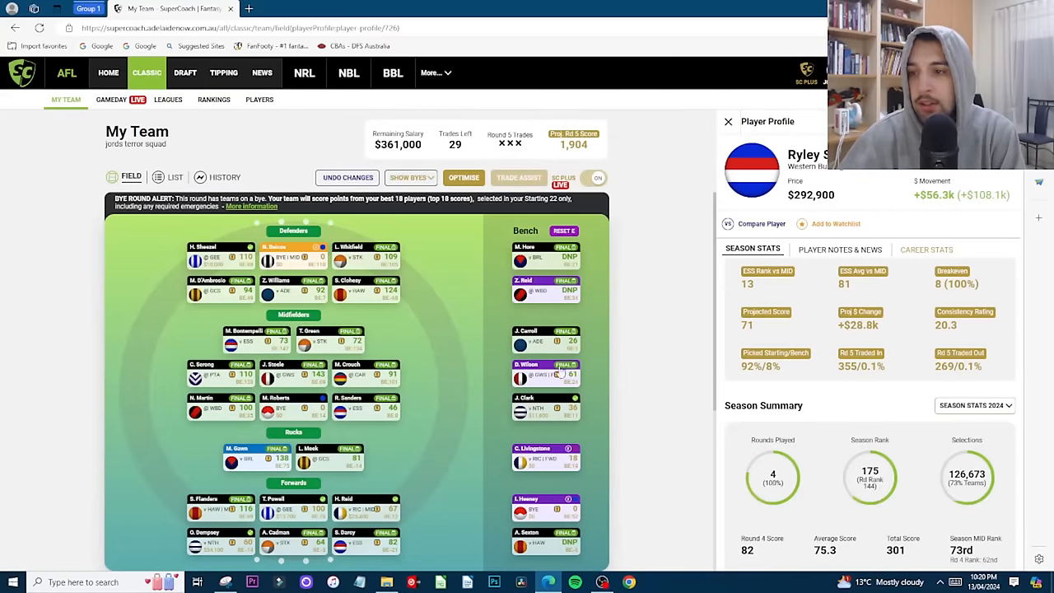
scroll(down, 3)
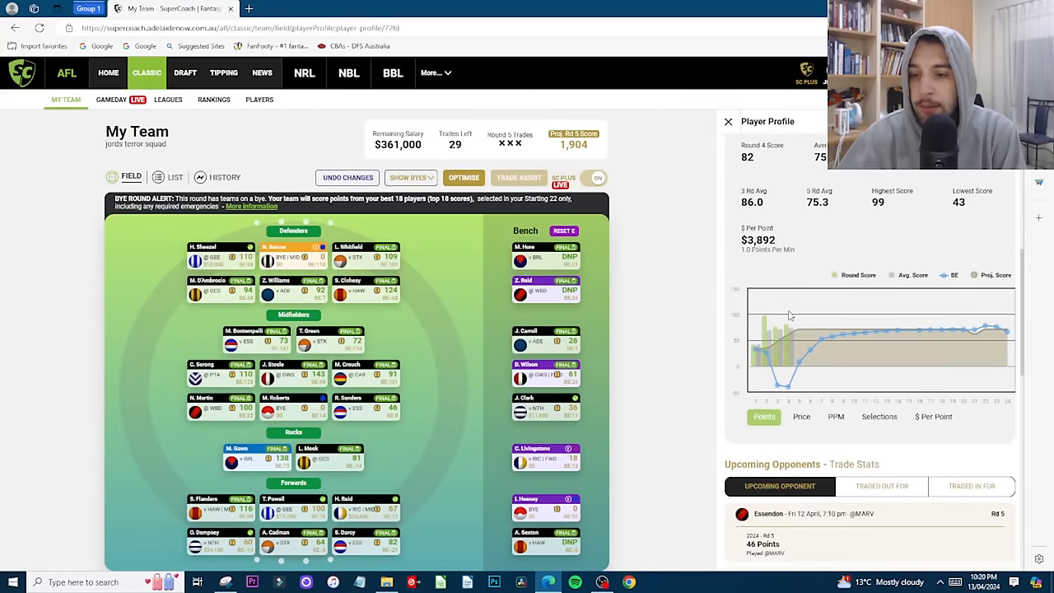
scroll(down, 3)
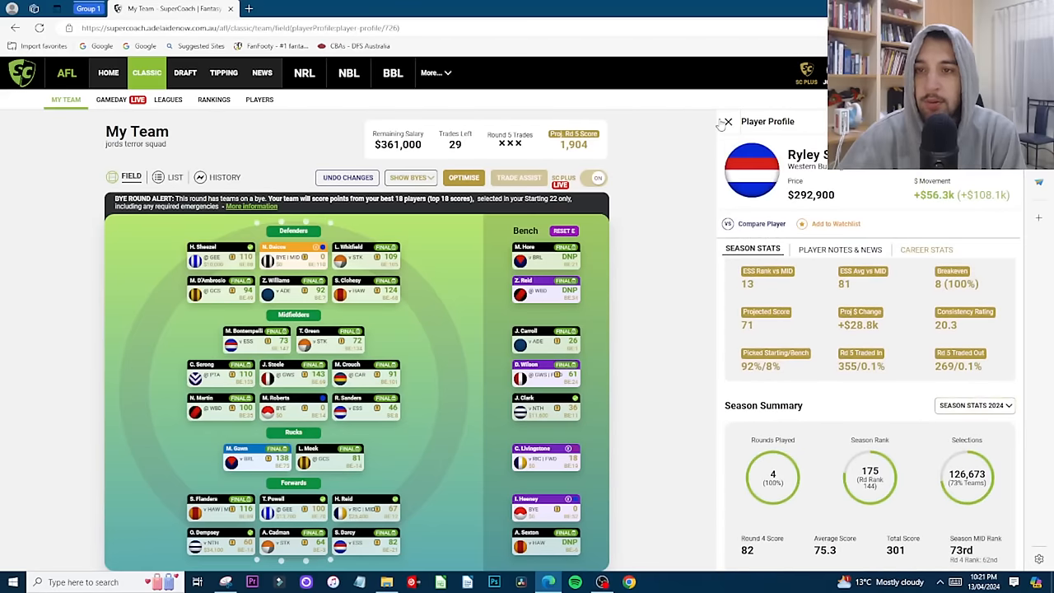
click(725, 122)
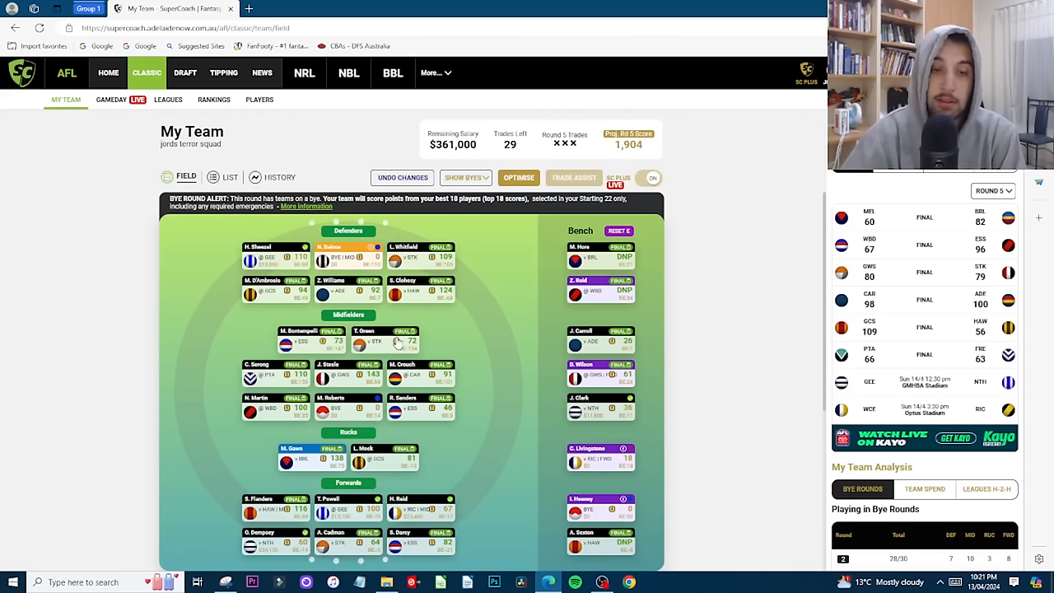
mouse_move(420, 278)
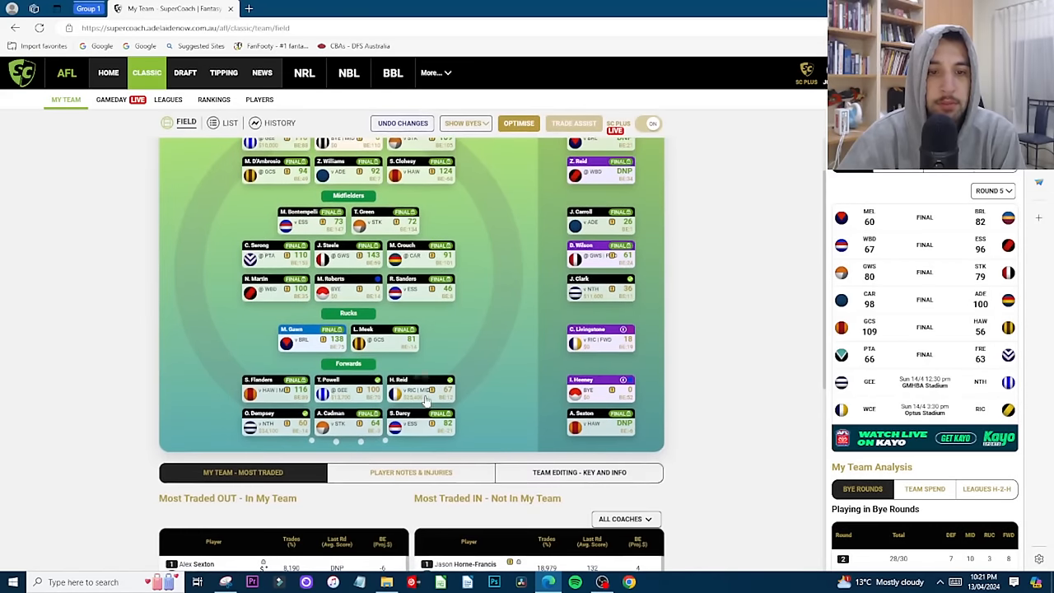
mouse_move(325, 391)
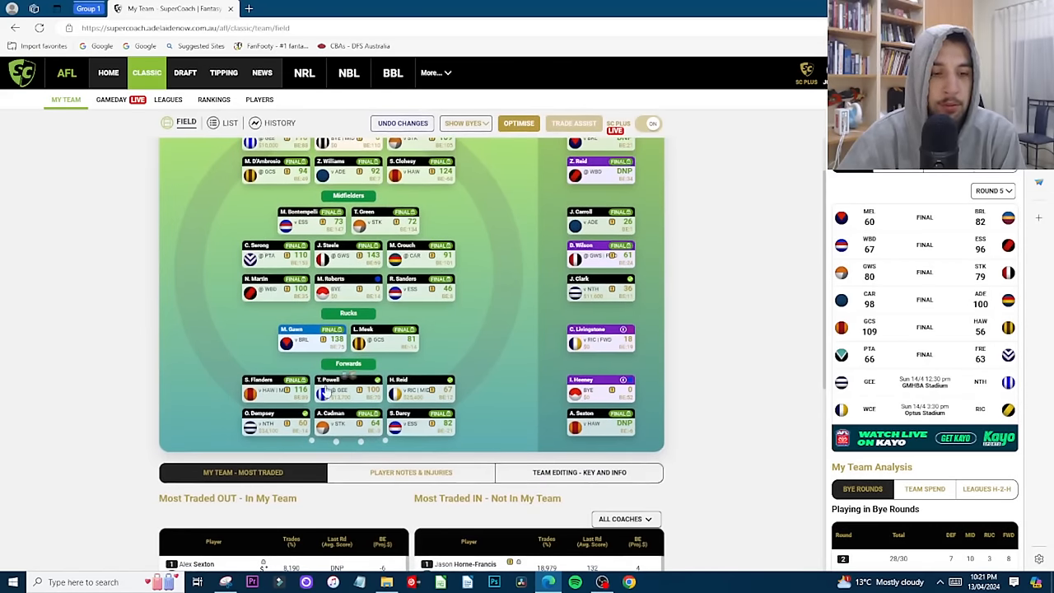
mouse_move(296, 400)
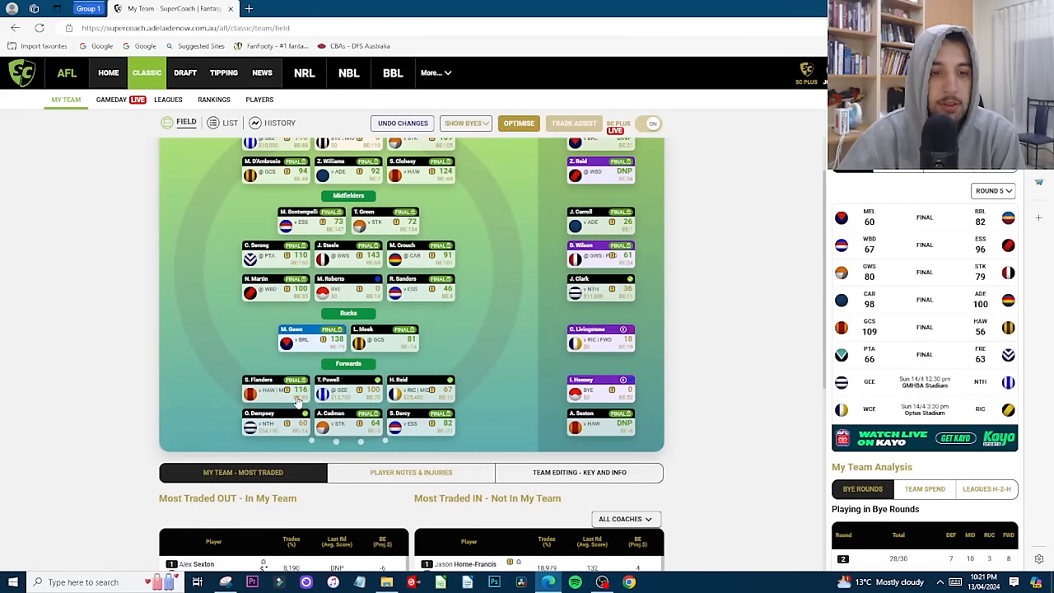
click(260, 390)
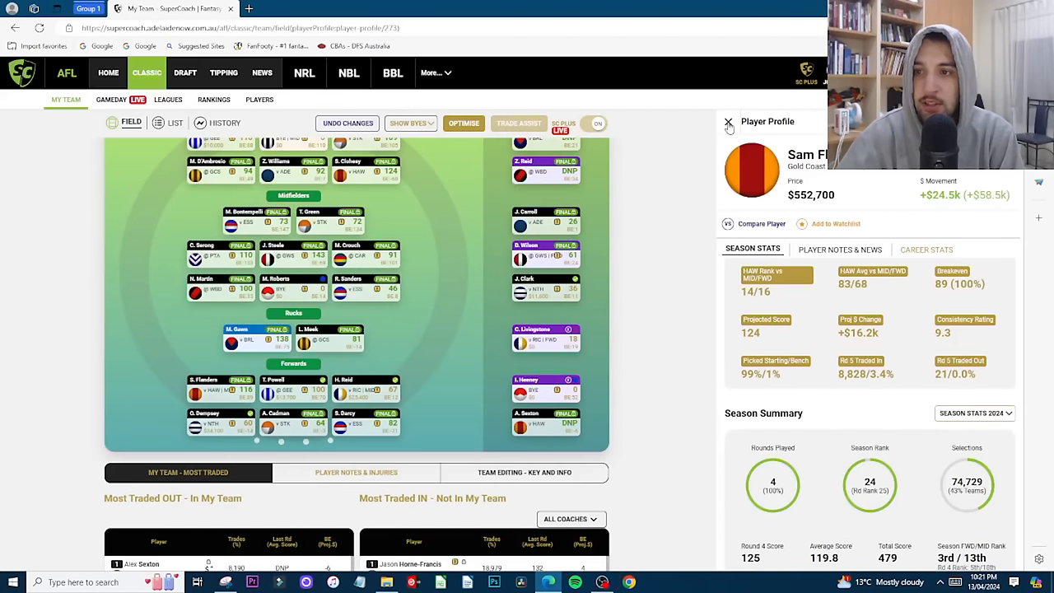
click(727, 122)
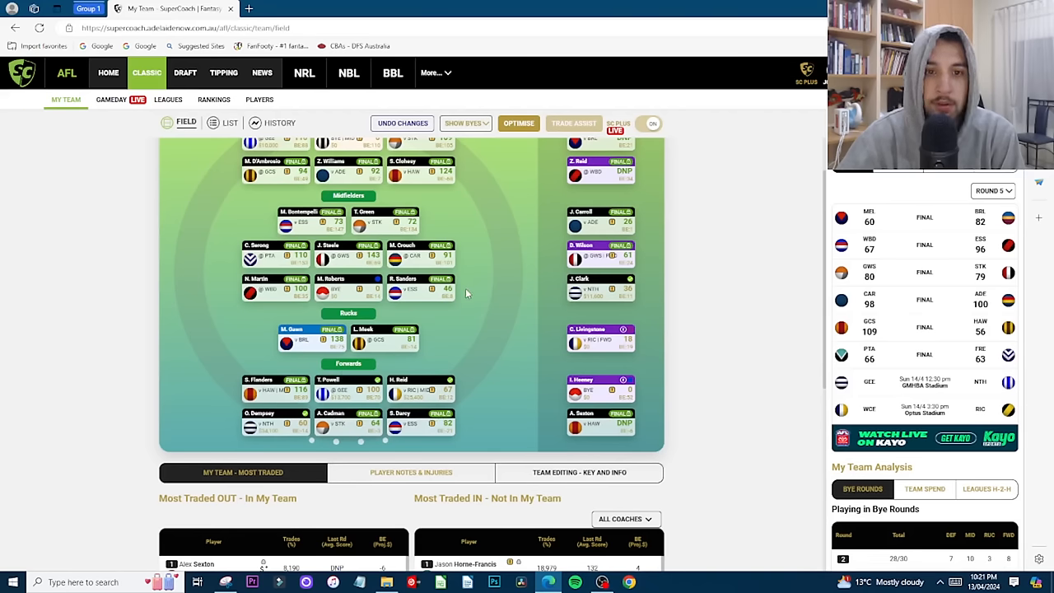
mouse_move(372, 438)
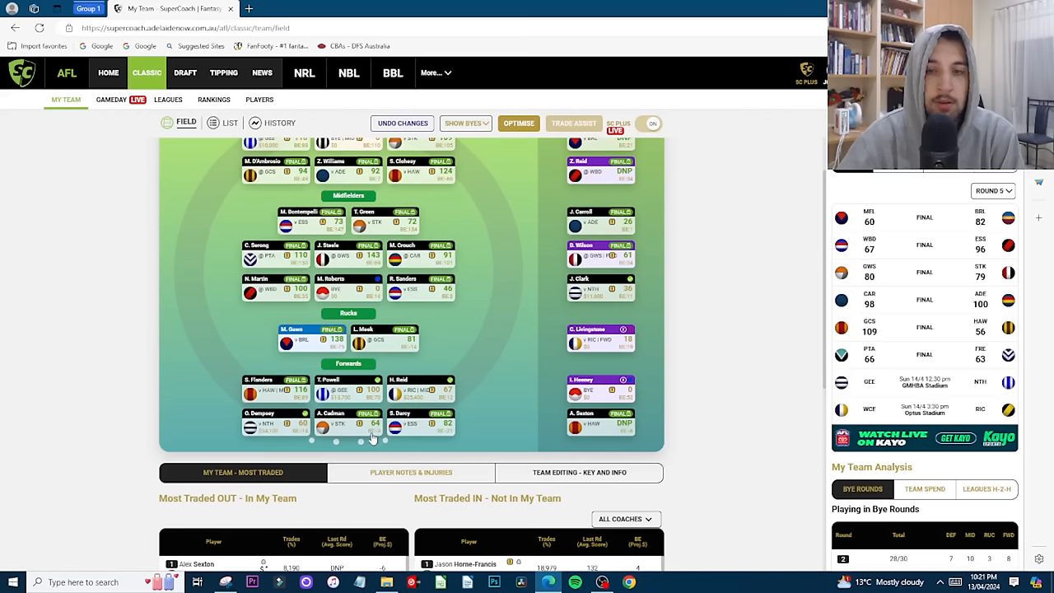
mouse_move(355, 404)
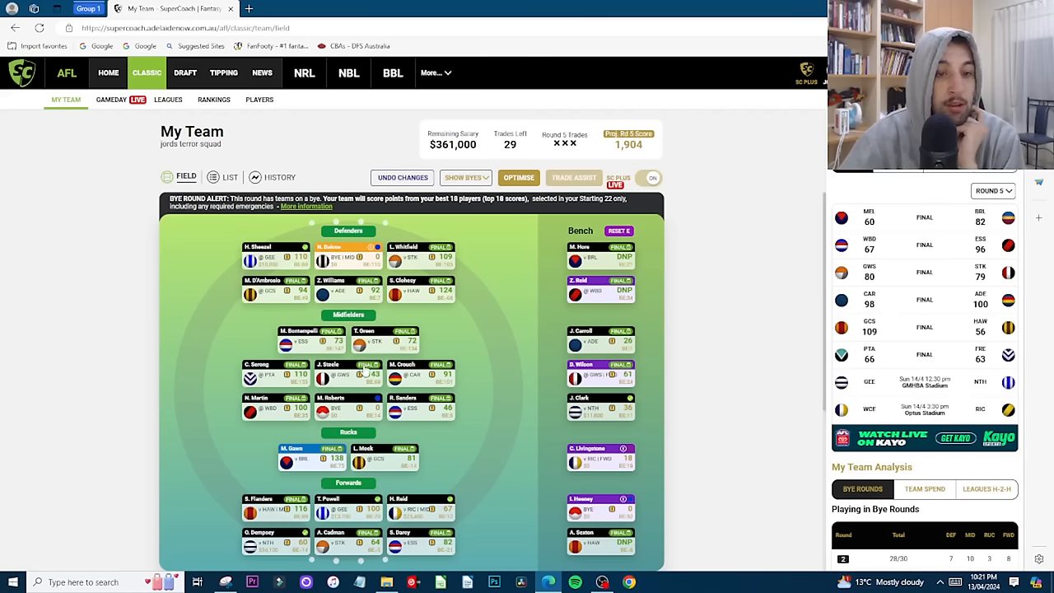
mouse_move(168, 98)
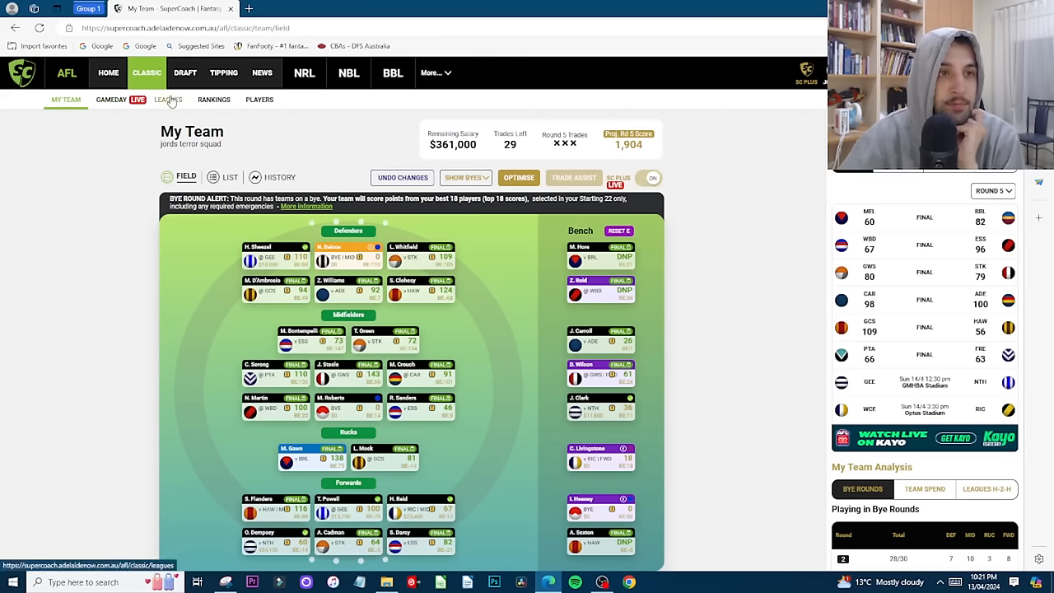
Step: Show the Gameday AFL Matches results for round 5 with the live score
click(111, 99)
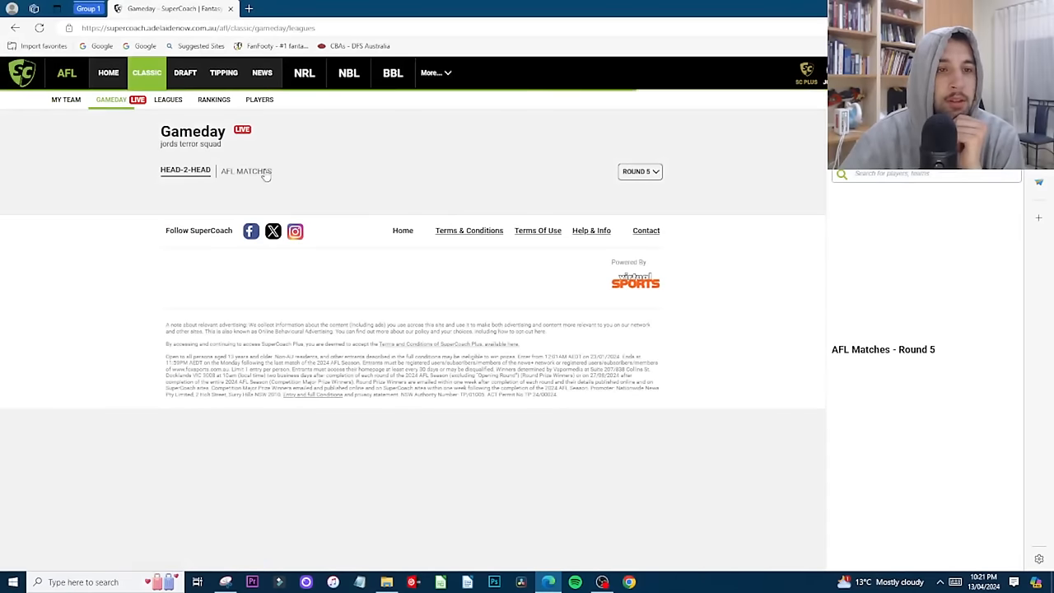
click(244, 172)
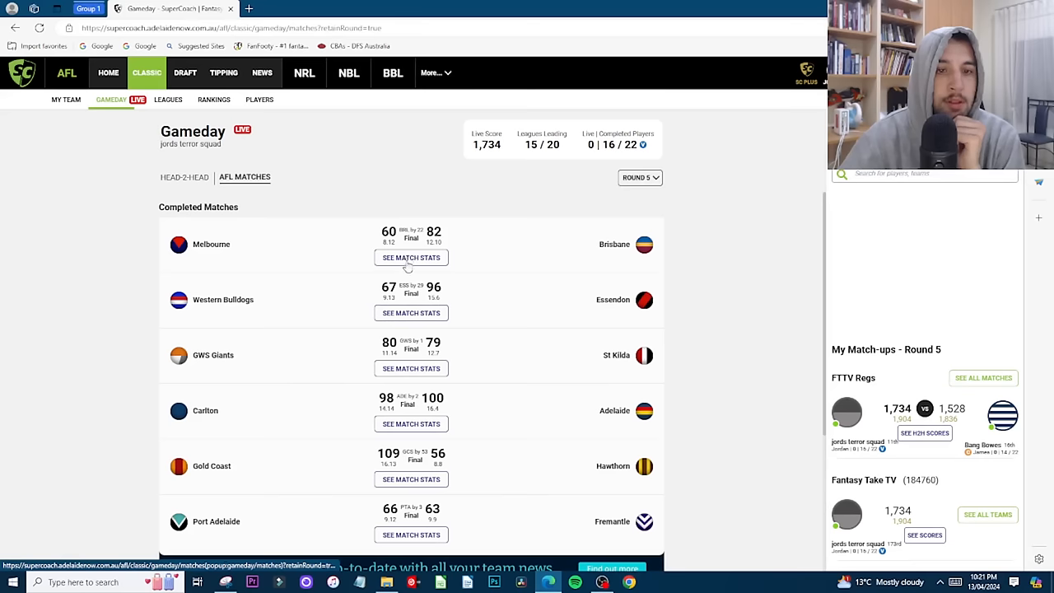
mouse_move(416, 542)
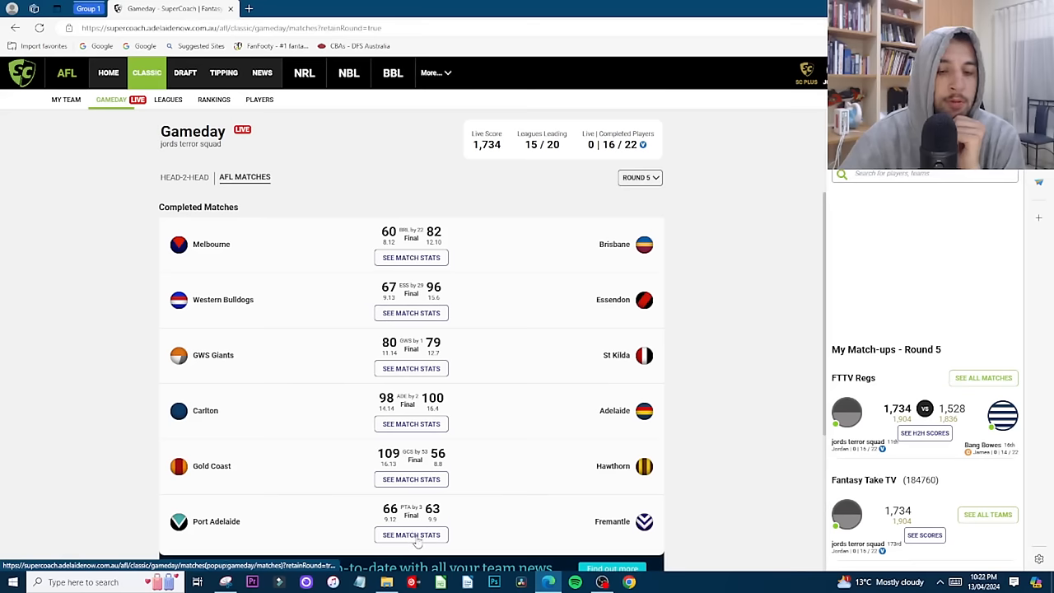
Step: View the Port Adelaide vs Fremantle Match Centre and scroll through the player points list
click(411, 534)
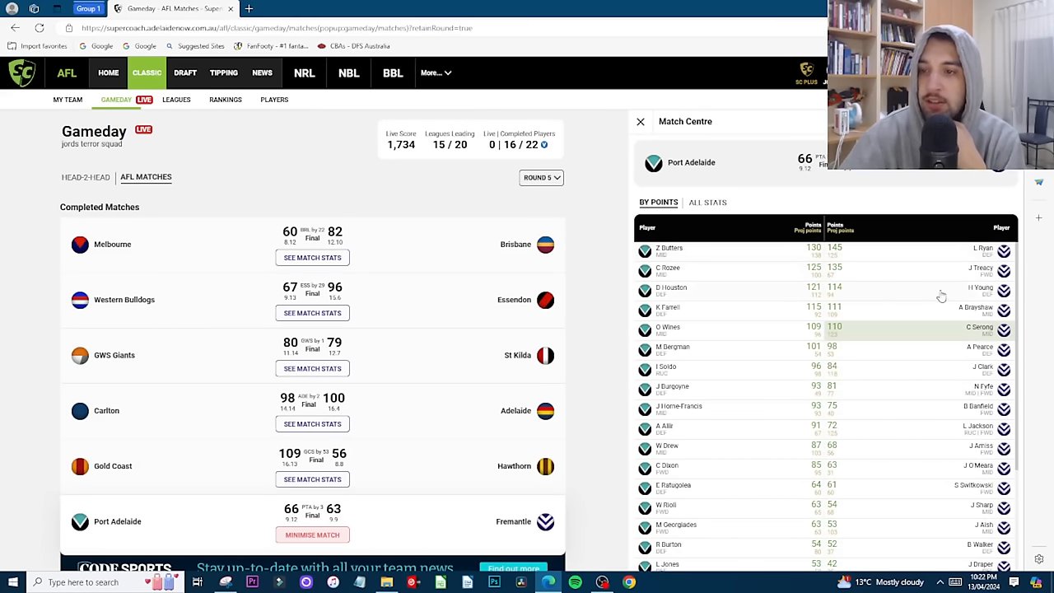
mouse_move(809, 259)
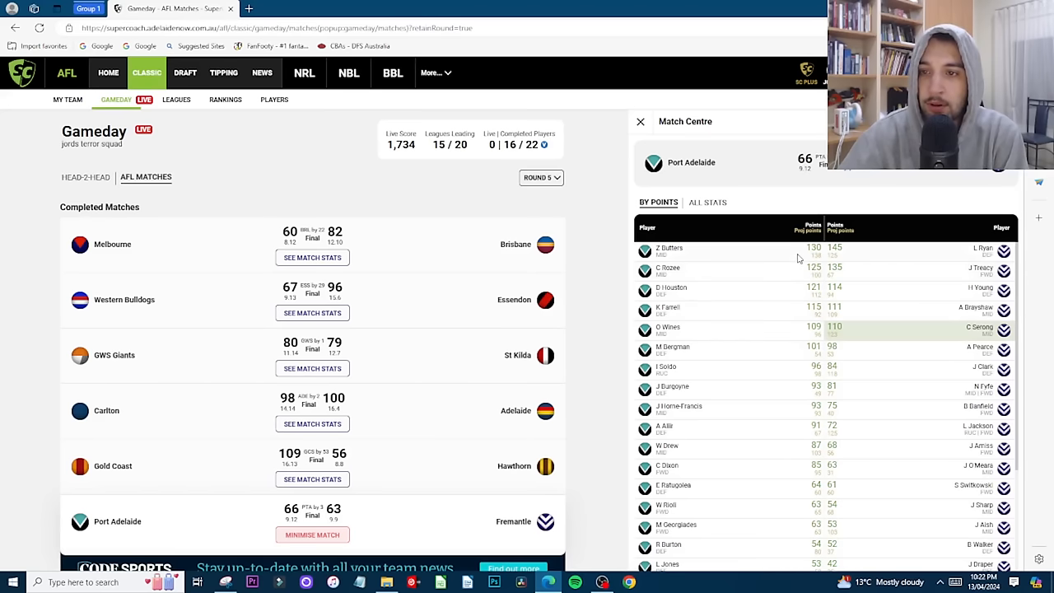
mouse_move(758, 279)
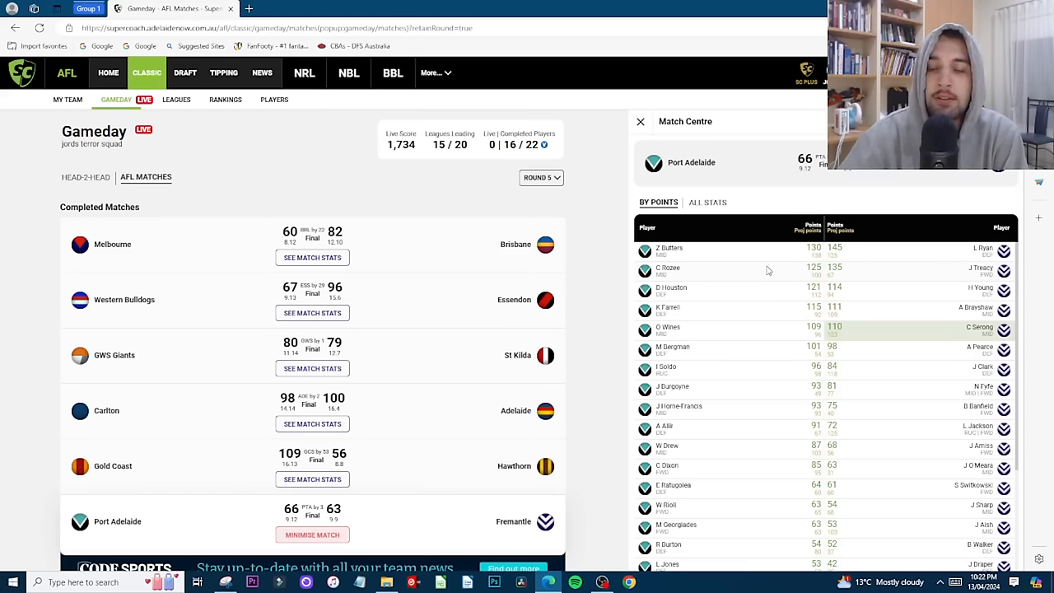
mouse_move(780, 253)
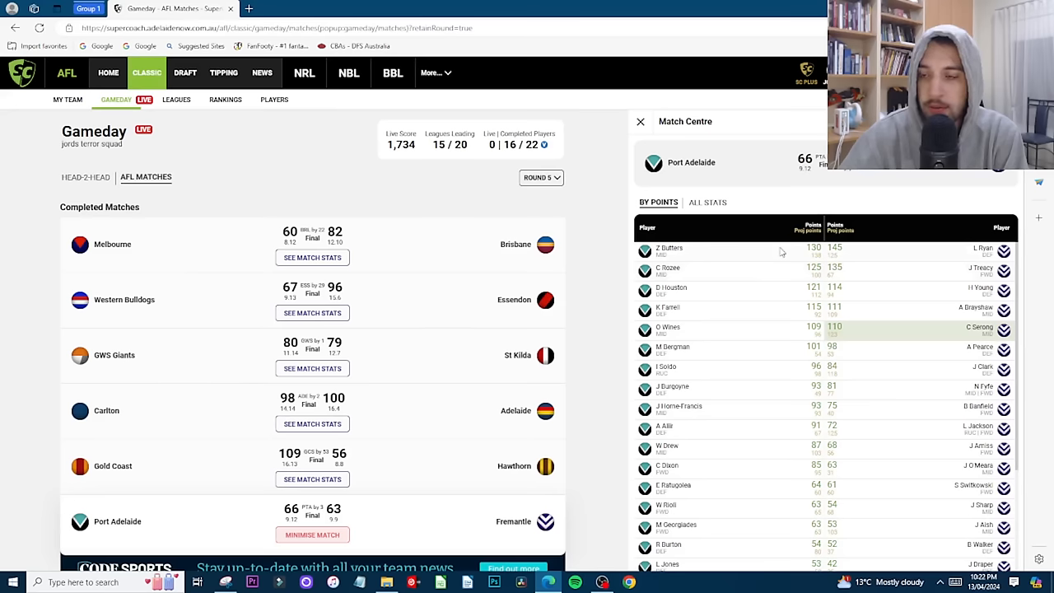
mouse_move(754, 320)
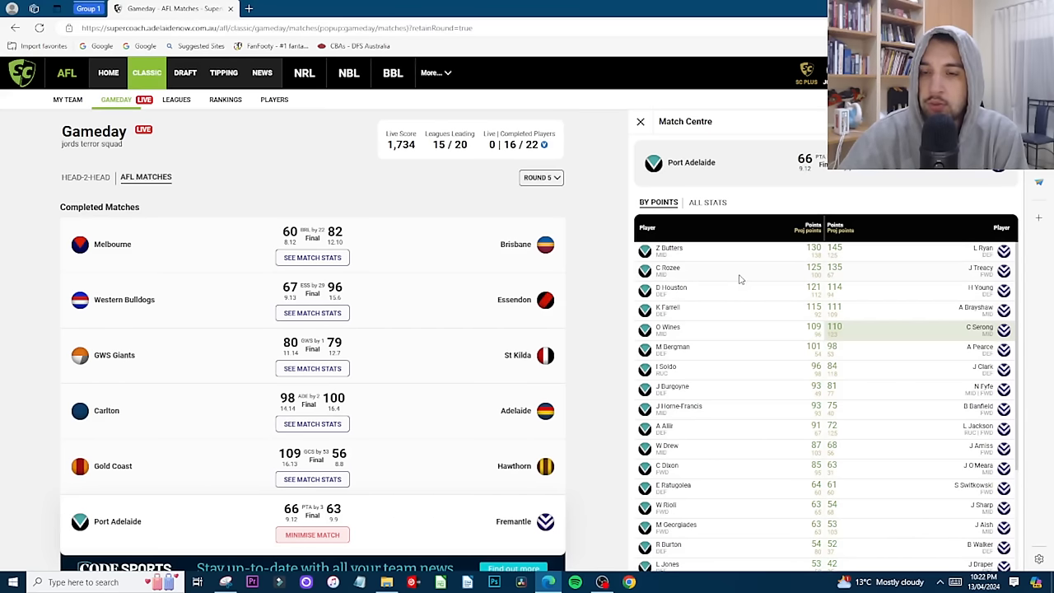
mouse_move(769, 346)
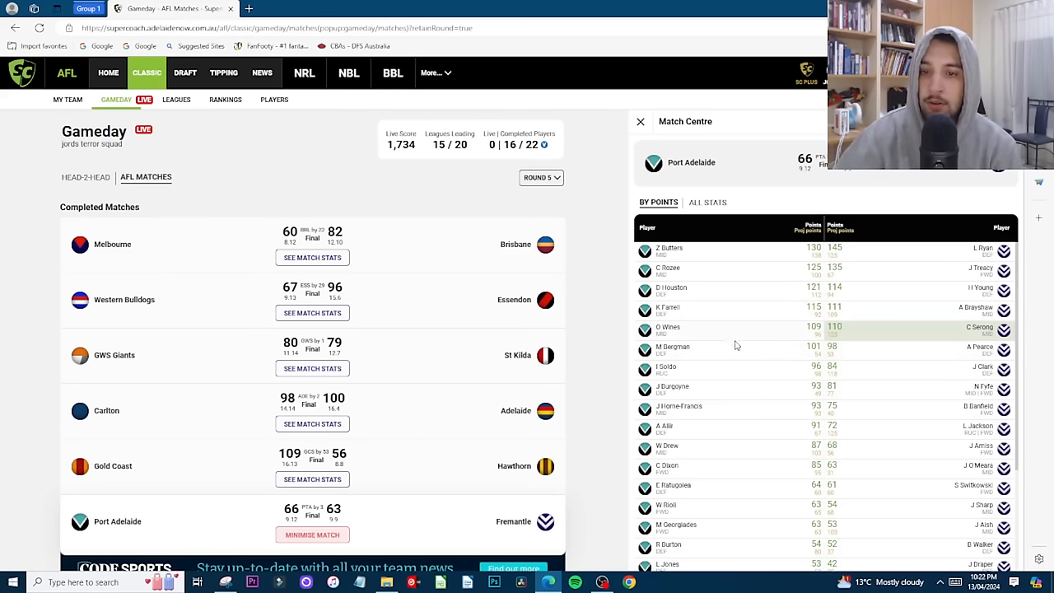
mouse_move(757, 412)
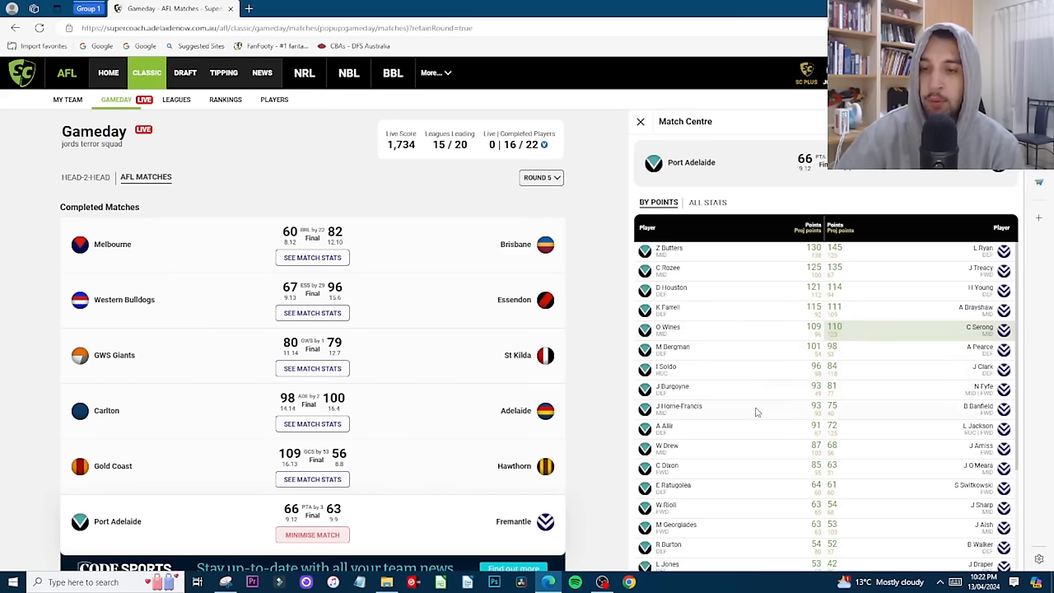
mouse_move(754, 407)
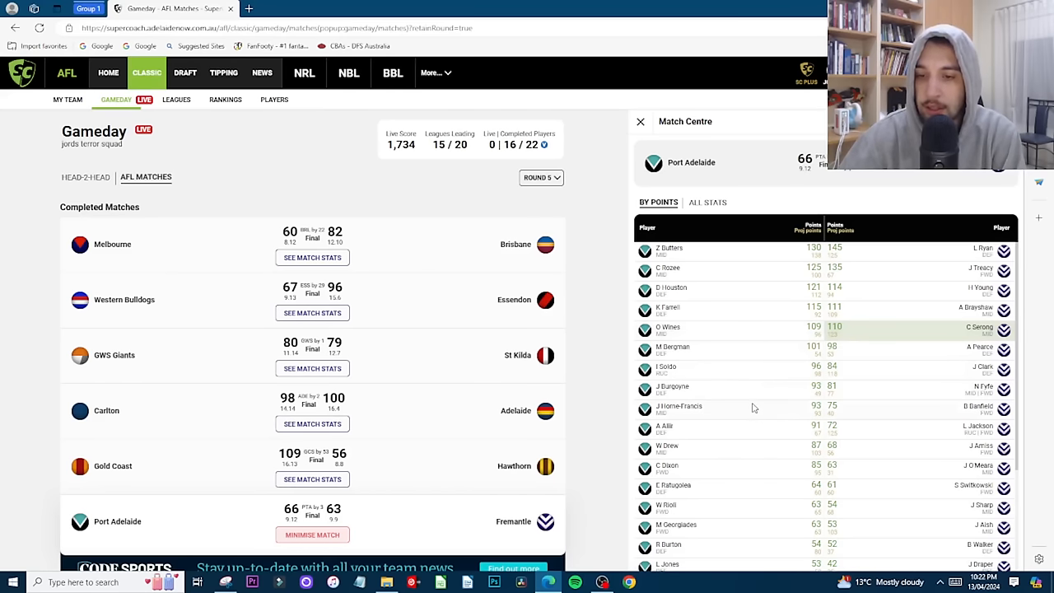
scroll(down, 3)
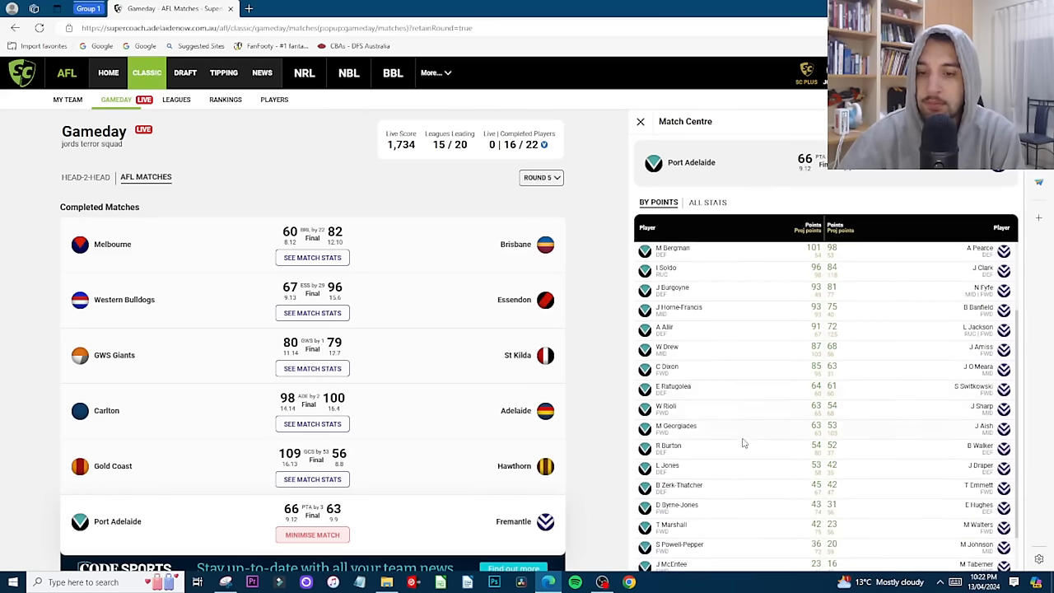
scroll(down, 3)
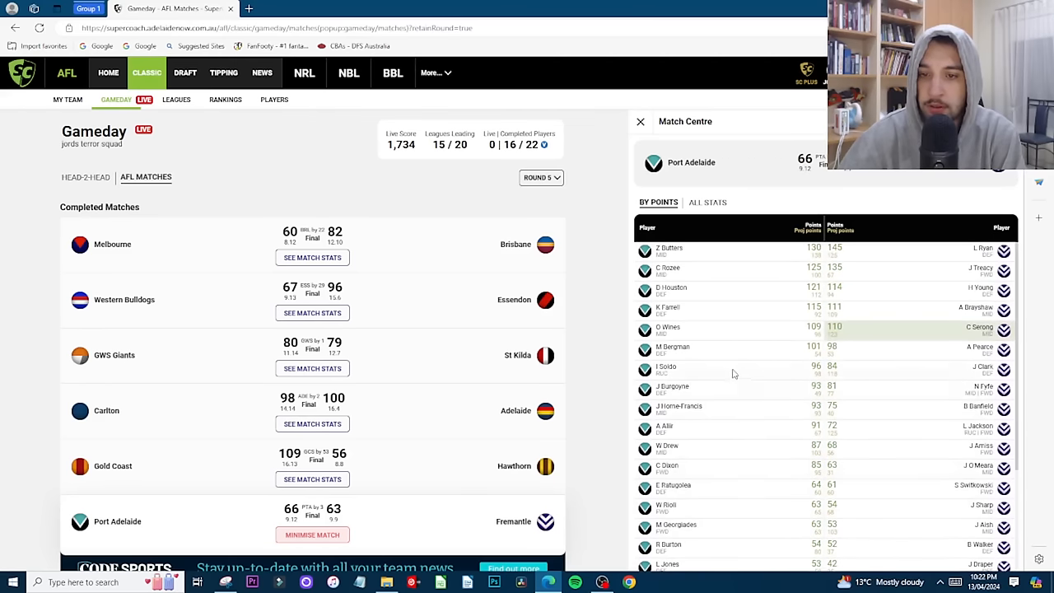
mouse_move(727, 378)
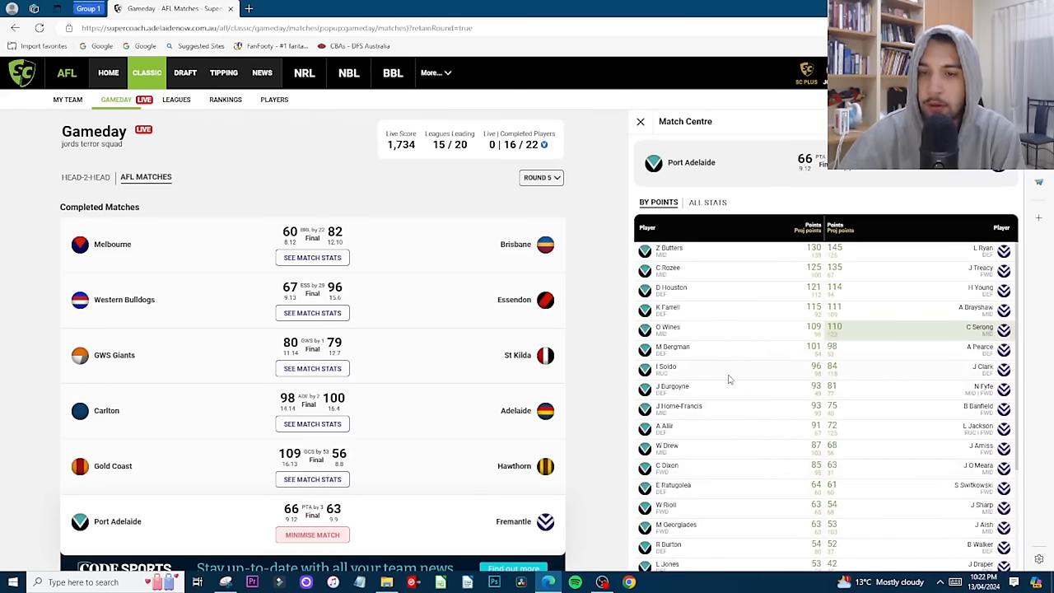
mouse_move(762, 294)
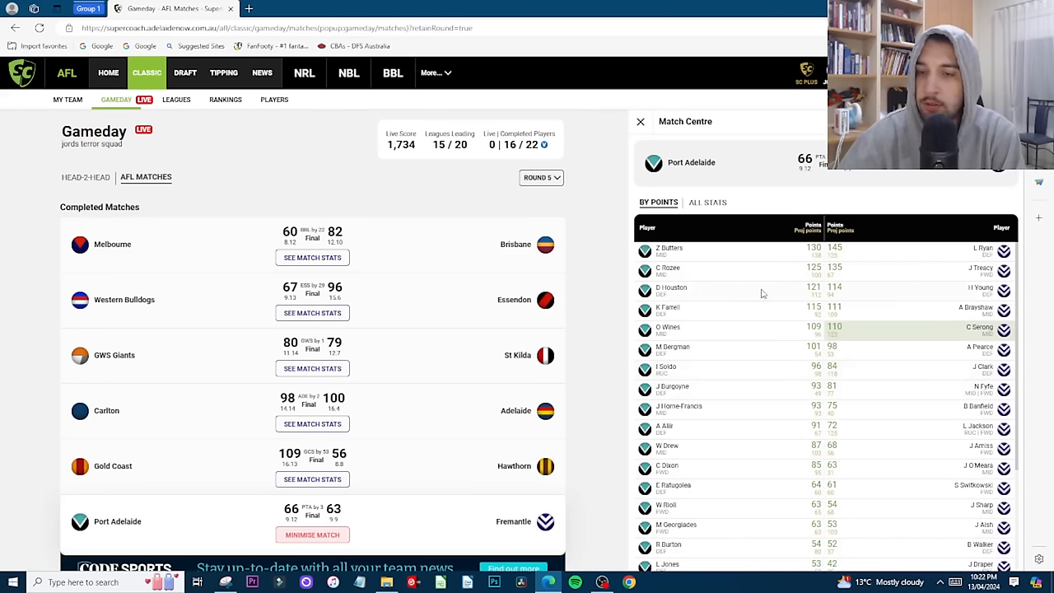
mouse_move(946, 290)
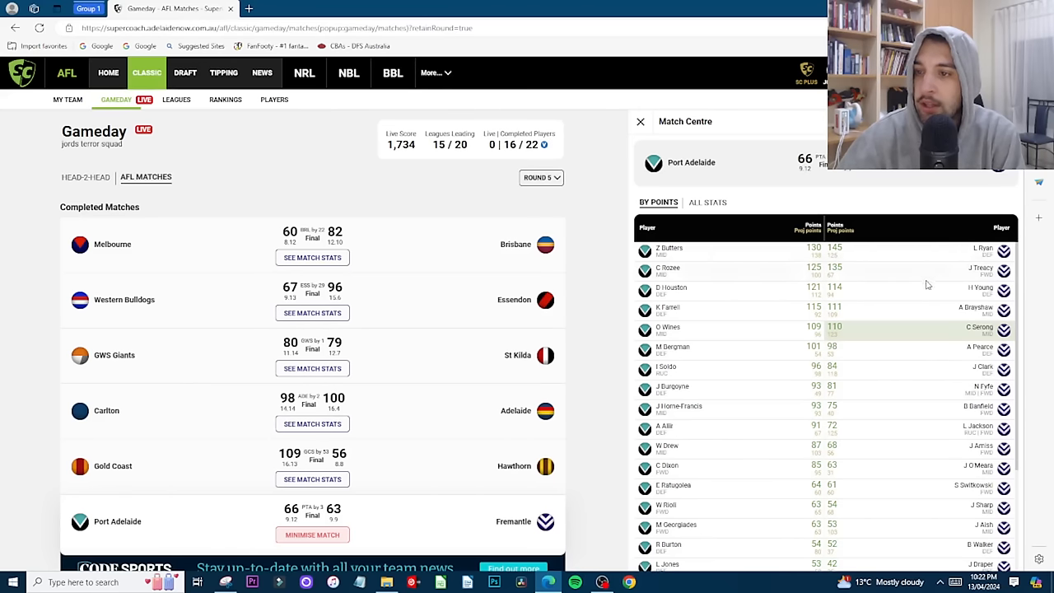
mouse_move(916, 254)
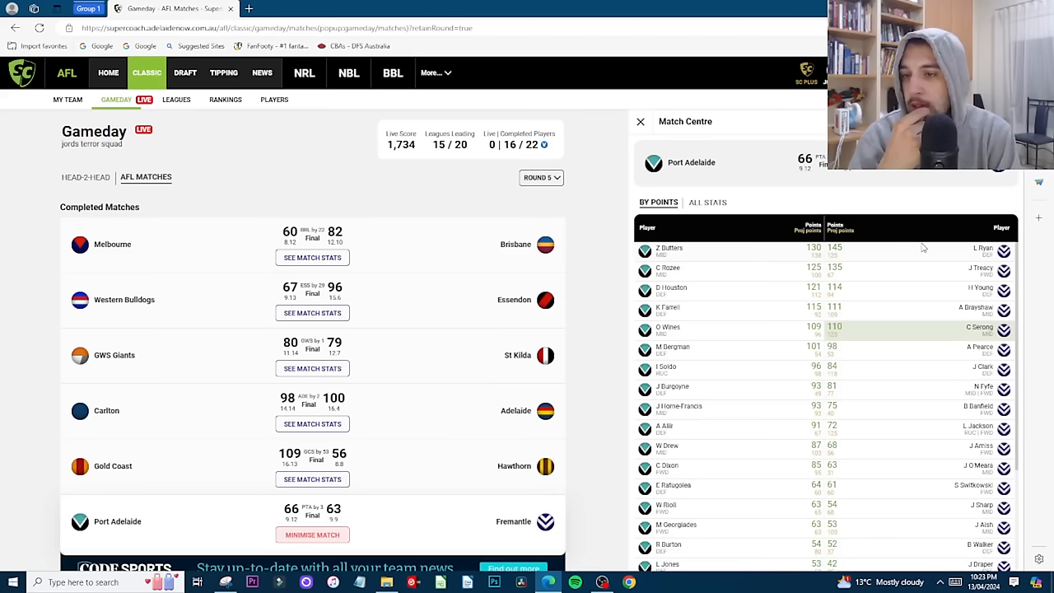
mouse_move(883, 268)
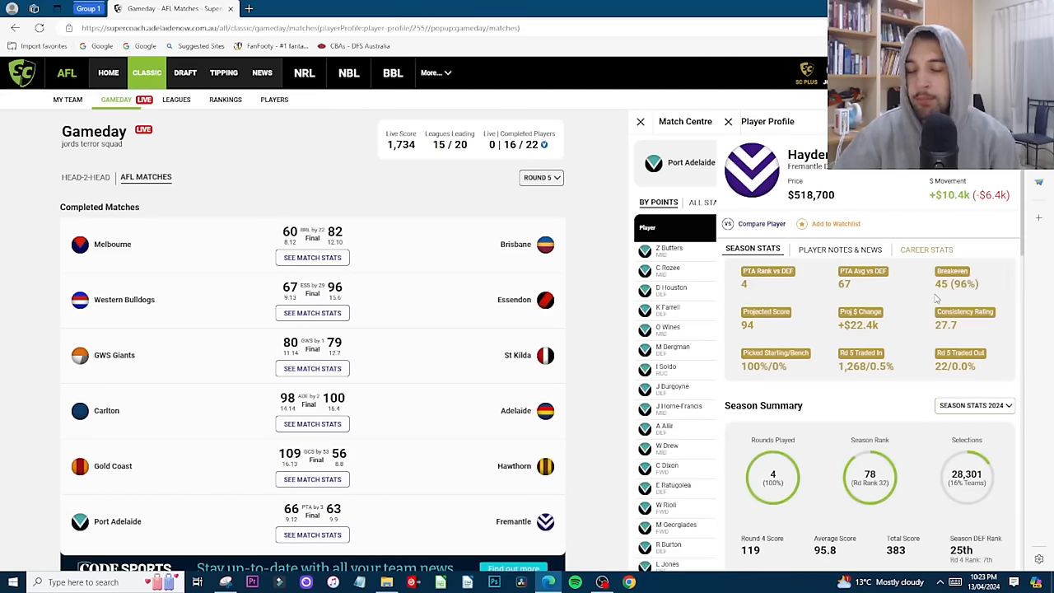
mouse_move(945, 302)
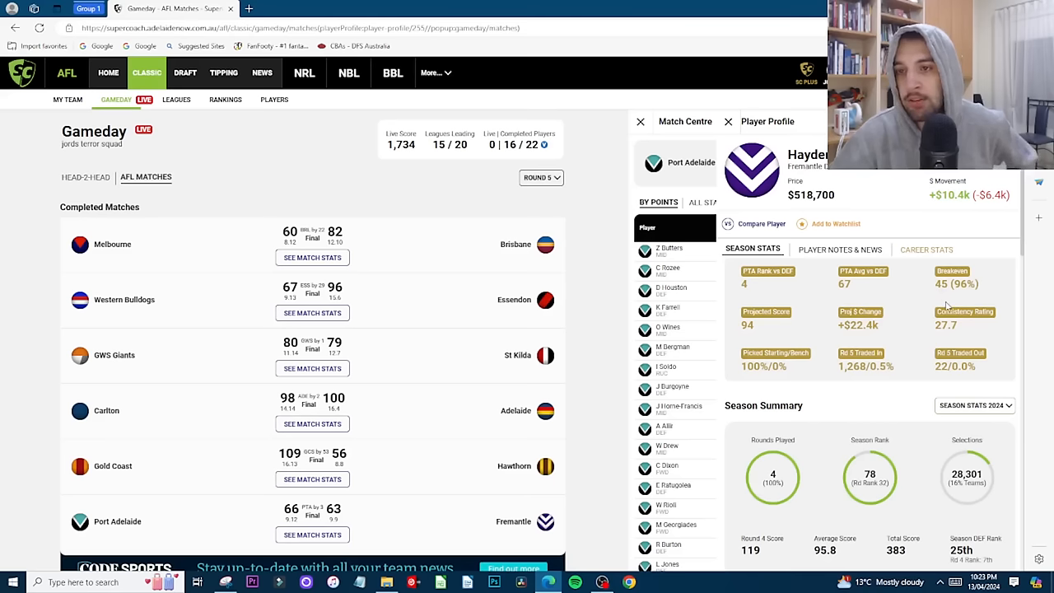
mouse_move(796, 260)
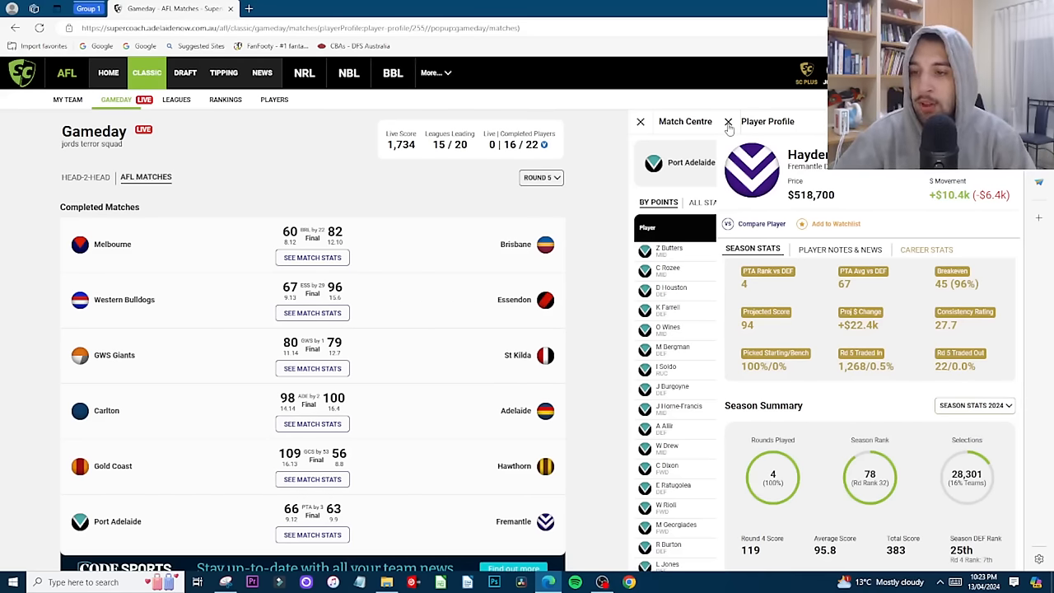
click(728, 122)
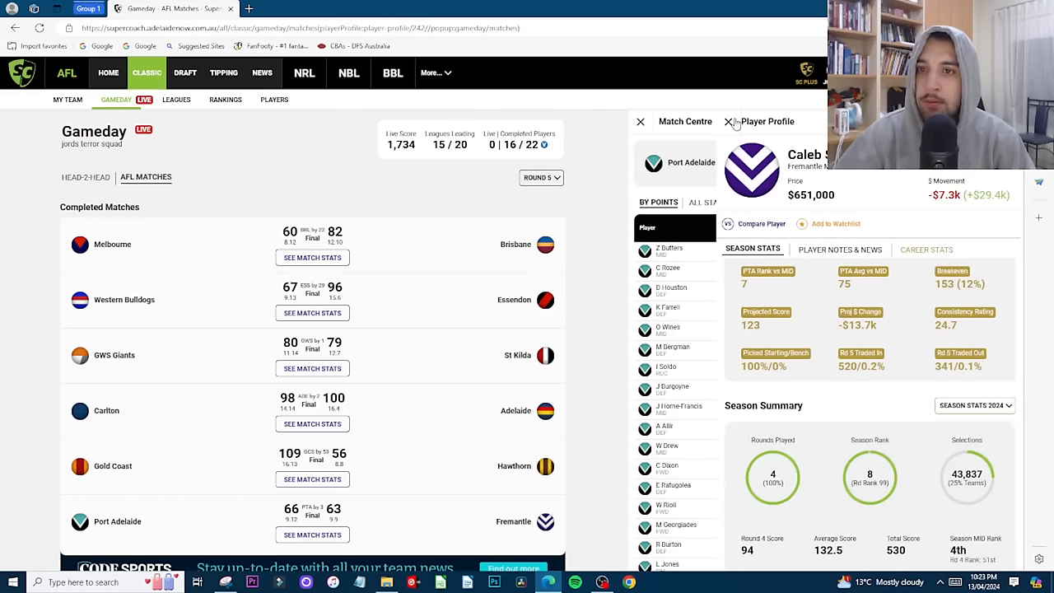
click(727, 122)
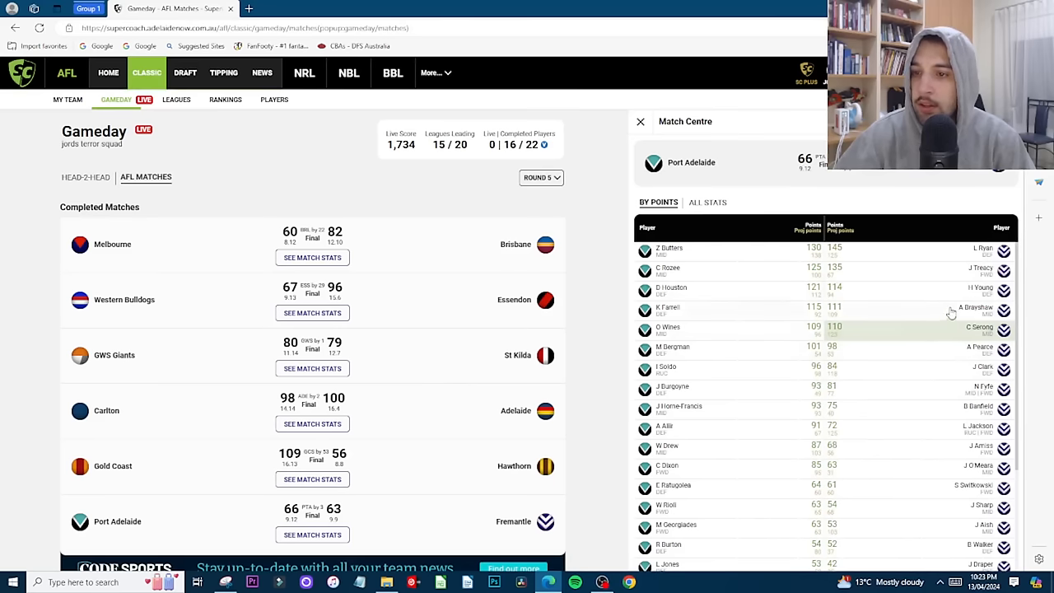
scroll(down, 3)
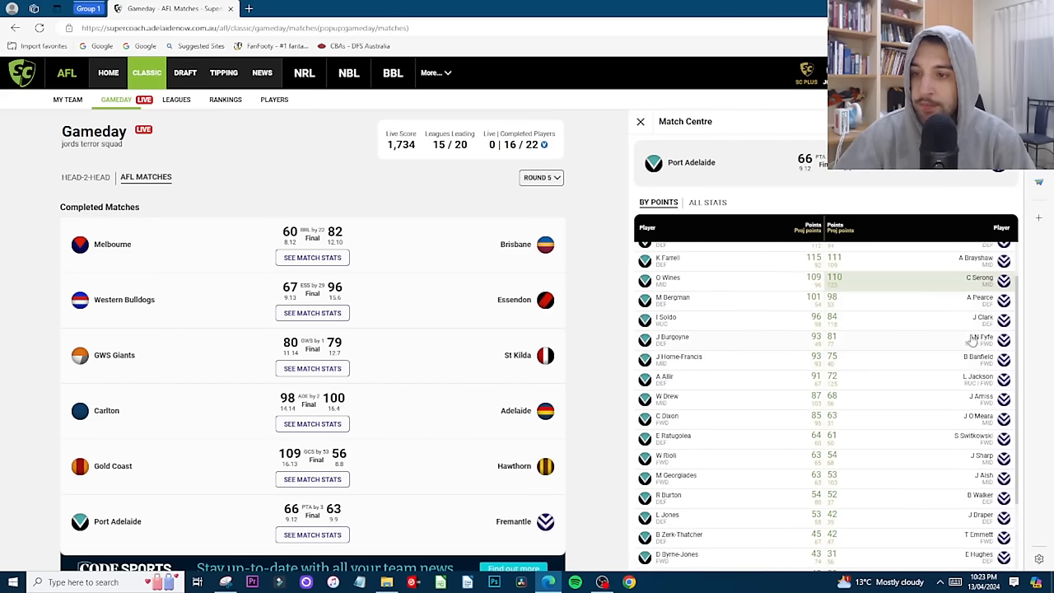
mouse_move(987, 354)
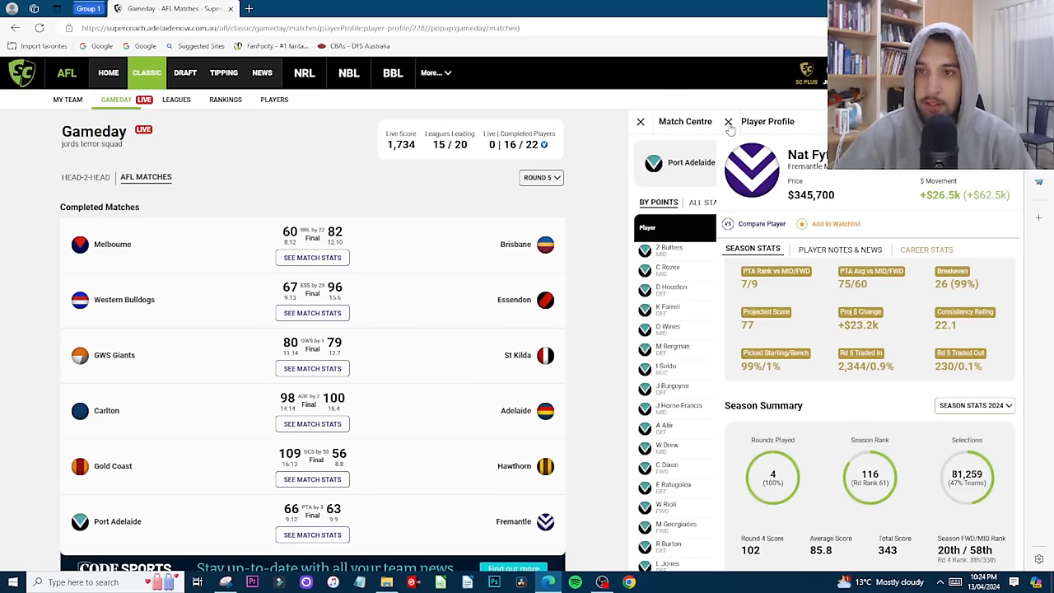
click(727, 122)
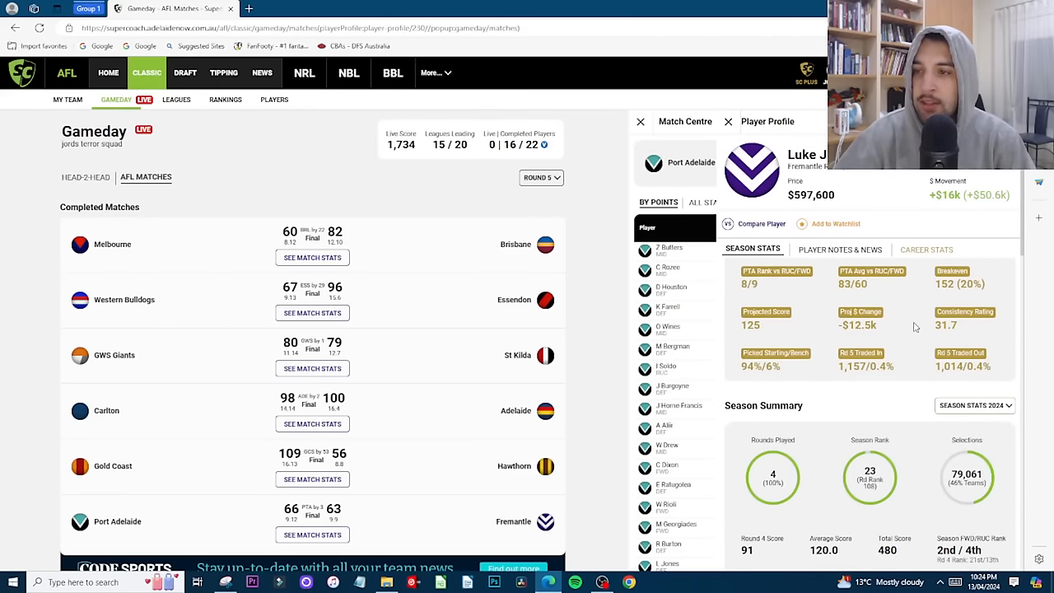
scroll(down, 3)
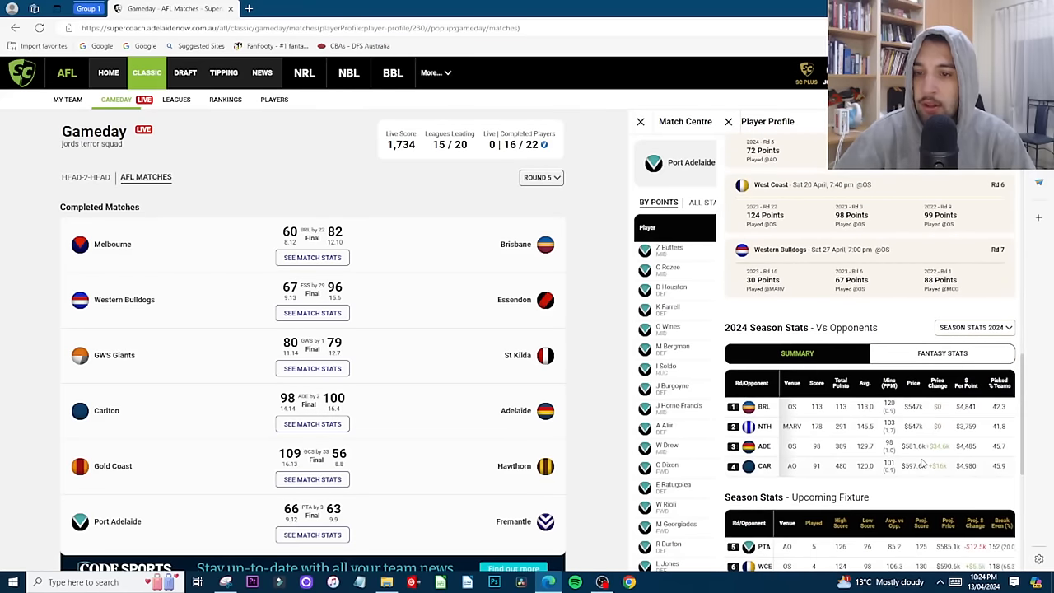
scroll(down, 3)
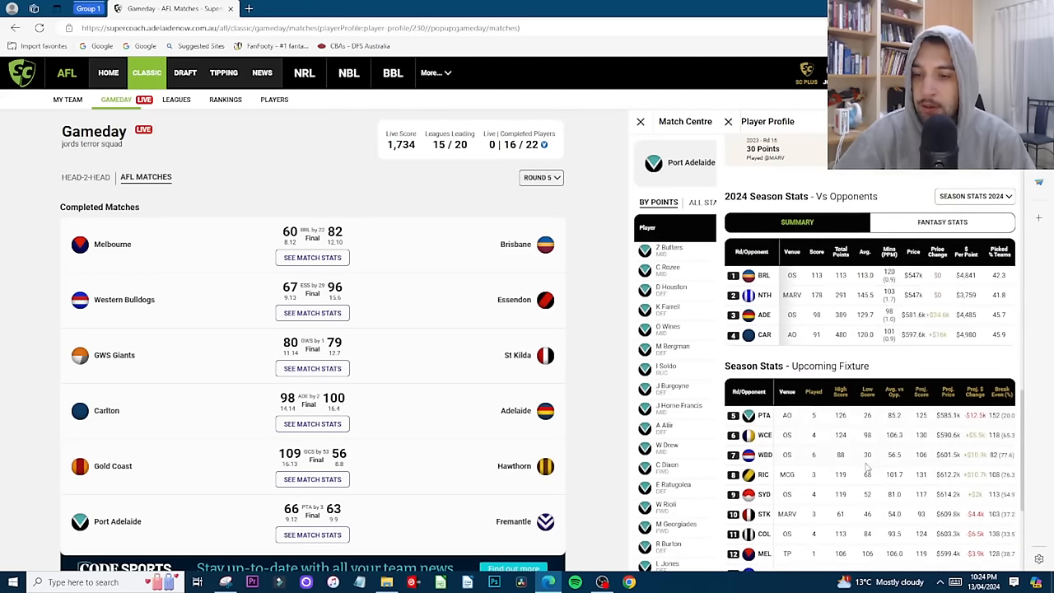
mouse_move(818, 307)
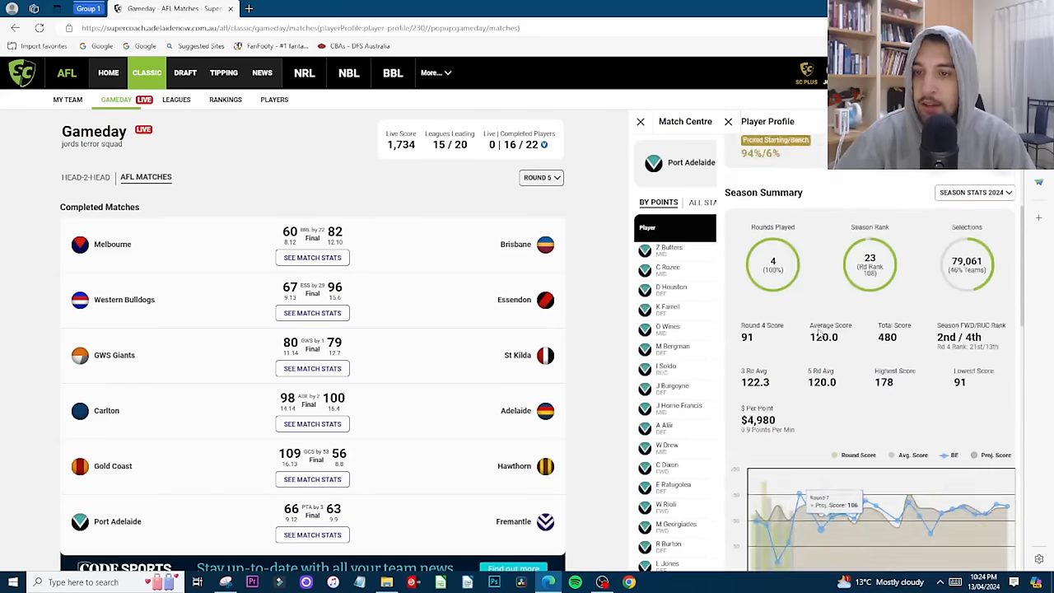
click(728, 122)
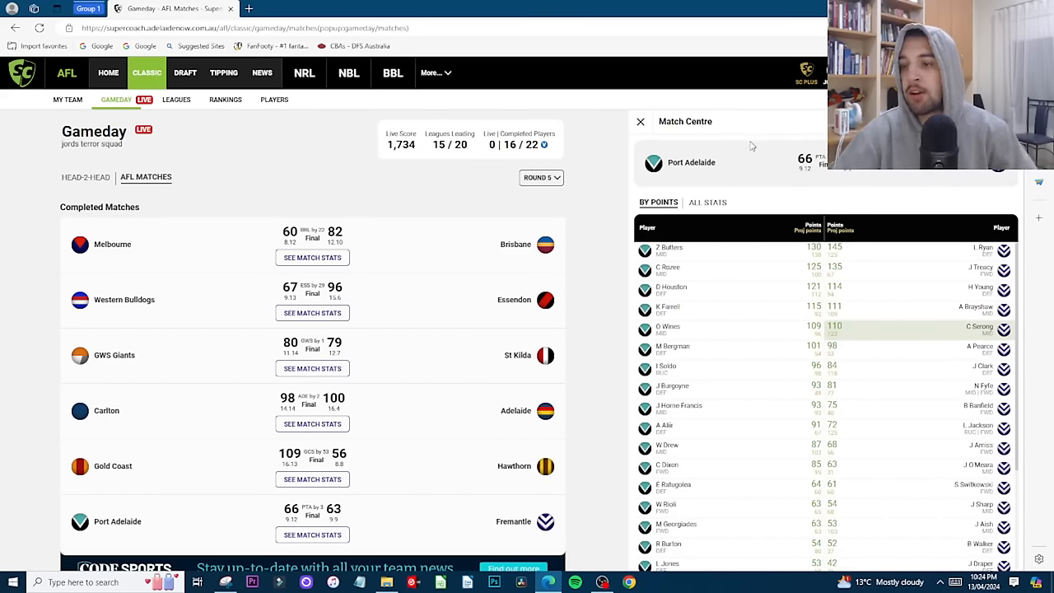
scroll(down, 3)
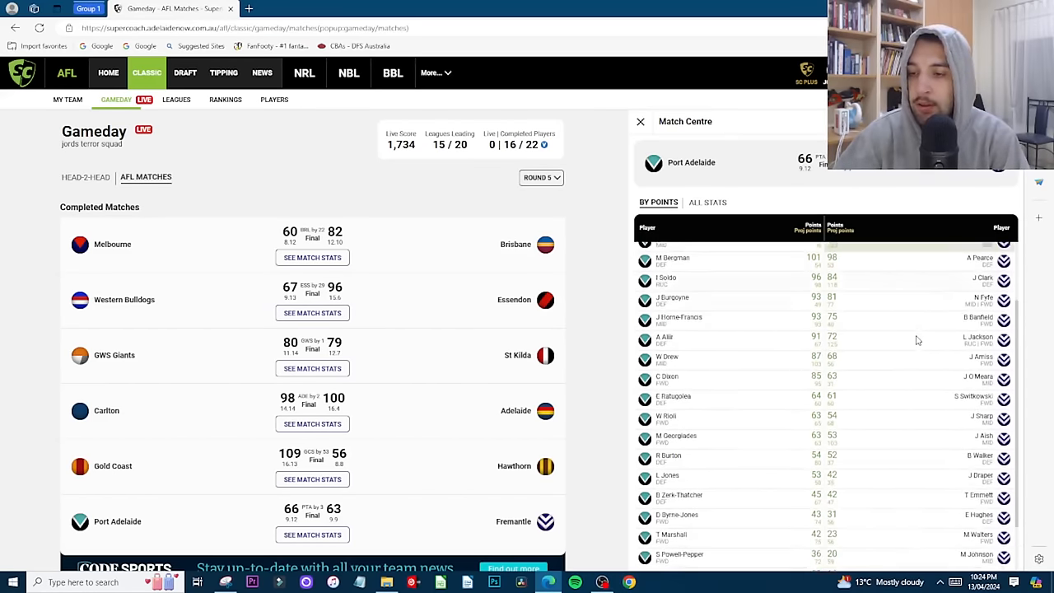
scroll(down, 3)
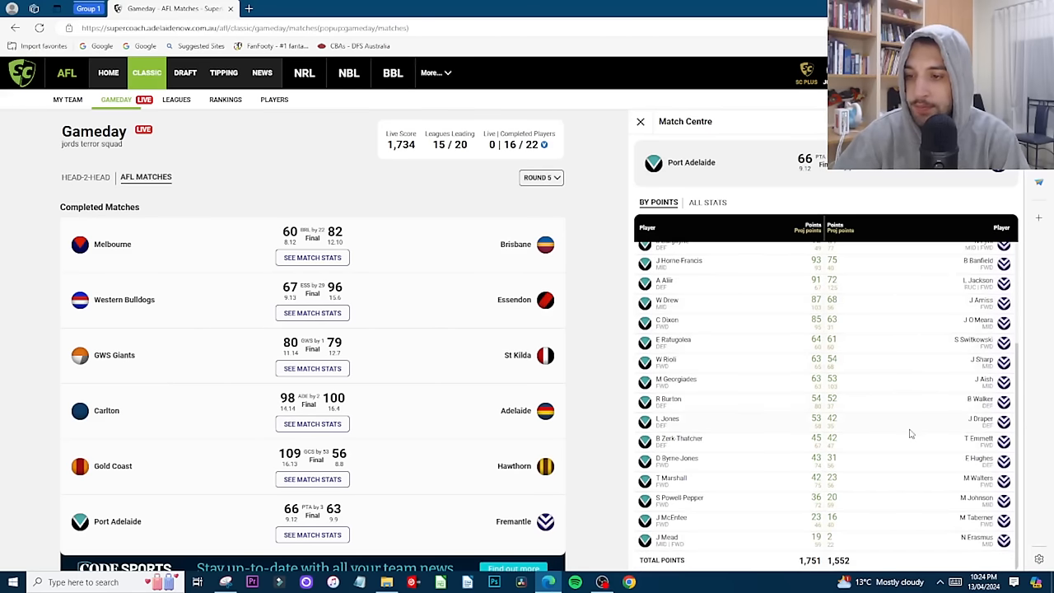
mouse_move(853, 421)
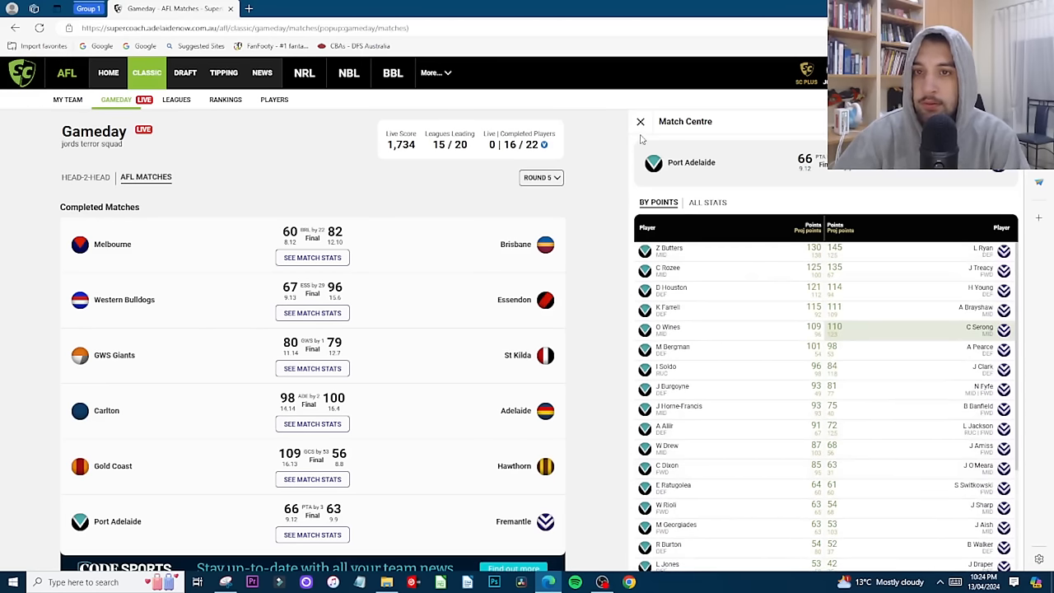
Step: Leave the Port Adelaide match and show the Gold Coast vs Hawthorn player points list
click(639, 121)
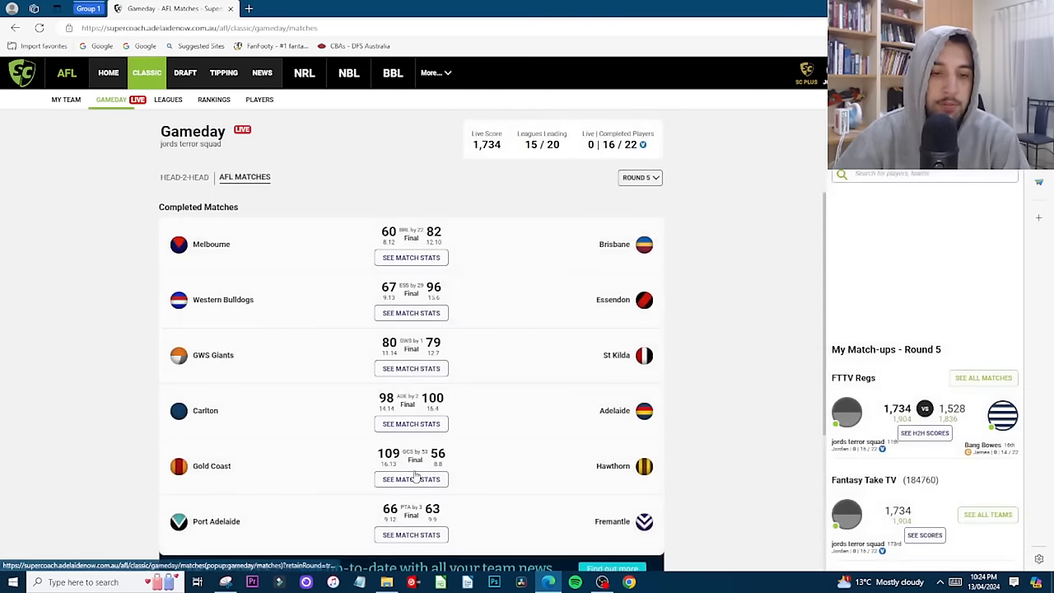
click(411, 480)
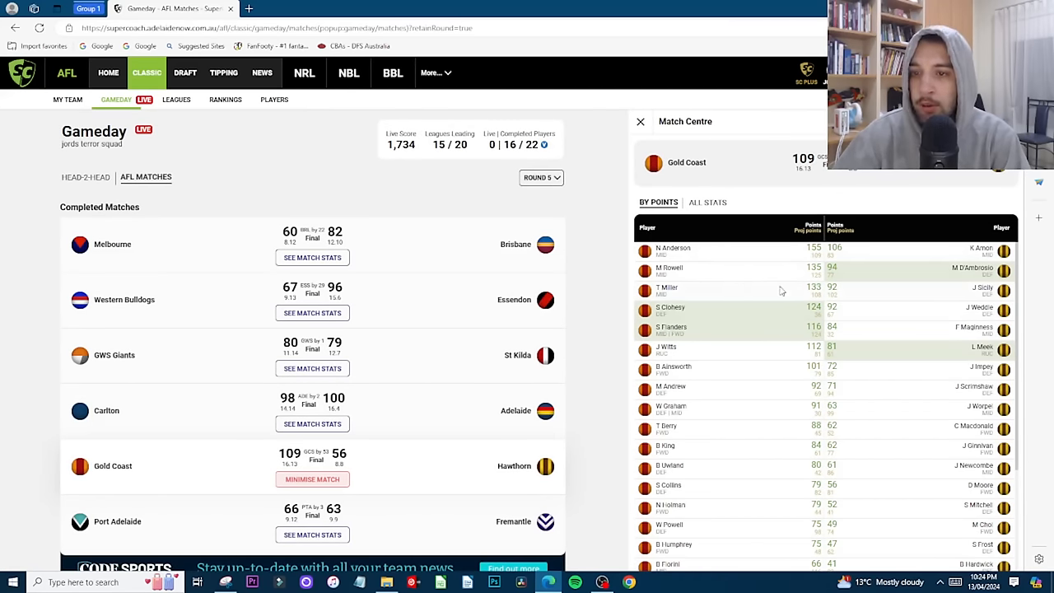
mouse_move(700, 261)
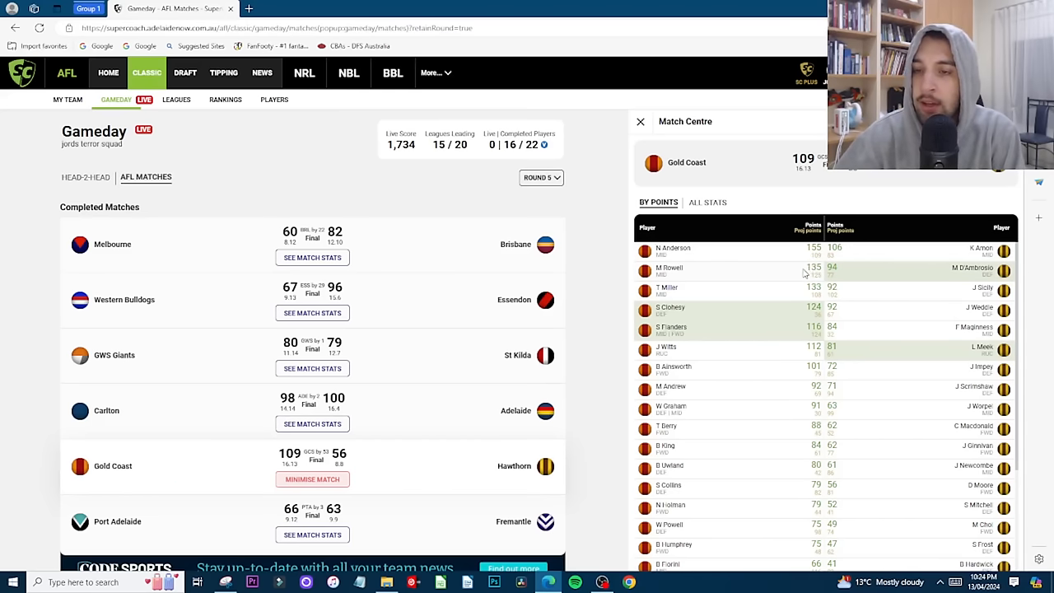
mouse_move(799, 286)
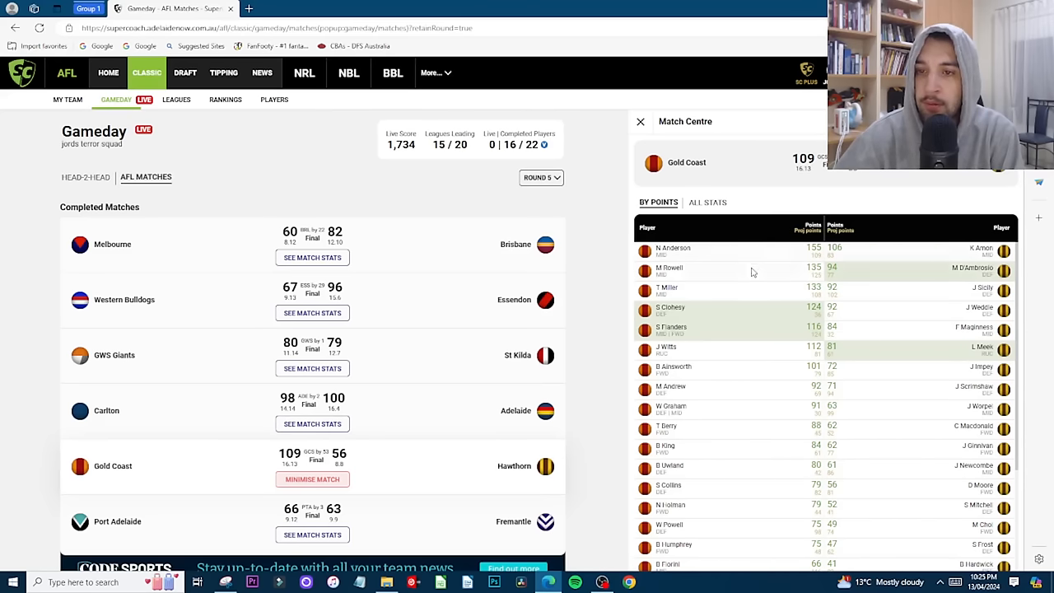
mouse_move(692, 257)
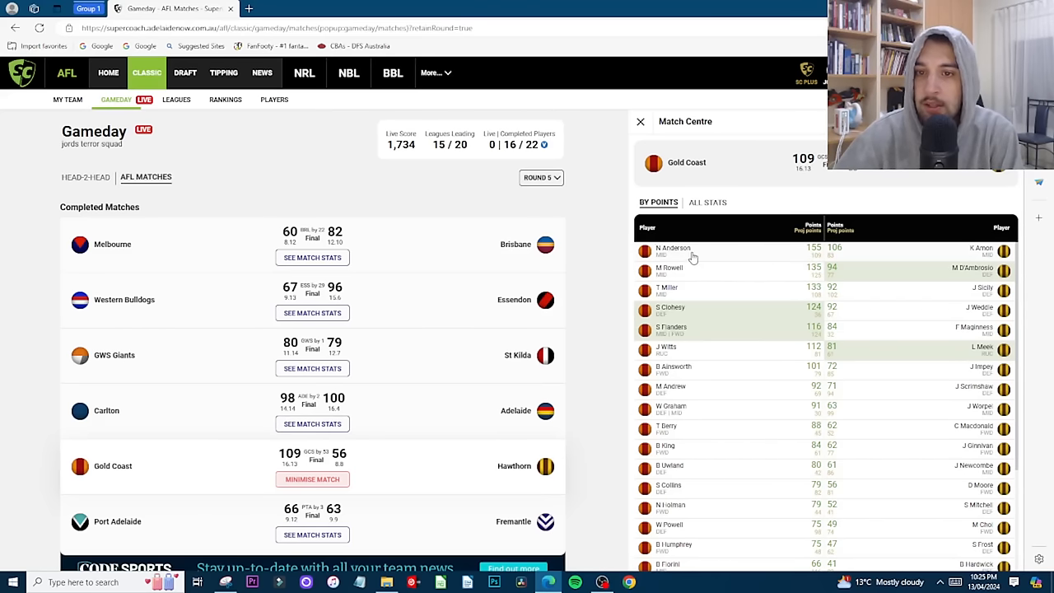
click(673, 248)
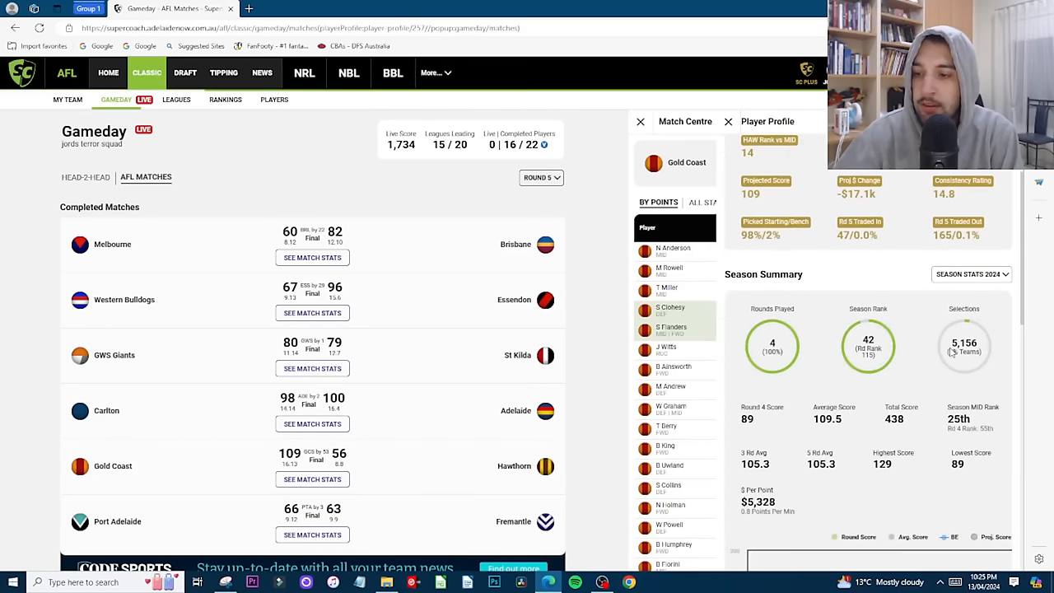
scroll(down, 3)
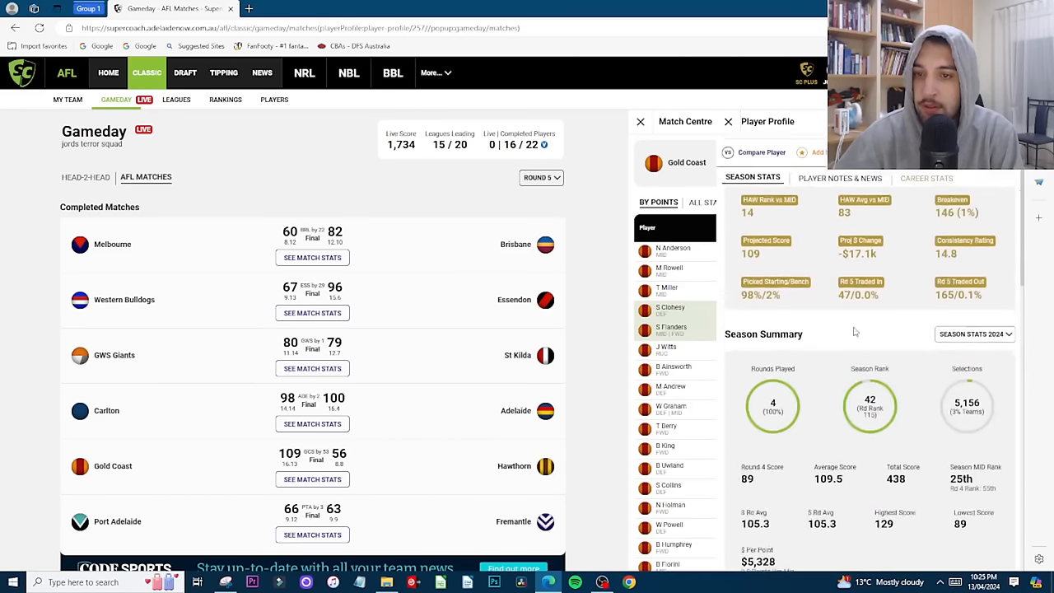
click(728, 121)
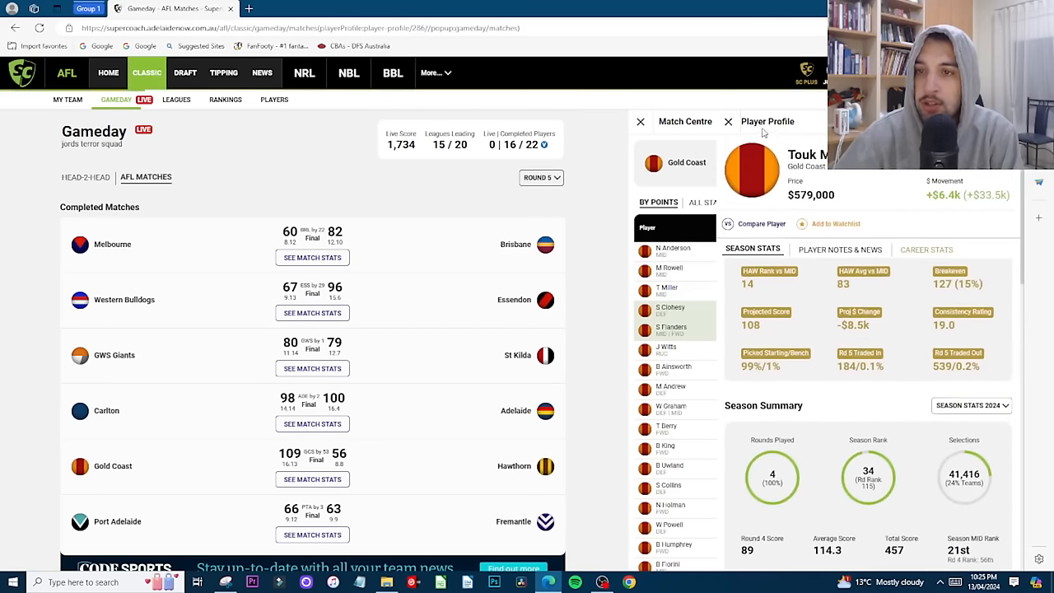
click(728, 121)
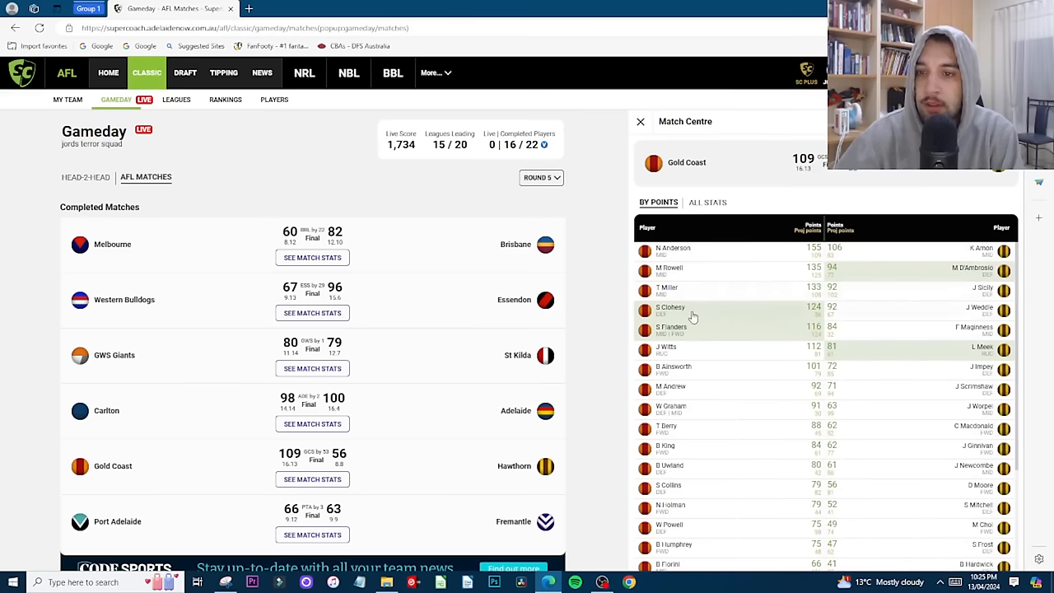
click(670, 312)
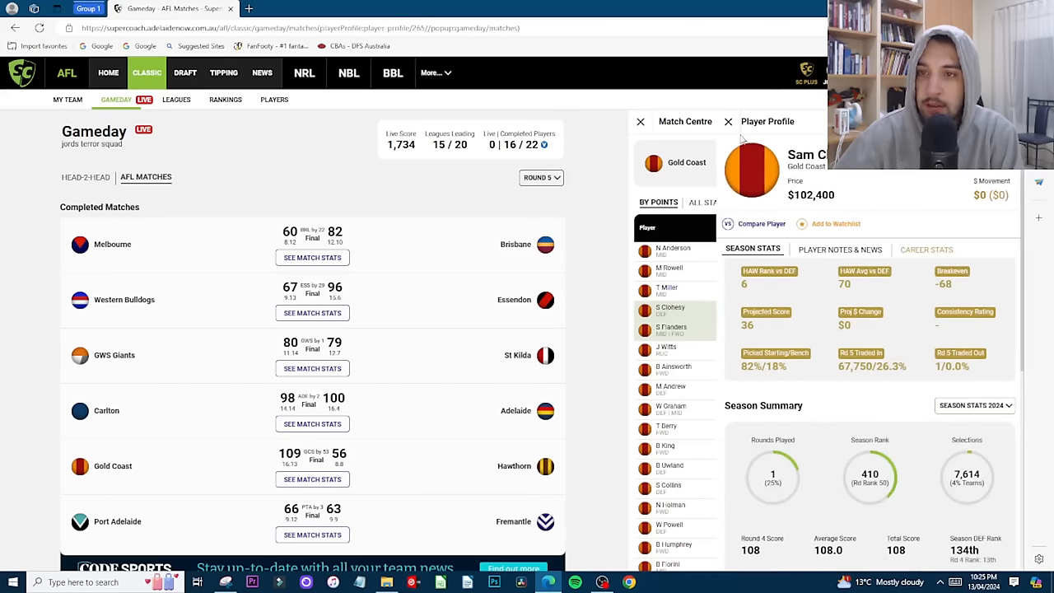
click(728, 121)
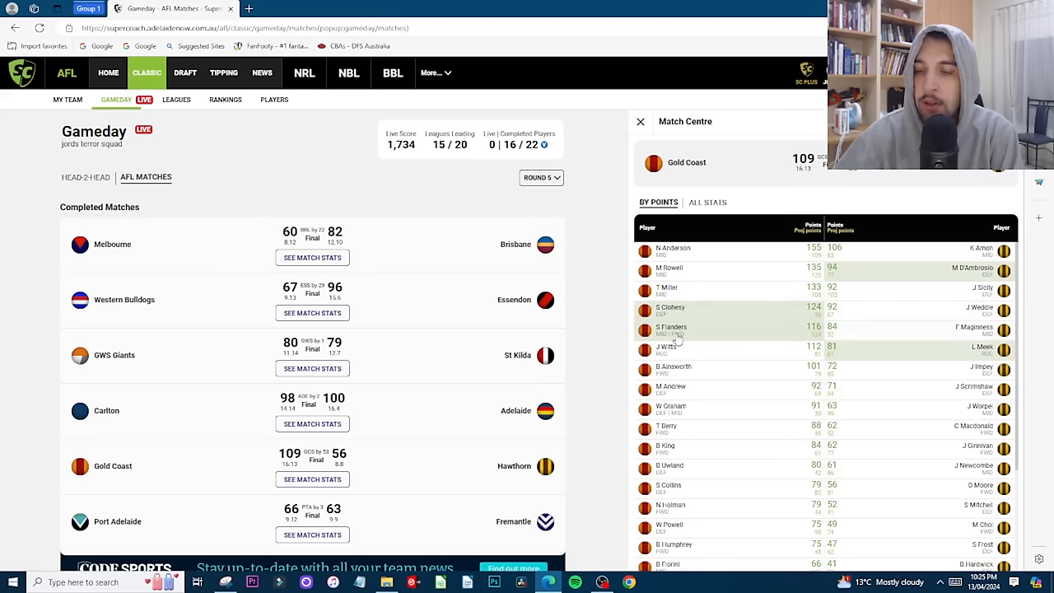
mouse_move(695, 336)
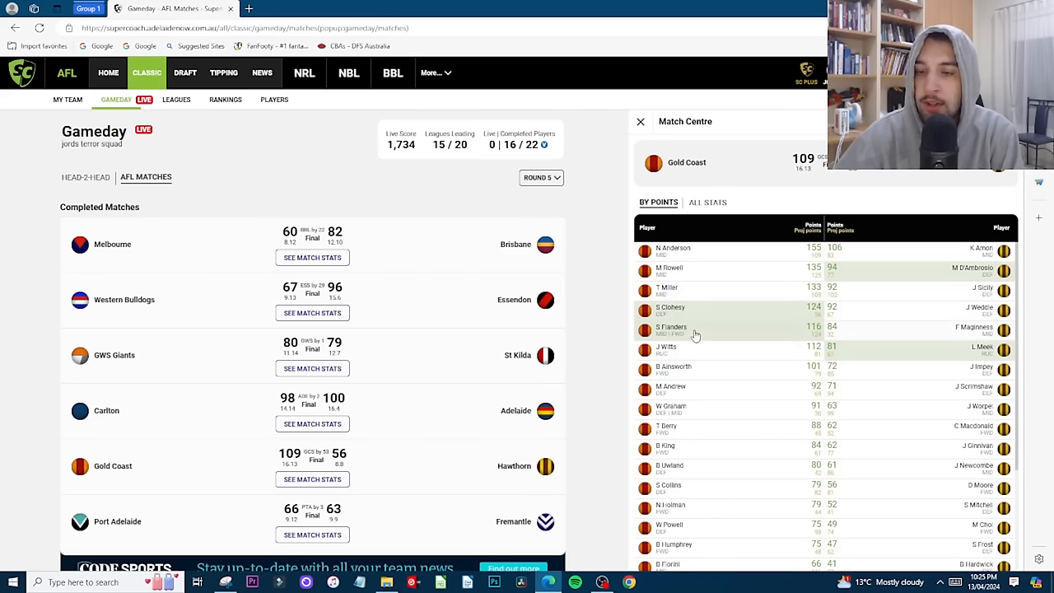
mouse_move(716, 329)
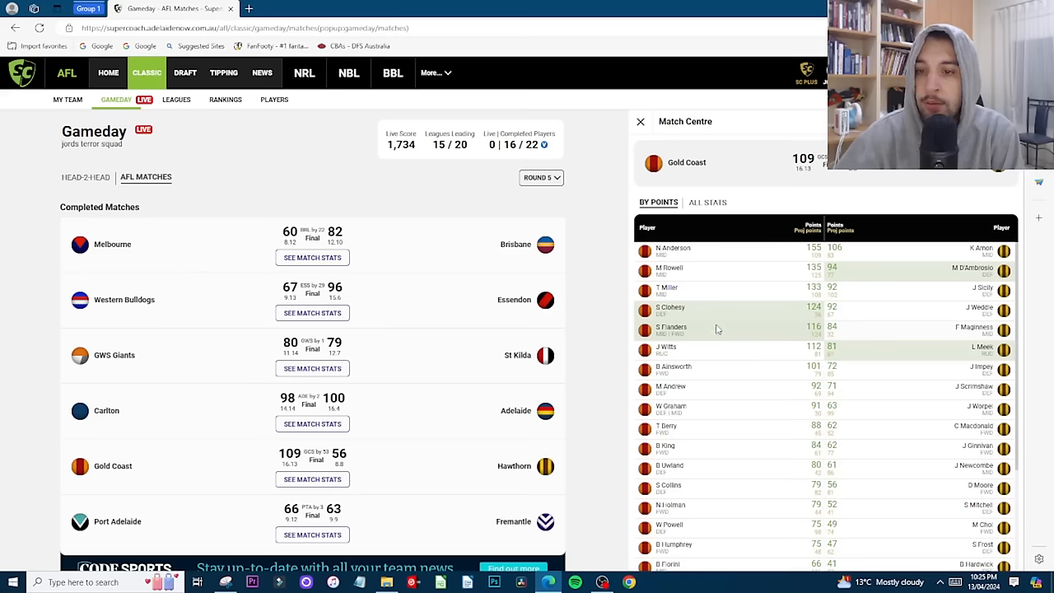
scroll(down, 3)
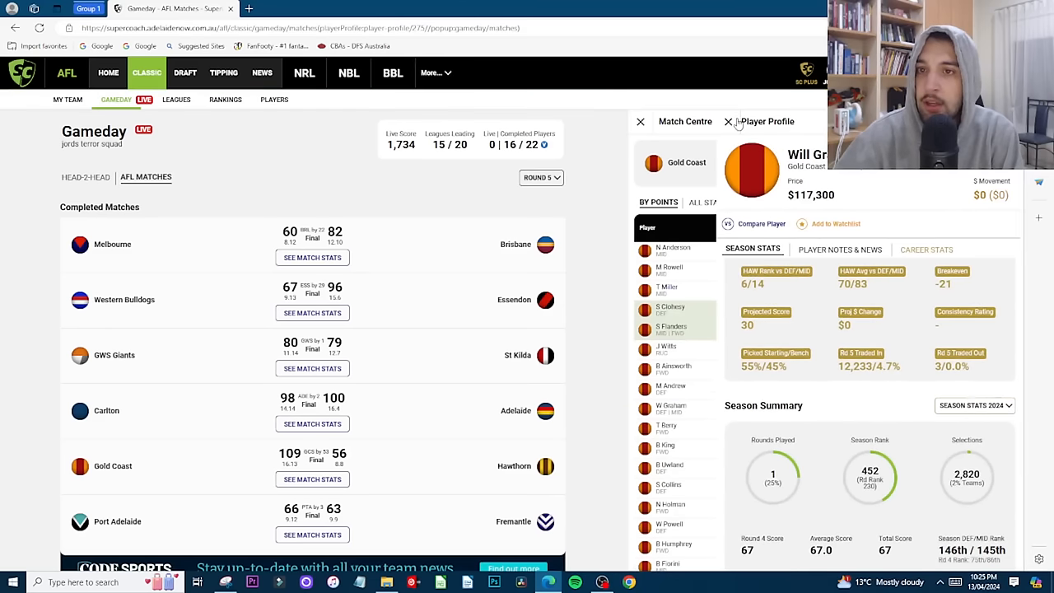
click(727, 121)
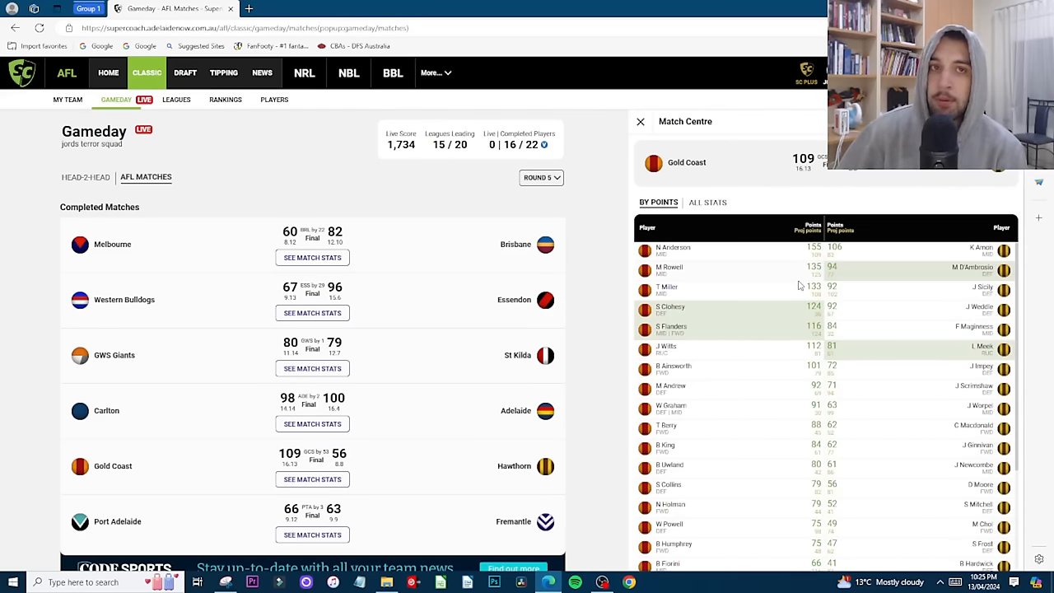
mouse_move(720, 413)
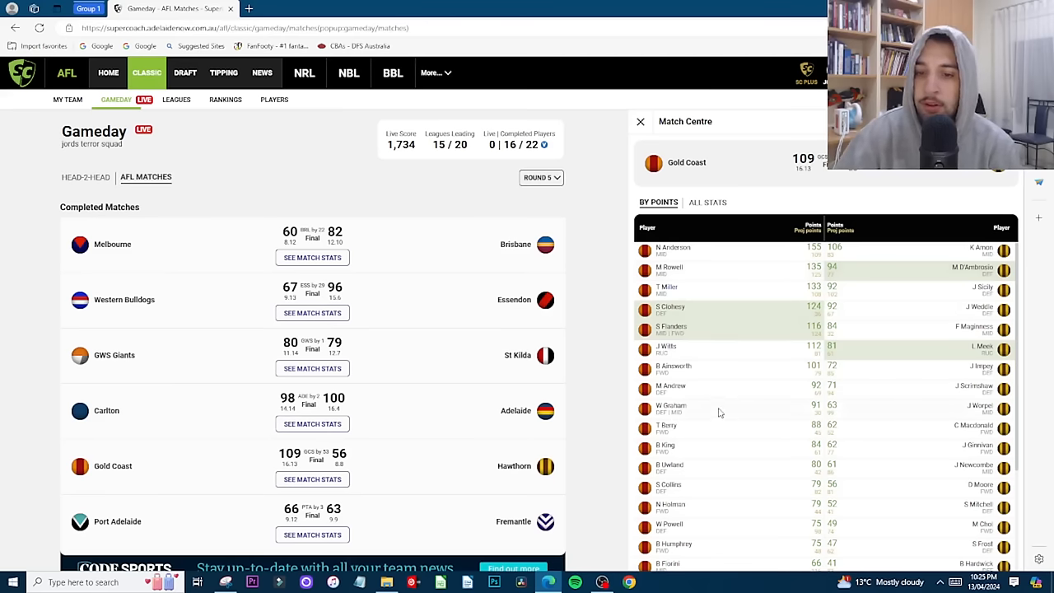
click(674, 366)
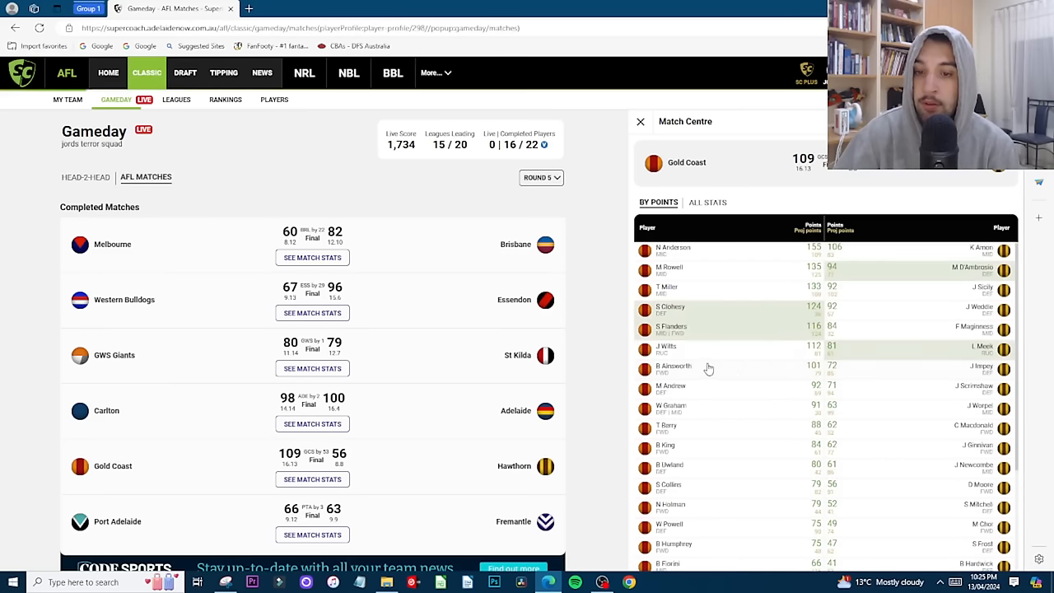
mouse_move(790, 342)
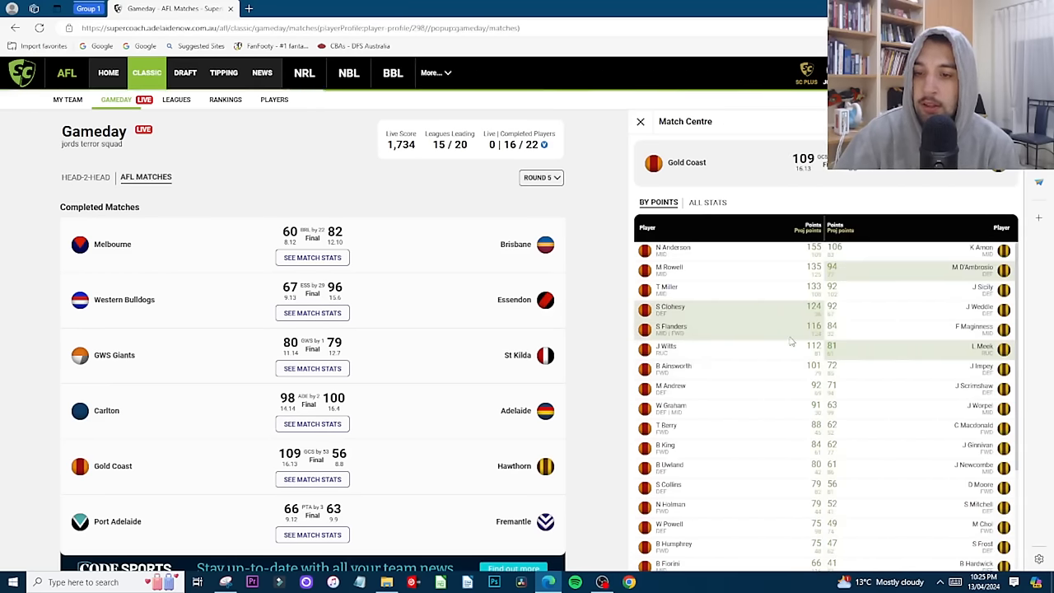
scroll(down, 3)
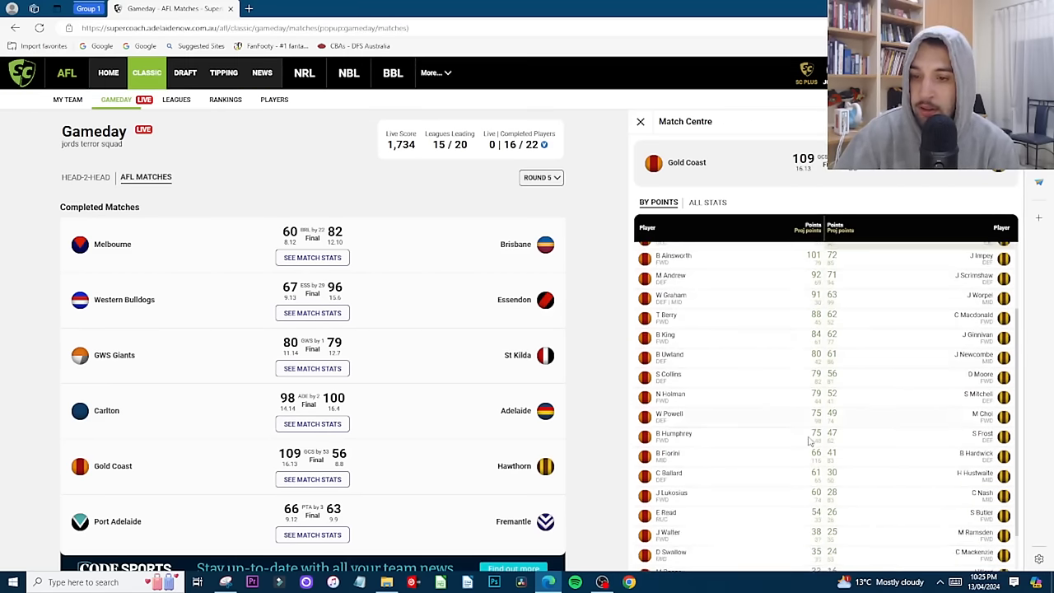
scroll(down, 3)
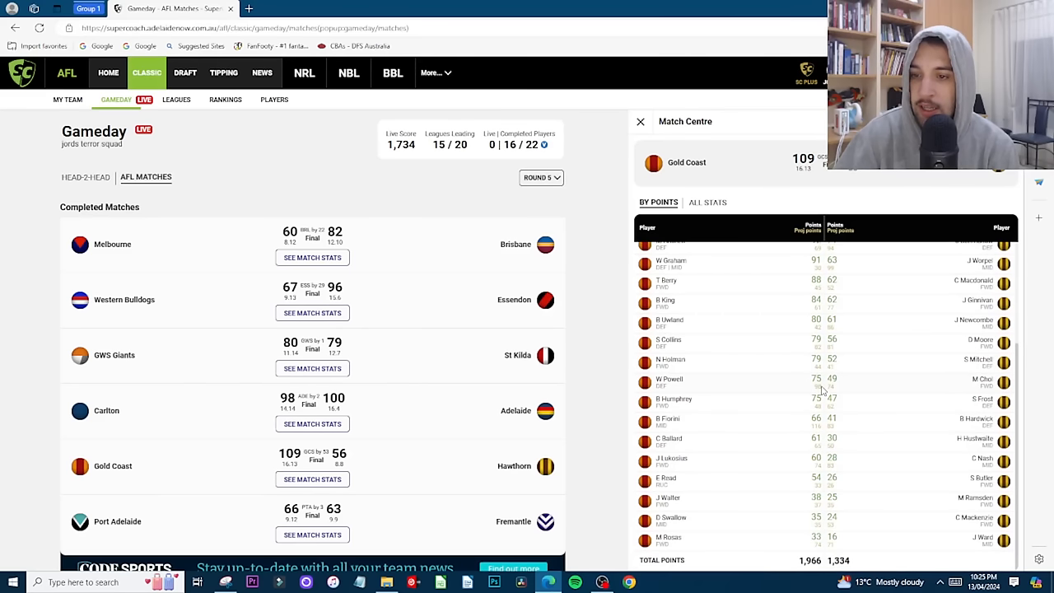
mouse_move(824, 412)
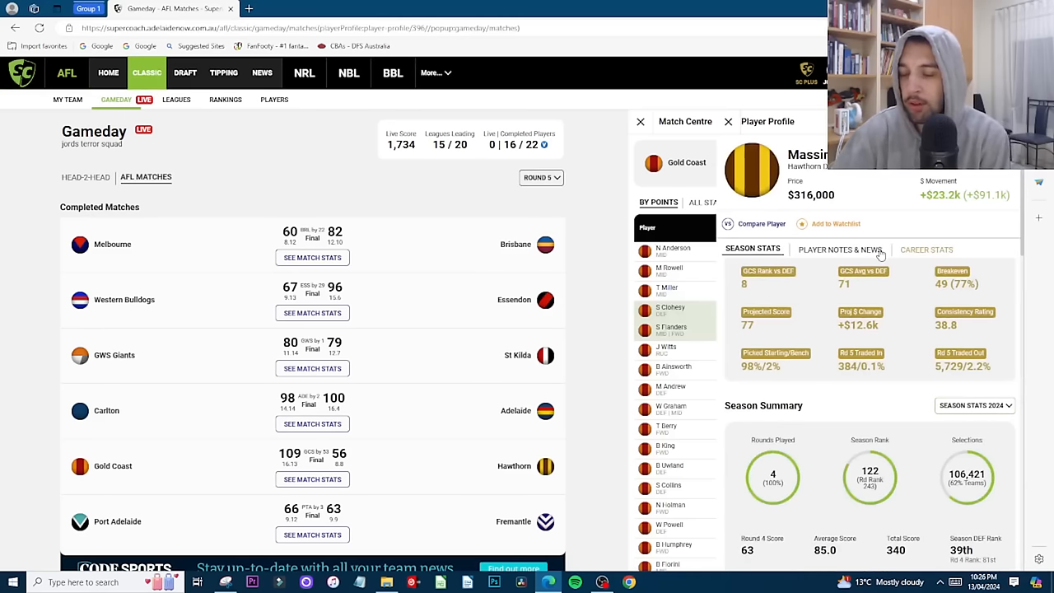
Step: Review two Hawthorn player profiles and return to the Gold Coast vs Hawthorn scores
scroll(down, 3)
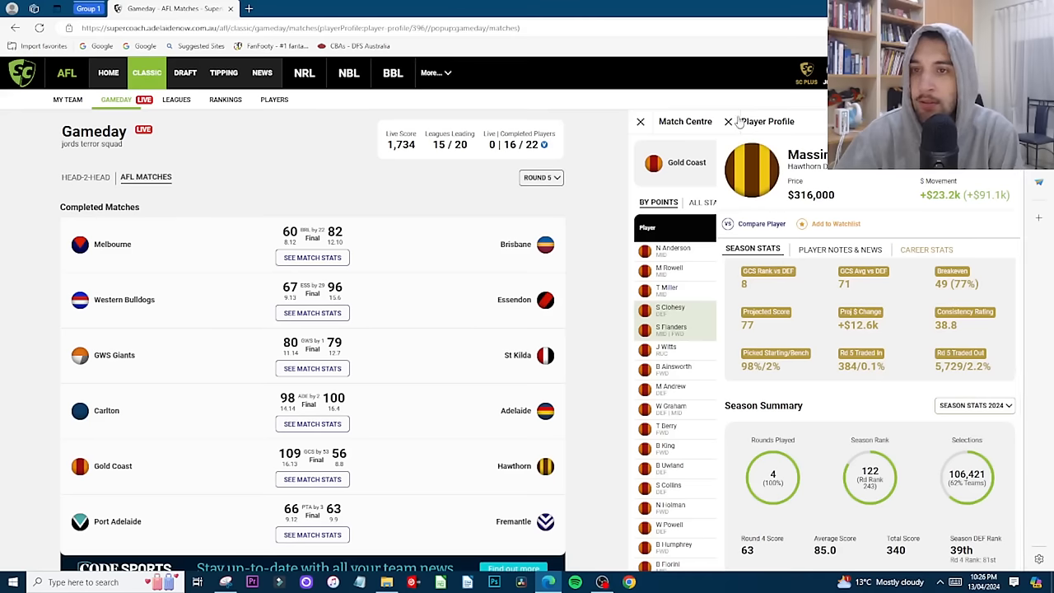
click(727, 121)
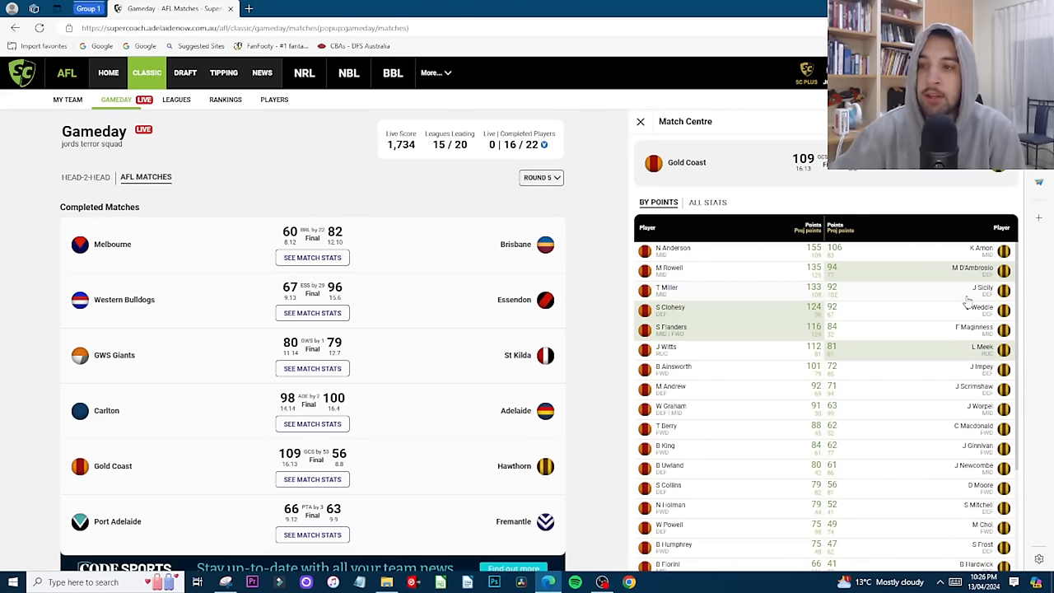
mouse_move(916, 312)
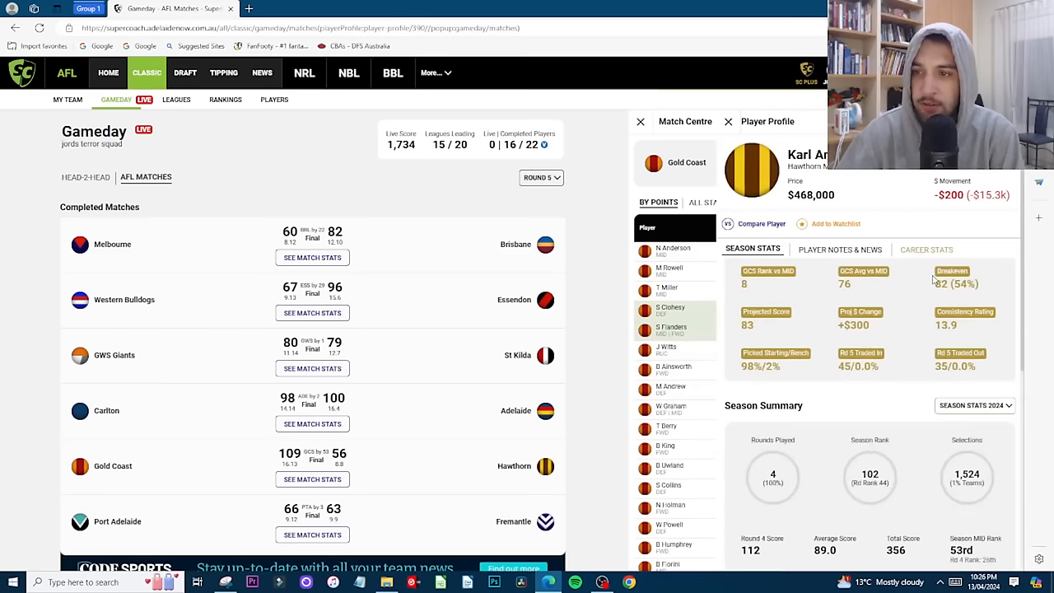
scroll(down, 3)
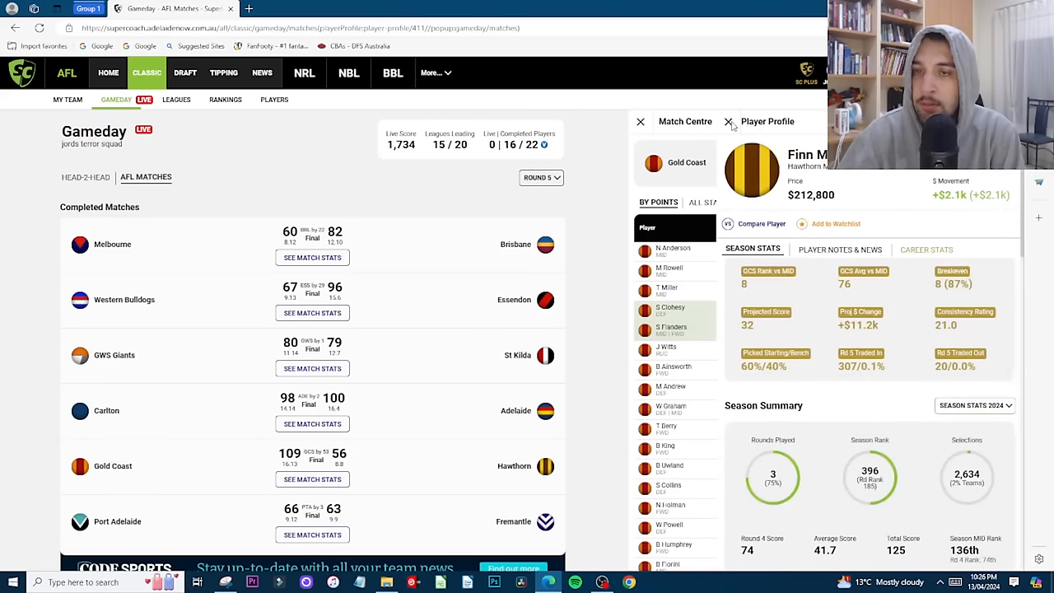
click(727, 122)
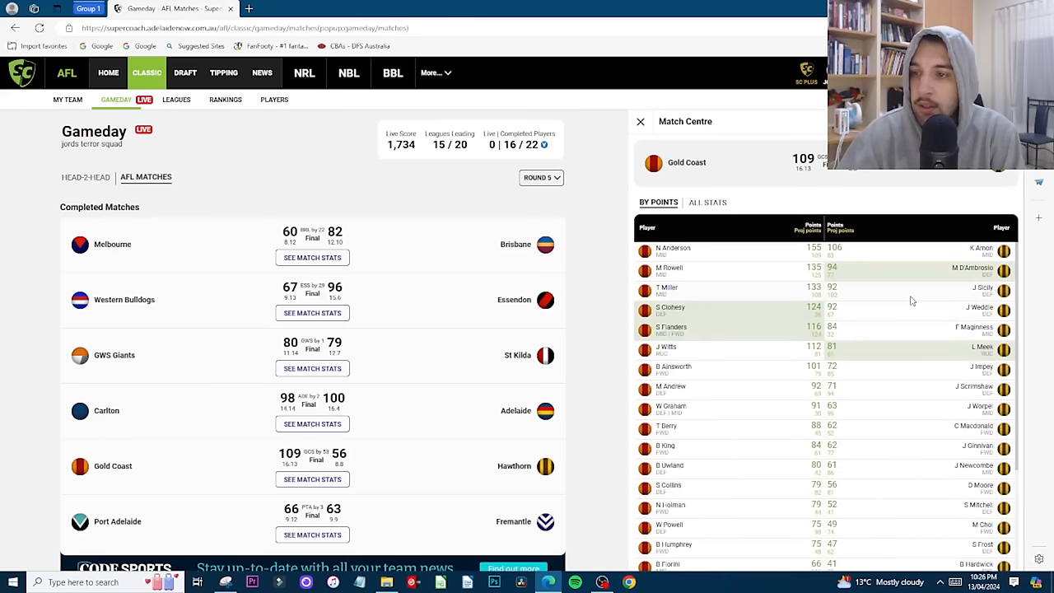
mouse_move(932, 333)
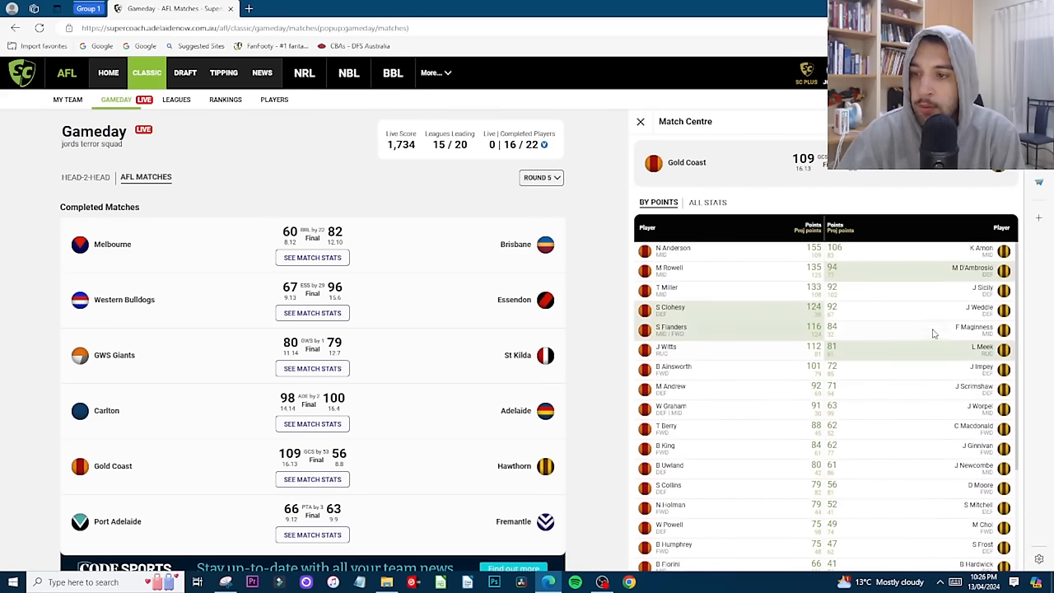
Step: Scroll the match list, check one more profile and land on the Carlton vs Adelaide player scores
scroll(down, 3)
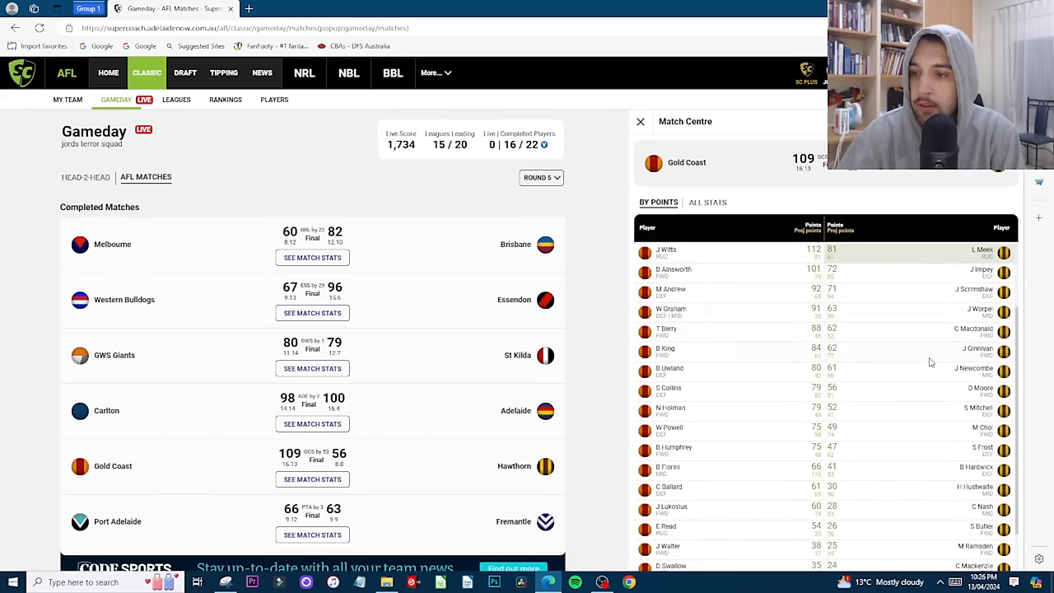
scroll(down, 3)
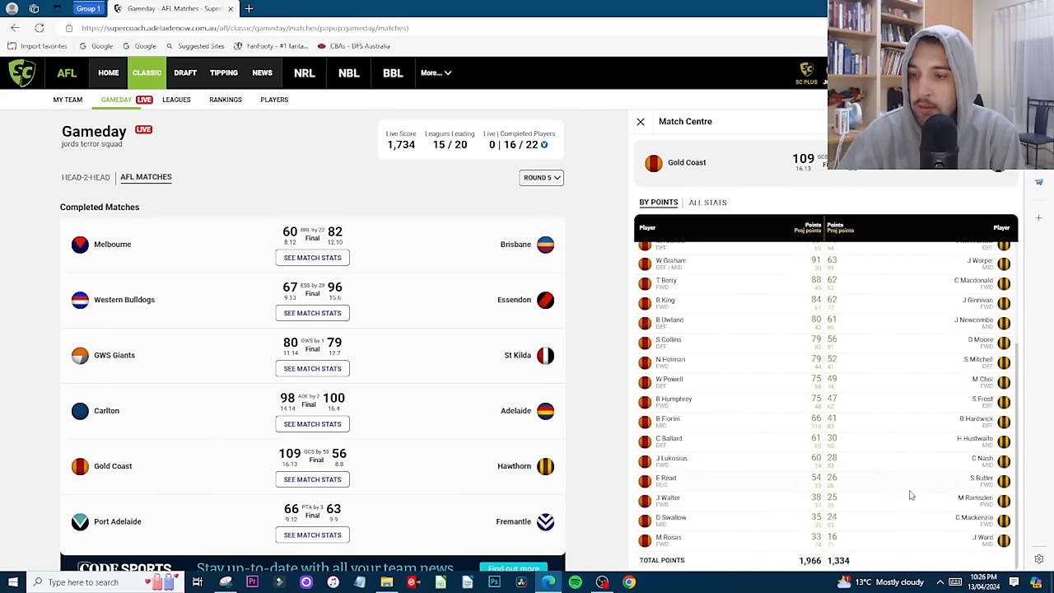
mouse_move(884, 323)
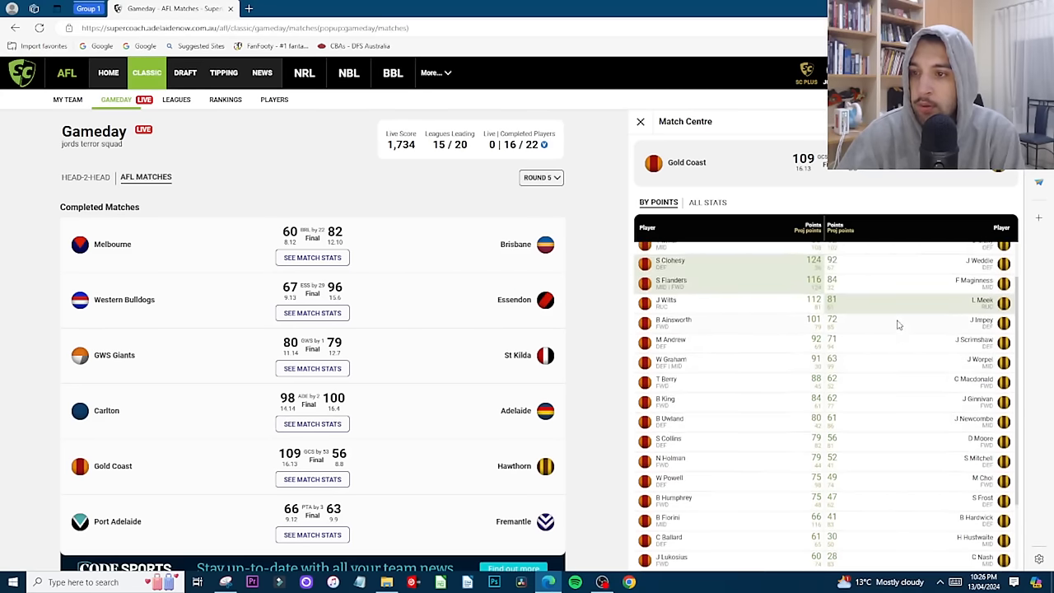
scroll(down, 3)
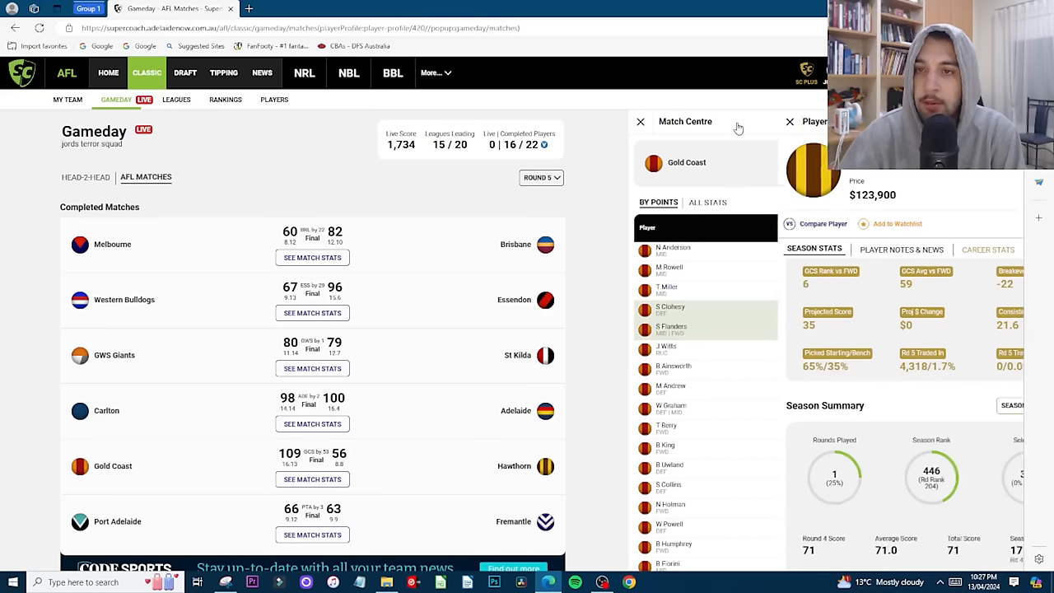
click(788, 121)
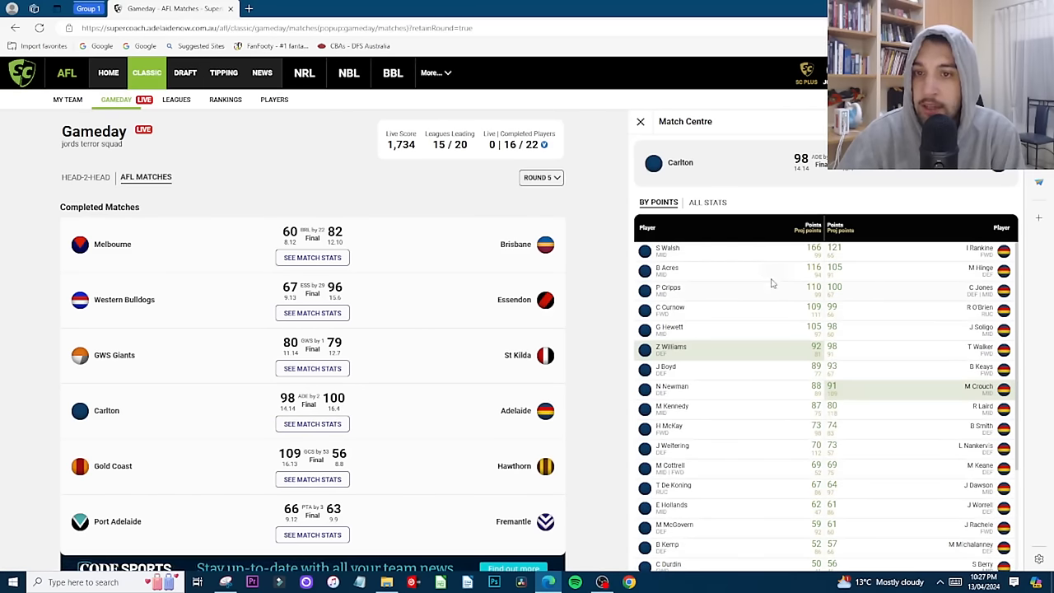
mouse_move(669, 253)
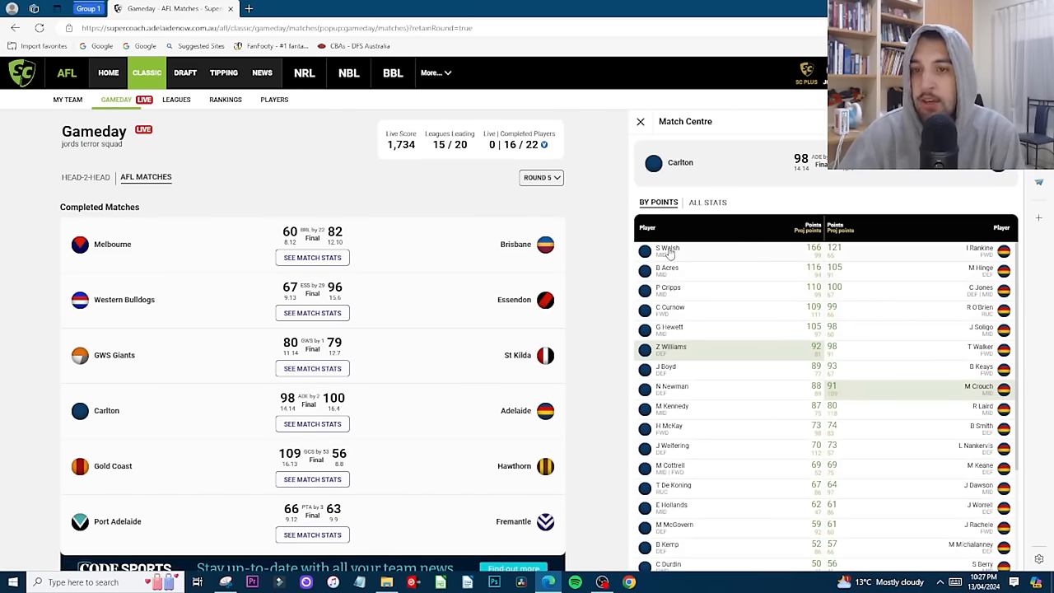
mouse_move(774, 268)
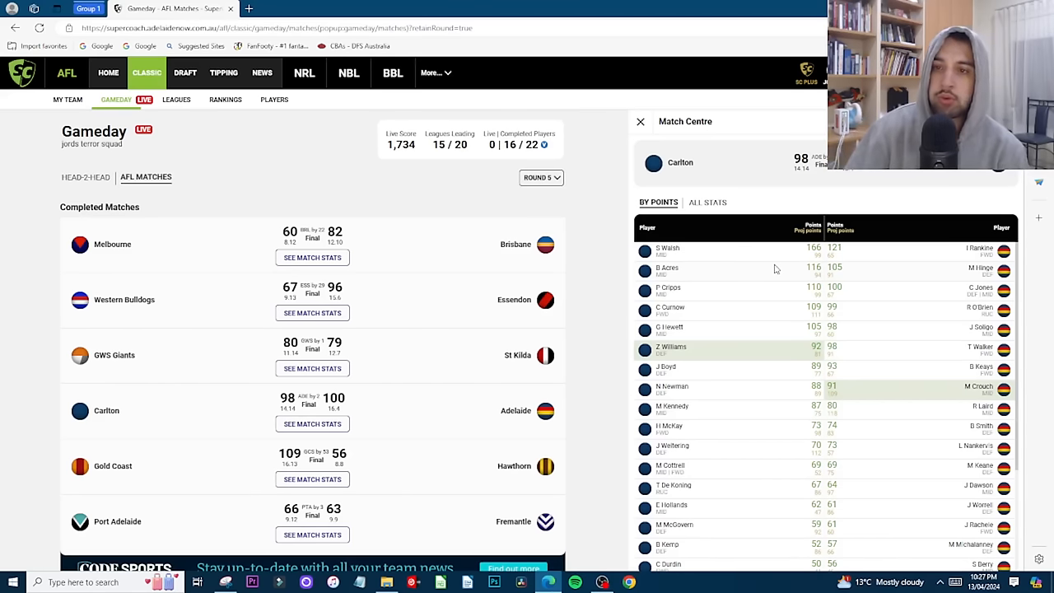
click(667, 248)
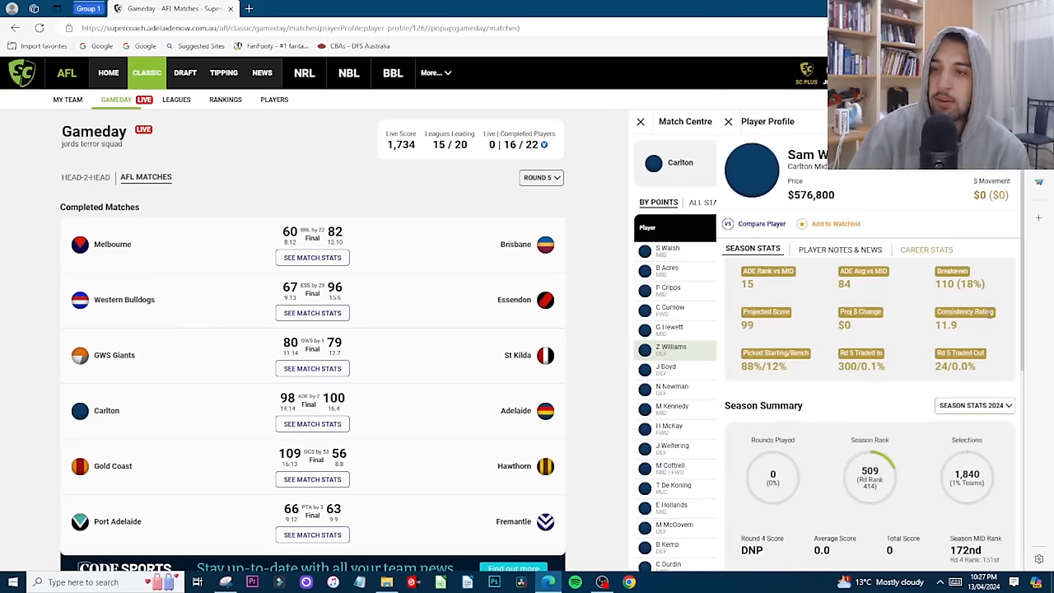
scroll(down, 3)
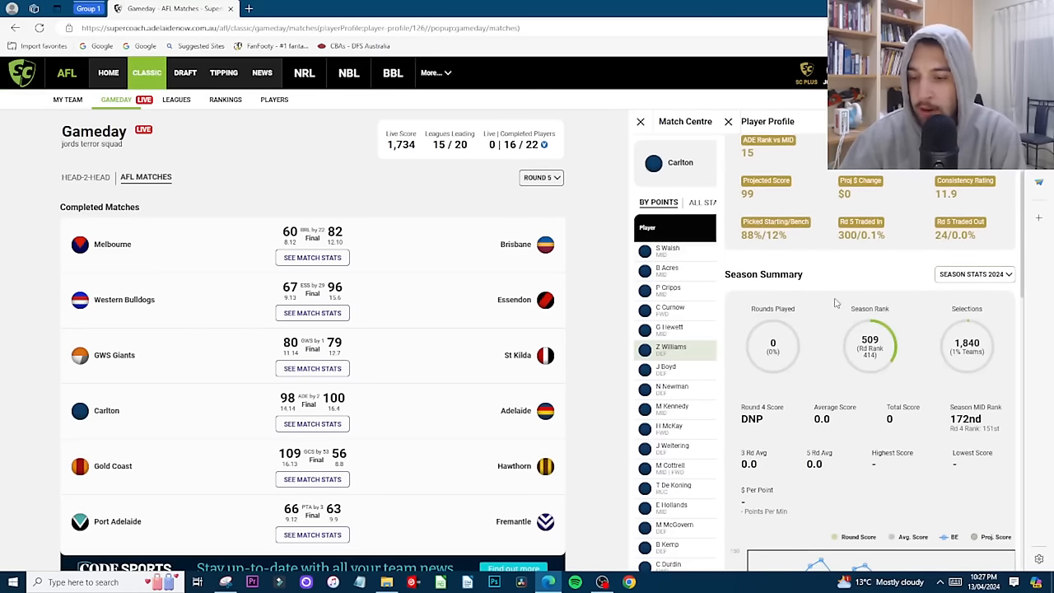
scroll(down, 3)
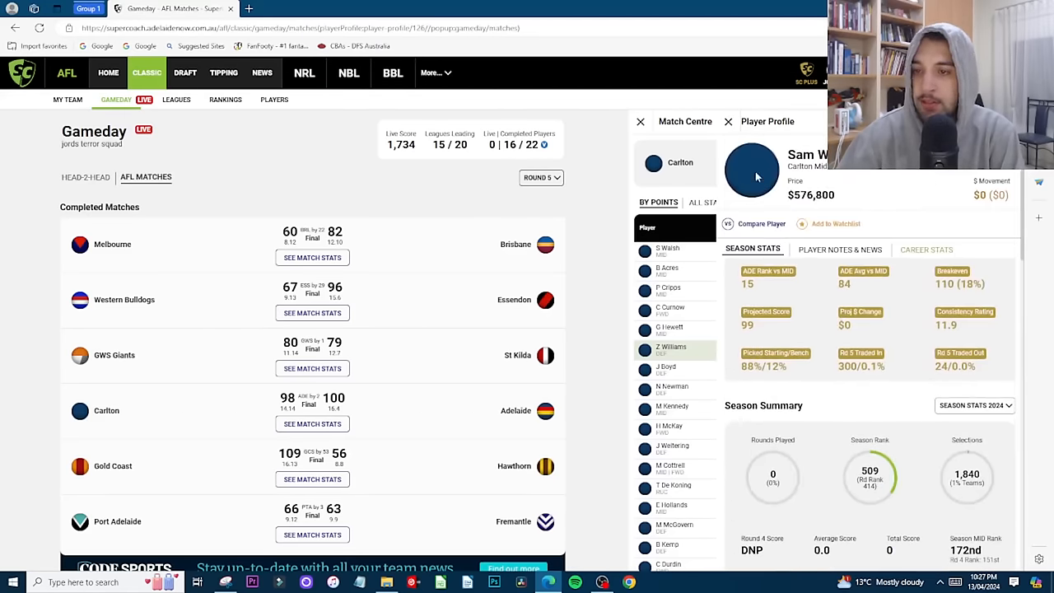
click(728, 121)
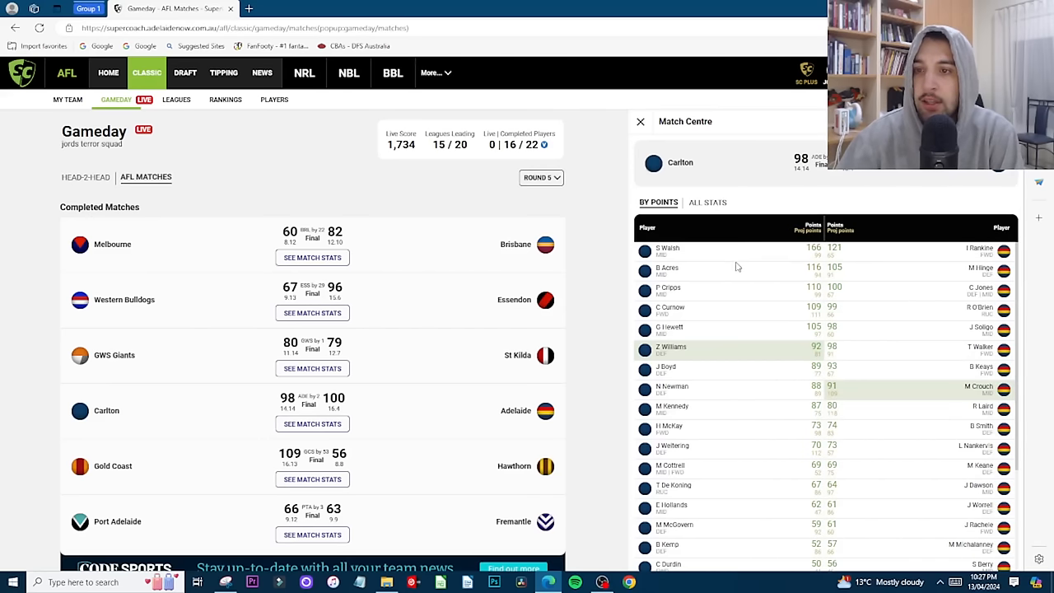
mouse_move(700, 265)
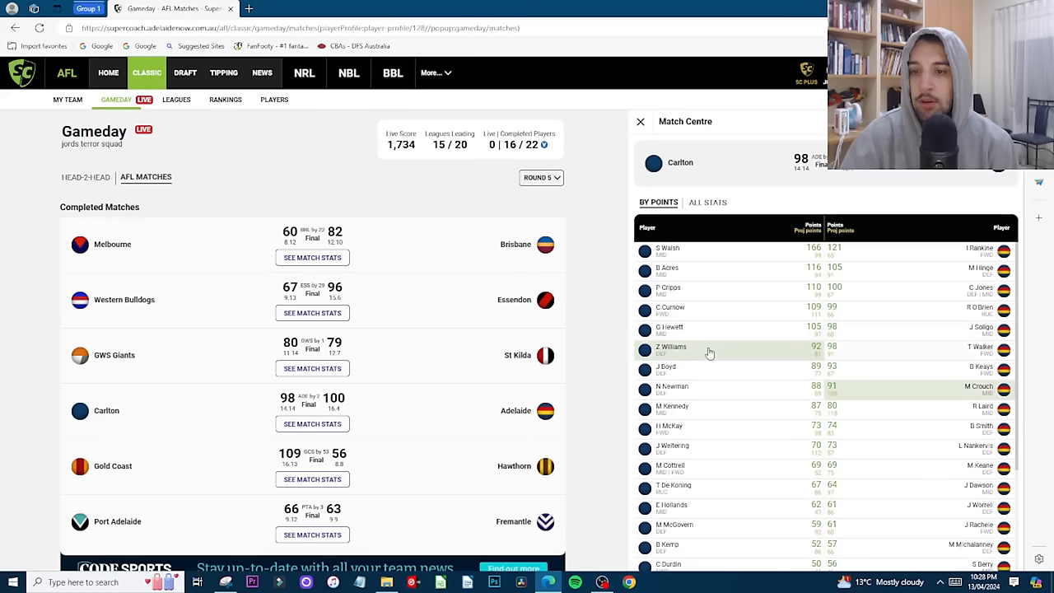
click(672, 349)
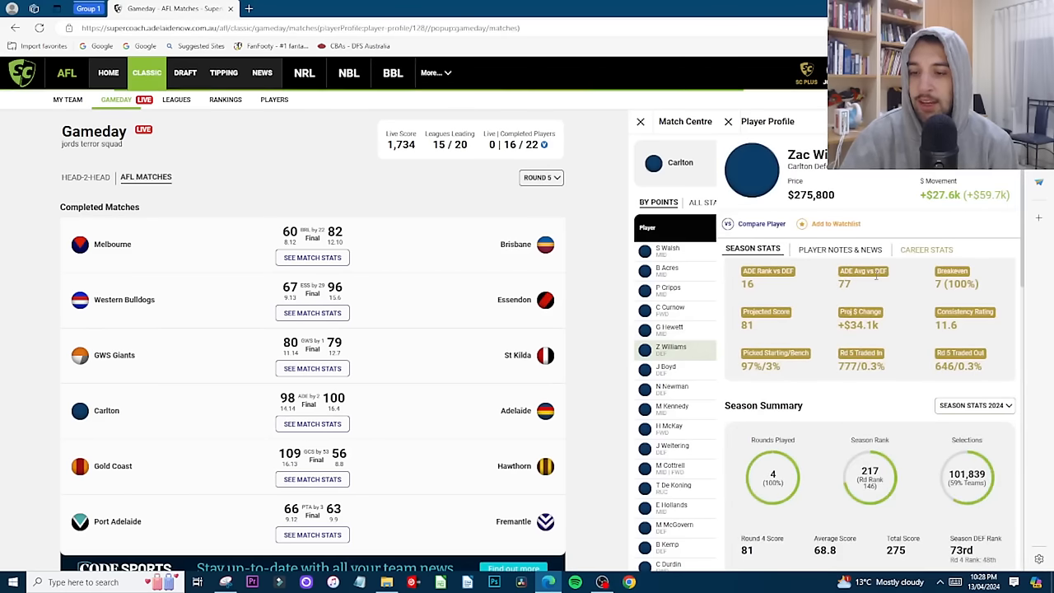
scroll(down, 3)
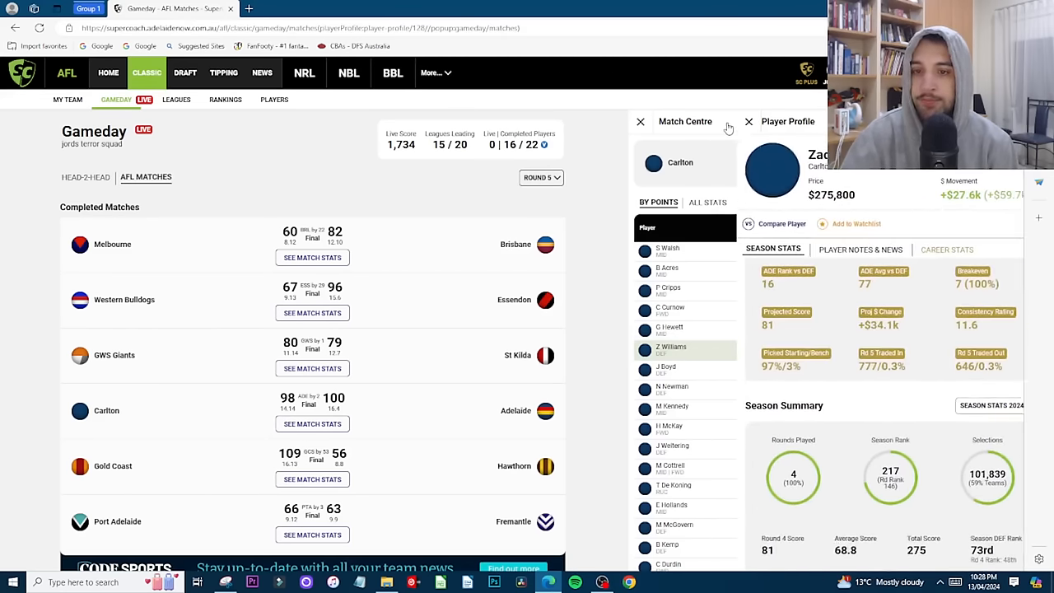
click(748, 121)
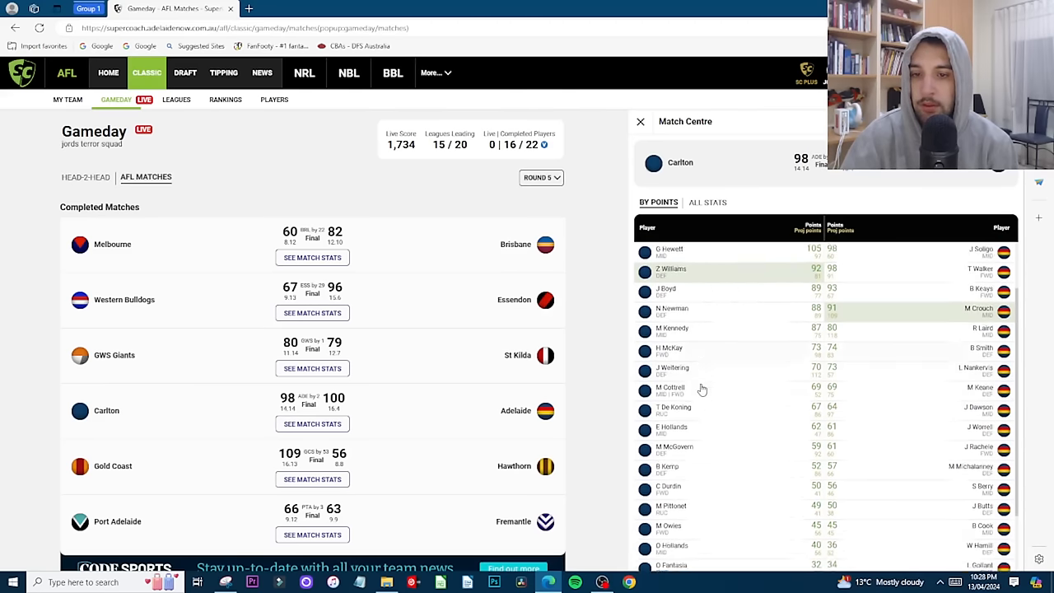
scroll(down, 3)
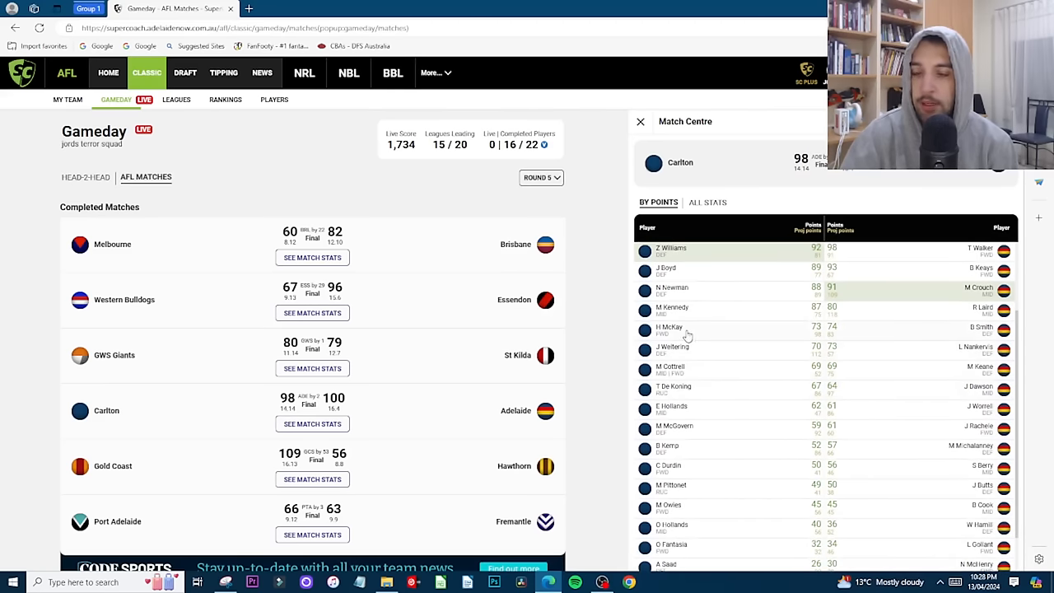
scroll(down, 3)
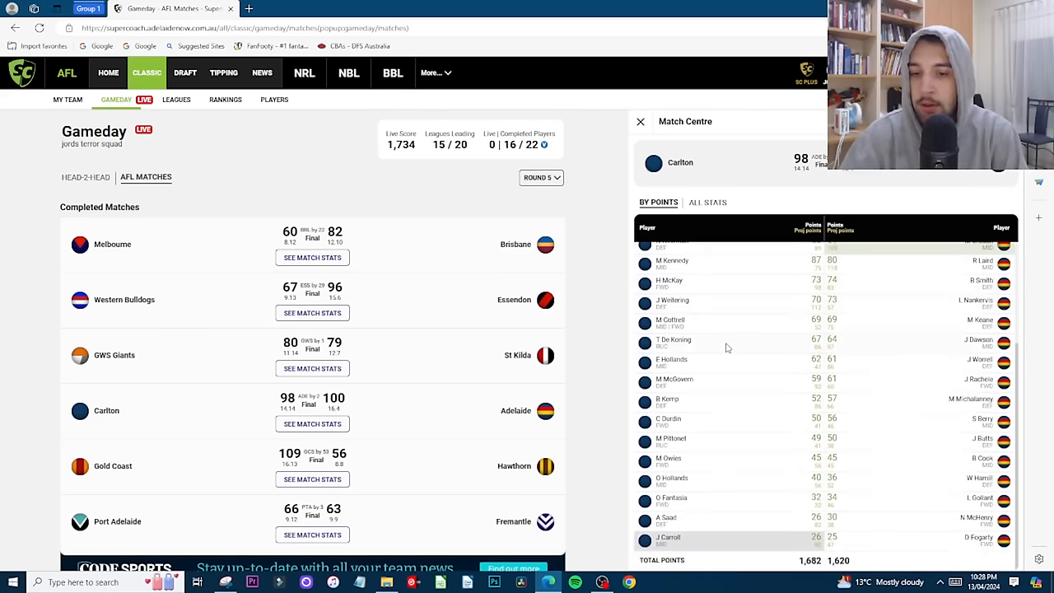
mouse_move(689, 394)
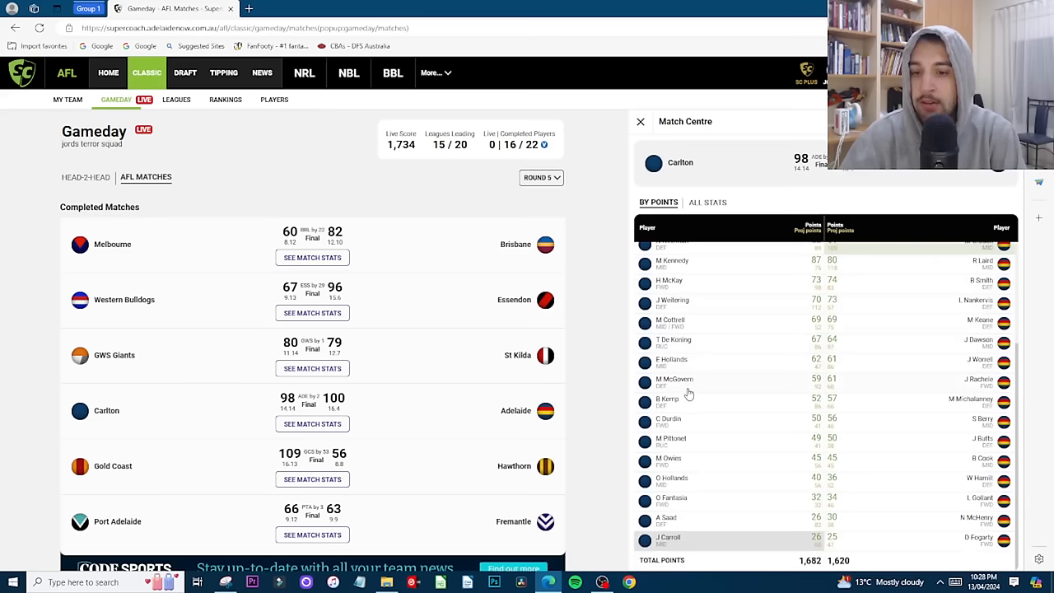
mouse_move(685, 526)
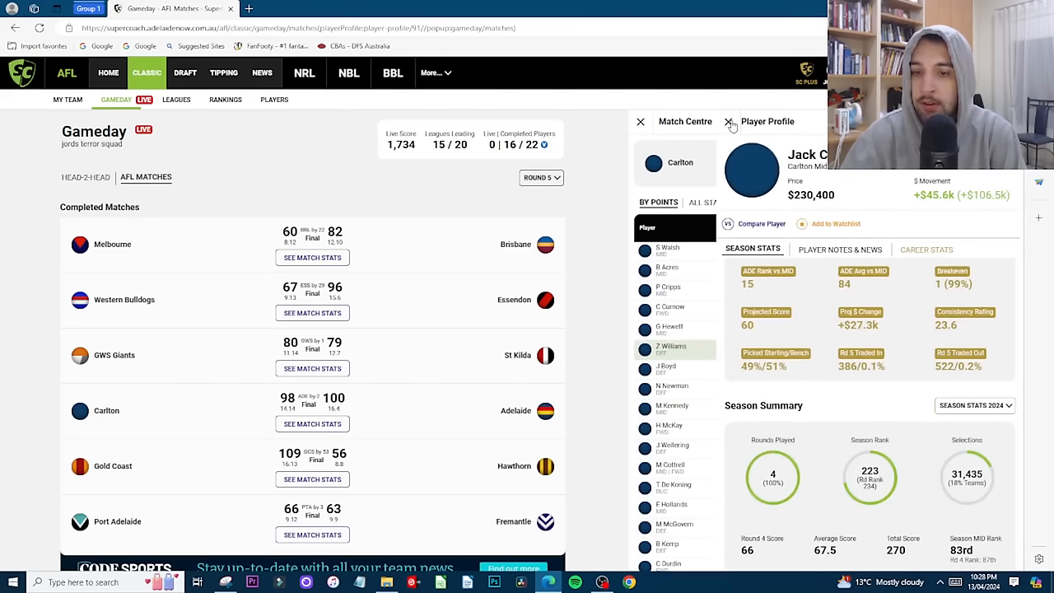
click(728, 121)
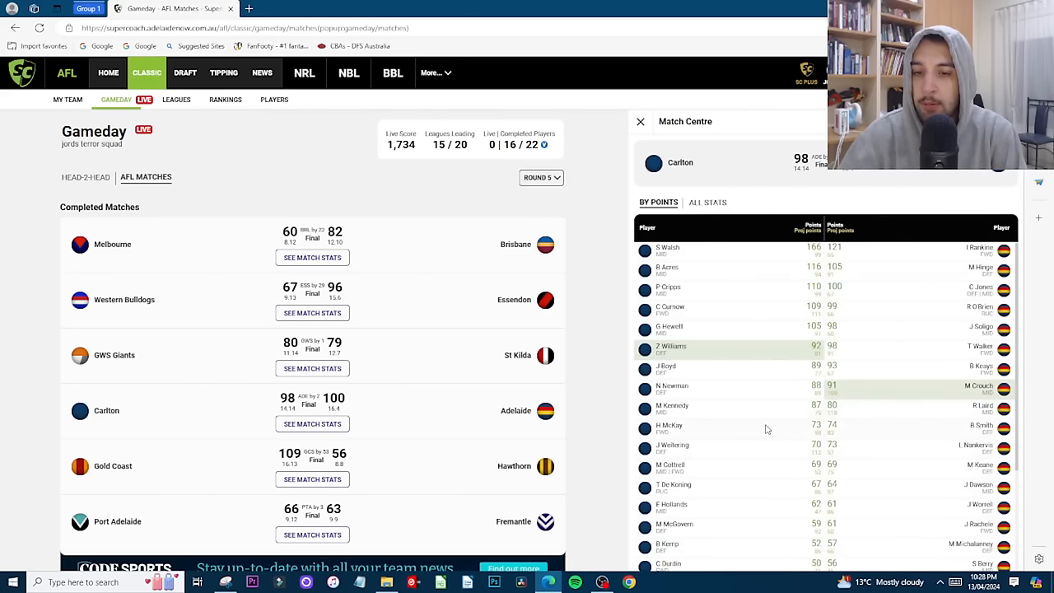
mouse_move(908, 354)
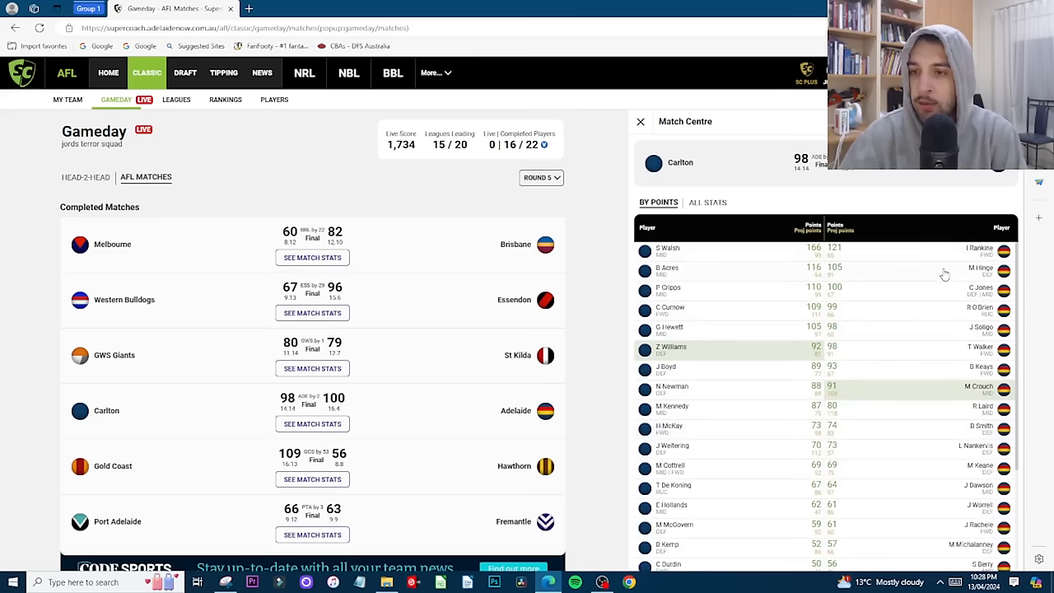
scroll(down, 3)
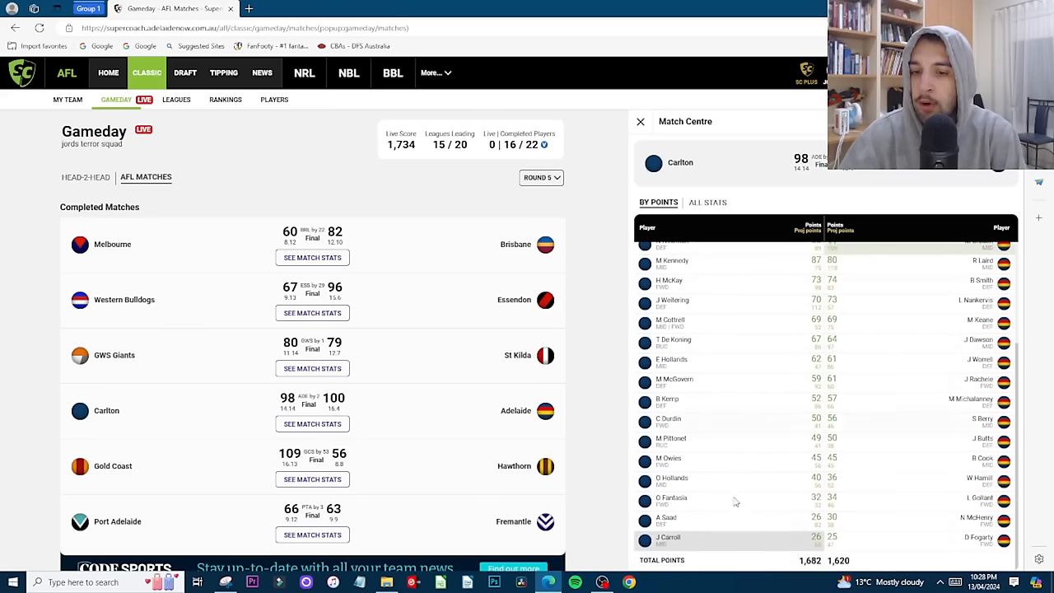
mouse_move(839, 505)
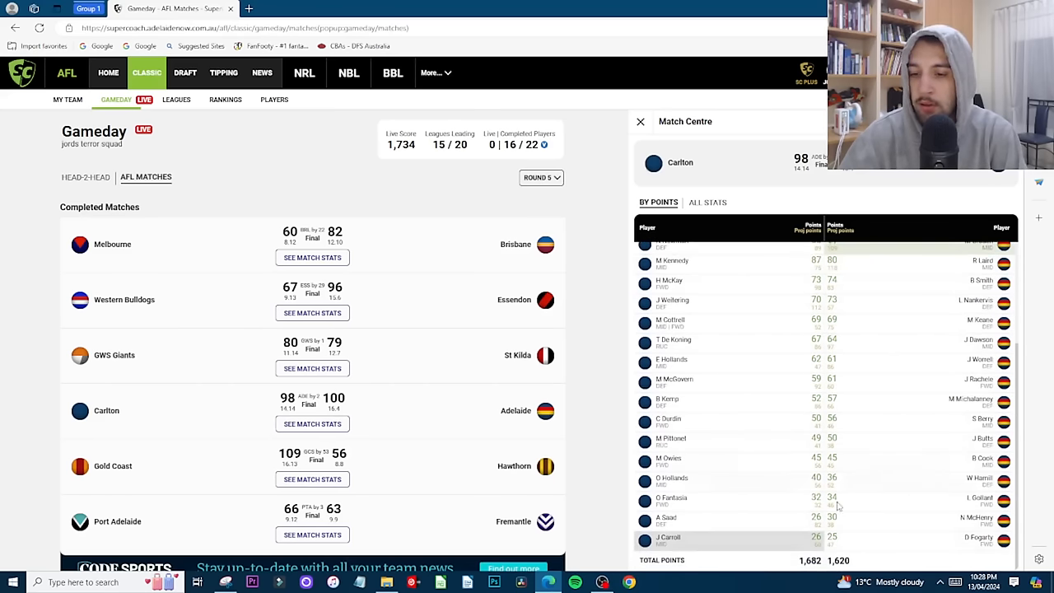
mouse_move(724, 484)
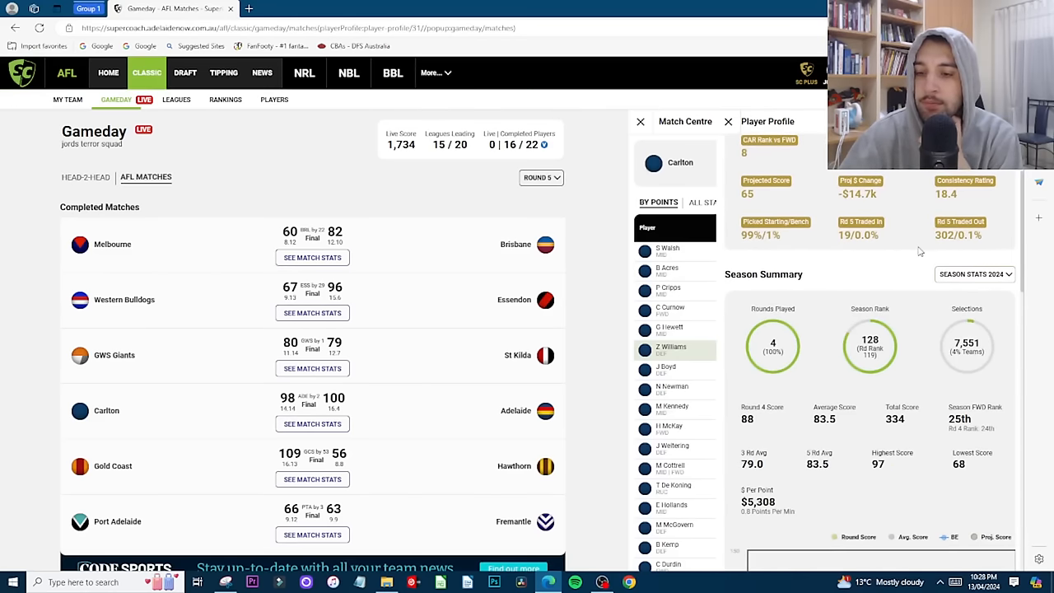
Step: Finish reviewing an Adelaide forward's and a midfielder's profiles and close both
scroll(down, 3)
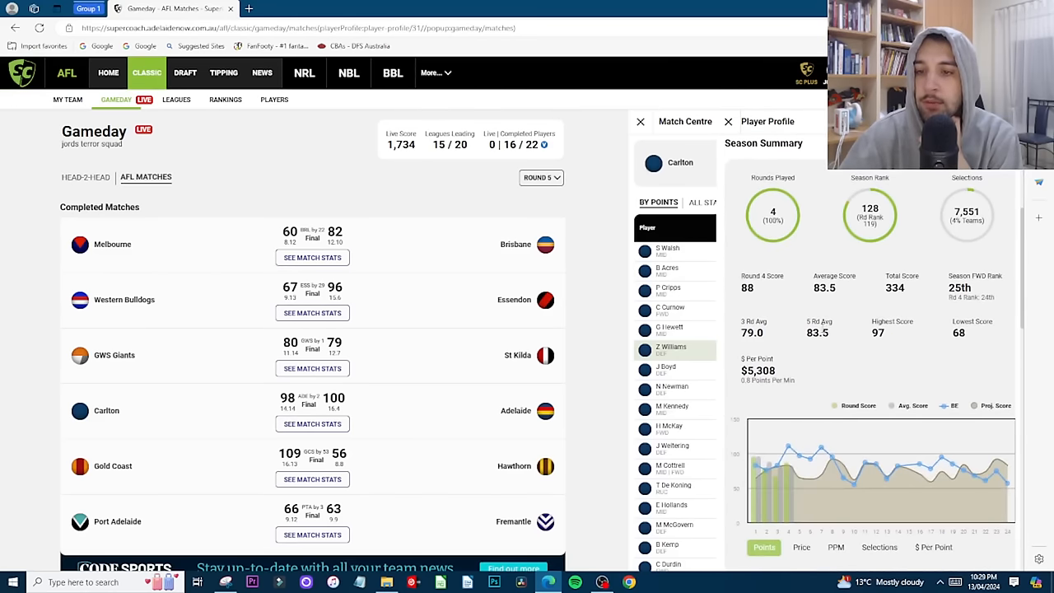
scroll(down, 3)
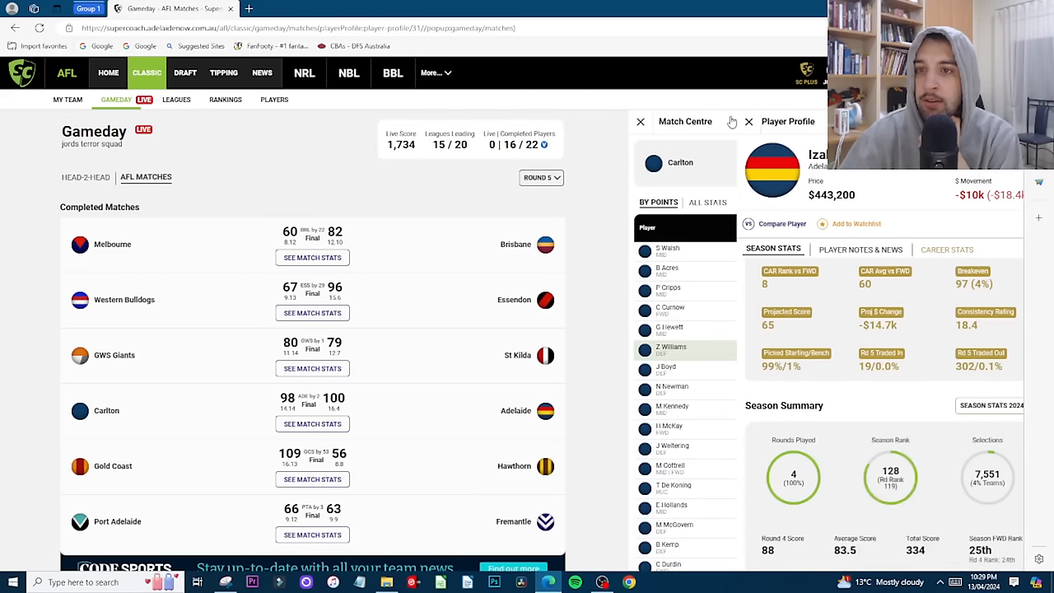
click(748, 121)
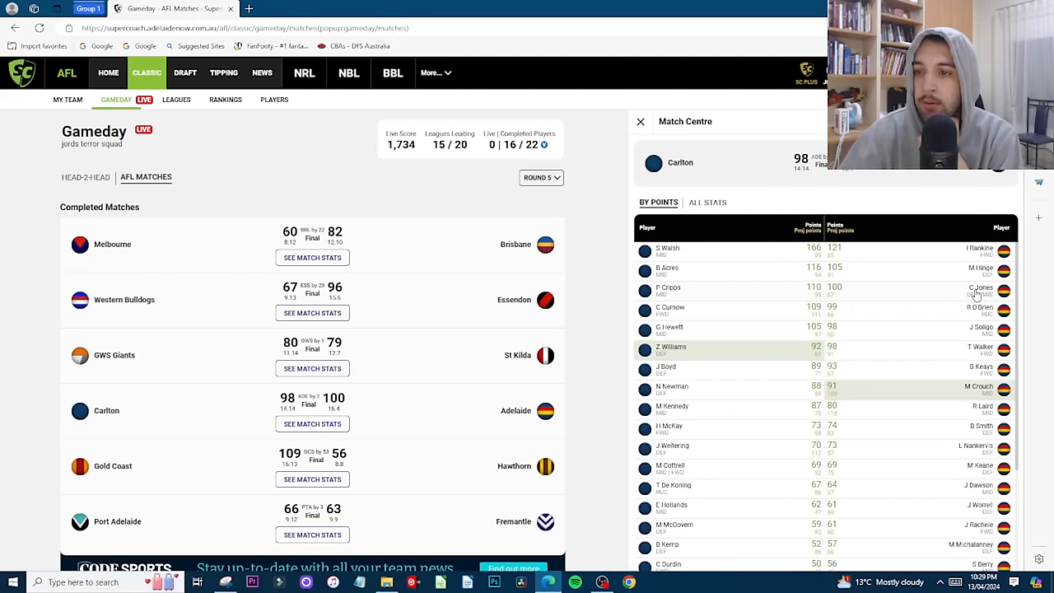
mouse_move(971, 391)
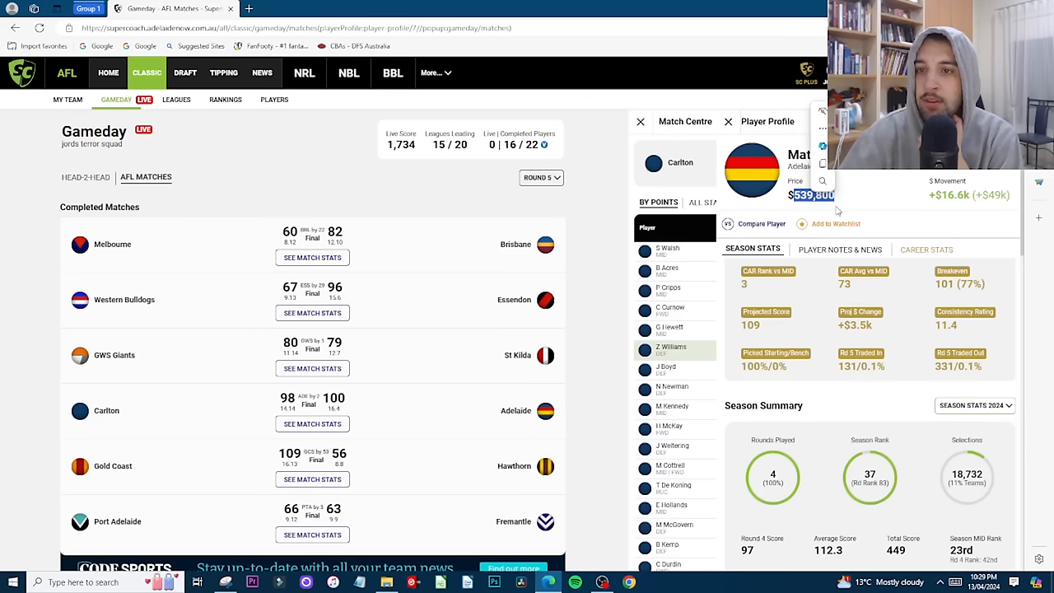
click(727, 121)
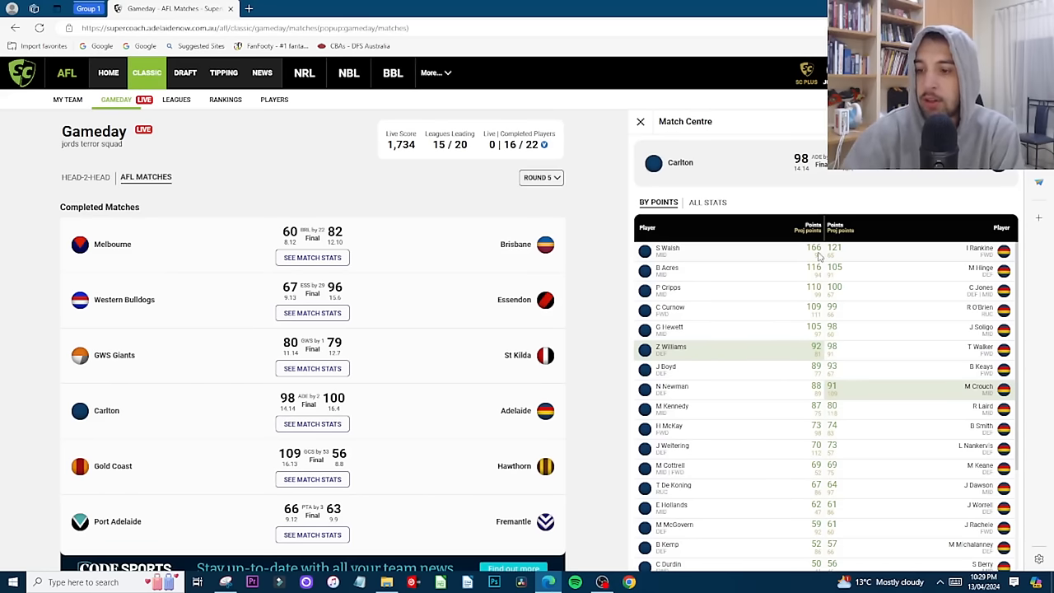
Step: Scroll the Carlton vs Adelaide points list, closing profiles to stay on the scores
scroll(down, 3)
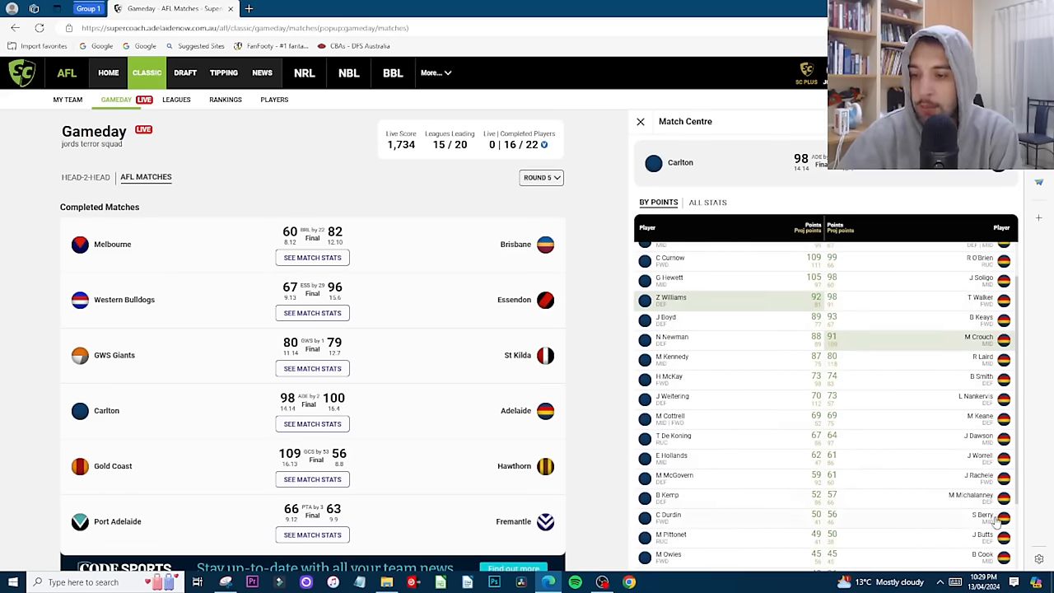
mouse_move(954, 530)
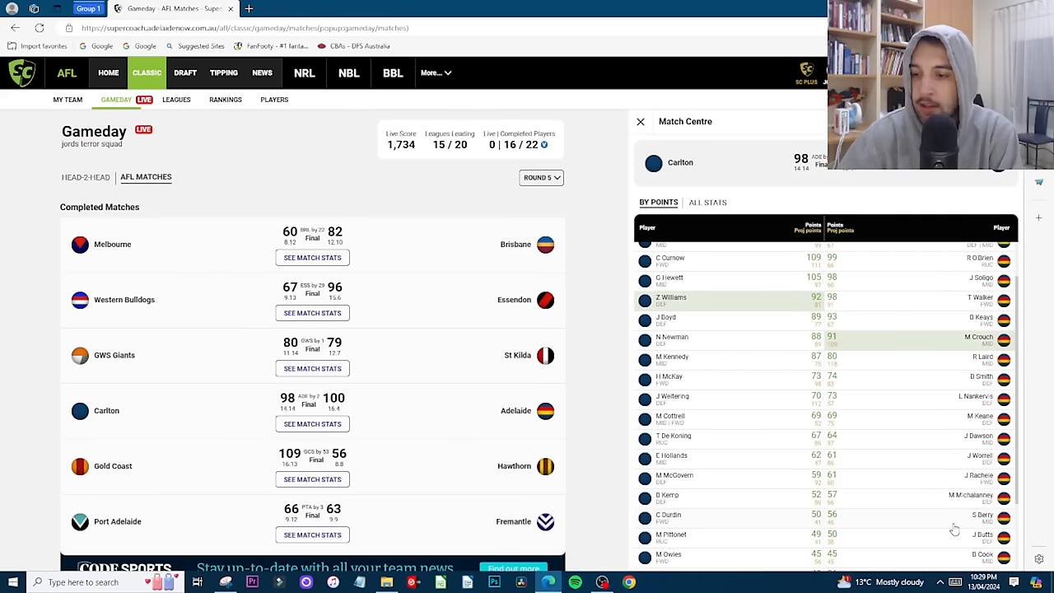
scroll(down, 3)
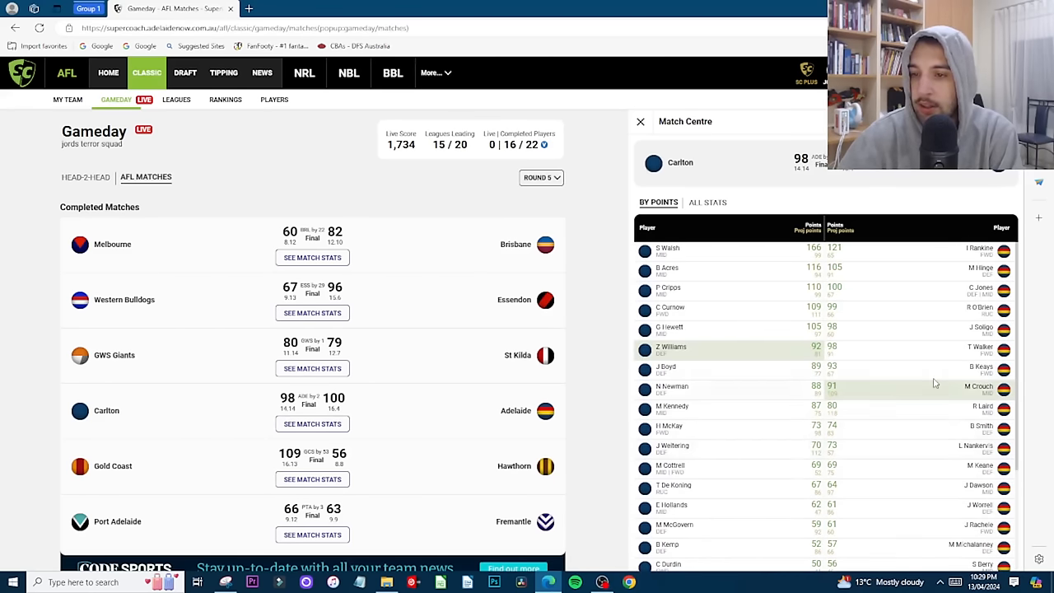
mouse_move(981, 333)
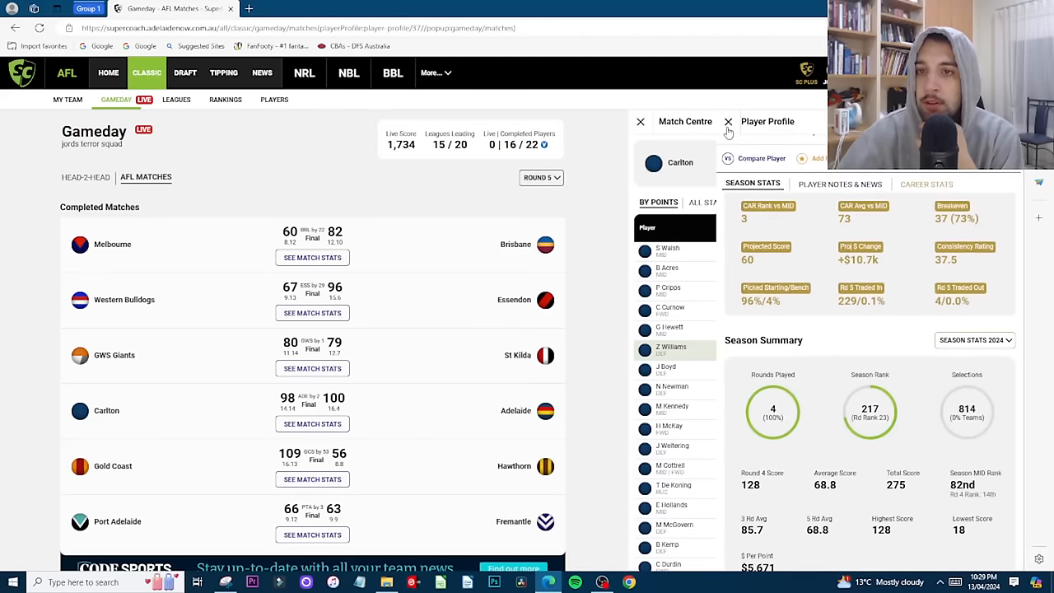
click(727, 122)
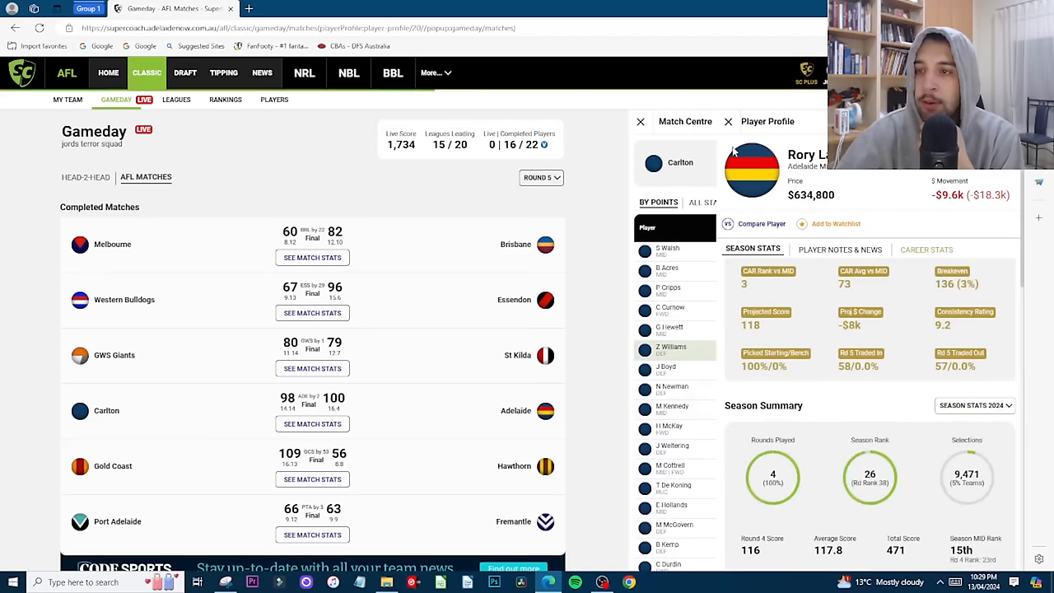
click(728, 121)
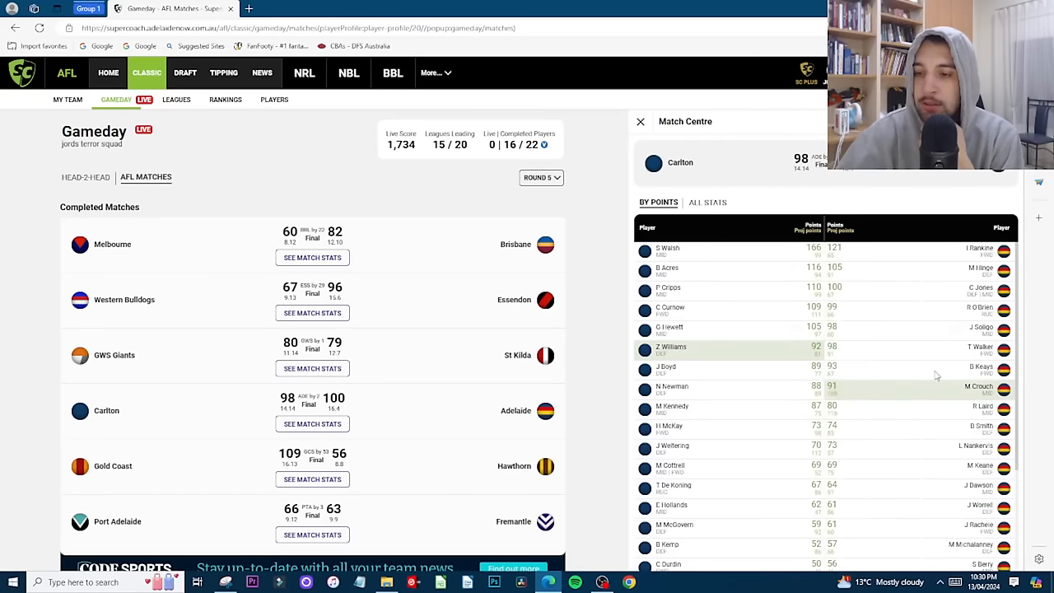
mouse_move(962, 385)
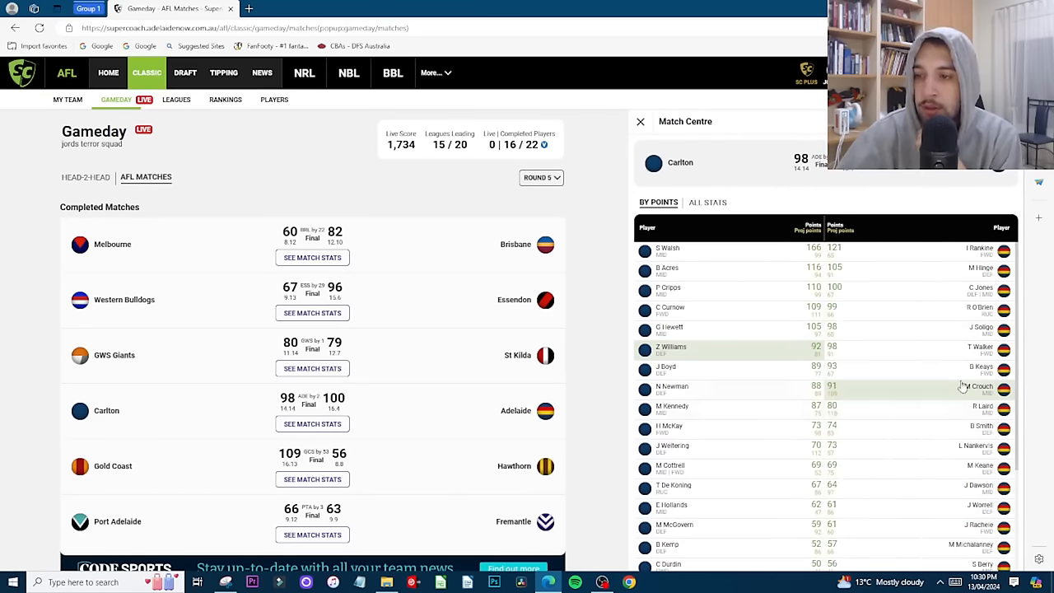
scroll(down, 3)
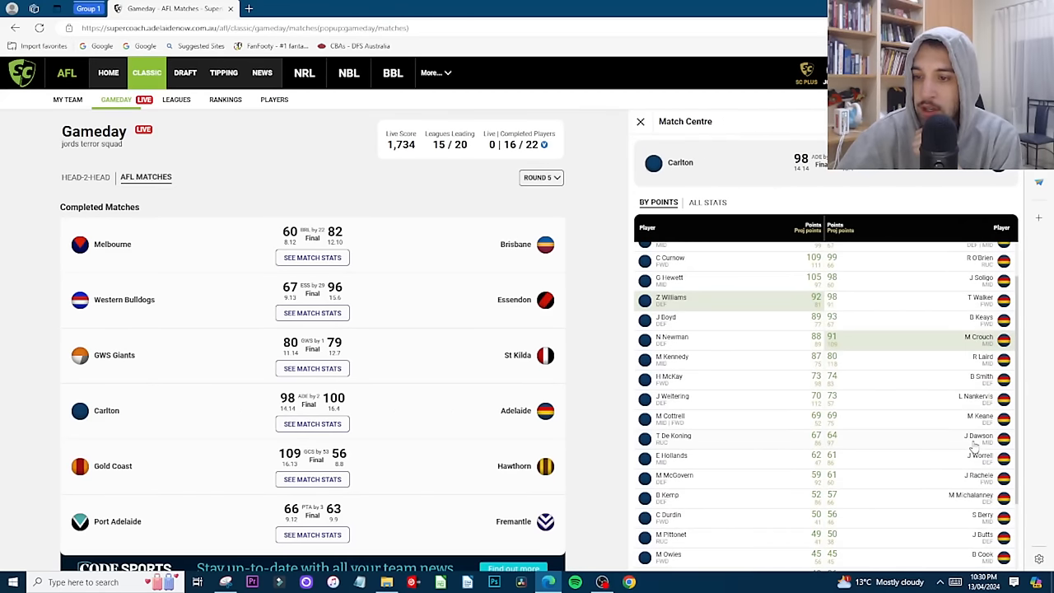
click(671, 297)
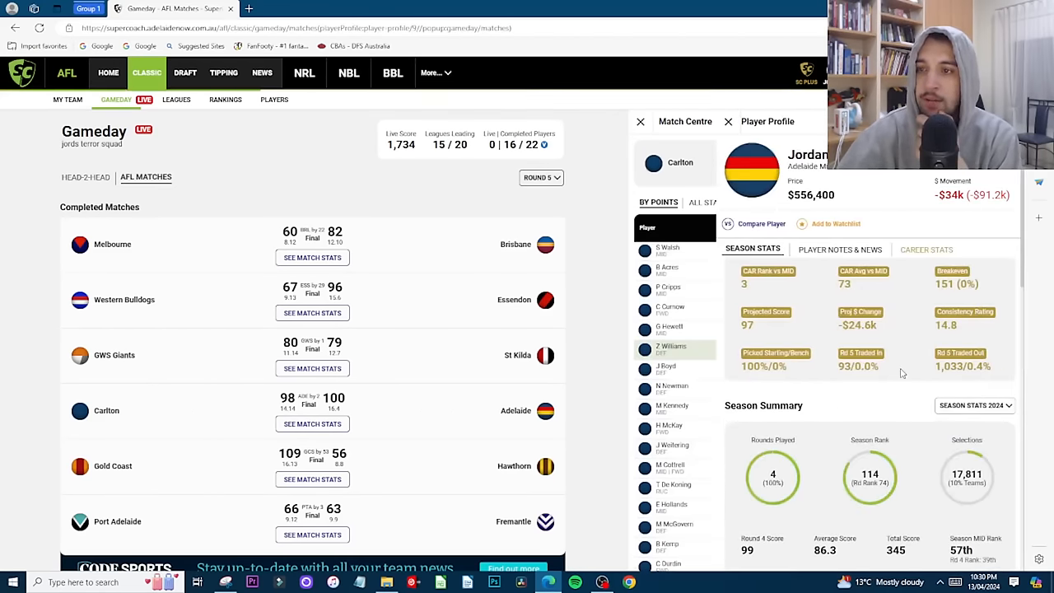
scroll(down, 3)
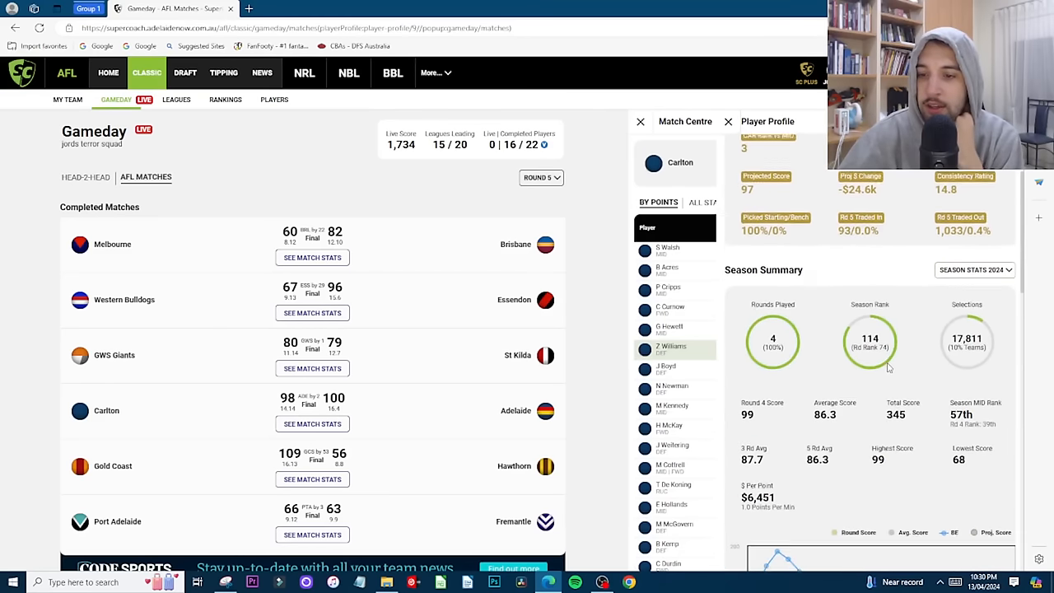
scroll(down, 3)
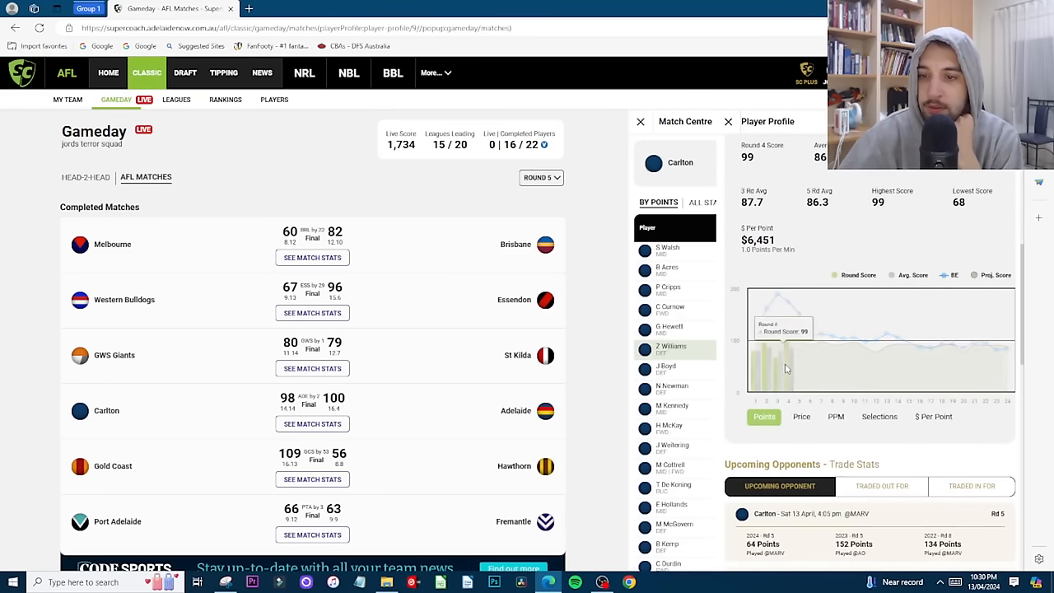
scroll(down, 3)
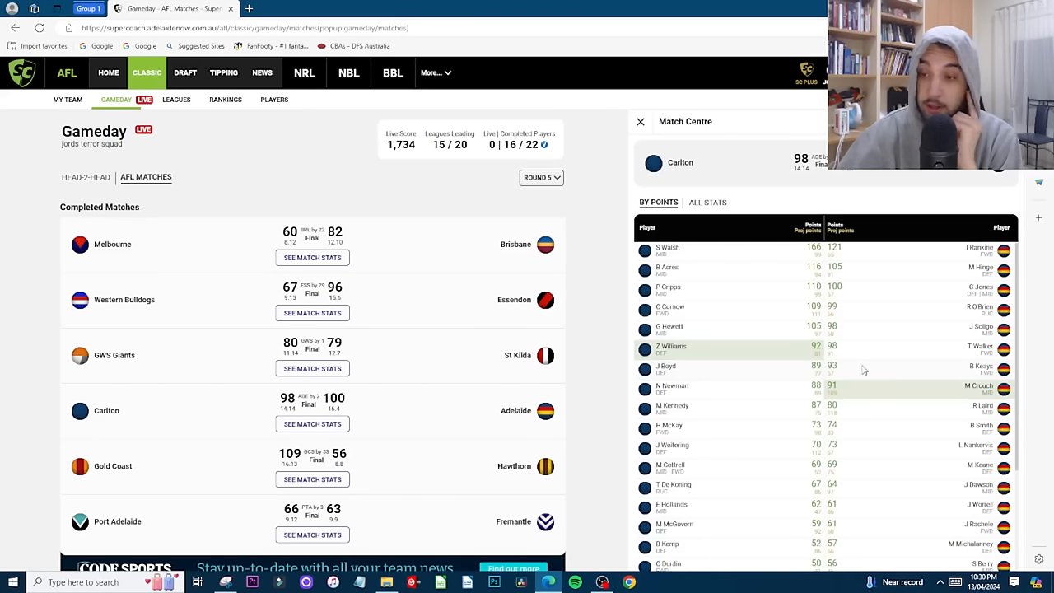
scroll(down, 3)
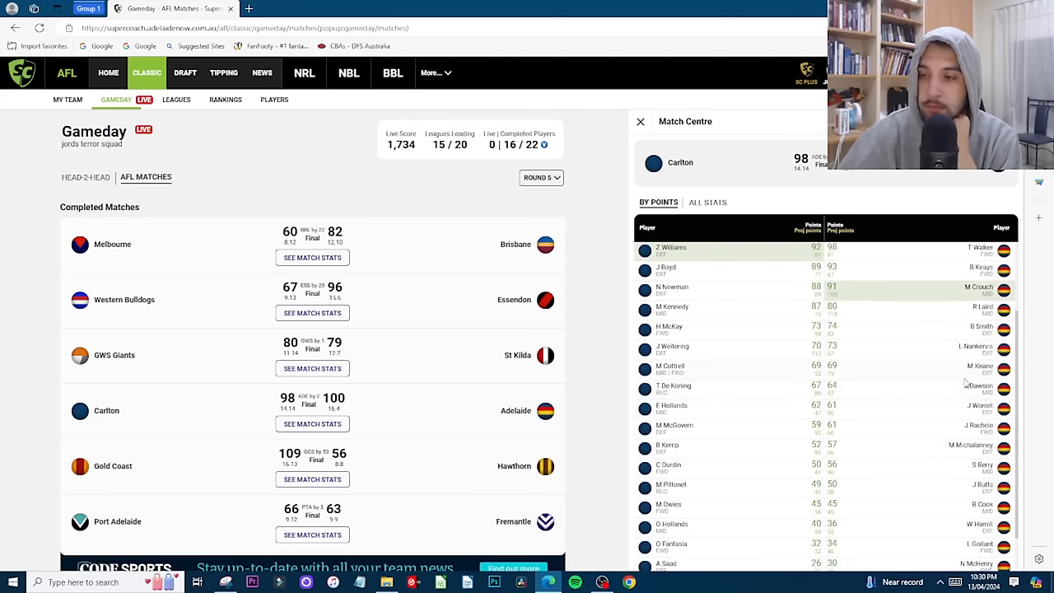
scroll(down, 3)
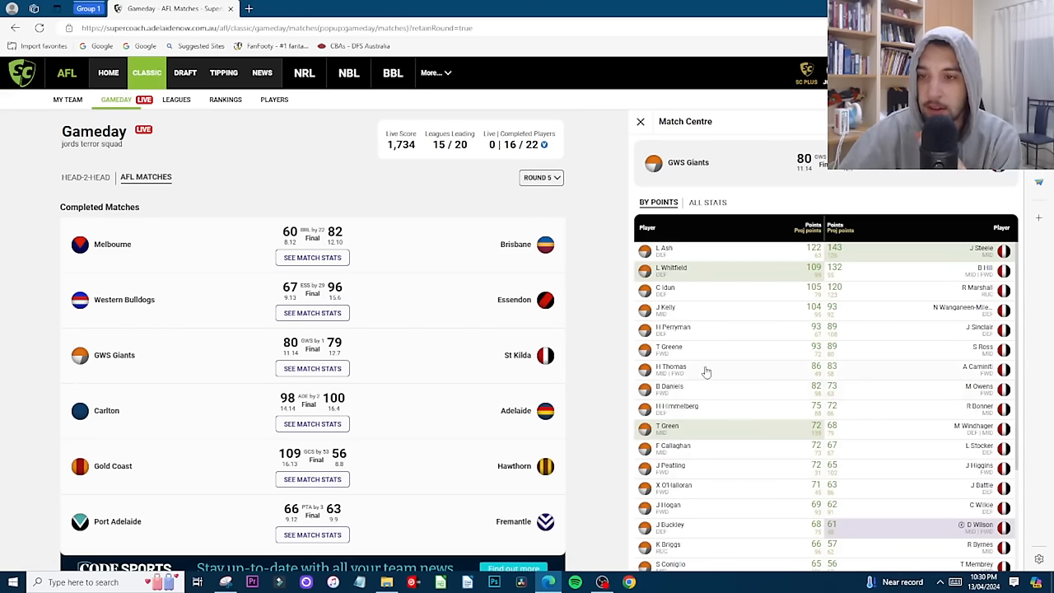
mouse_move(764, 345)
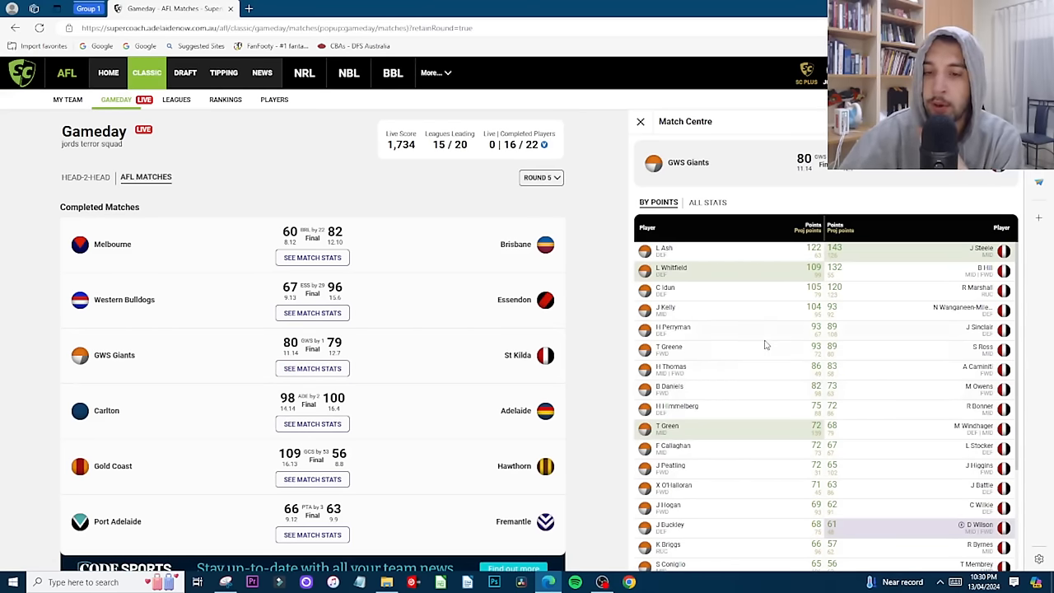
mouse_move(745, 363)
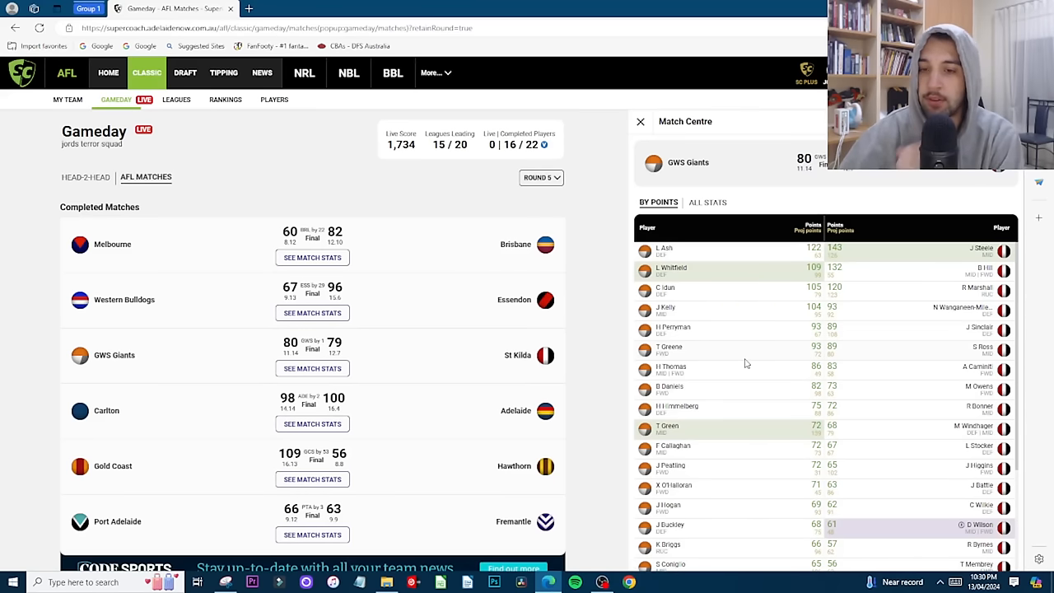
mouse_move(723, 387)
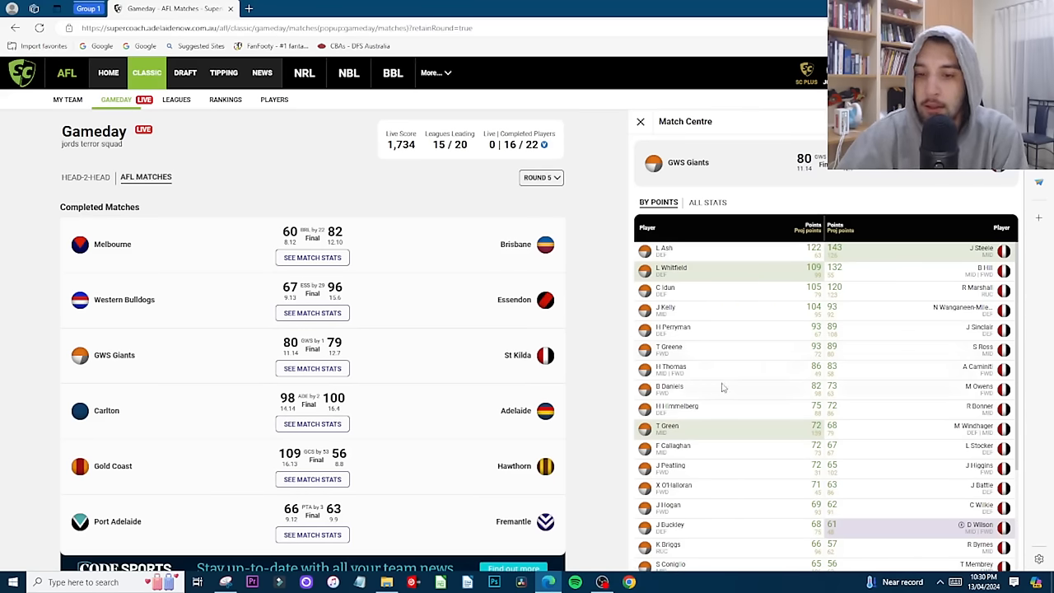
Step: Scroll the GWS vs St Kilda points list and briefly check a GWS defender's profile
scroll(down, 3)
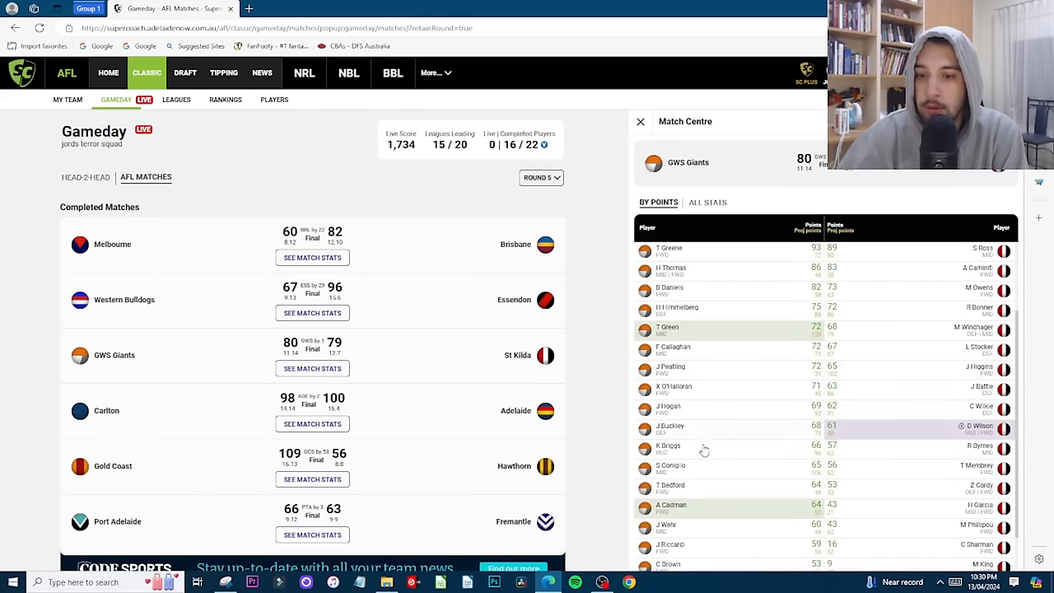
scroll(down, 3)
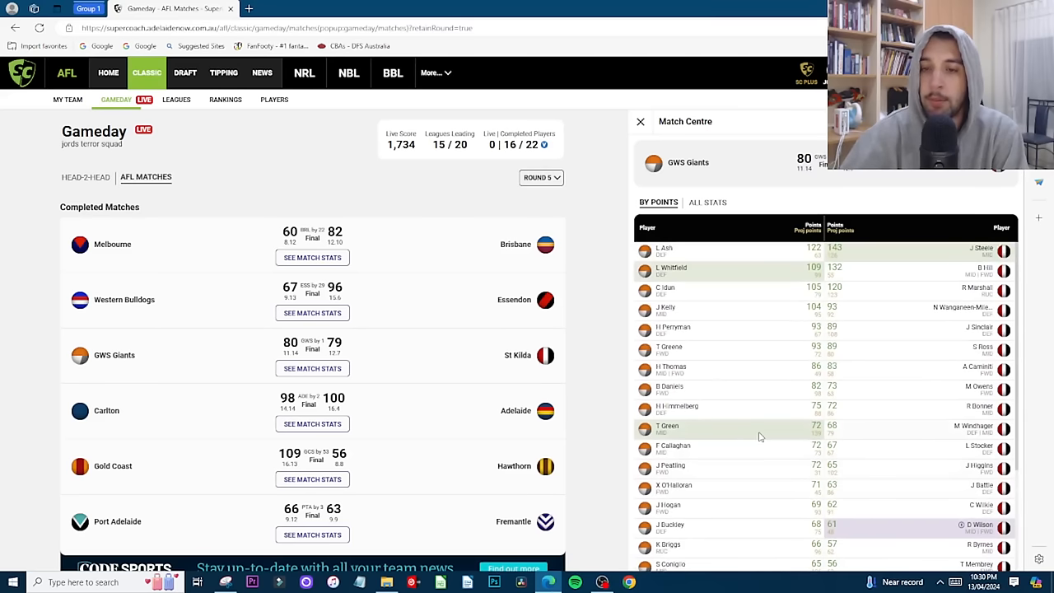
mouse_move(716, 280)
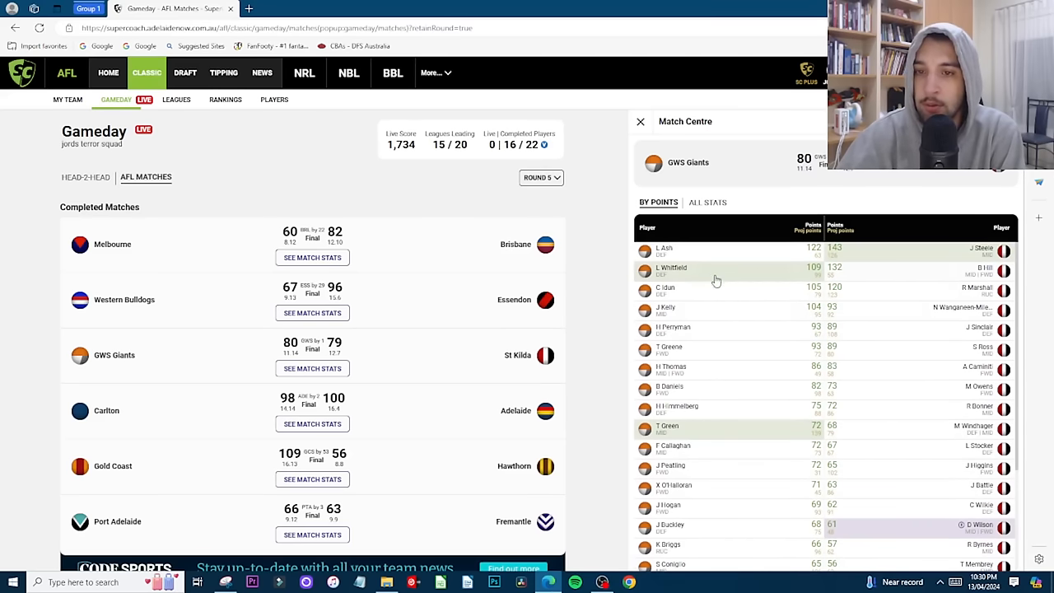
click(671, 267)
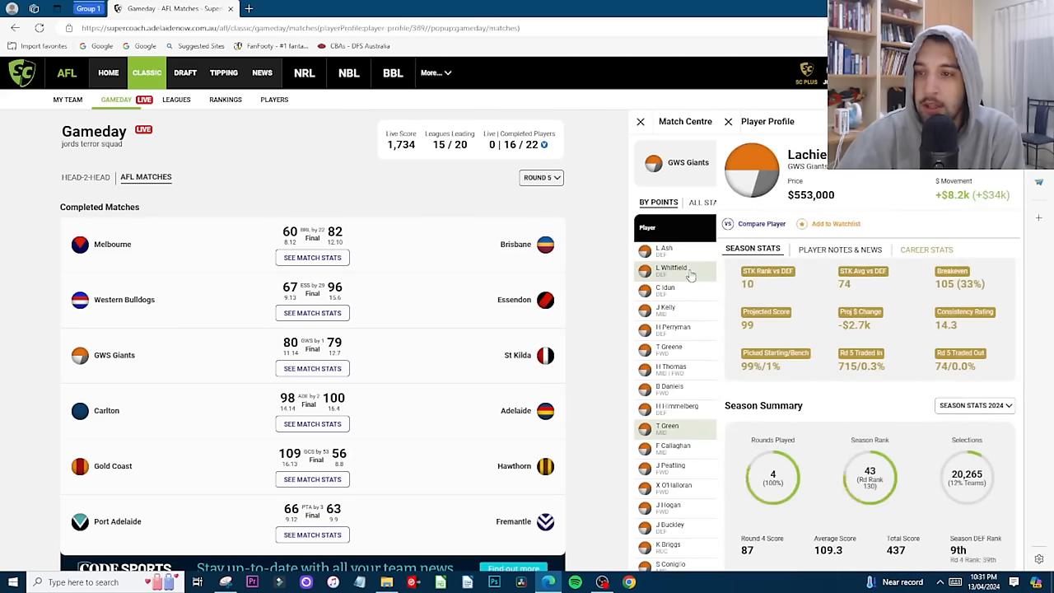
click(727, 121)
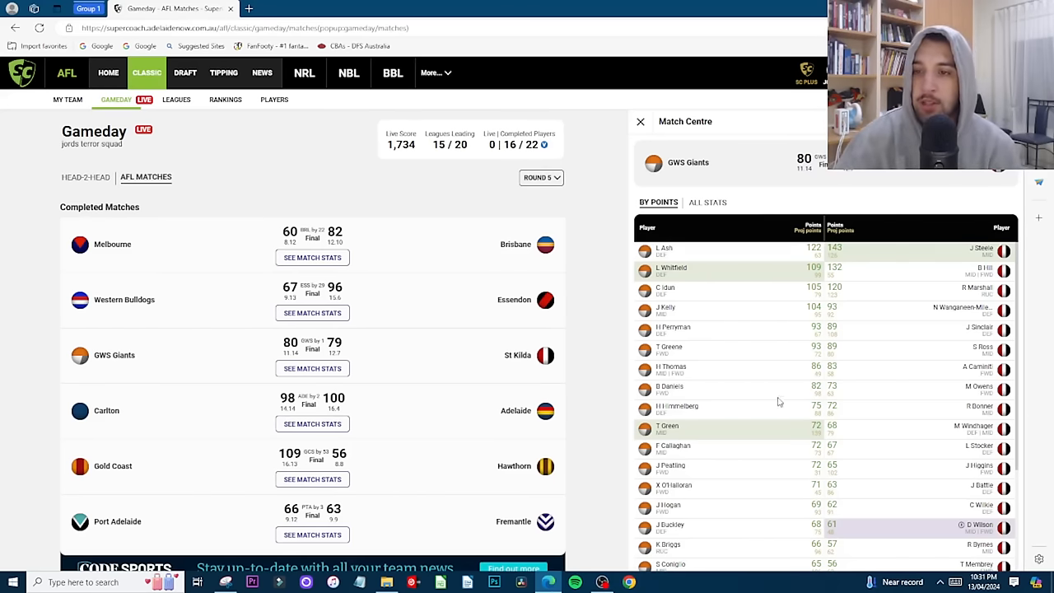
mouse_move(778, 336)
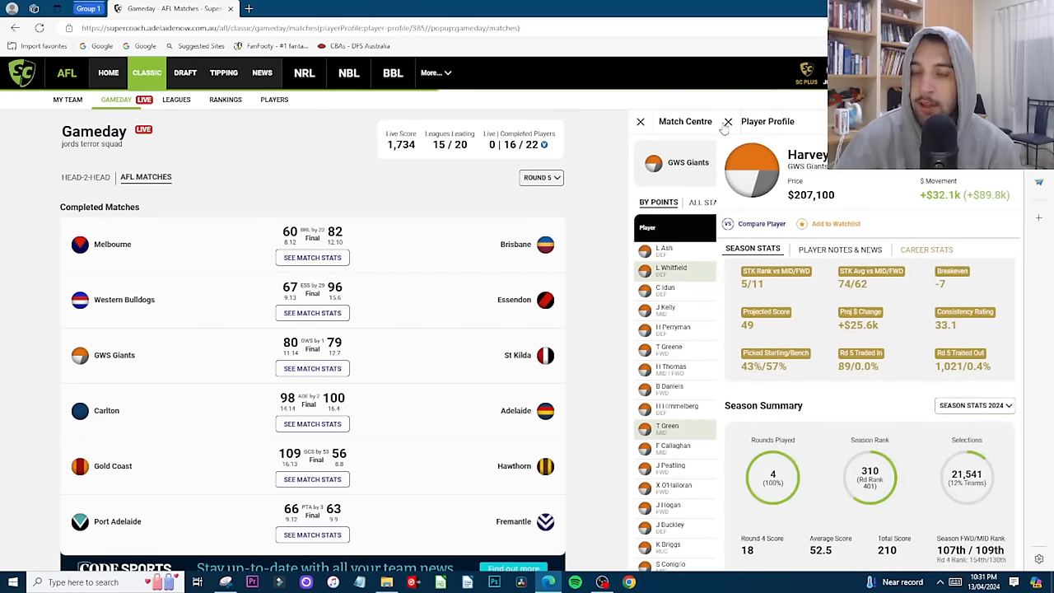
scroll(down, 3)
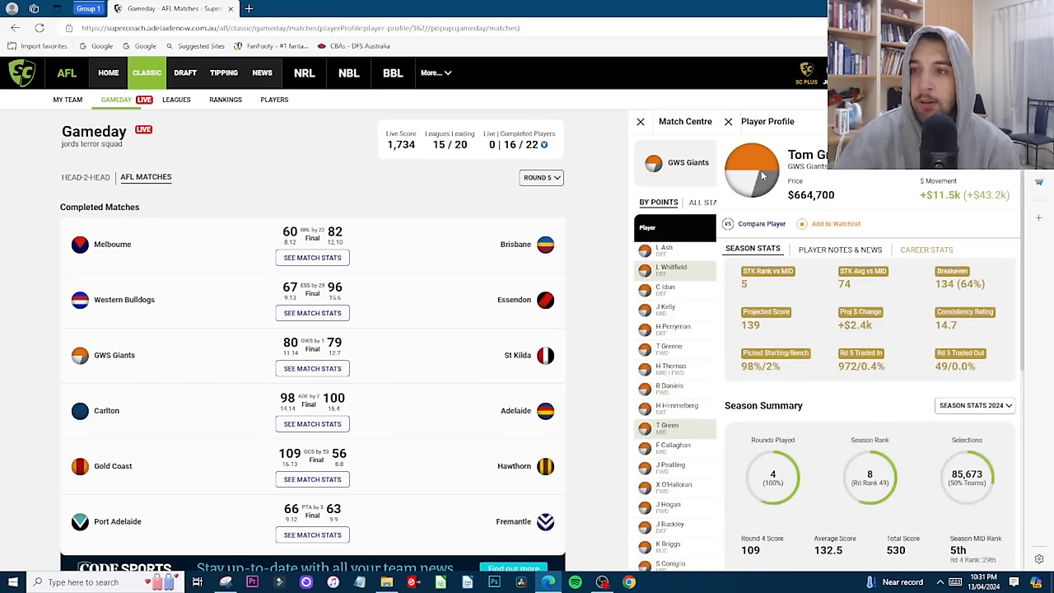
scroll(down, 3)
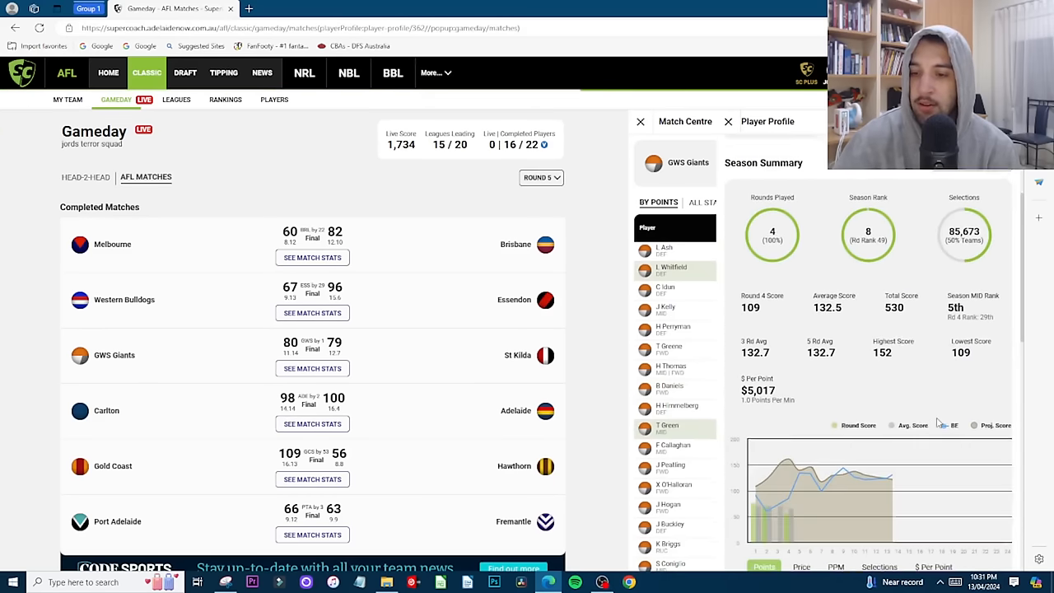
scroll(down, 3)
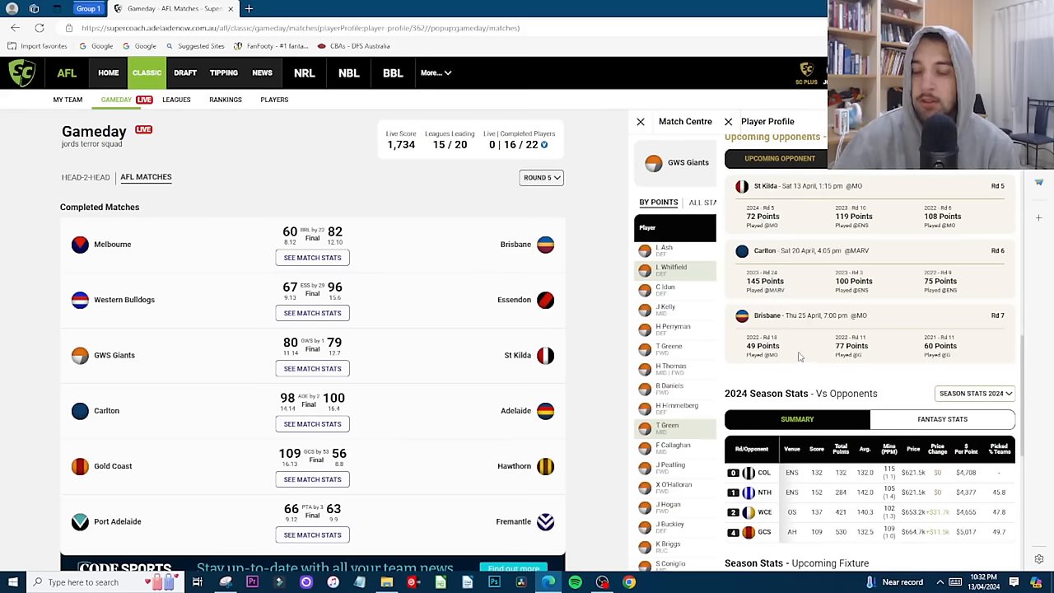
click(728, 122)
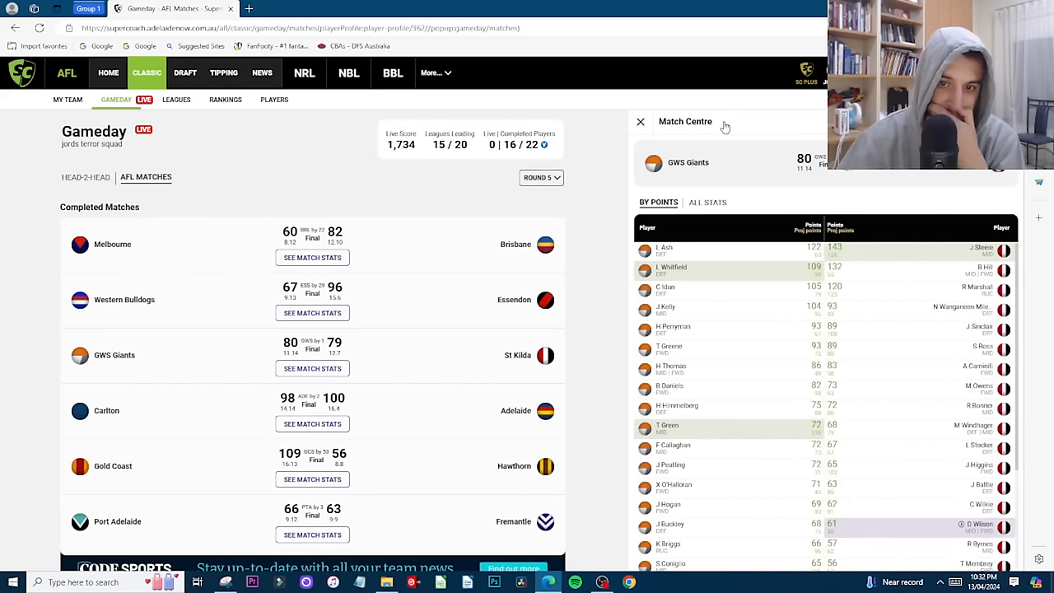
scroll(down, 3)
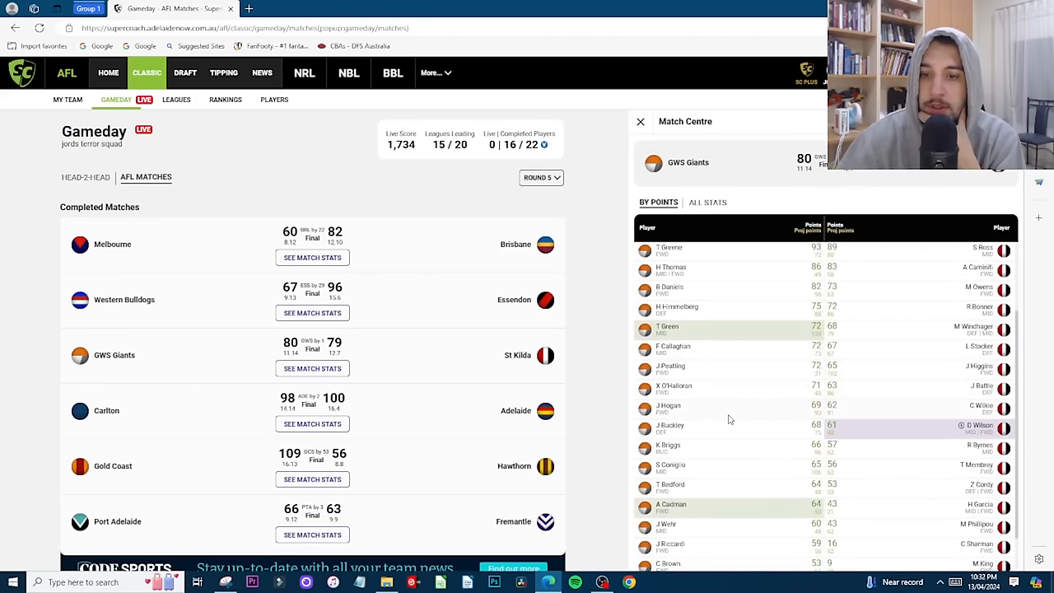
scroll(down, 3)
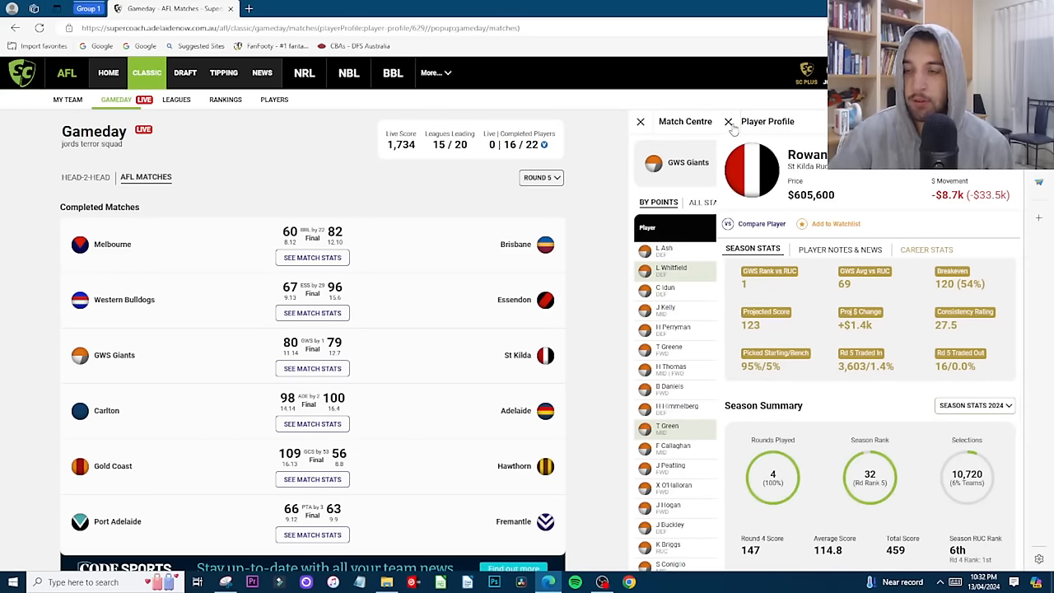
click(728, 122)
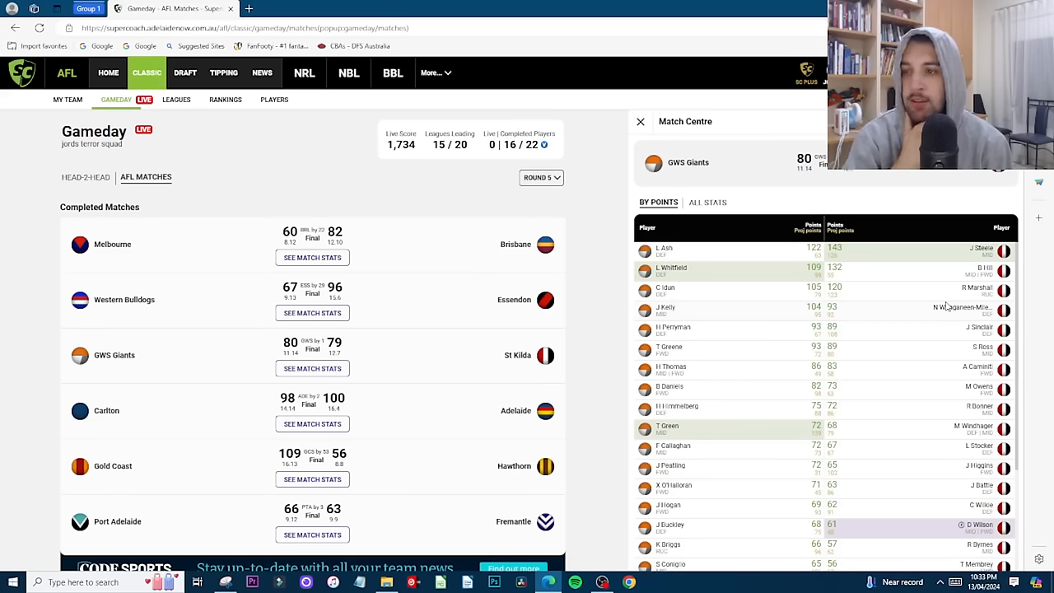
mouse_move(959, 299)
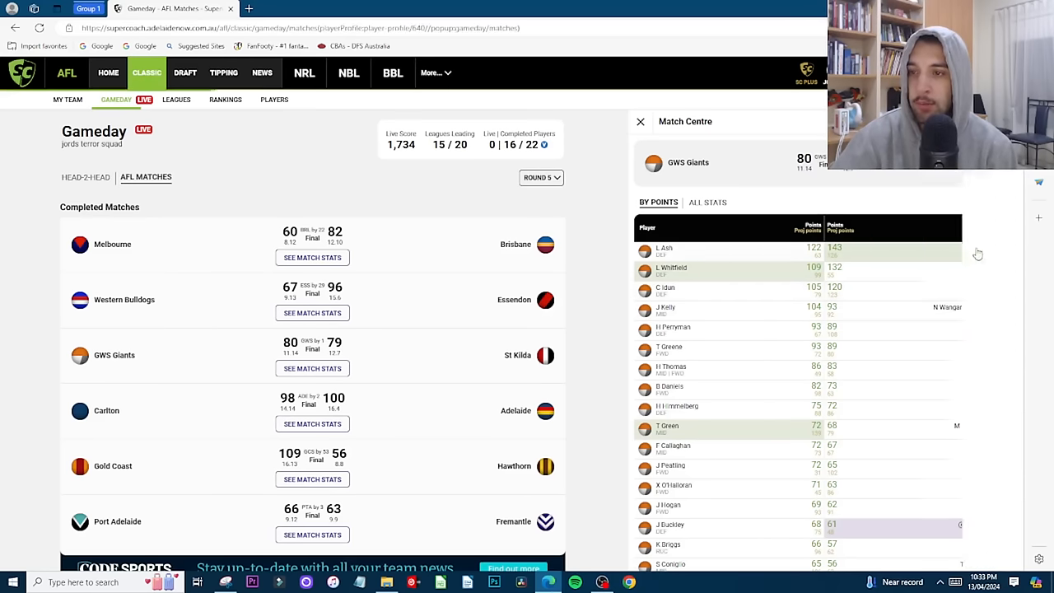
Step: Review a St Kilda midfielder's profile and return to the player points list
click(665, 252)
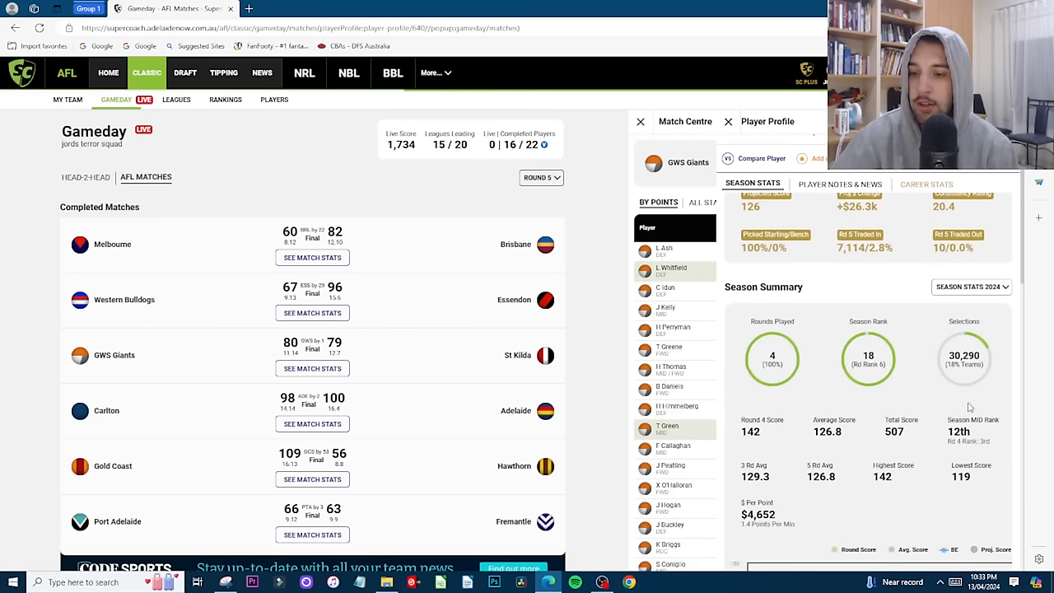
scroll(down, 3)
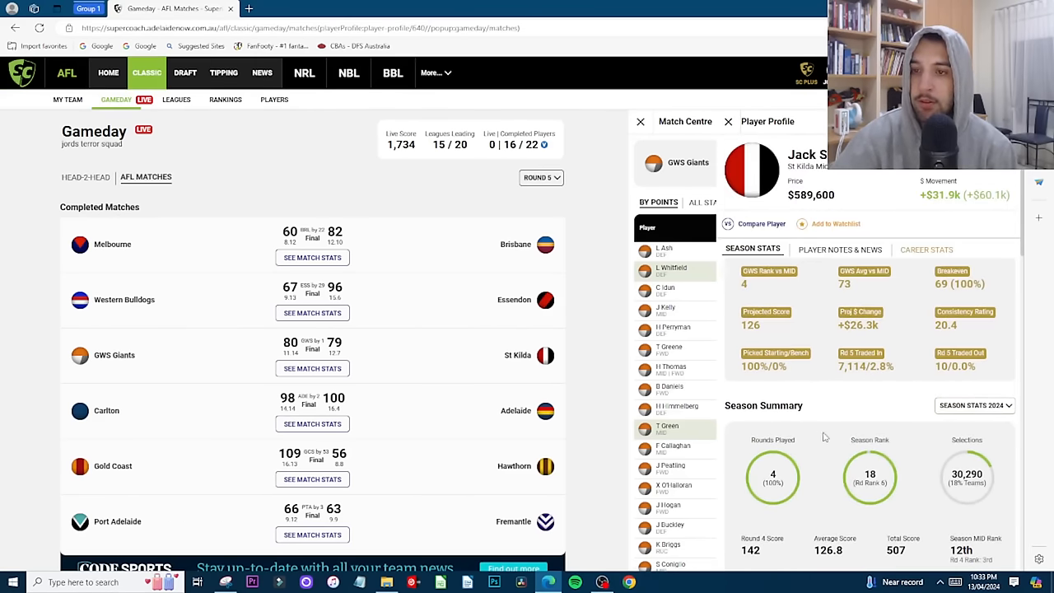
click(728, 121)
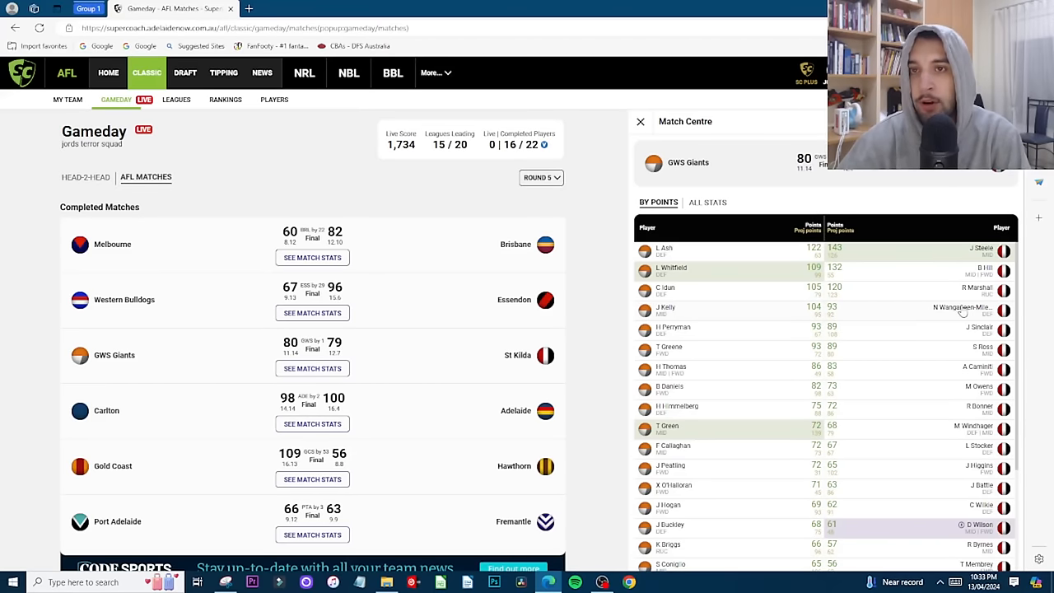
mouse_move(911, 257)
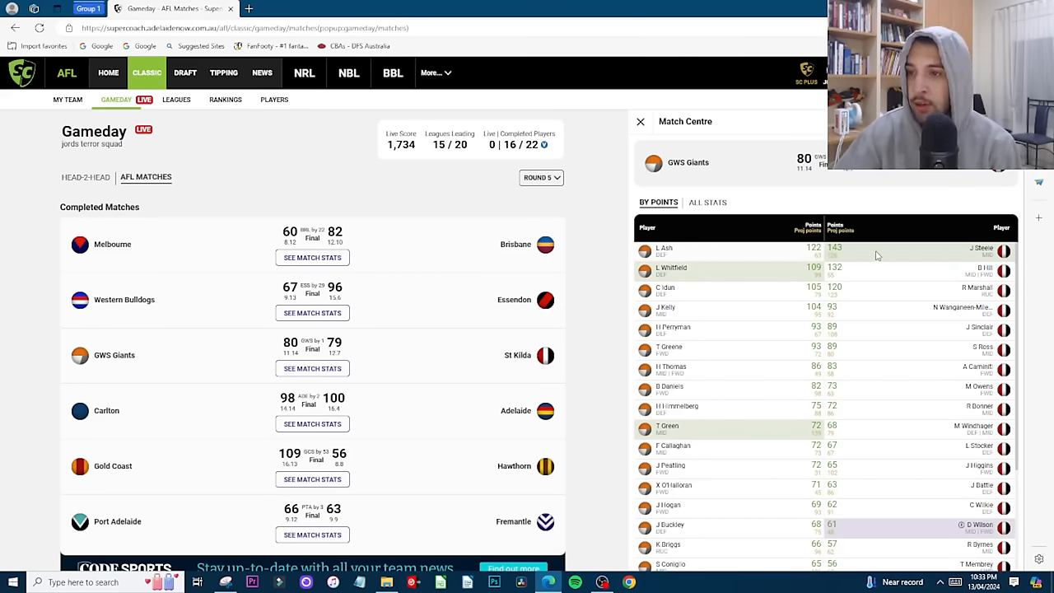
mouse_move(923, 302)
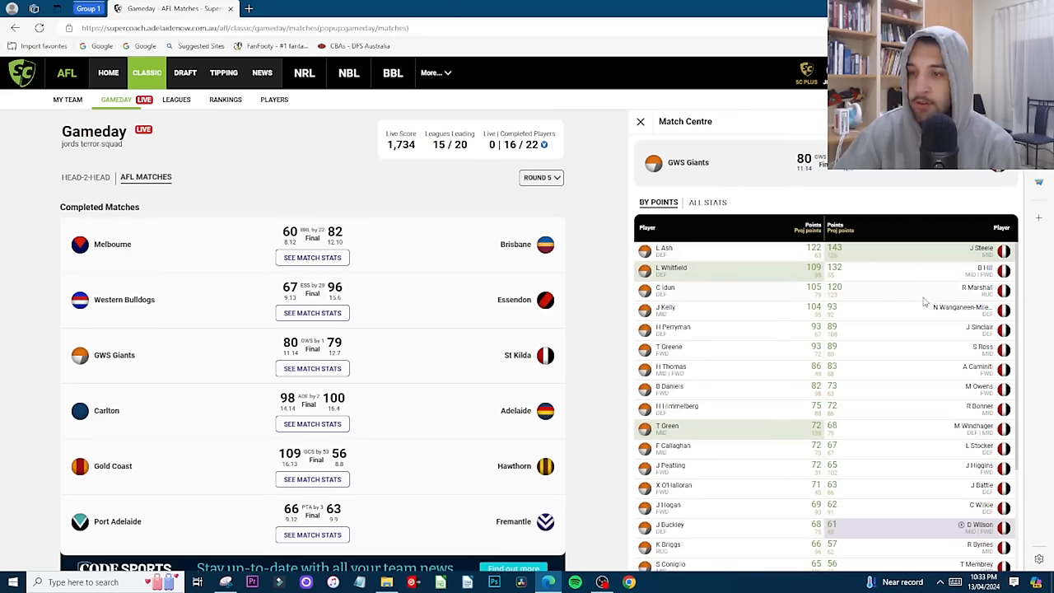
Step: Check one more St Kilda profile, then scroll further through the GWS vs St Kilda scores
scroll(down, 3)
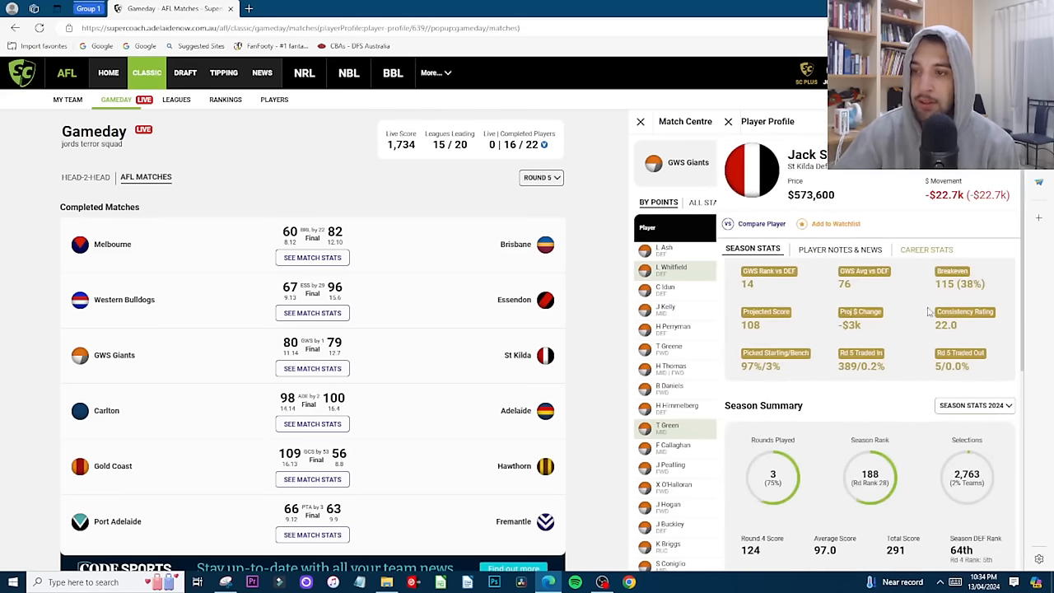
click(727, 121)
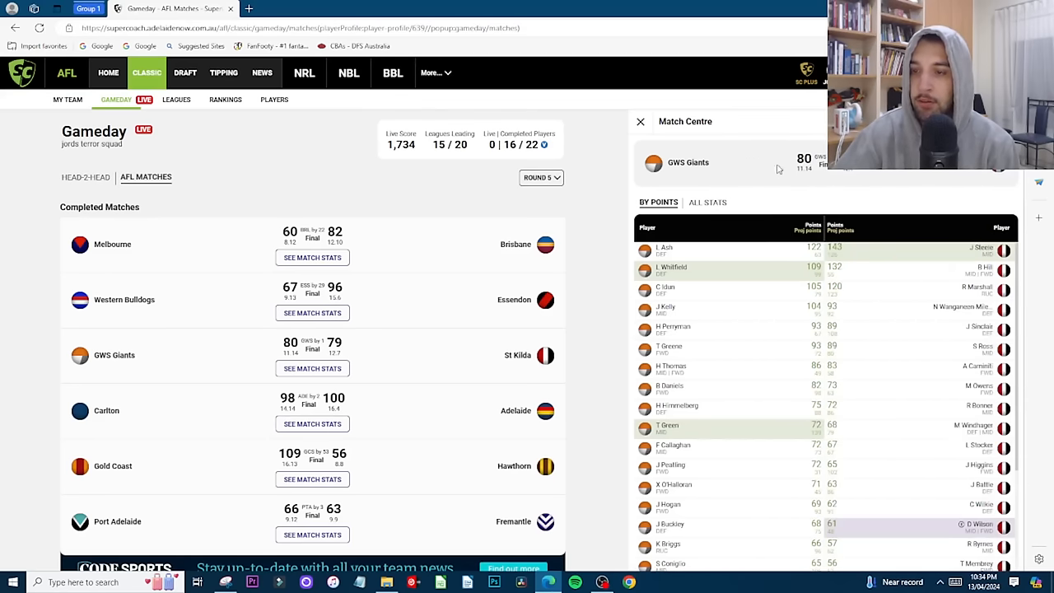
scroll(down, 3)
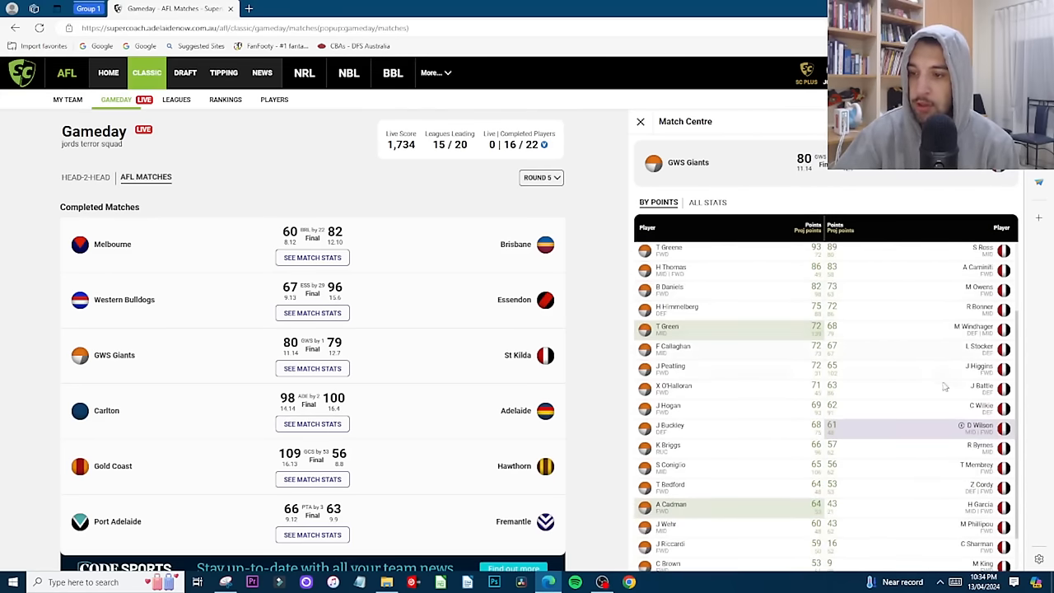
scroll(down, 3)
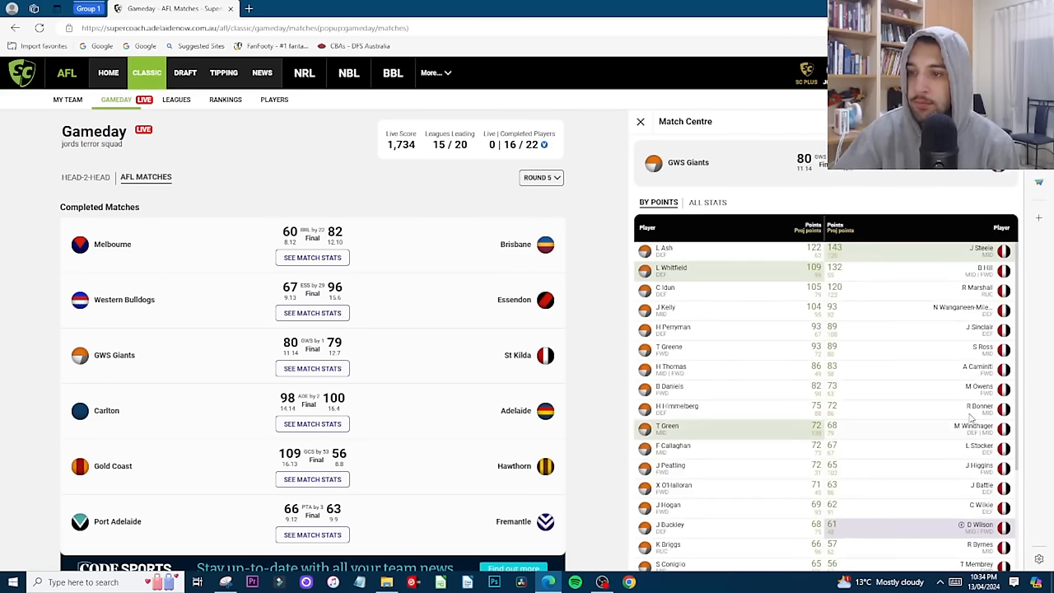
scroll(down, 3)
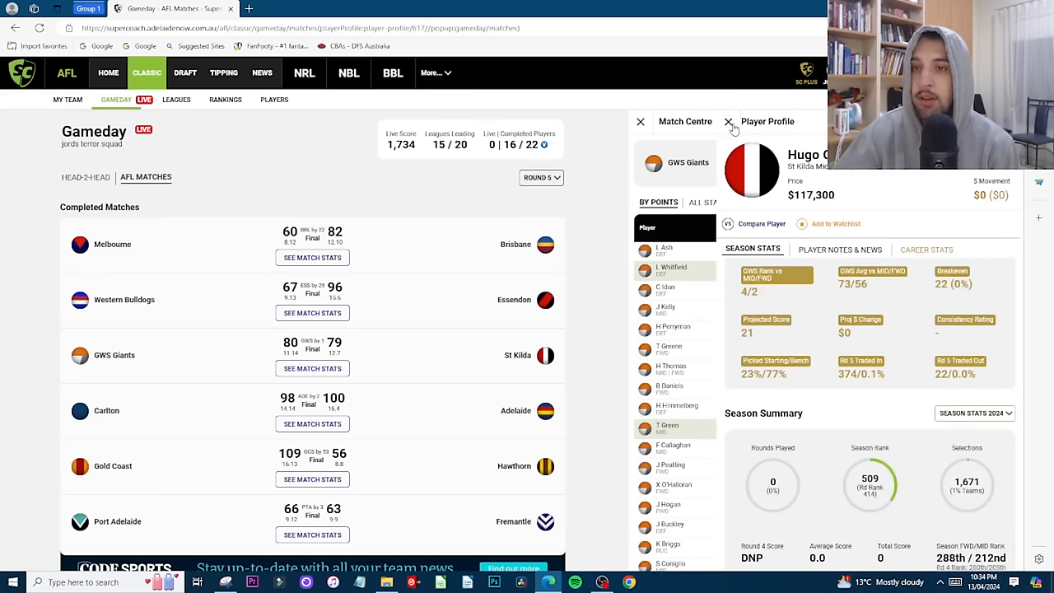
click(728, 122)
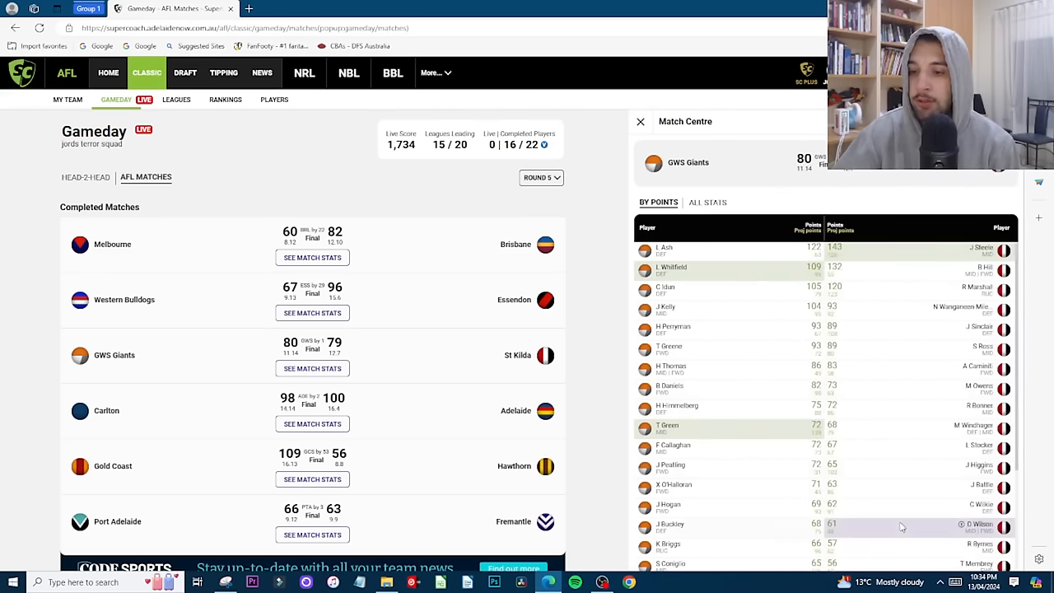
scroll(down, 3)
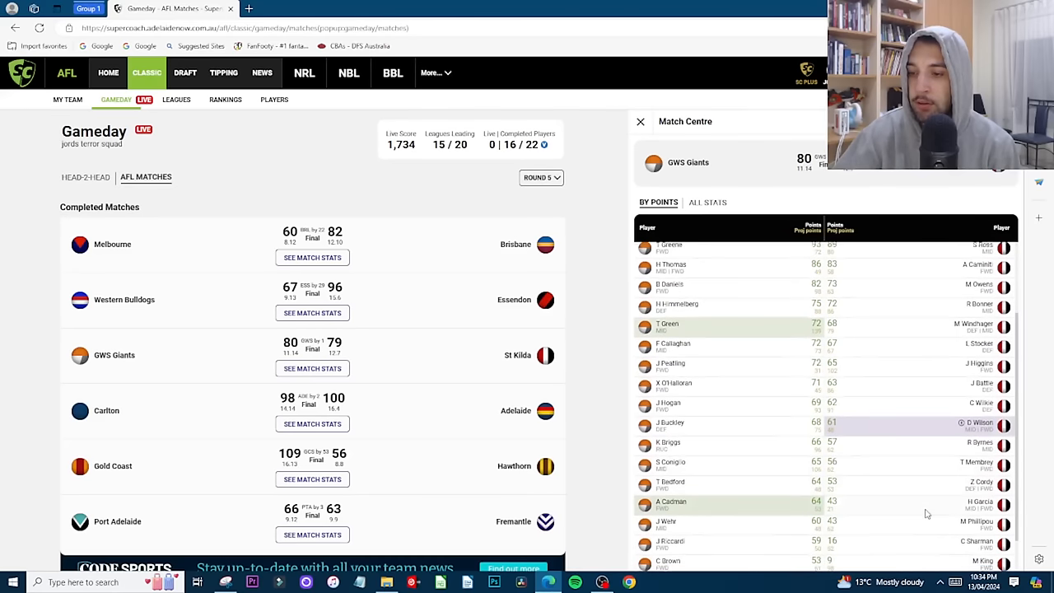
scroll(down, 3)
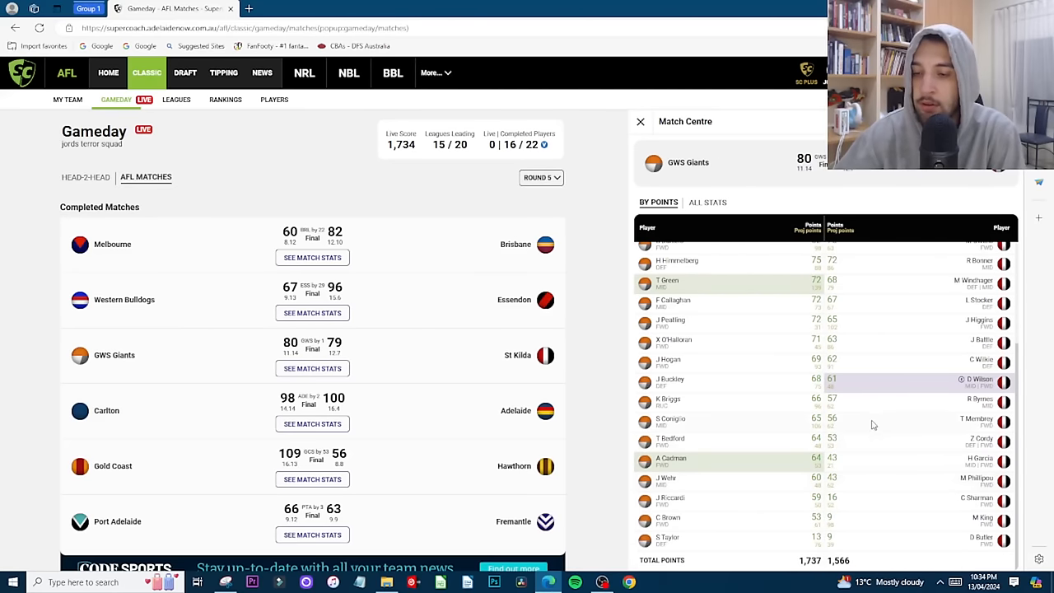
mouse_move(897, 426)
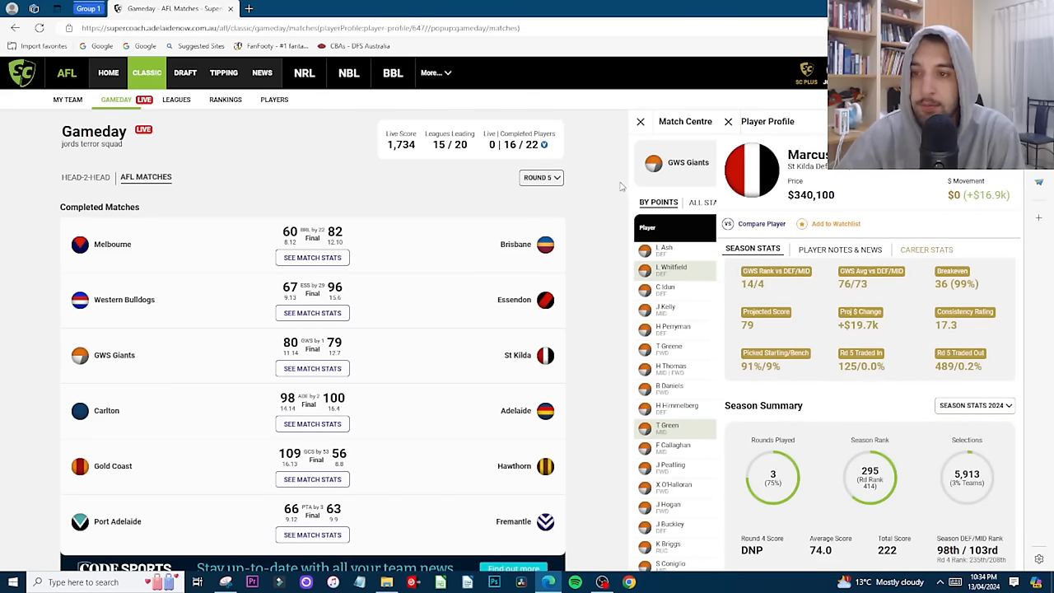
click(727, 121)
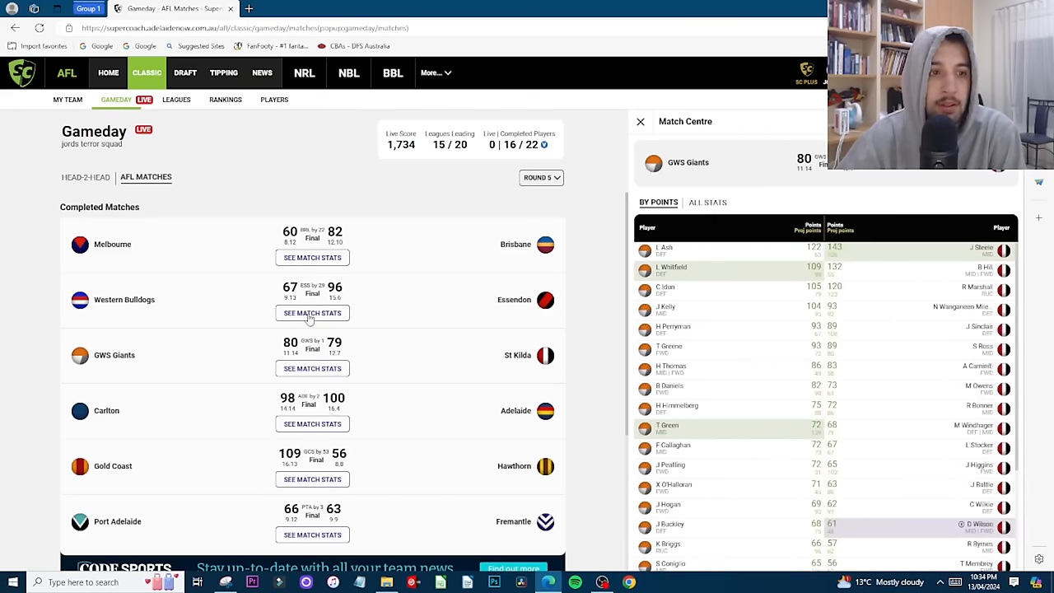
click(312, 313)
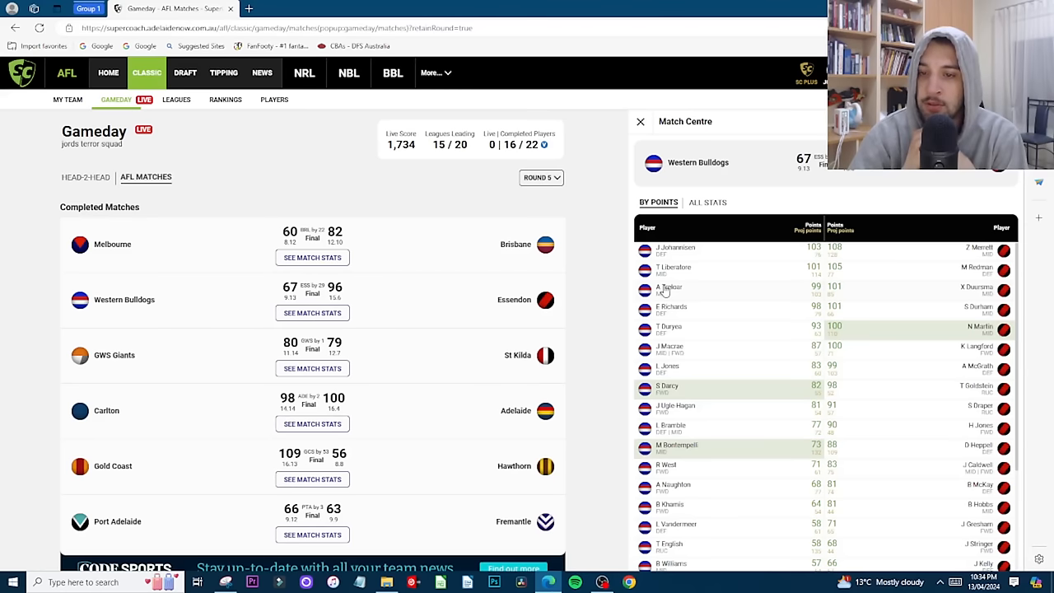
mouse_move(686, 267)
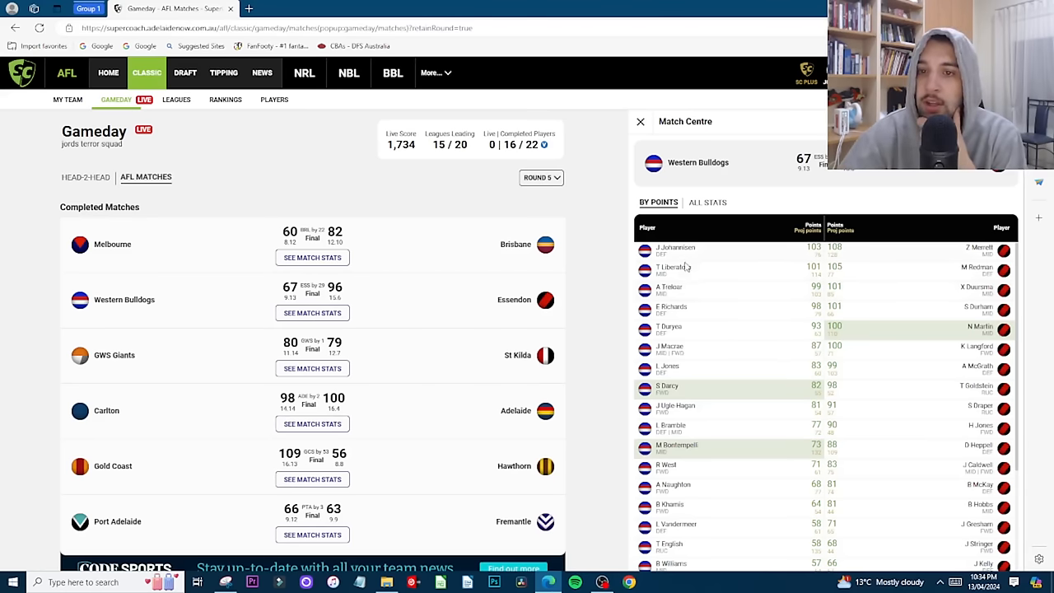
click(673, 267)
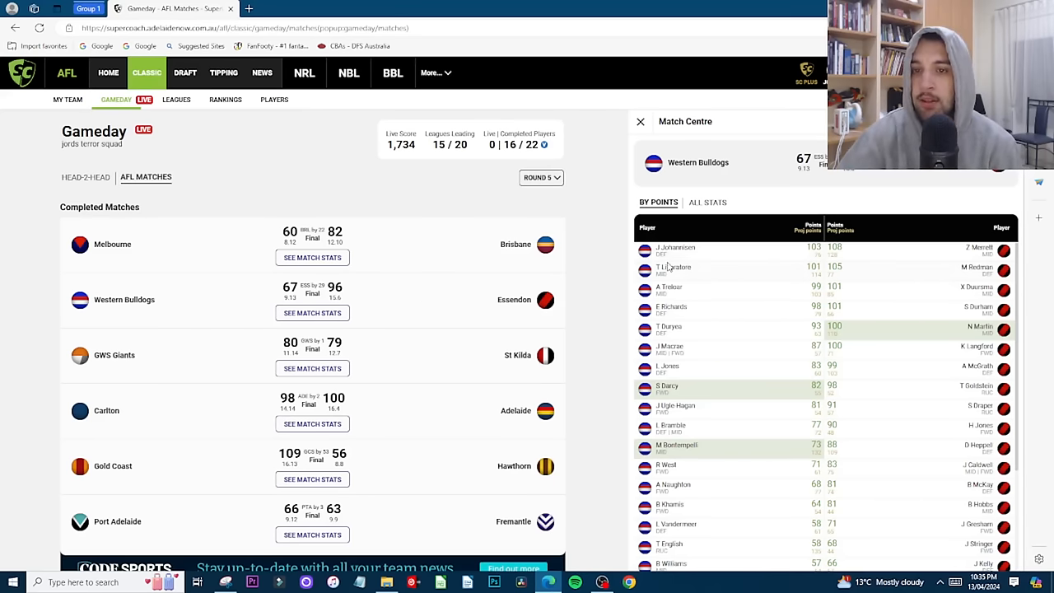
click(673, 267)
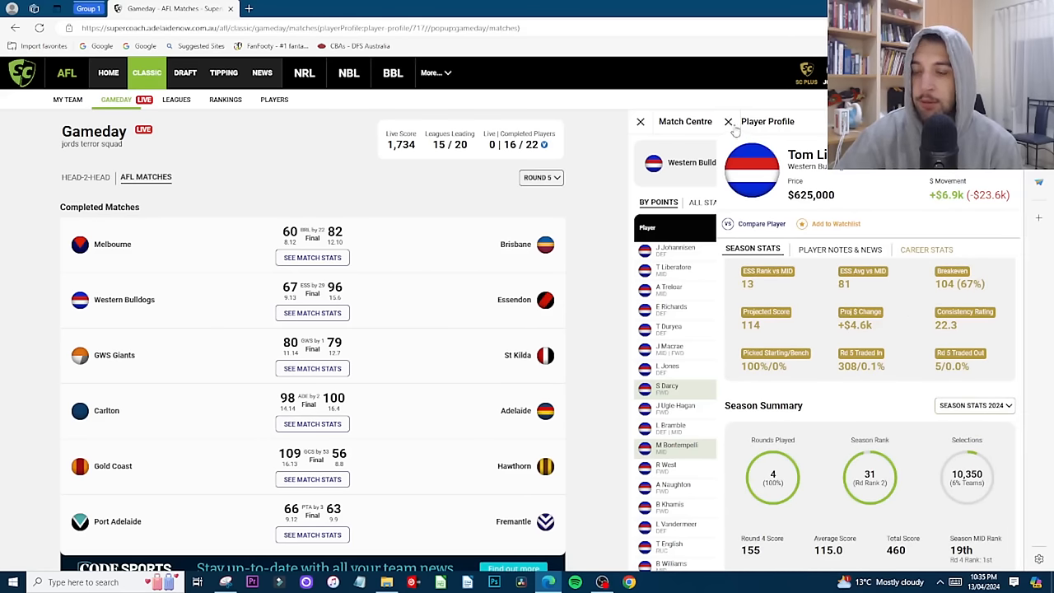
click(728, 122)
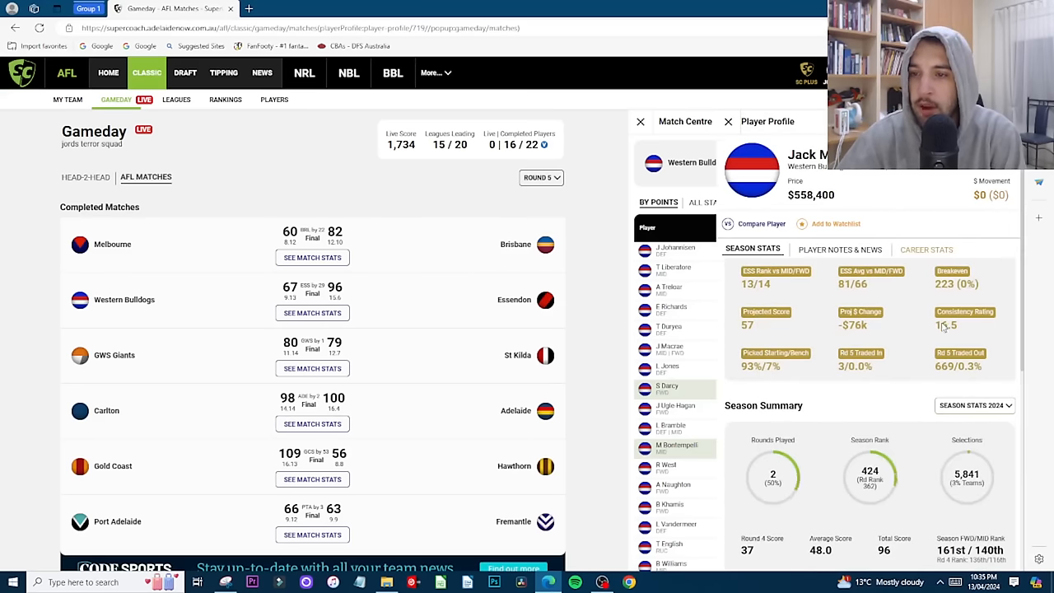
scroll(down, 3)
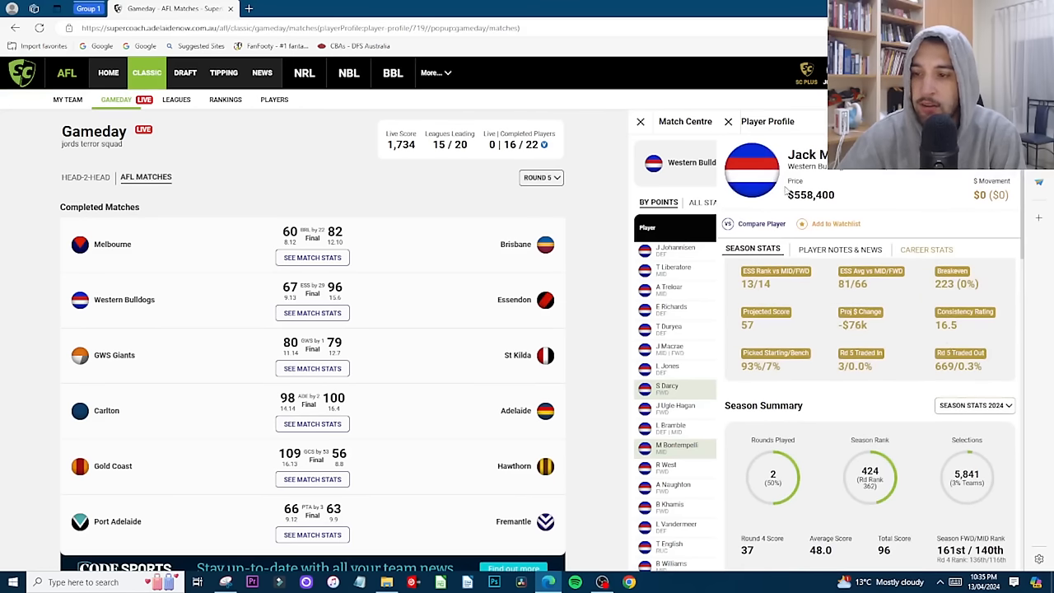
click(728, 121)
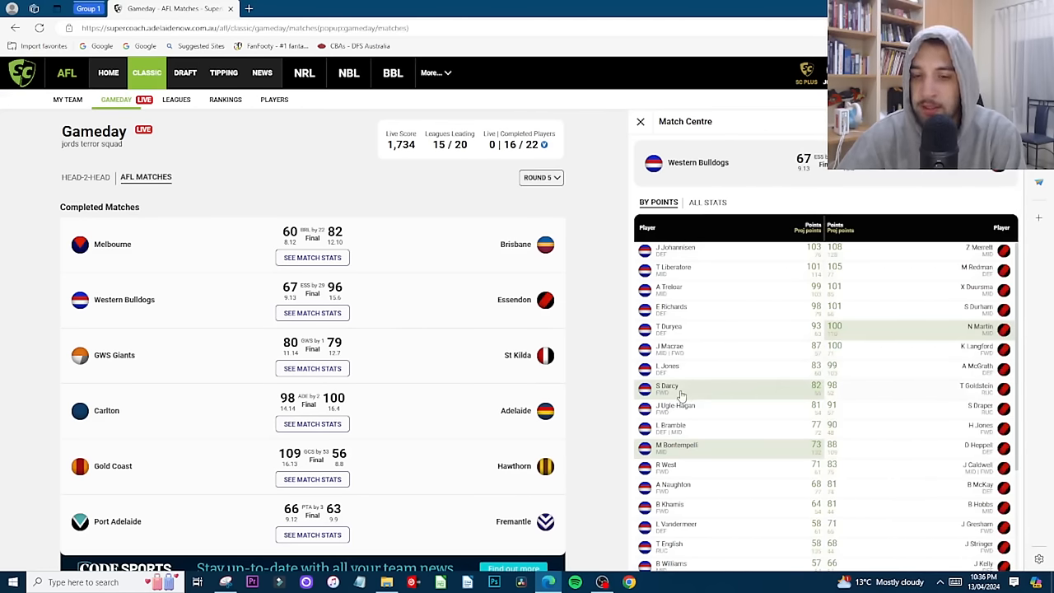
scroll(down, 3)
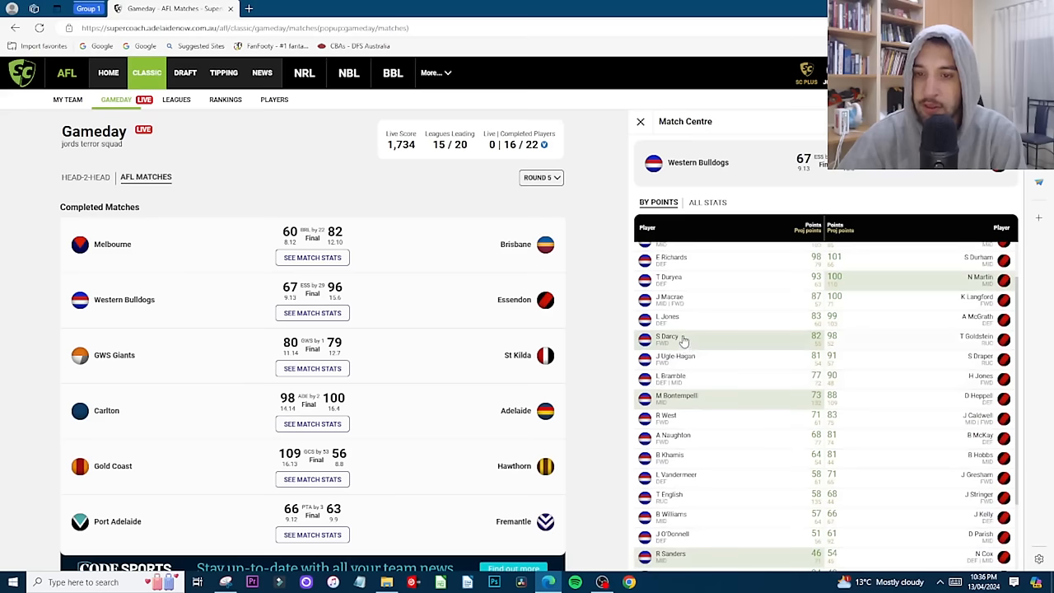
click(667, 338)
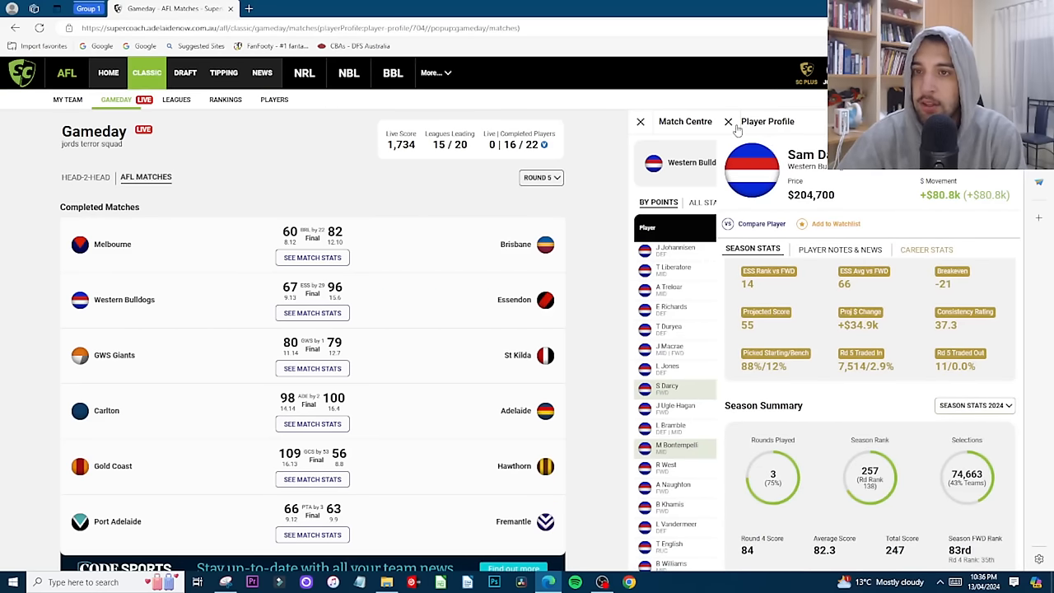
click(728, 122)
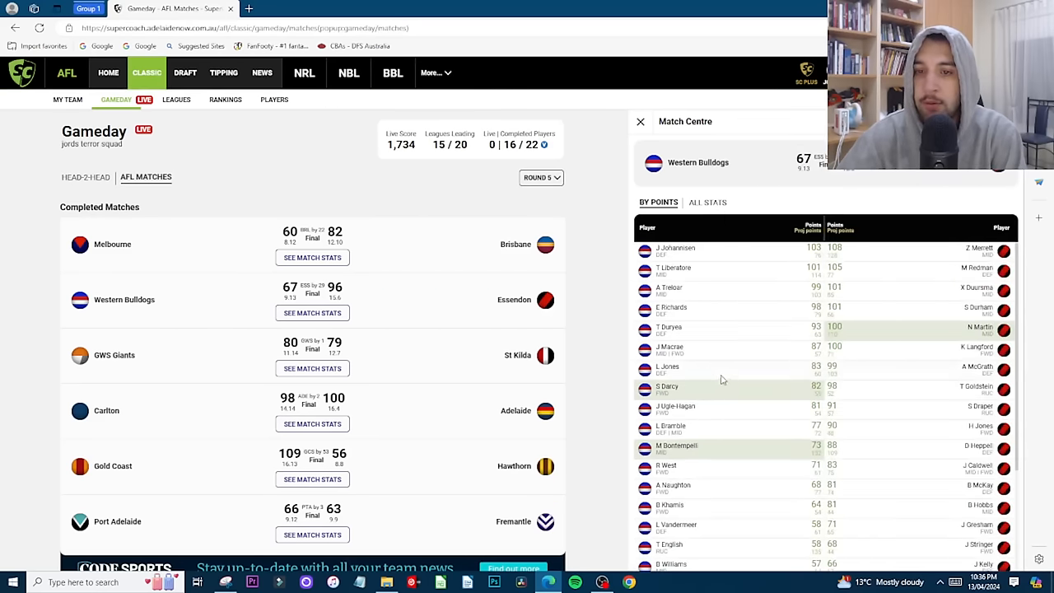
scroll(down, 3)
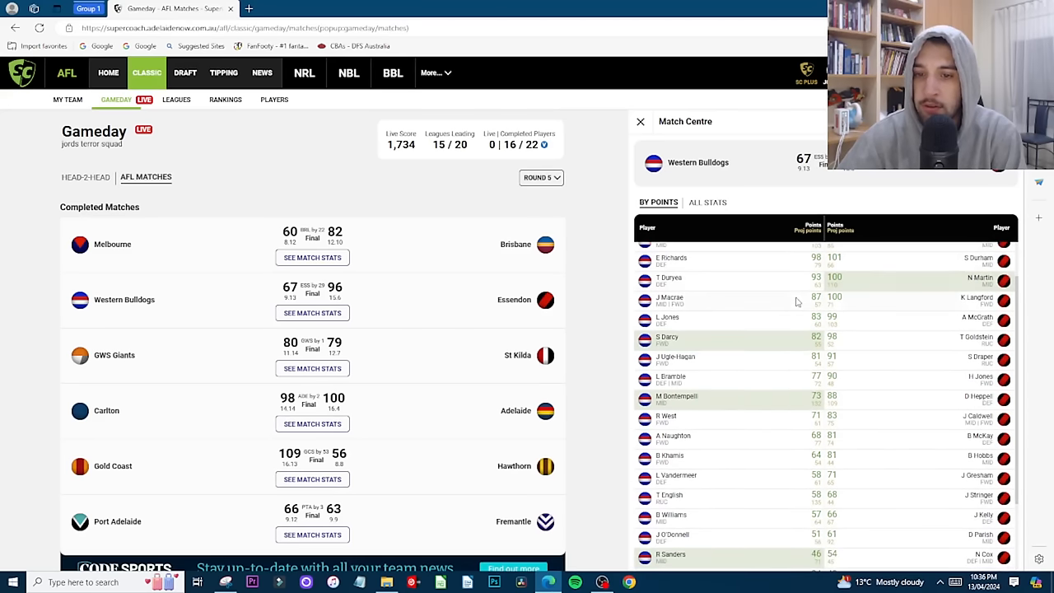
mouse_move(757, 328)
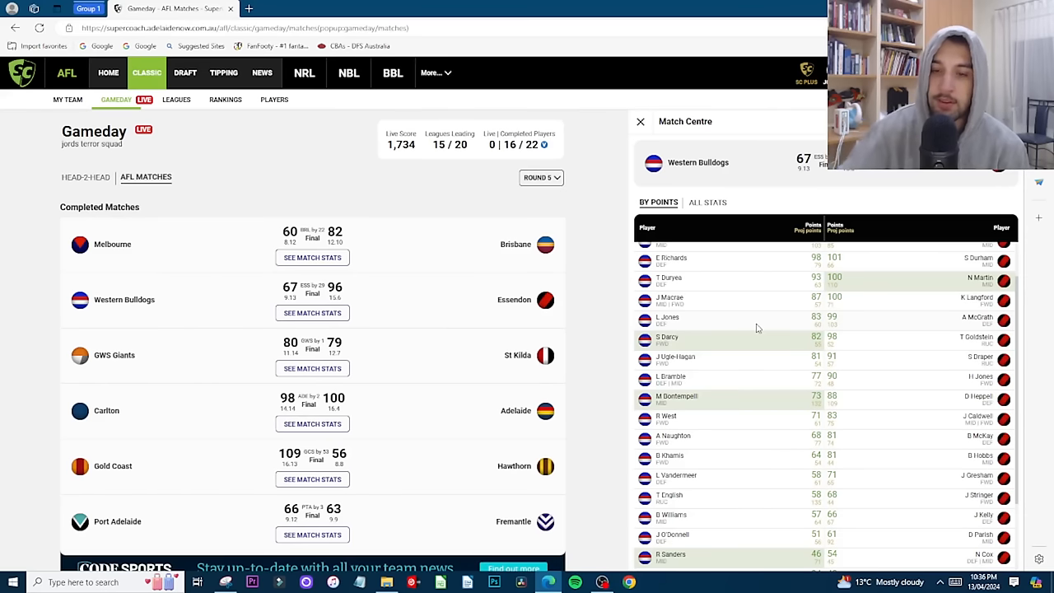
mouse_move(716, 369)
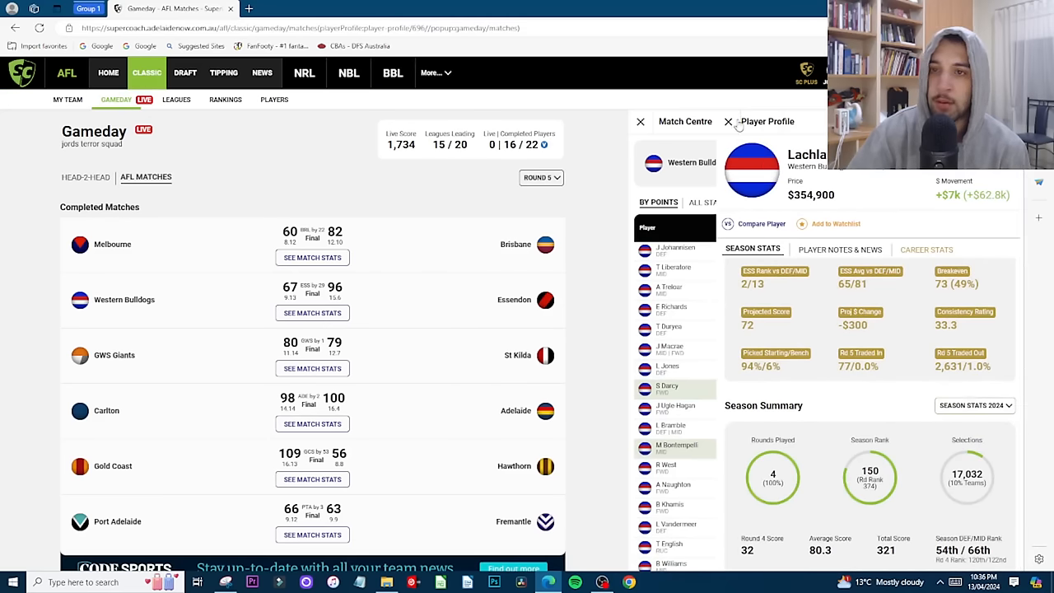
click(728, 121)
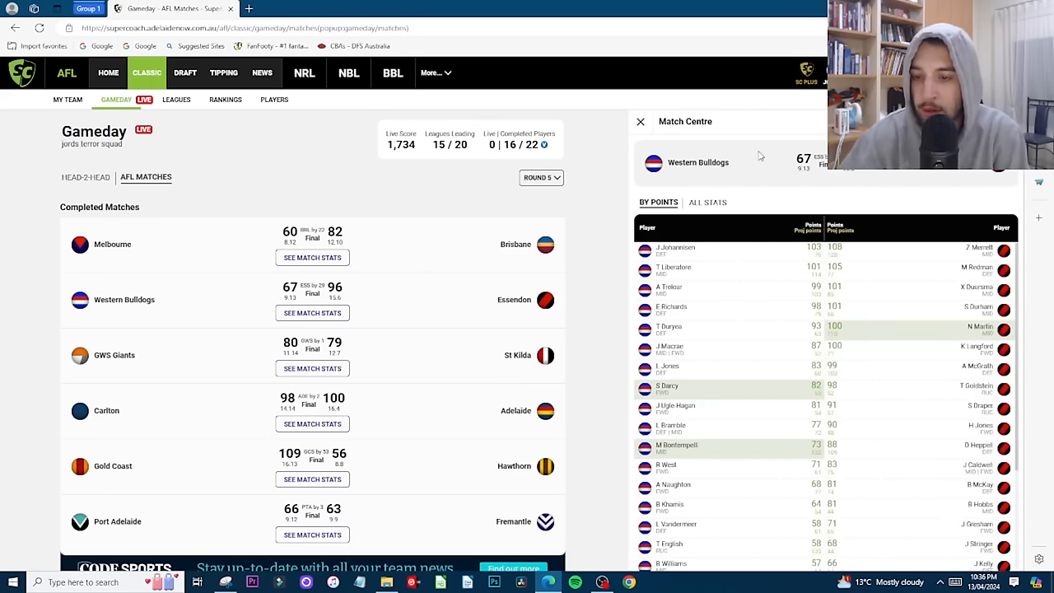
mouse_move(787, 430)
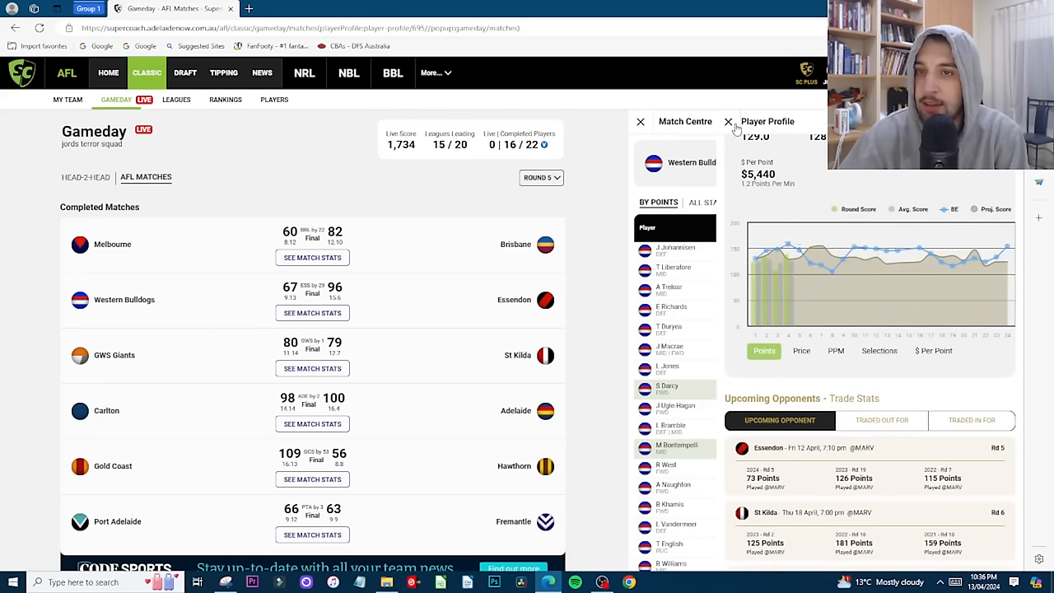
click(728, 121)
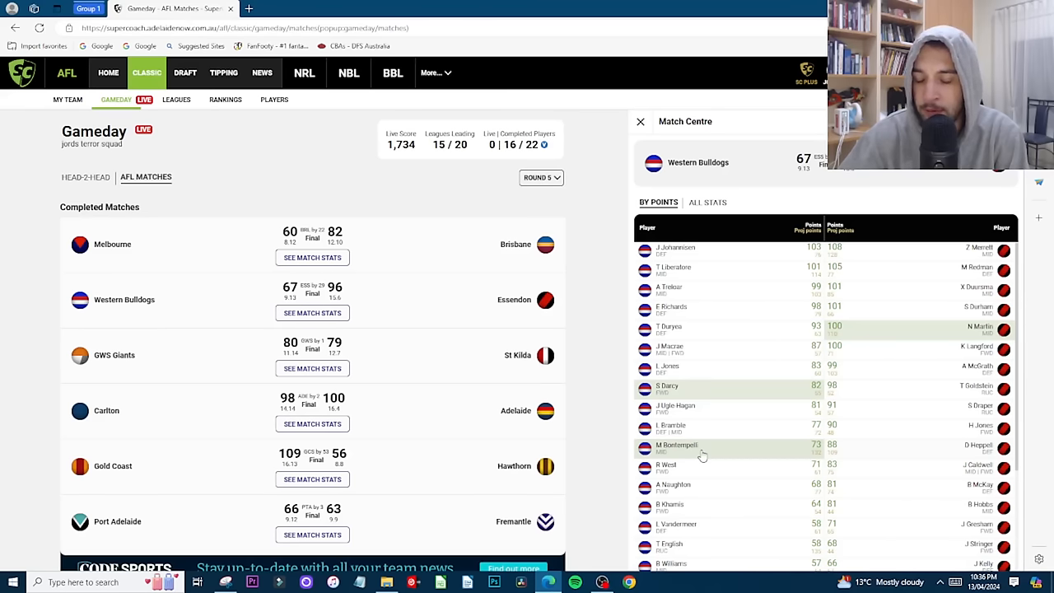
mouse_move(738, 385)
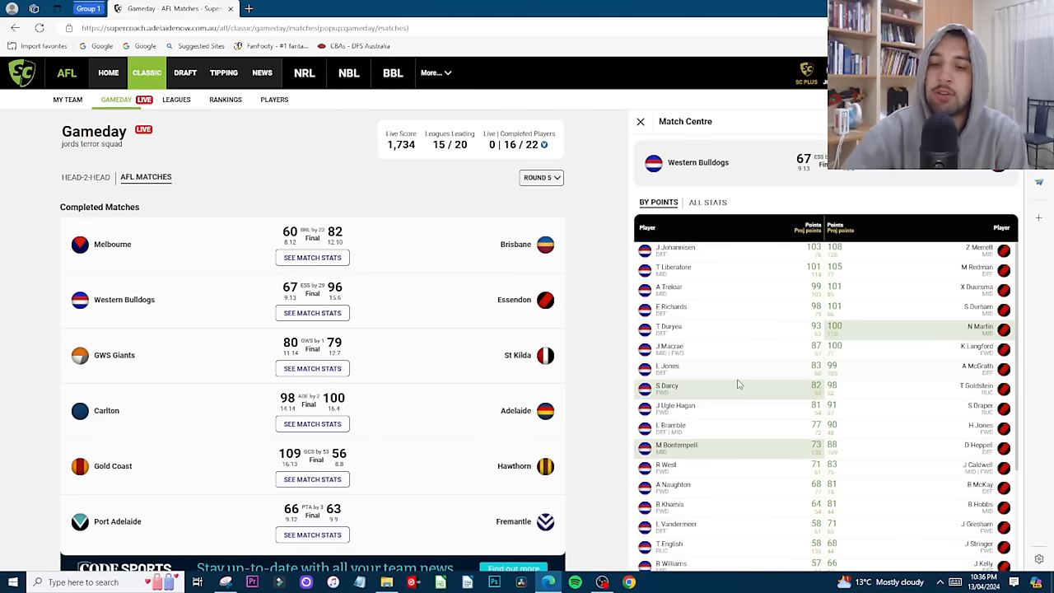
mouse_move(696, 457)
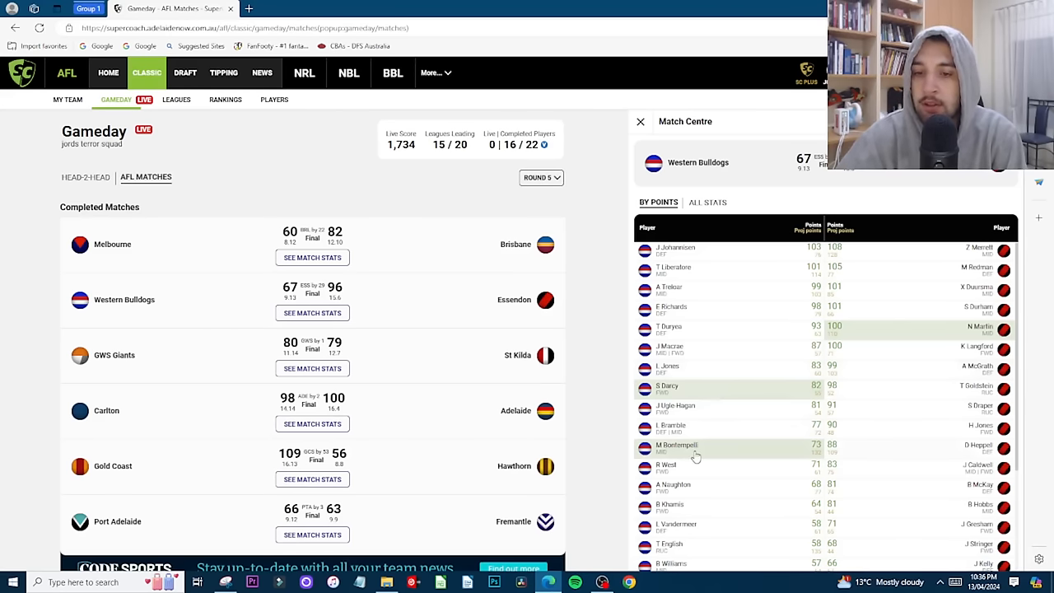
Step: Bring up Tim English's Bulldogs profile ($691,900) from the Bulldogs–Essendon points list
click(676, 445)
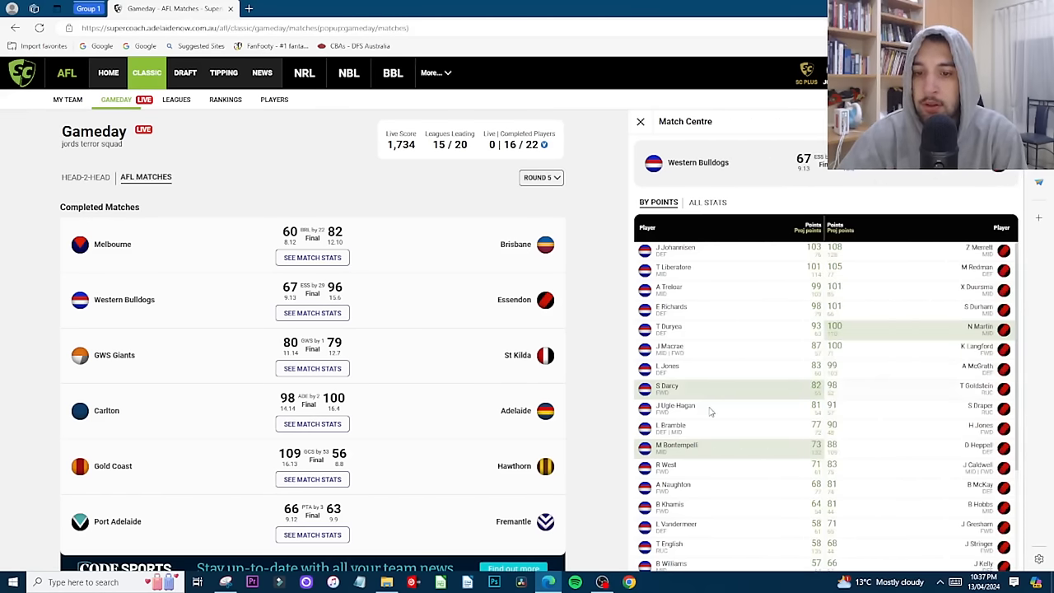
scroll(down, 3)
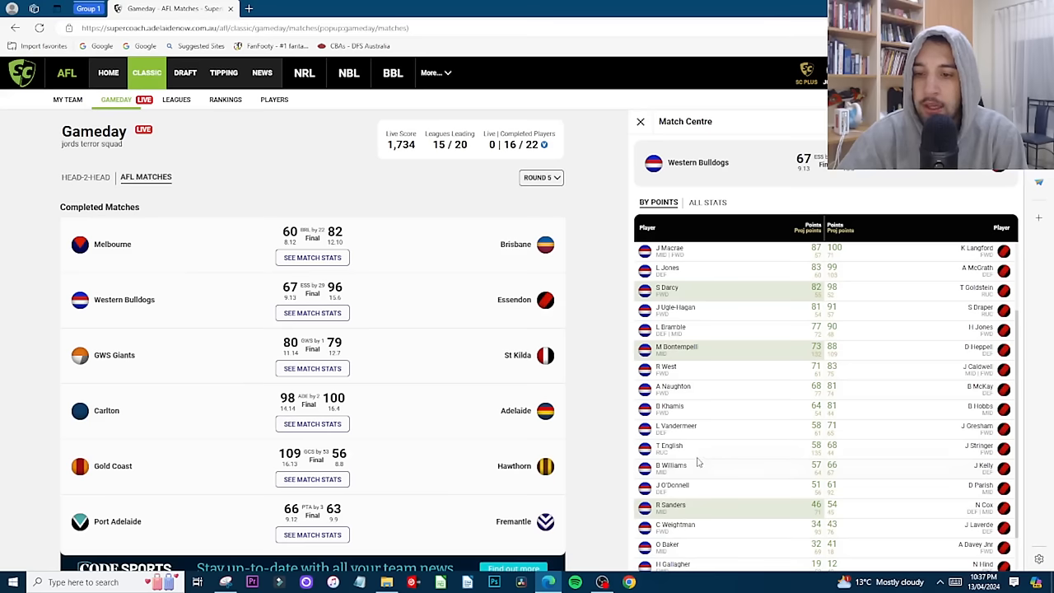
click(669, 445)
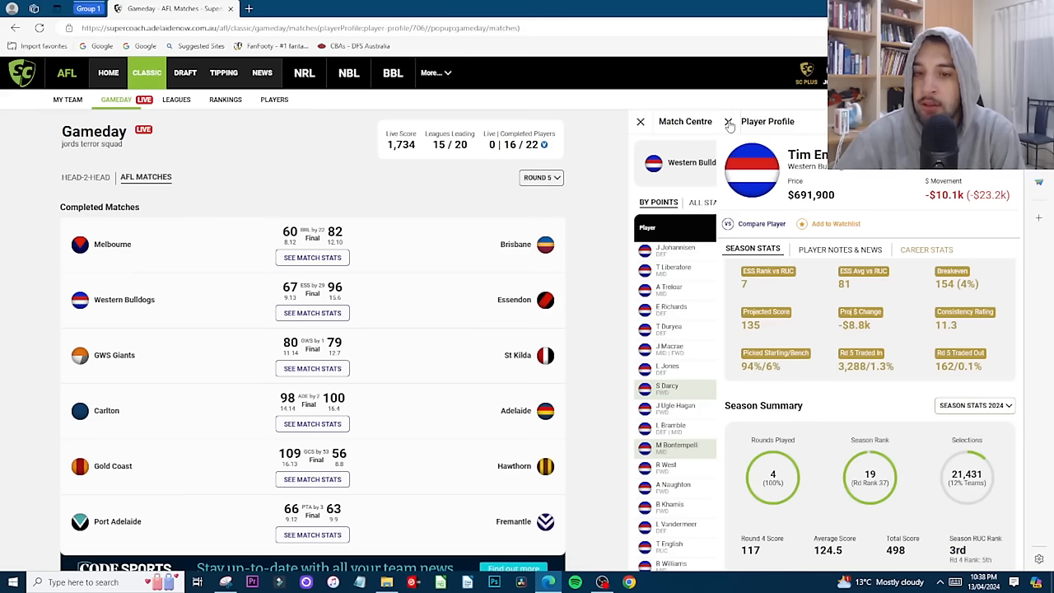
click(727, 121)
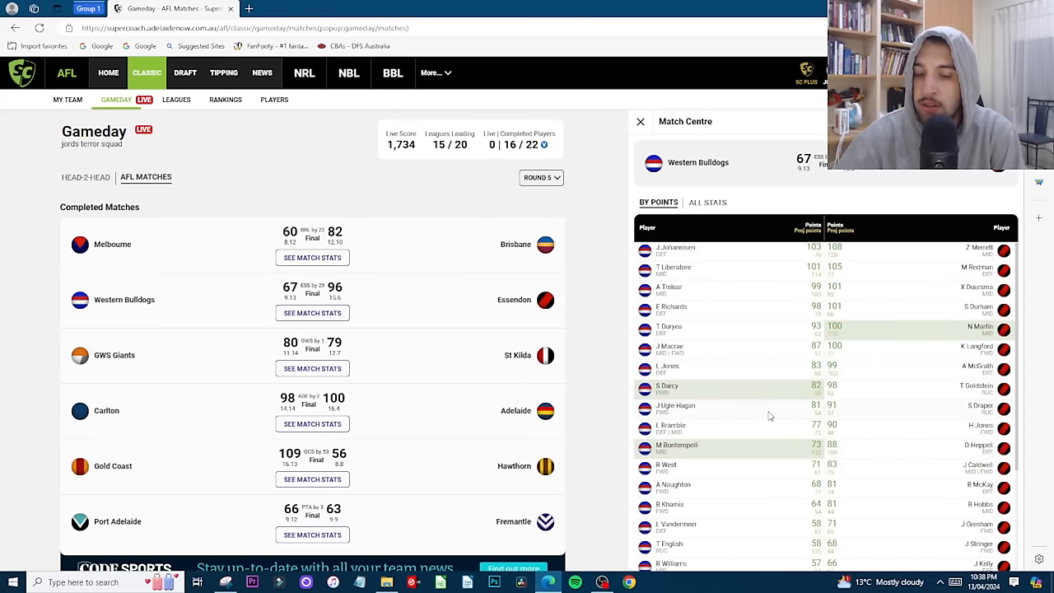
scroll(down, 3)
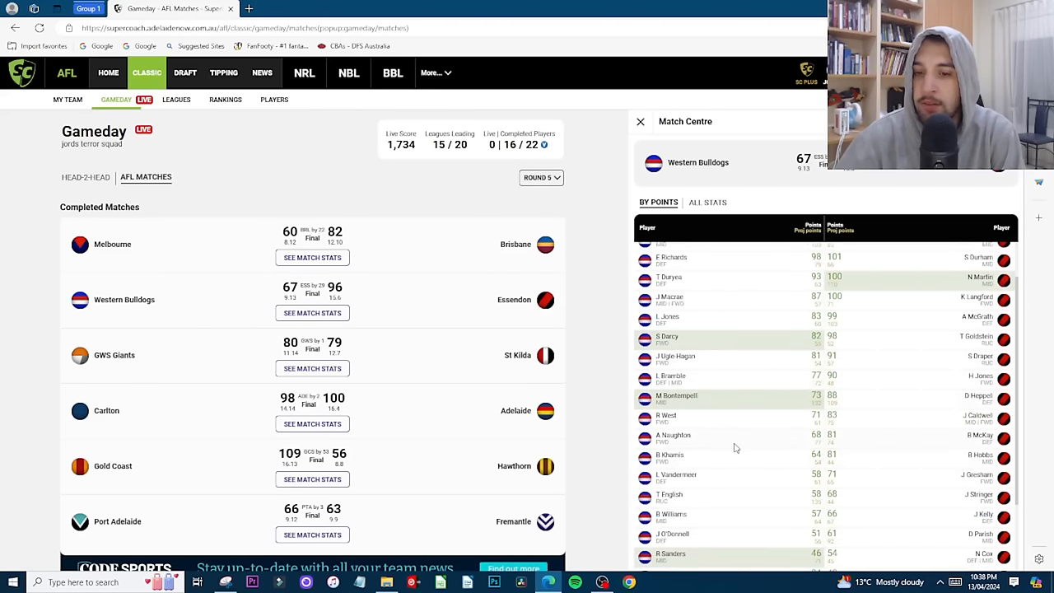
scroll(down, 3)
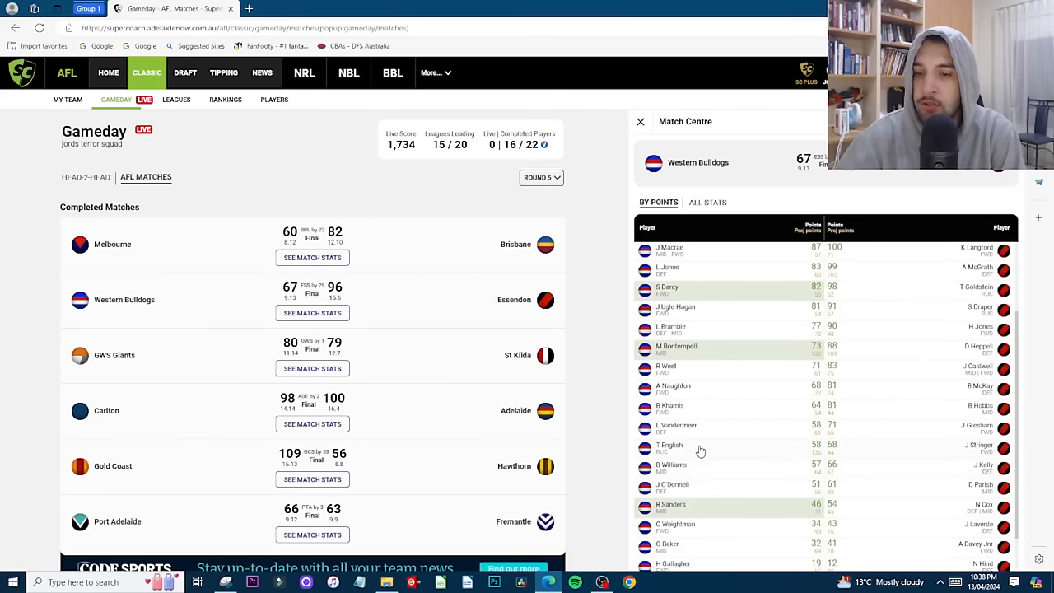
click(669, 445)
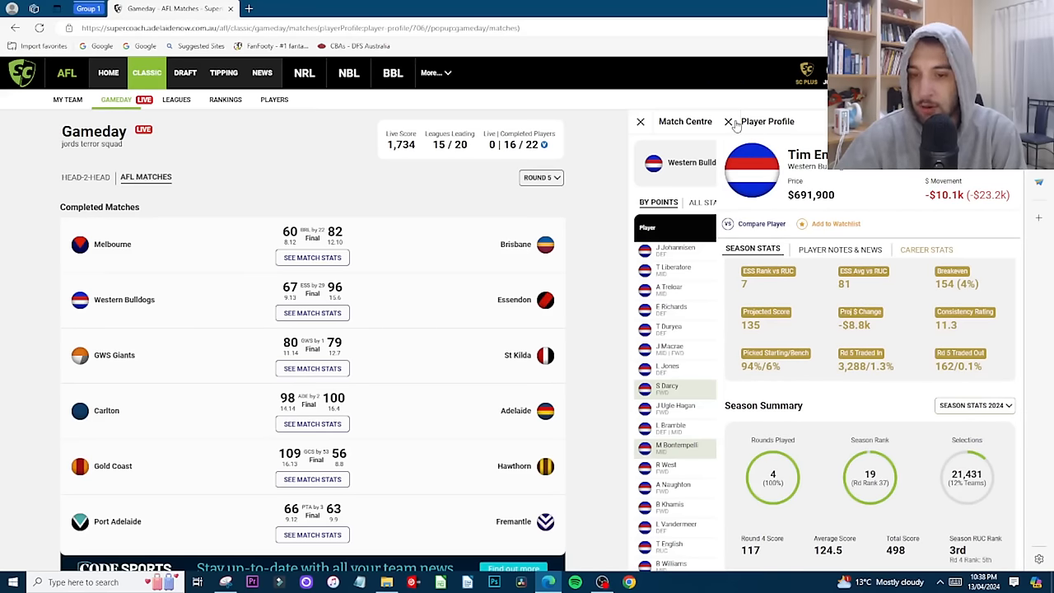
click(728, 121)
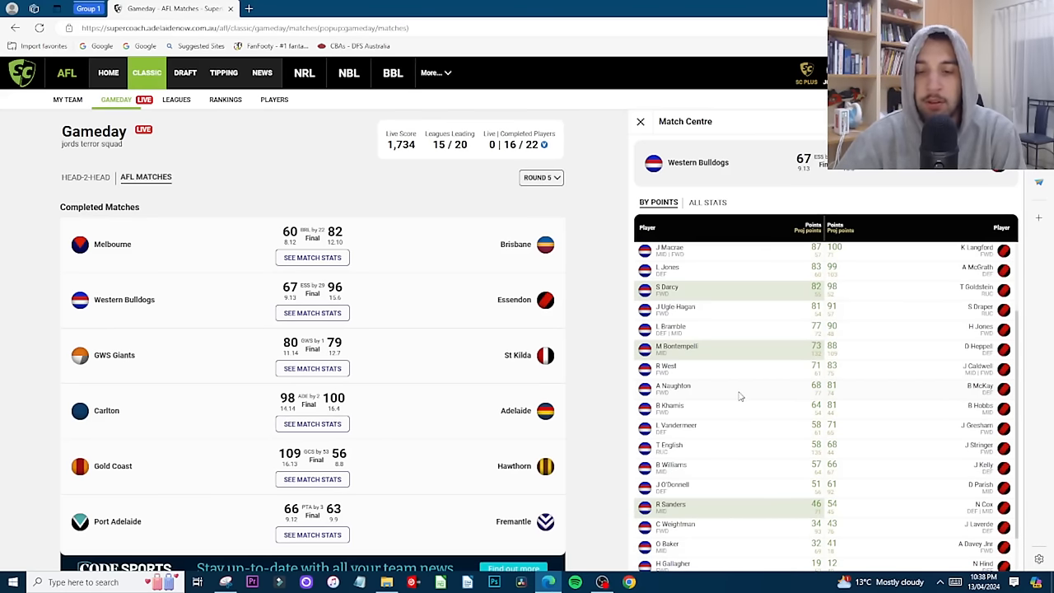
scroll(down, 3)
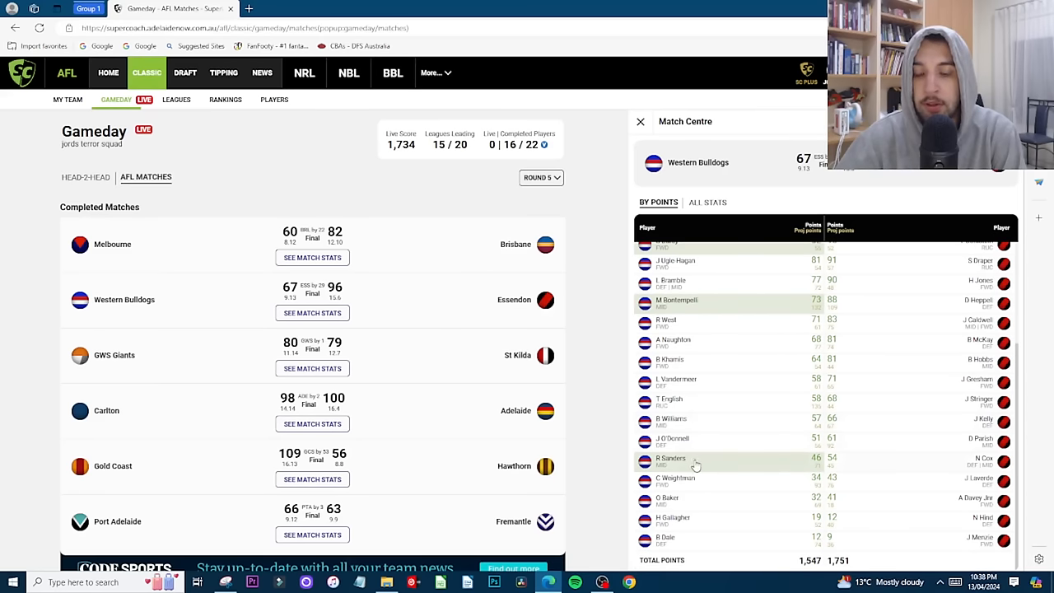
click(671, 460)
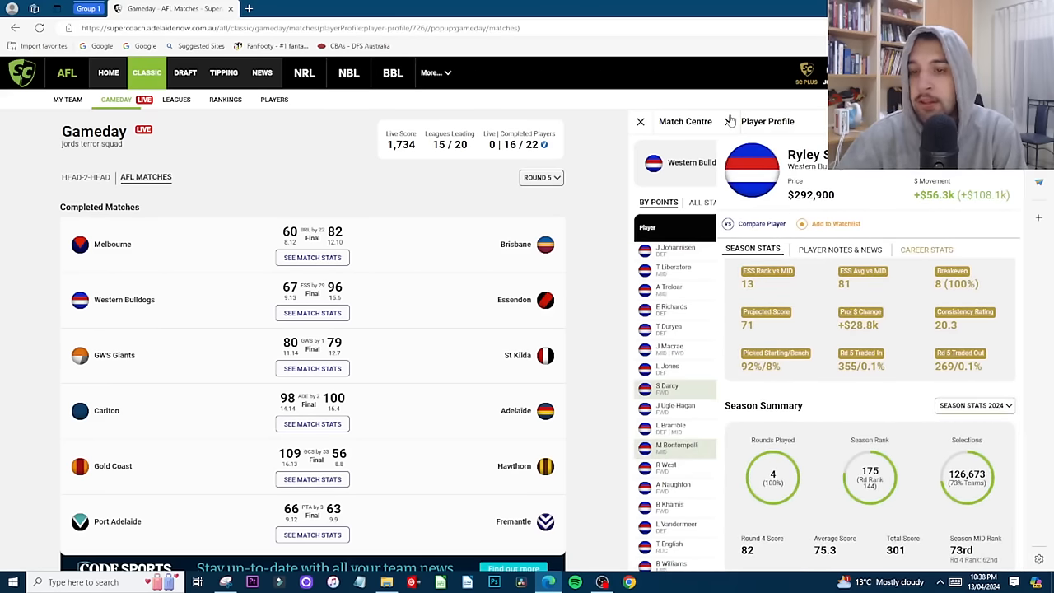
click(684, 121)
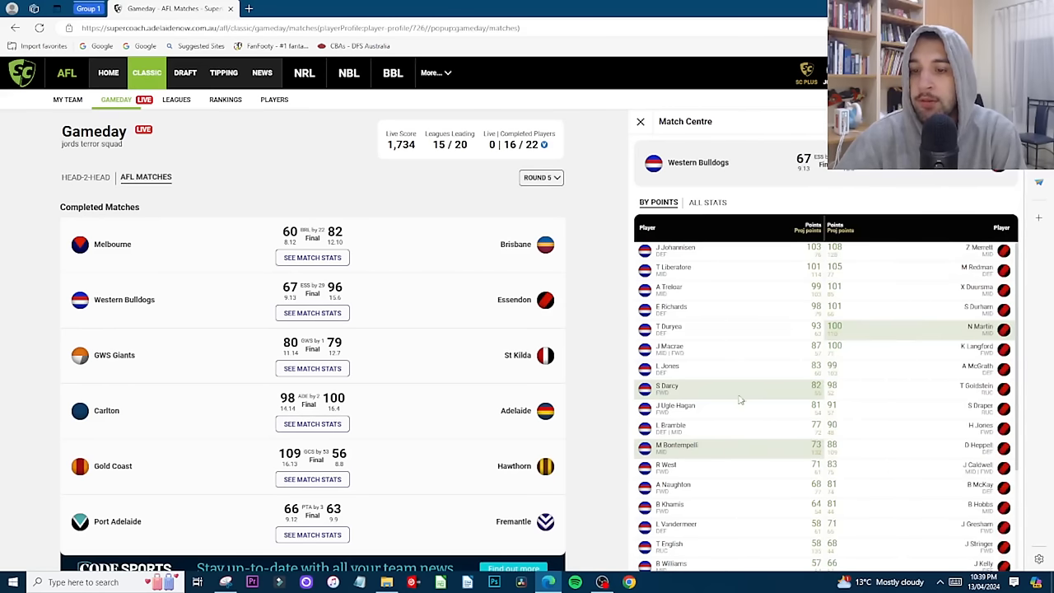
scroll(down, 3)
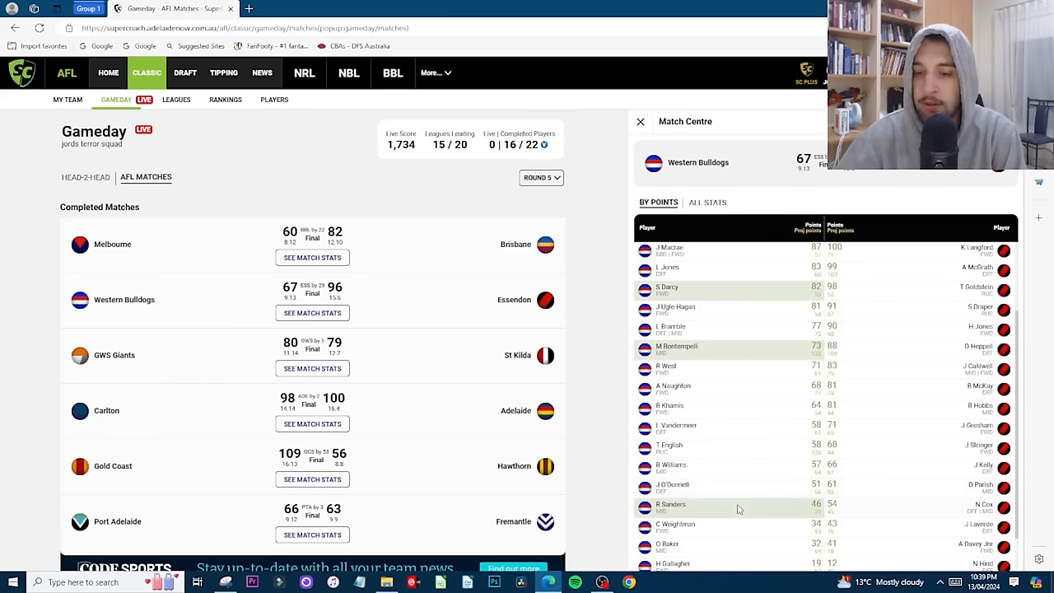
scroll(down, 3)
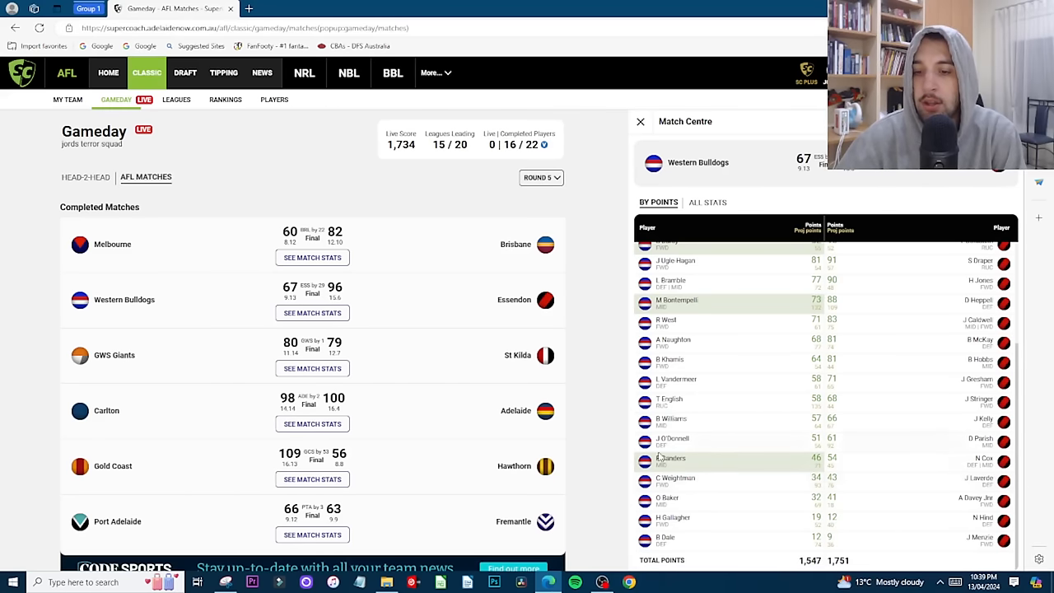
click(670, 458)
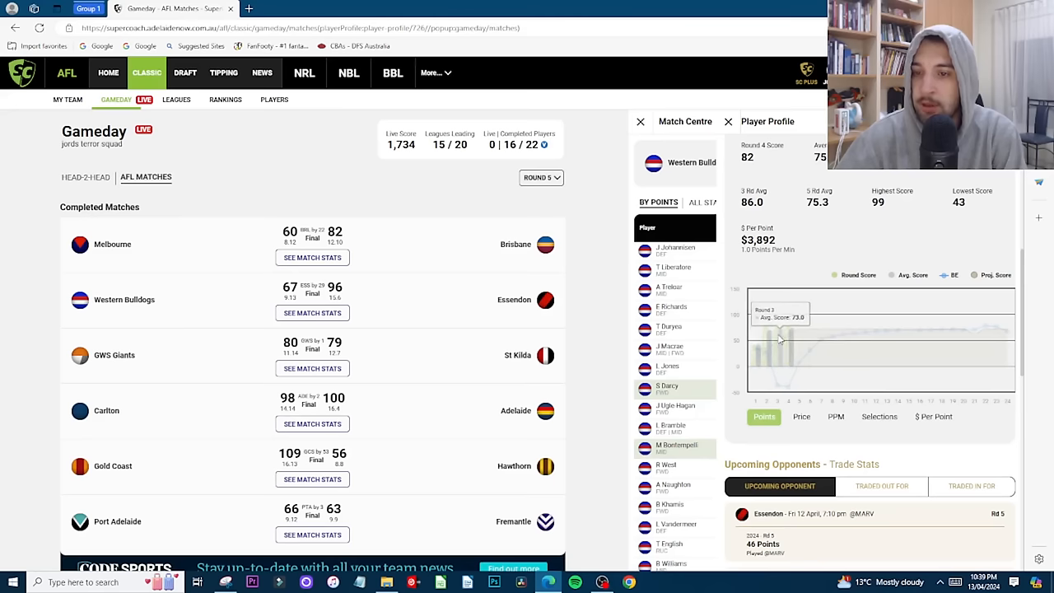
mouse_move(786, 338)
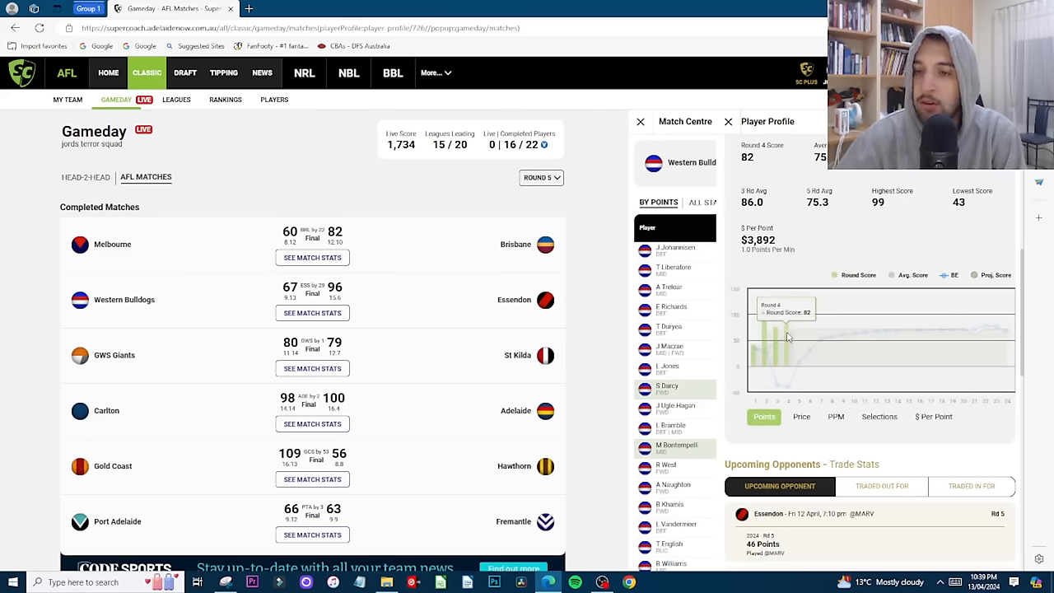
click(727, 121)
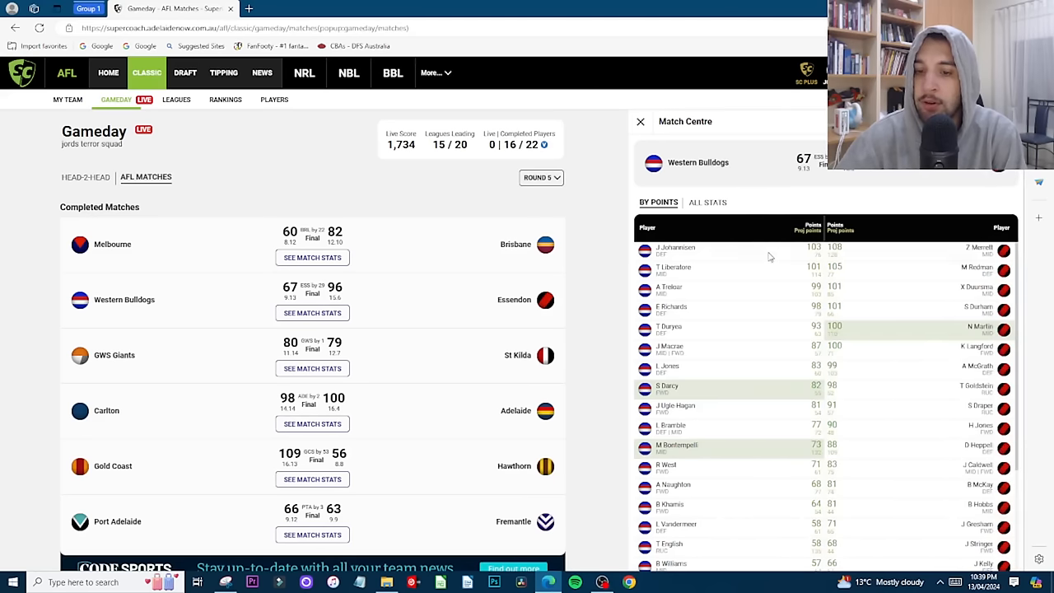
scroll(down, 3)
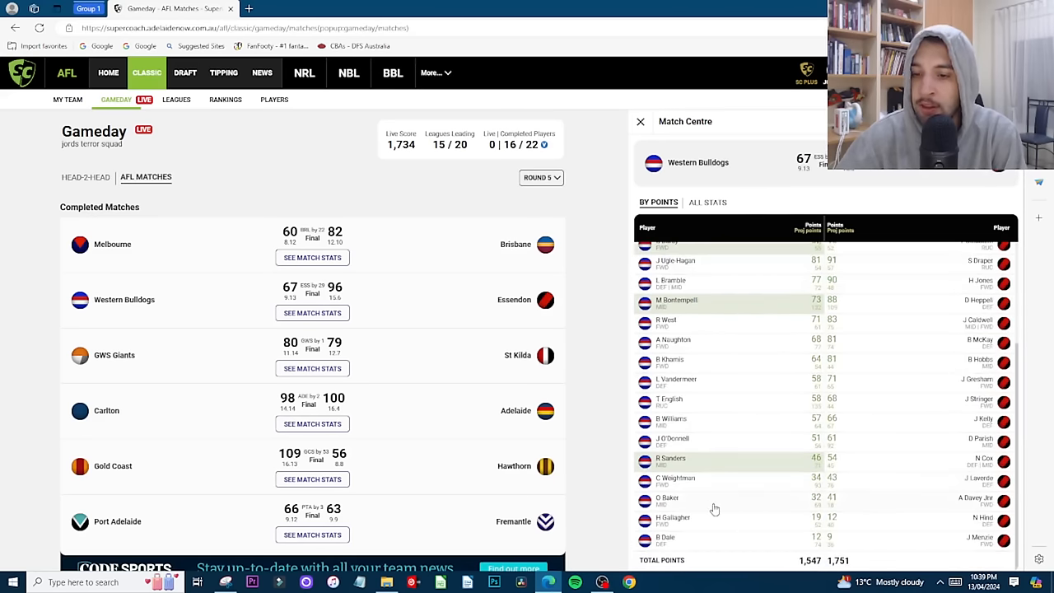
mouse_move(697, 524)
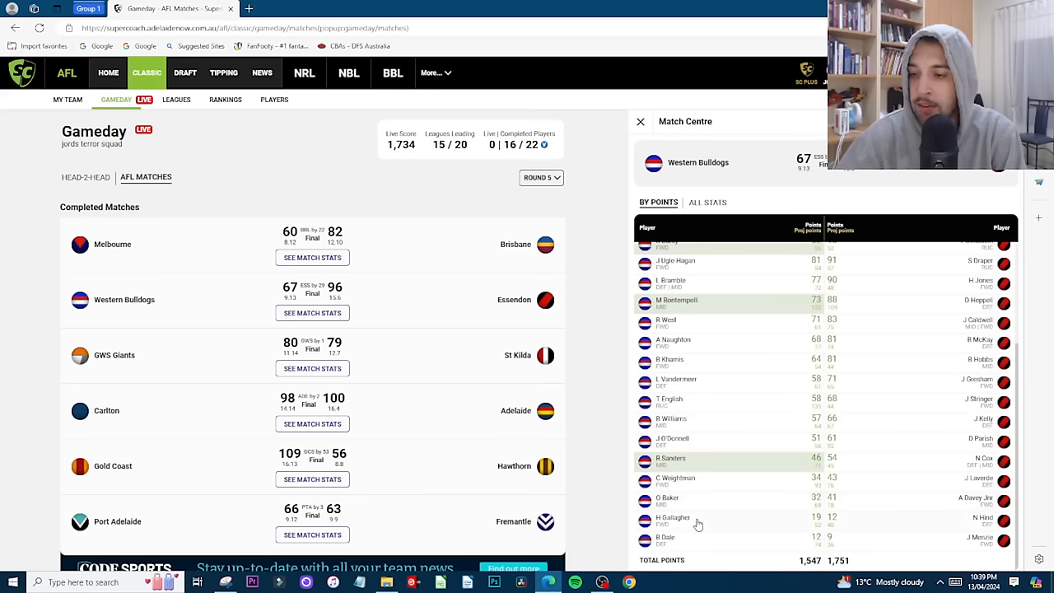
mouse_move(699, 528)
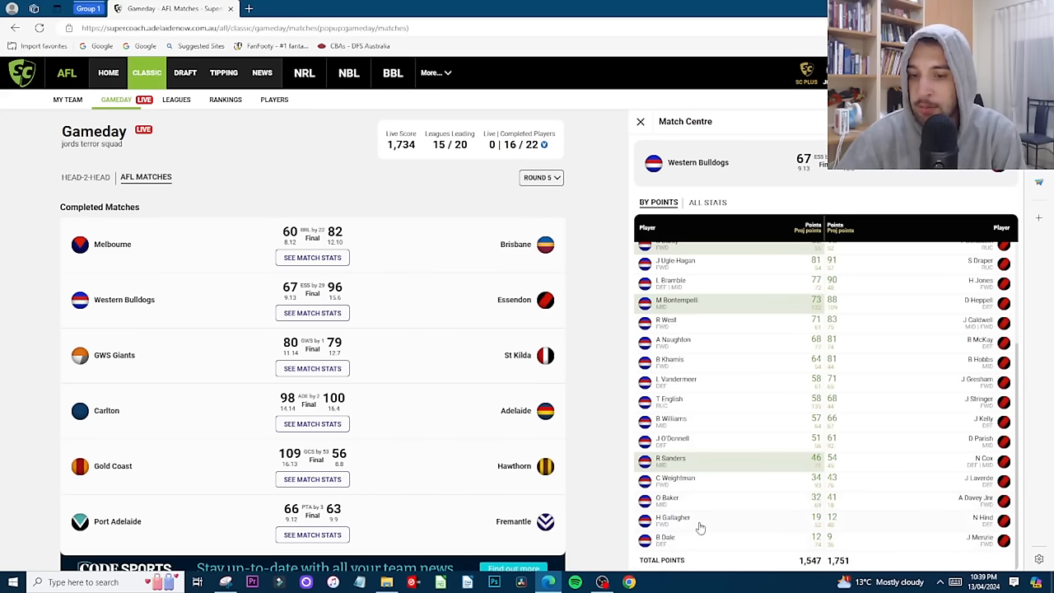
mouse_move(688, 469)
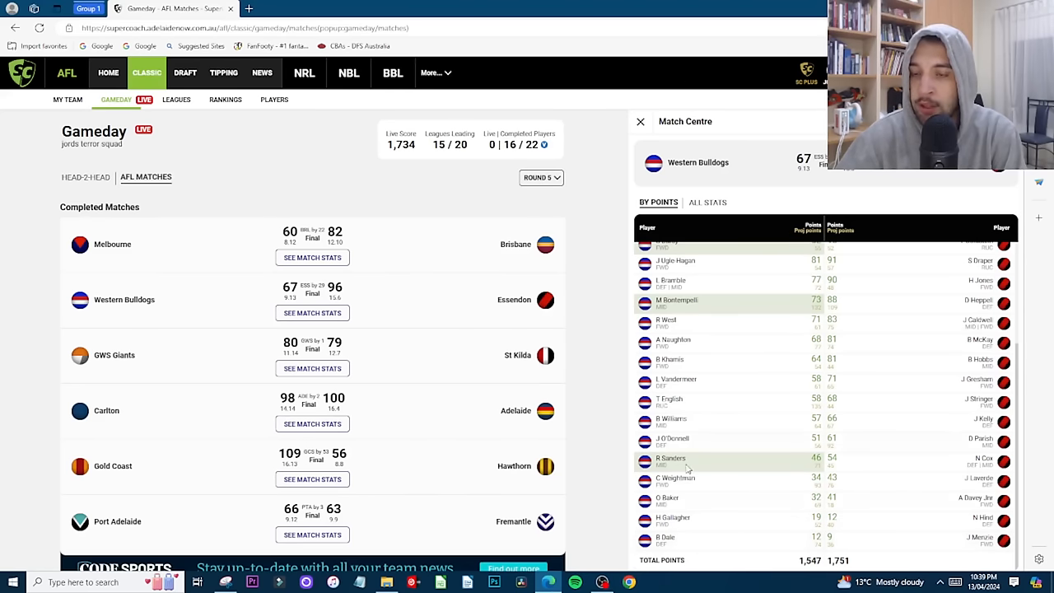
mouse_move(708, 477)
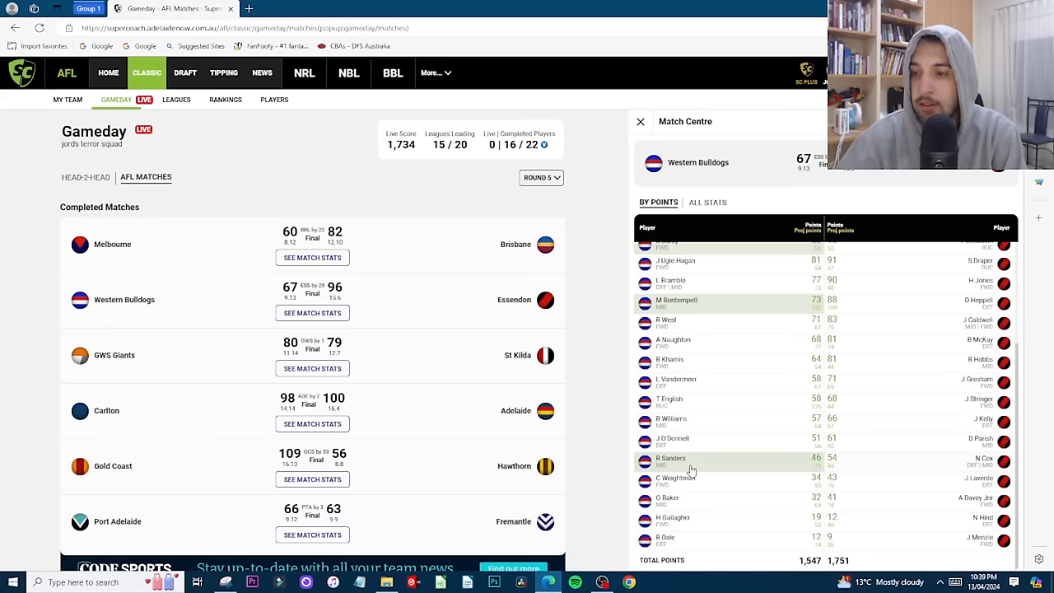
mouse_move(706, 461)
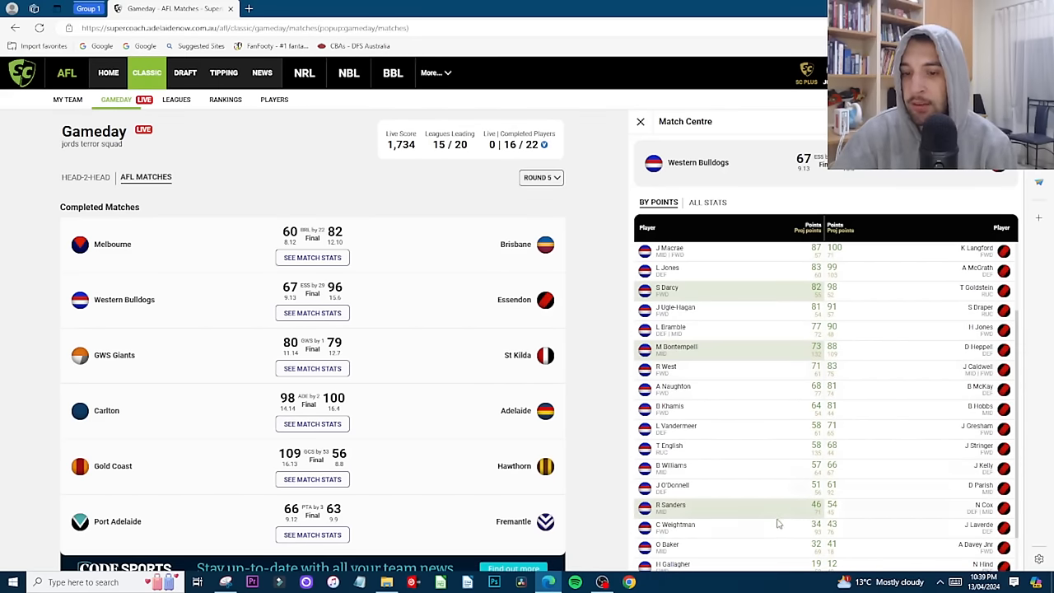
mouse_move(692, 511)
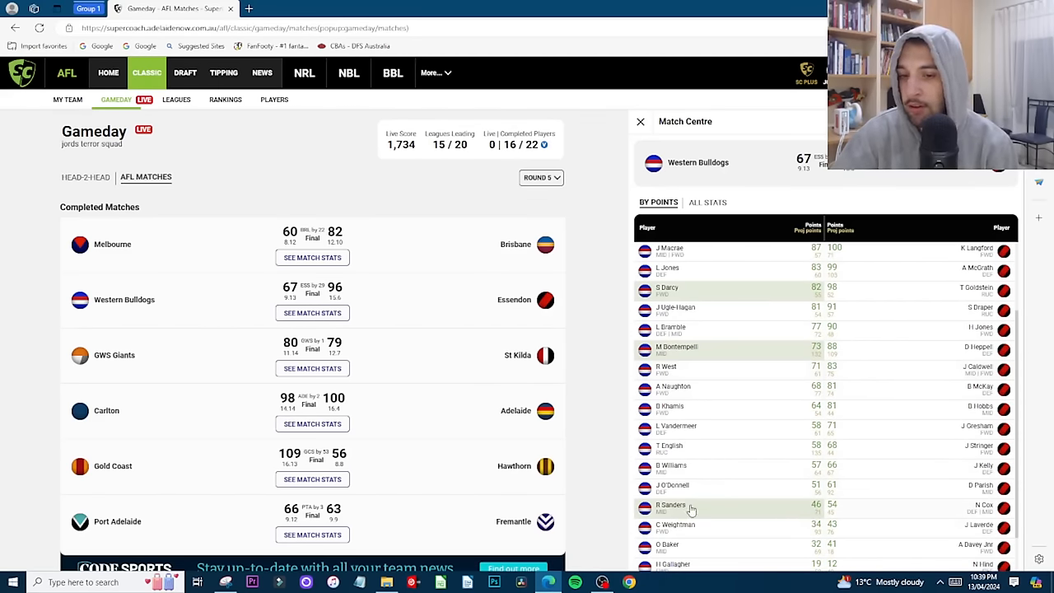
Step: Finish reading the open player profile and return to the match scores
scroll(down, 3)
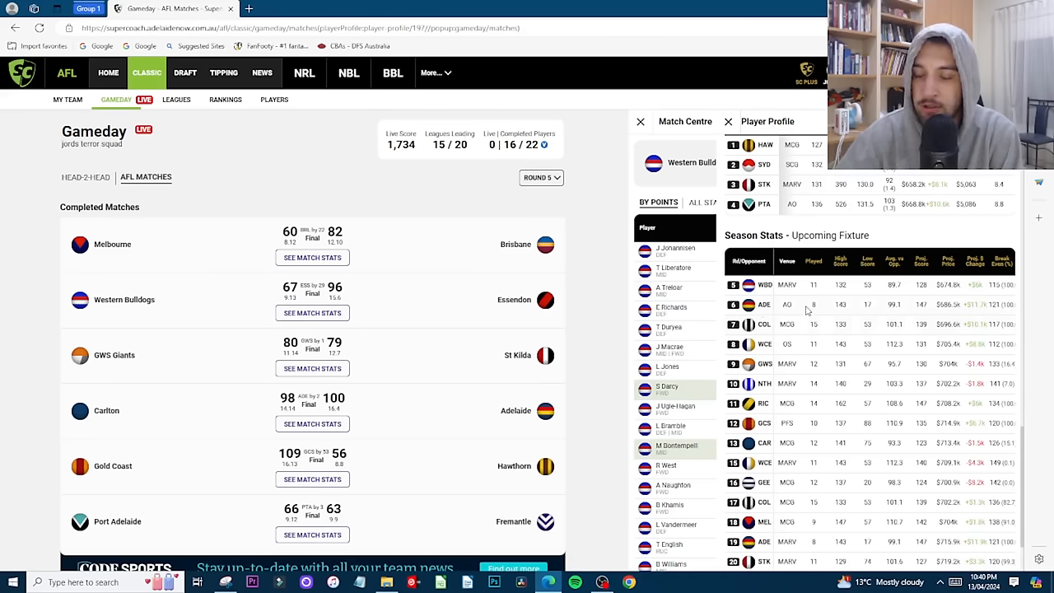
mouse_move(836, 315)
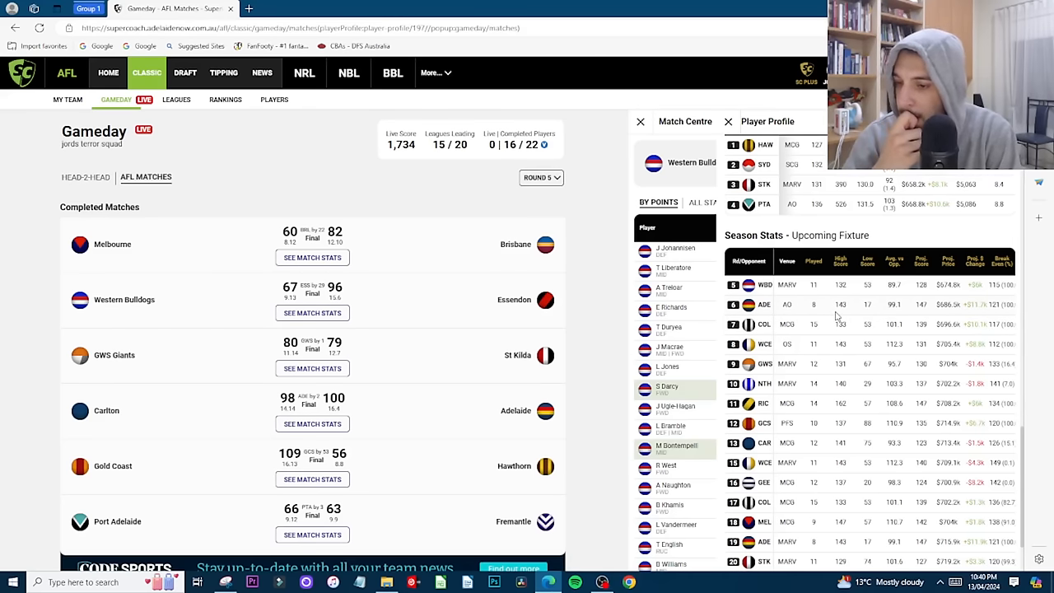
scroll(down, 3)
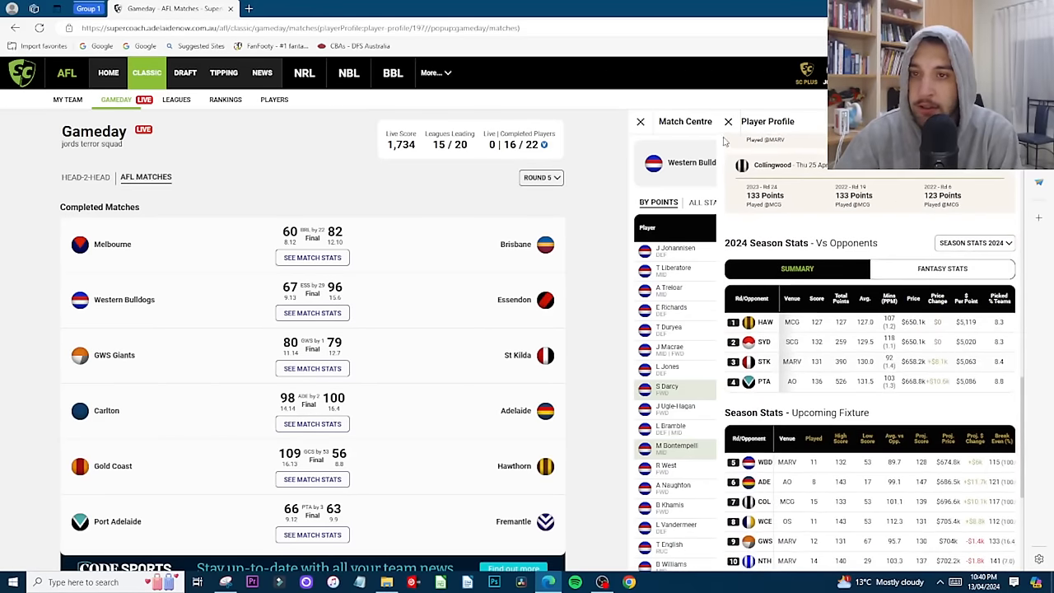
click(728, 121)
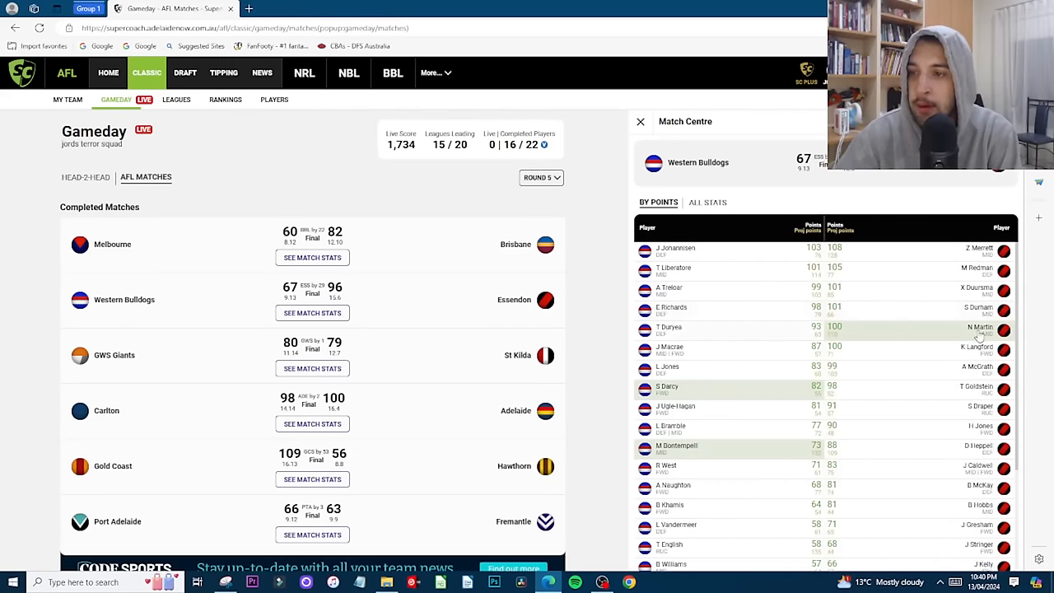
Step: View Nic Martin's Essendon profile twice, returning to the scores list each time
click(975, 330)
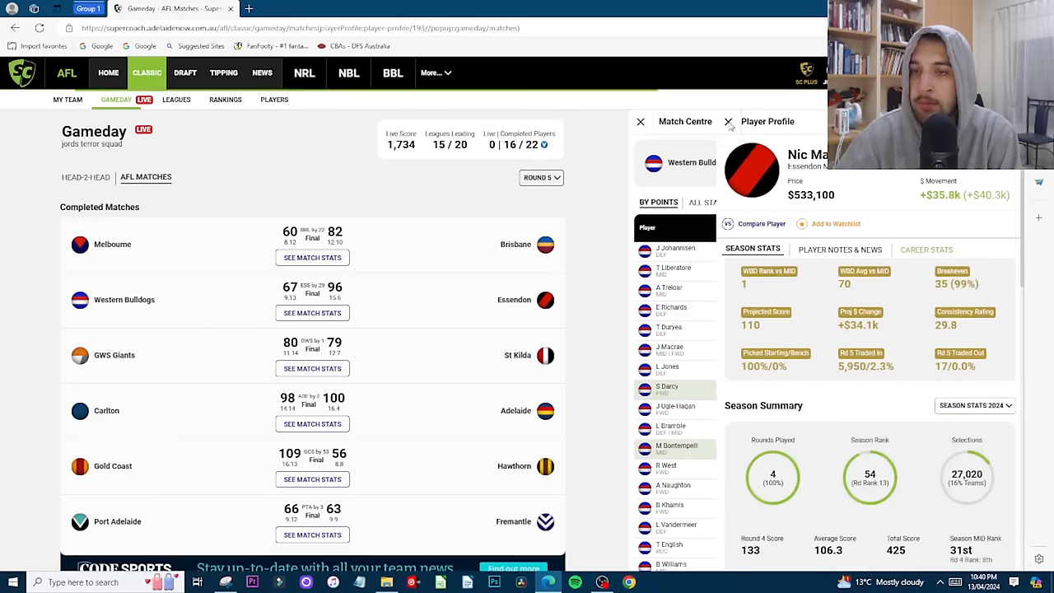
click(728, 122)
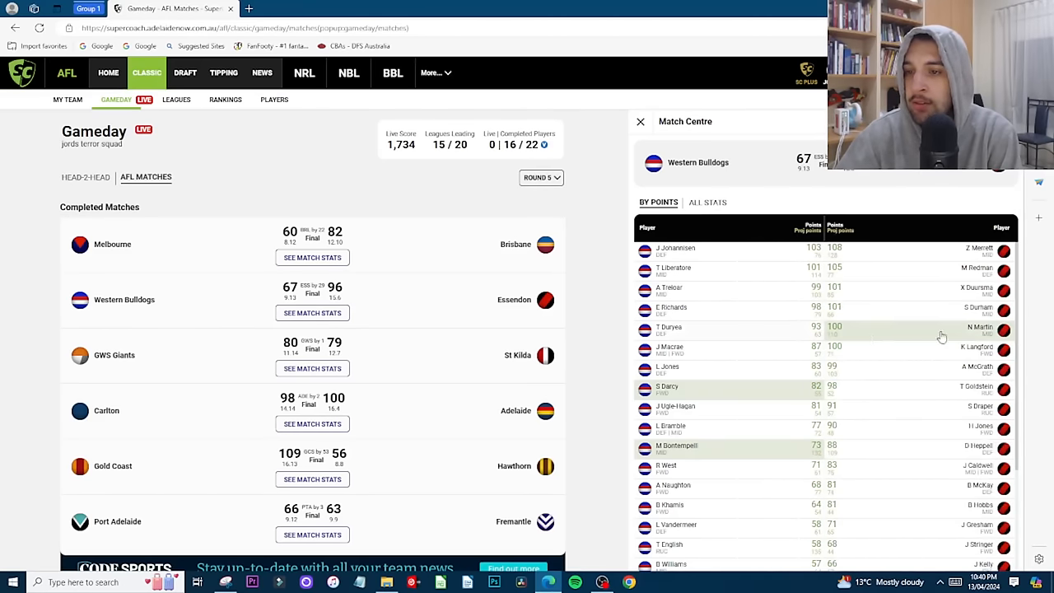
mouse_move(980, 337)
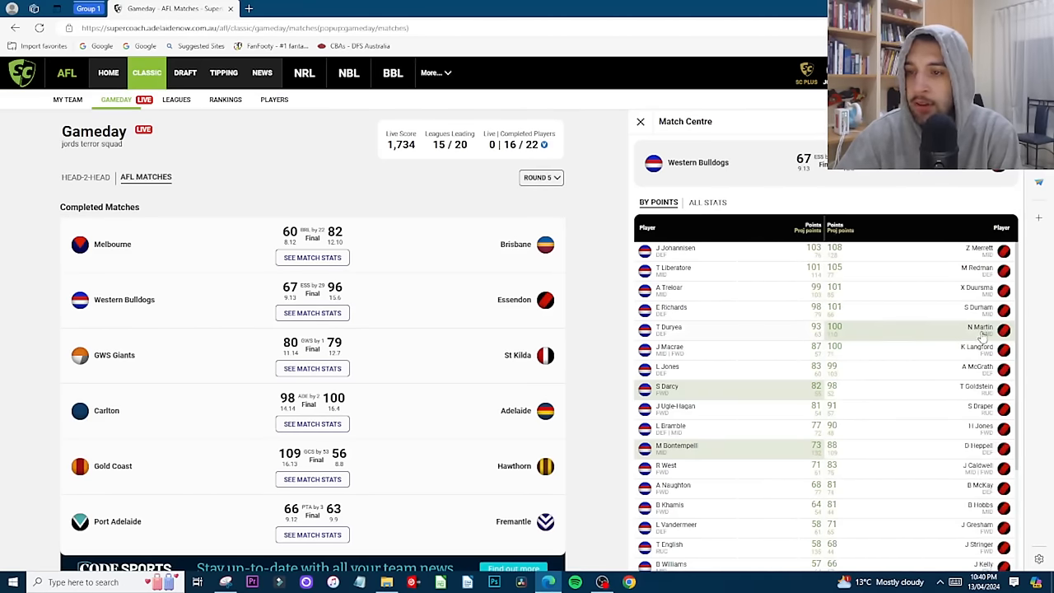
click(979, 326)
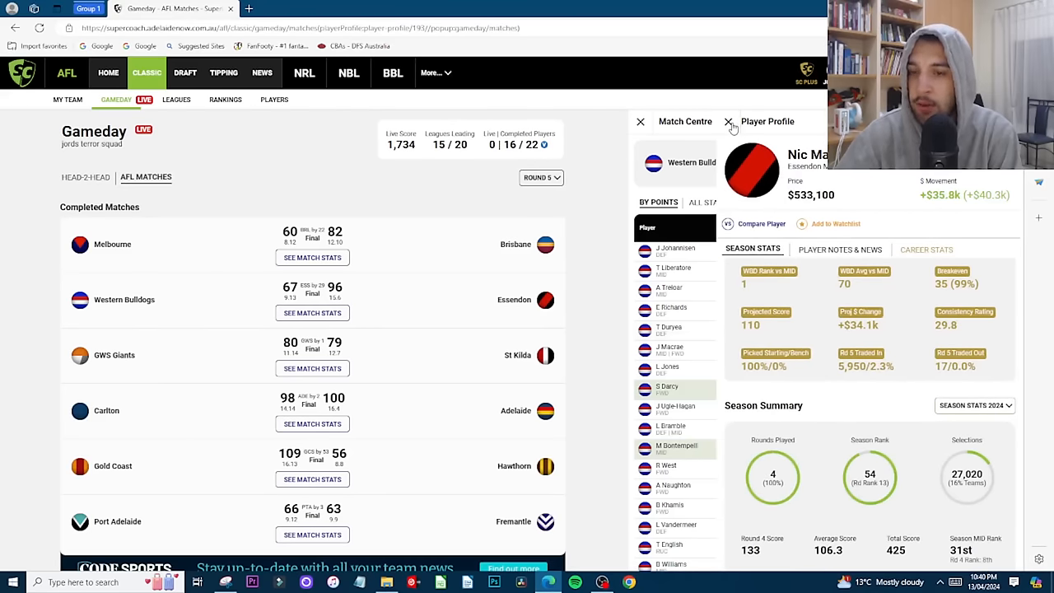
click(728, 122)
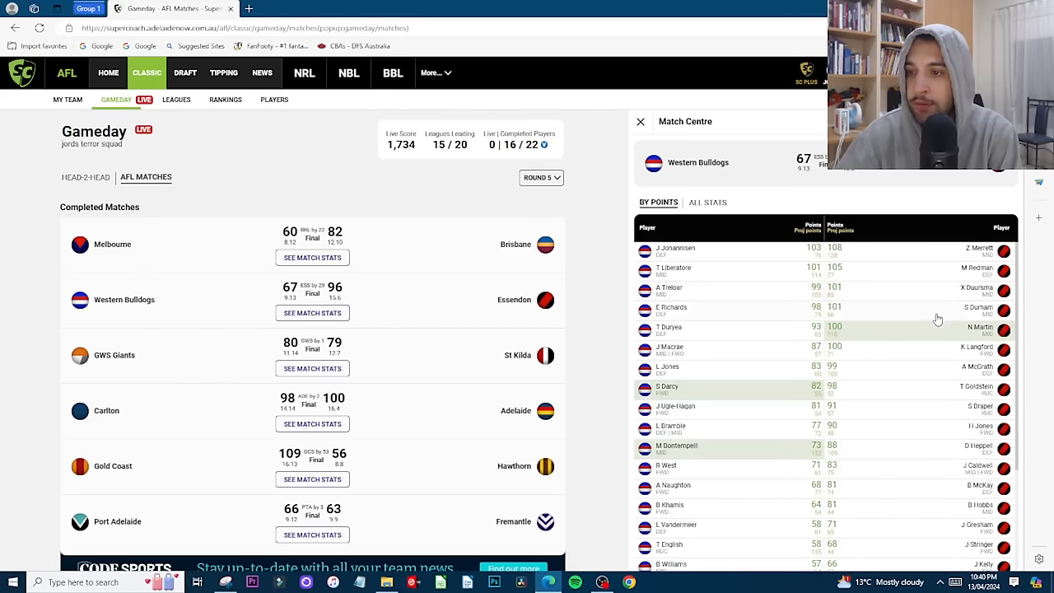
mouse_move(968, 372)
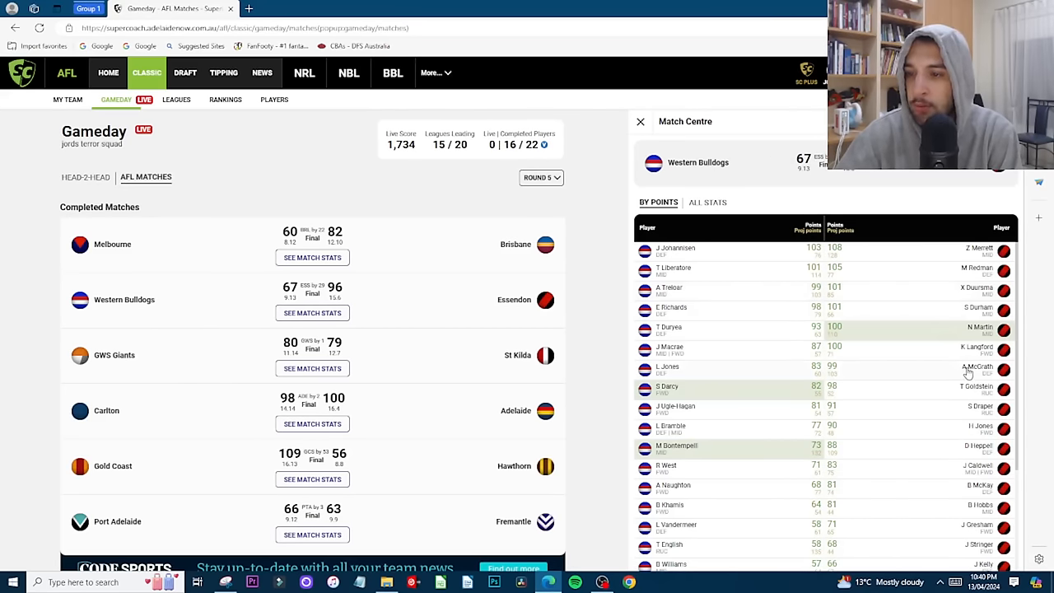
mouse_move(967, 277)
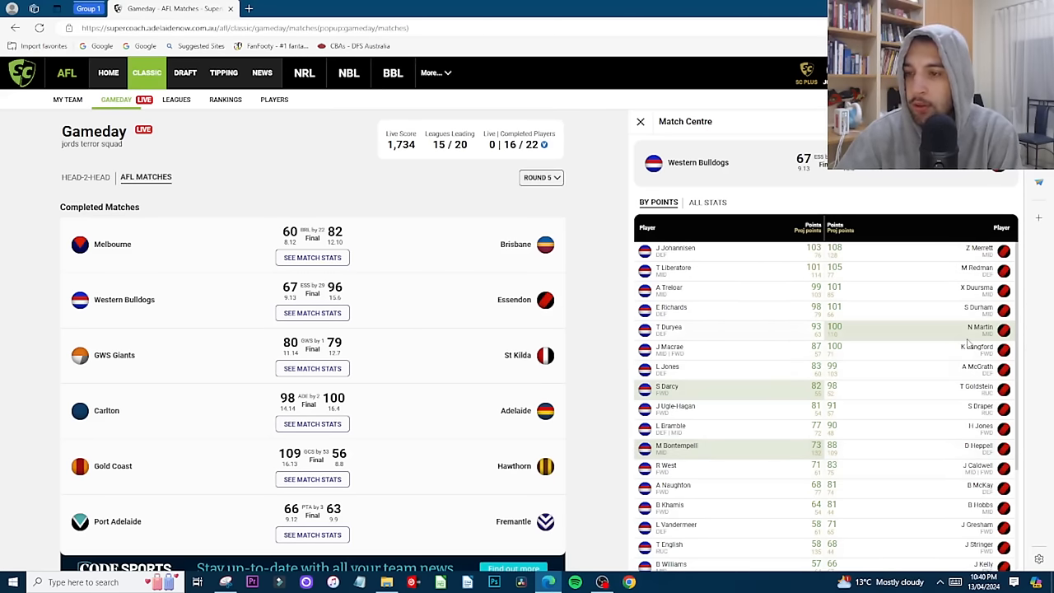
mouse_move(869, 280)
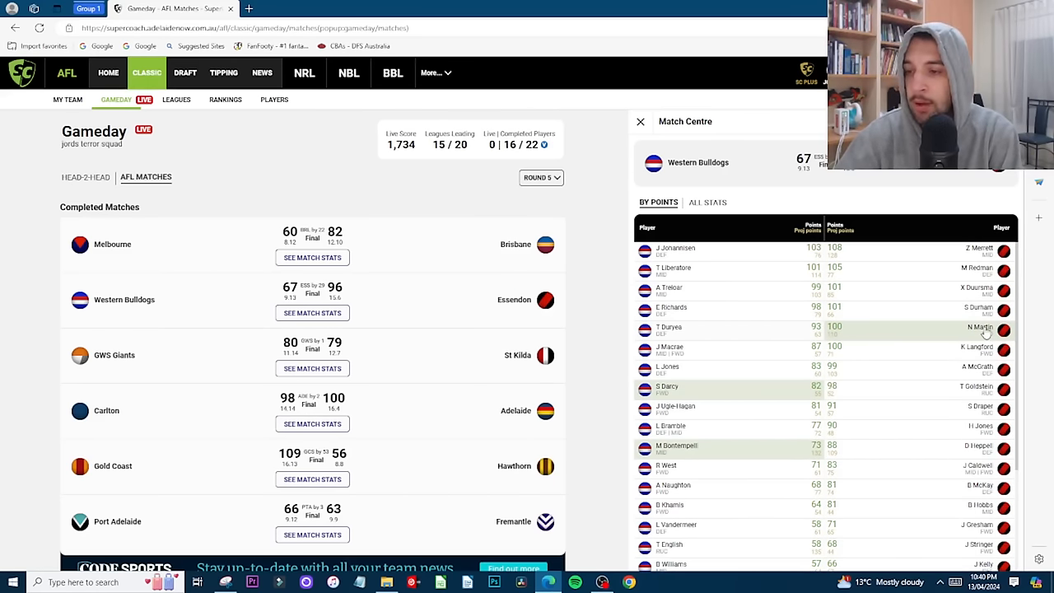
Step: Move down the Bulldogs–Essendon list toward the $604,200 Essendon player
scroll(down, 3)
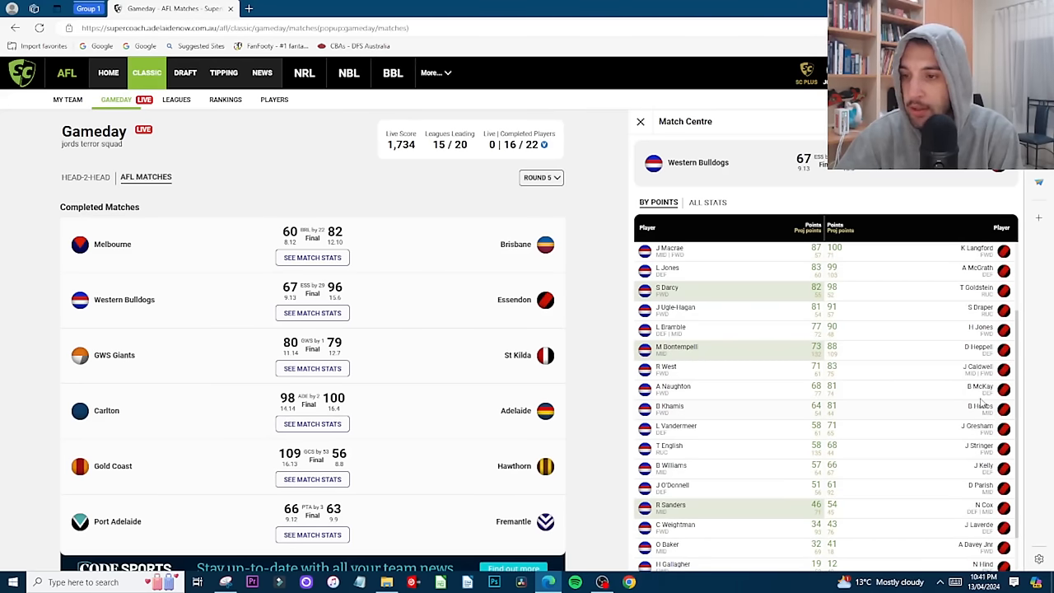
scroll(down, 3)
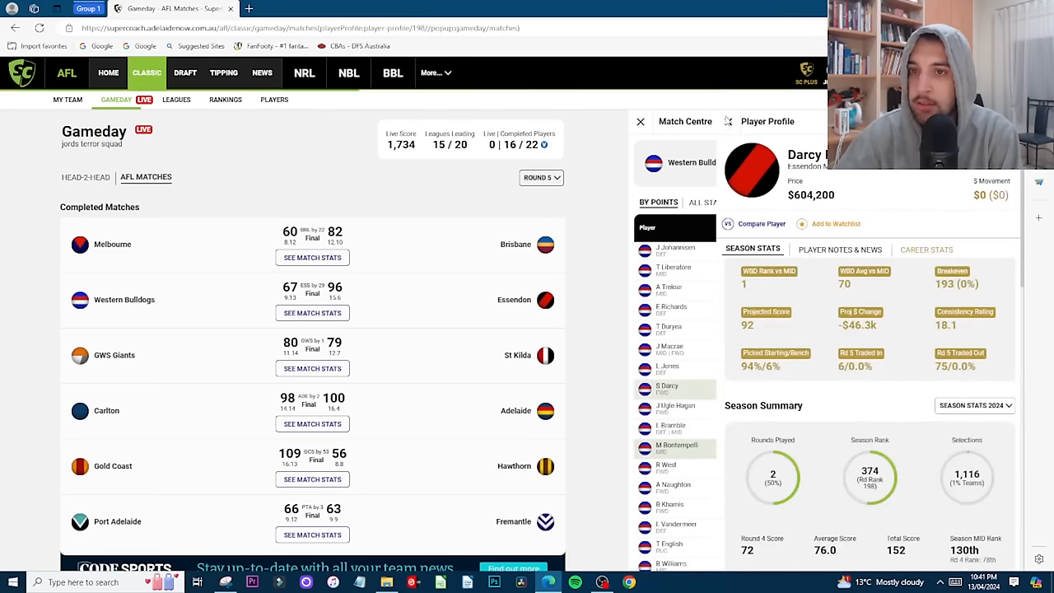
click(640, 121)
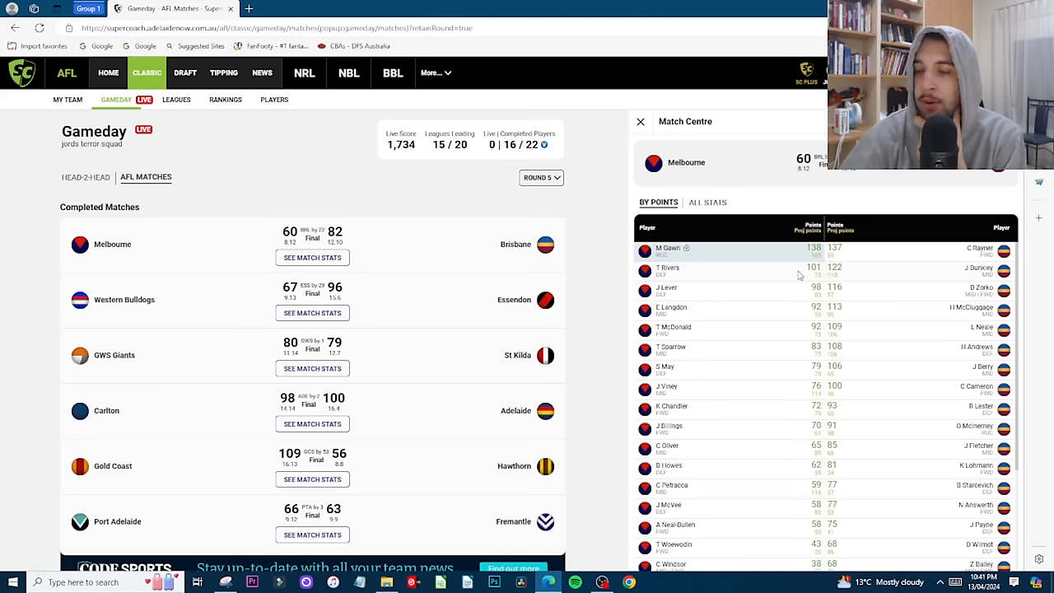
mouse_move(795, 276)
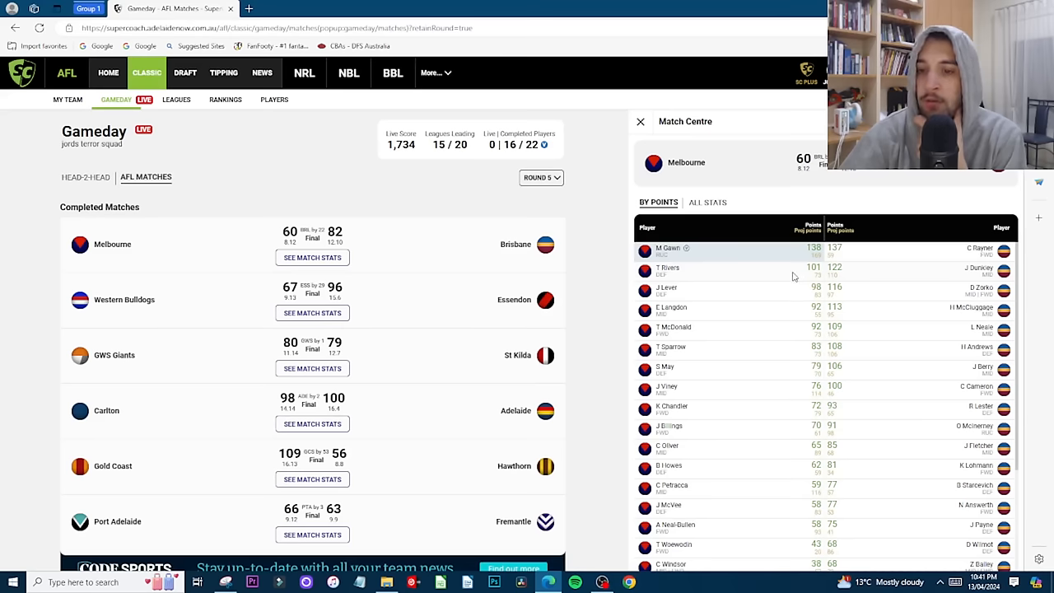
mouse_move(804, 260)
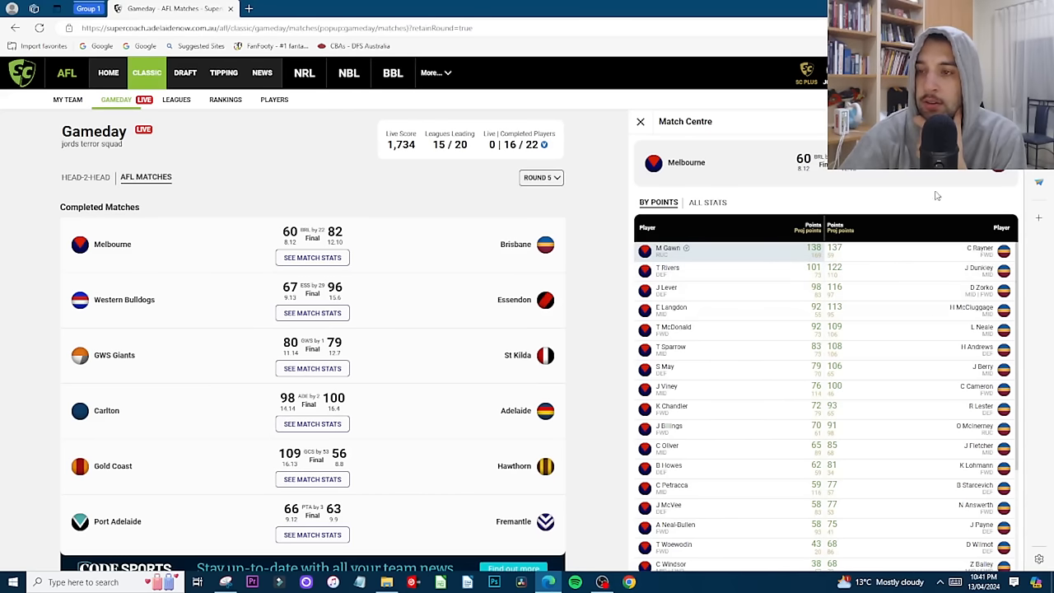
mouse_move(917, 294)
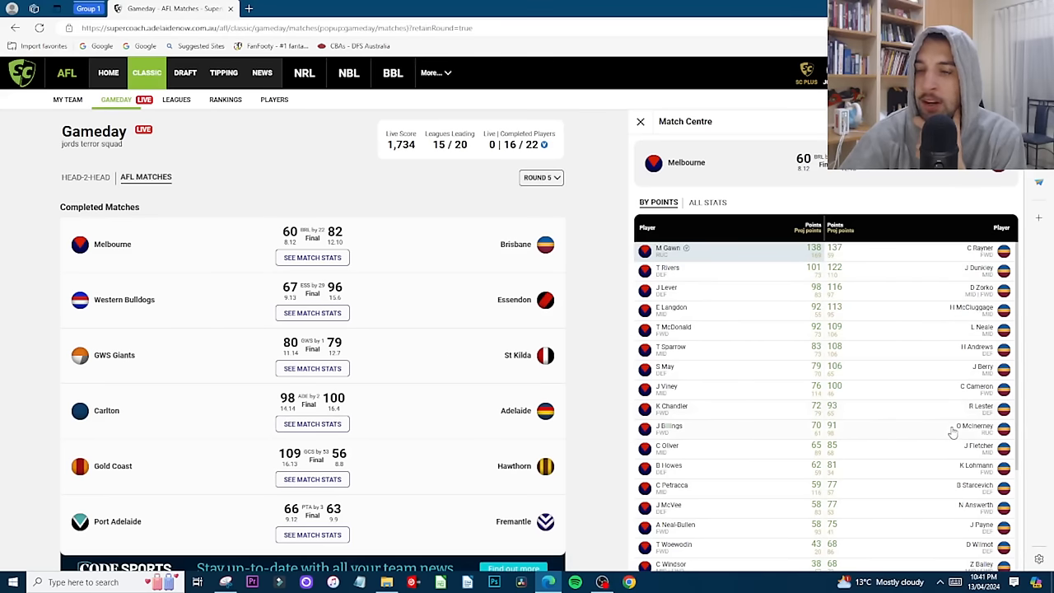
mouse_move(788, 275)
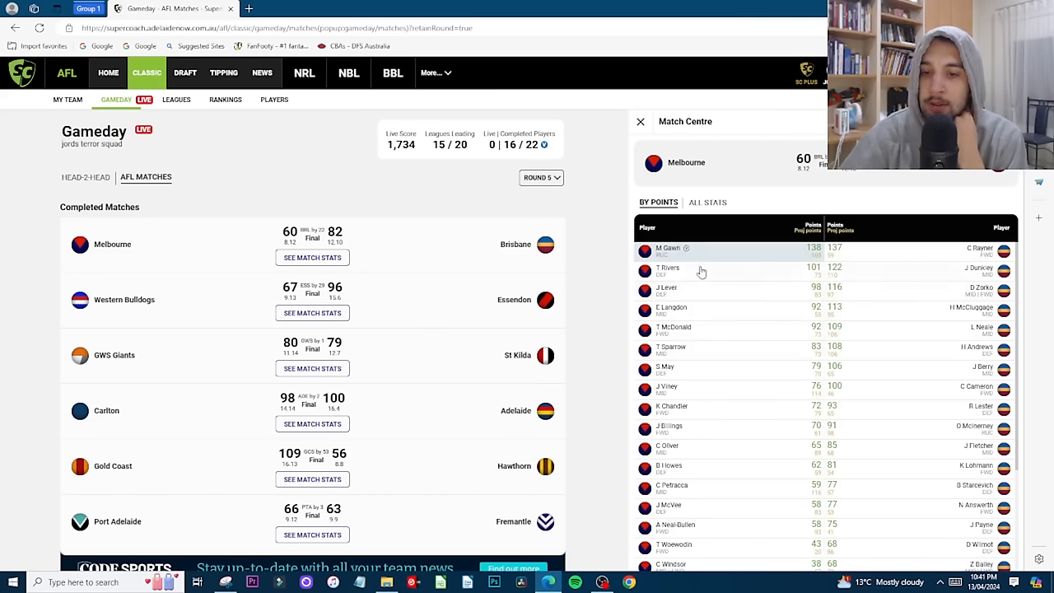
click(668, 248)
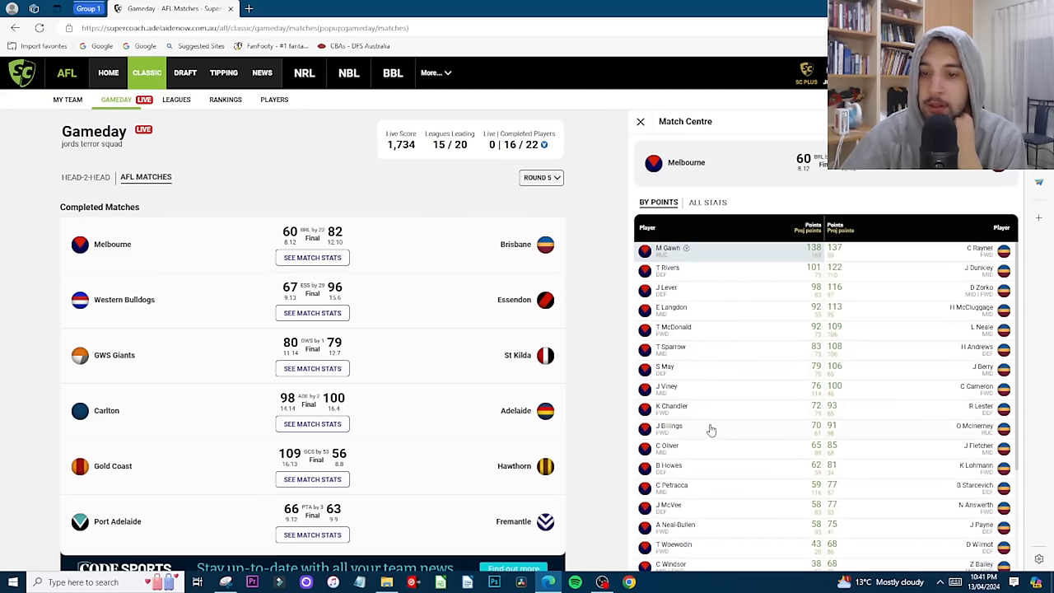
click(667, 248)
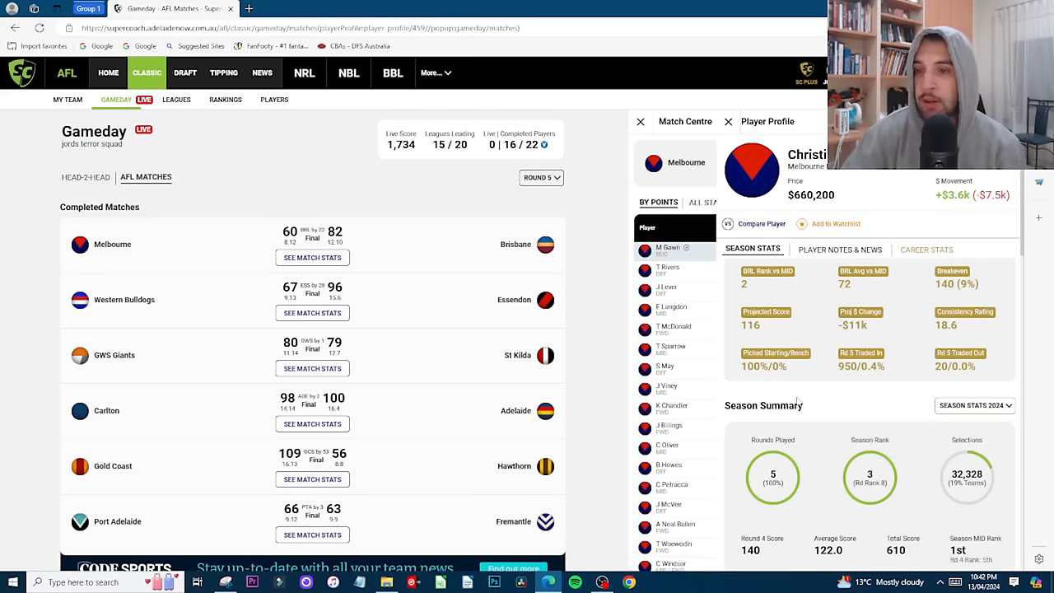
mouse_move(837, 214)
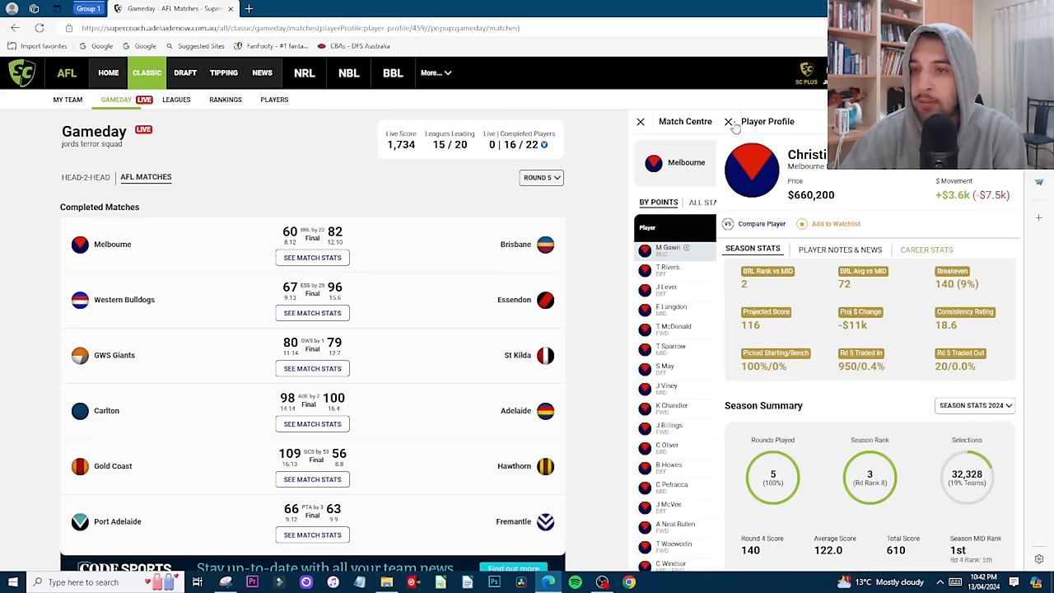
click(728, 122)
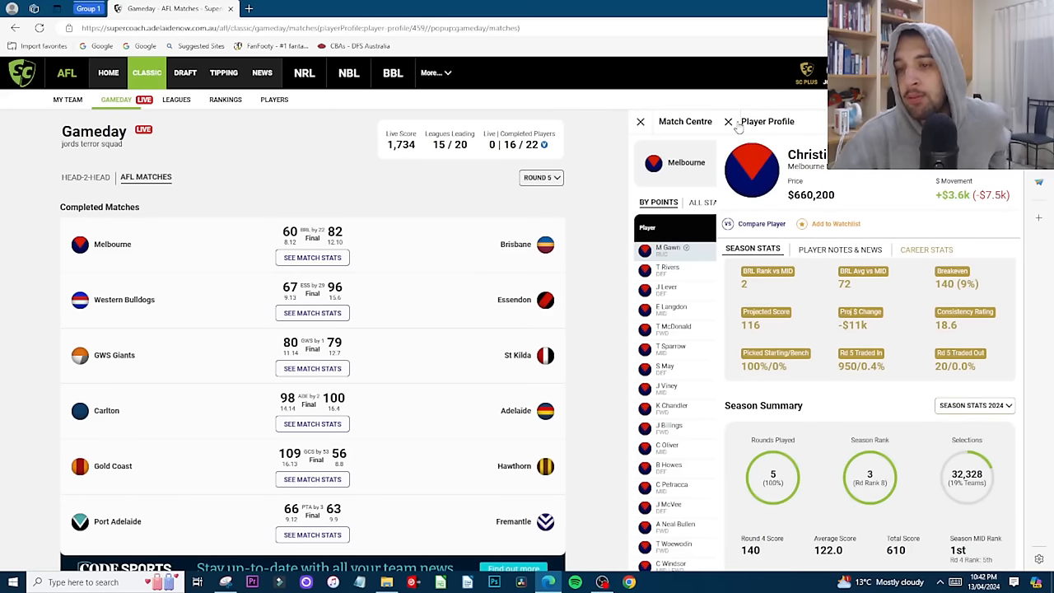
mouse_move(728, 122)
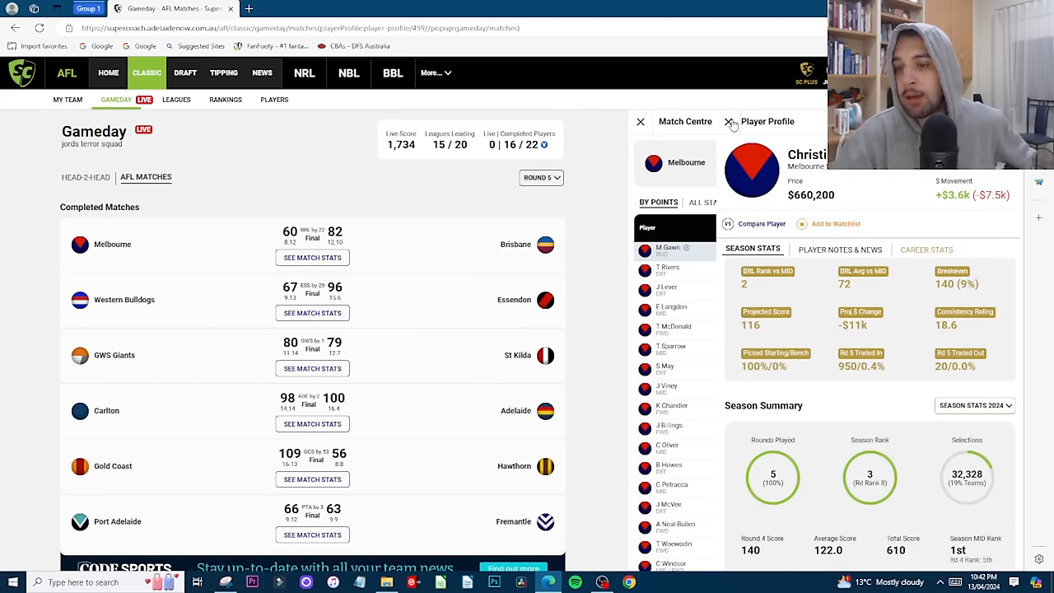
scroll(down, 3)
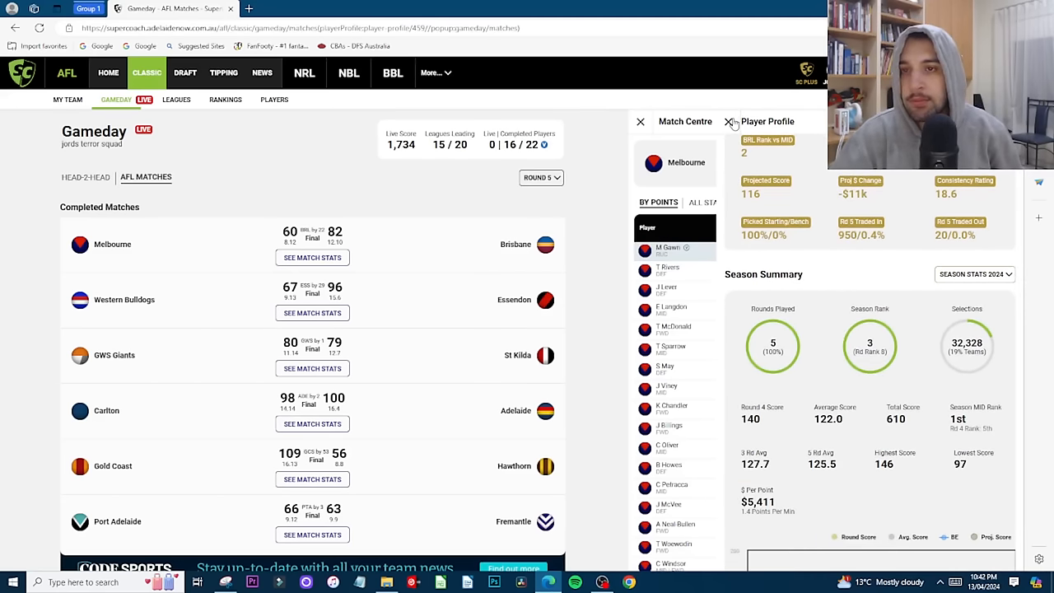
click(728, 121)
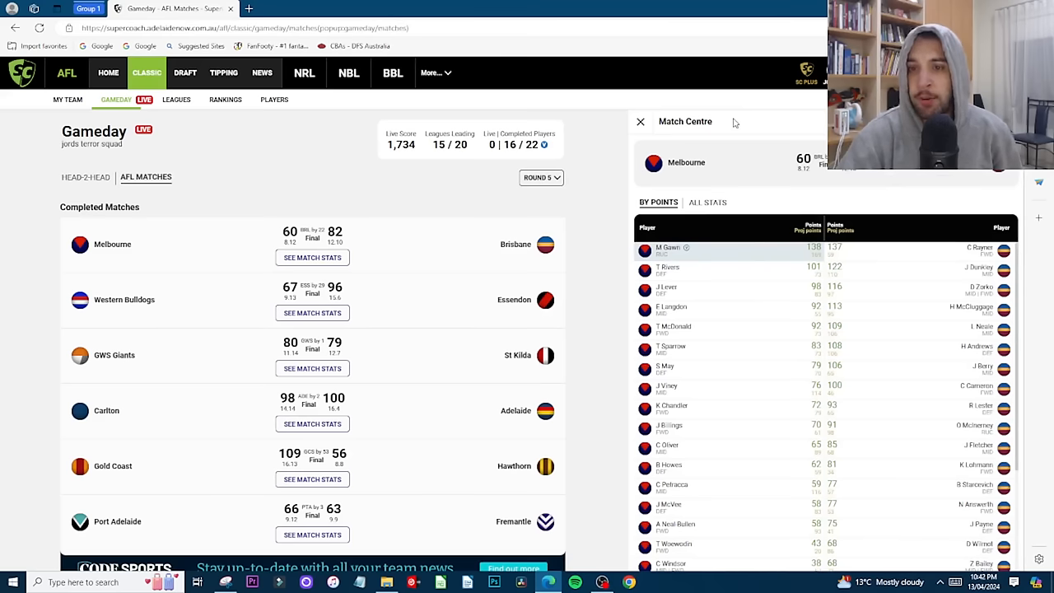
mouse_move(770, 259)
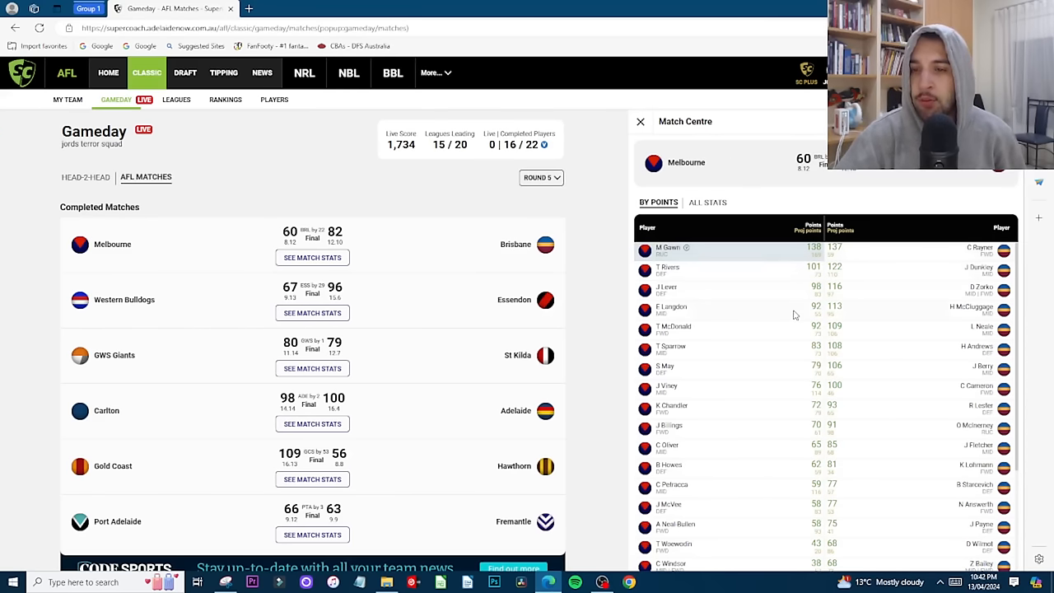
mouse_move(688, 344)
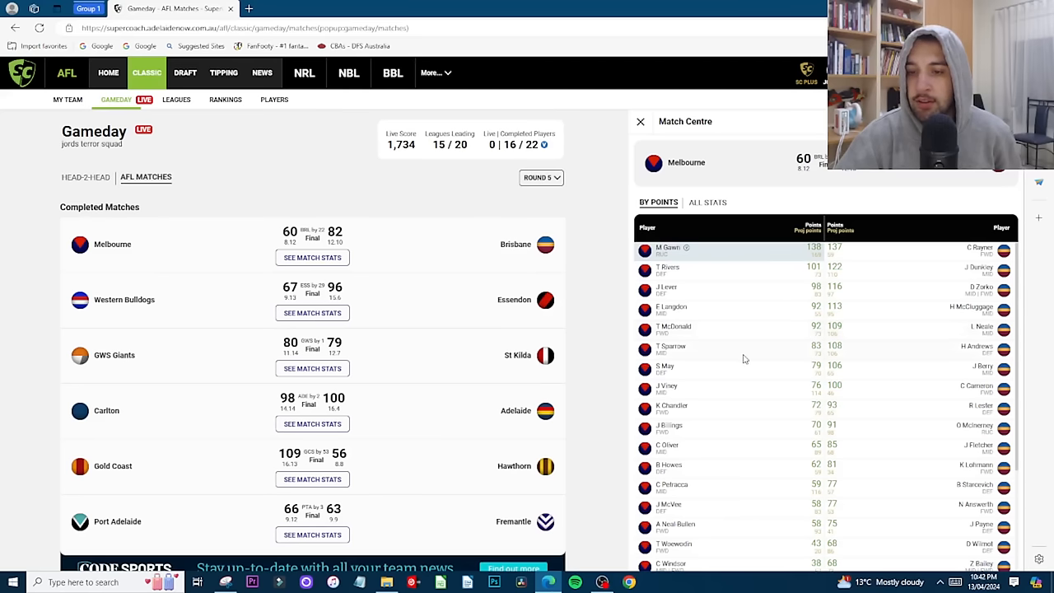
scroll(down, 3)
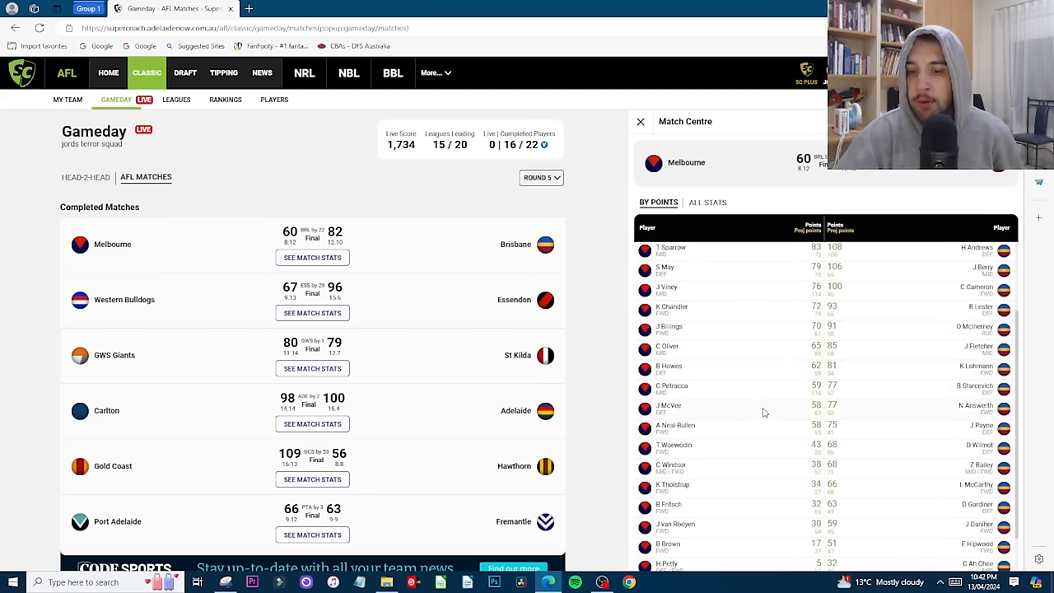
scroll(down, 3)
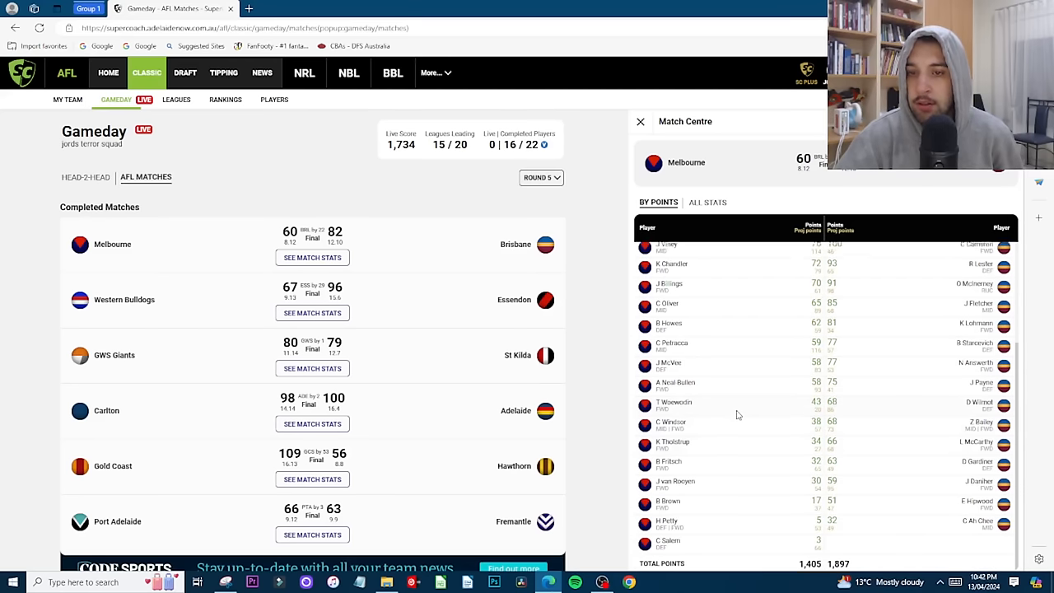
click(668, 247)
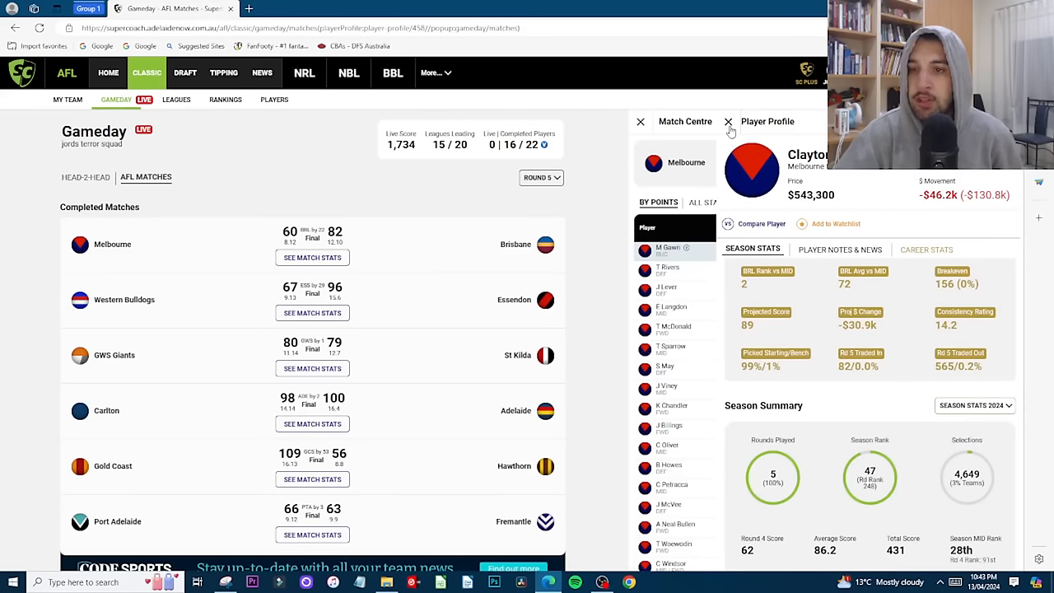
click(727, 122)
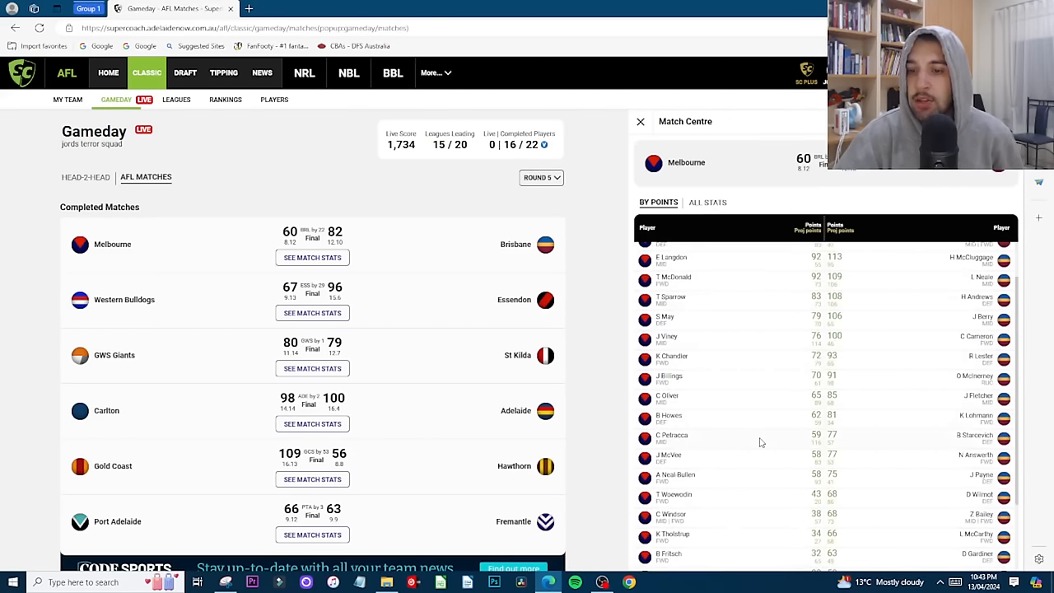
mouse_move(711, 361)
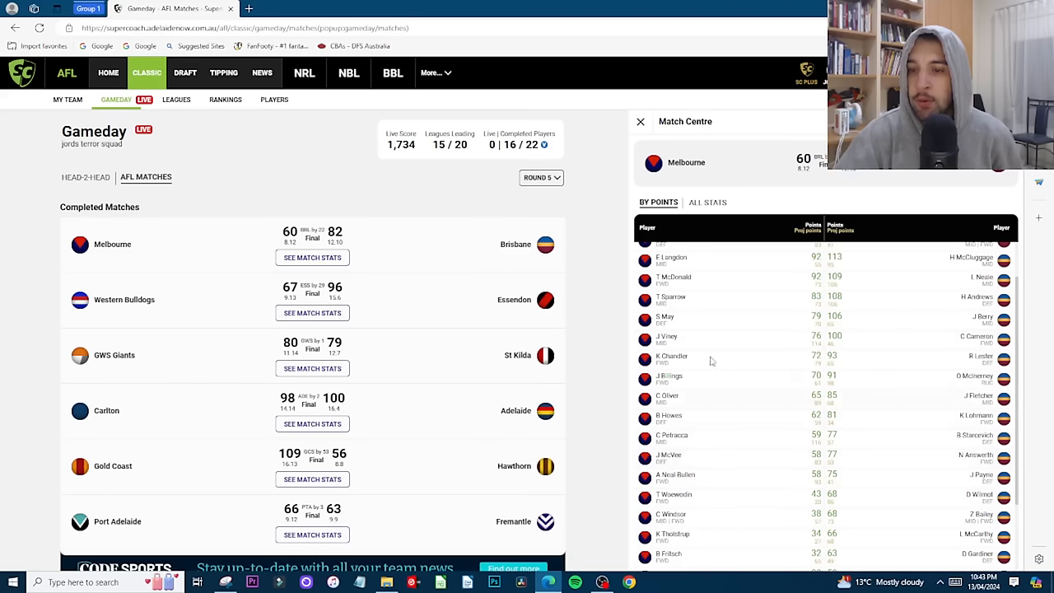
mouse_move(796, 343)
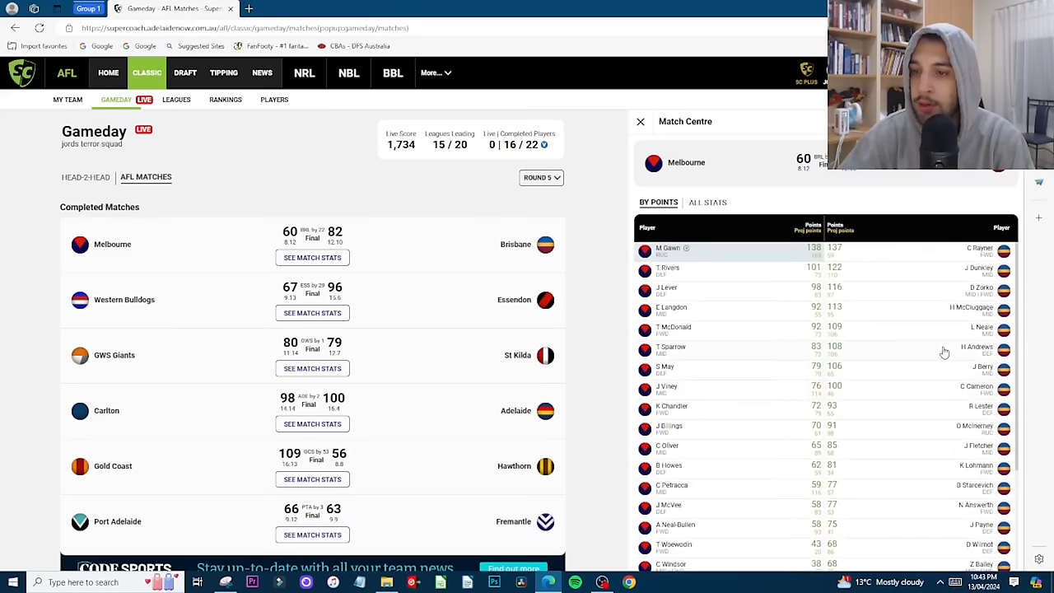
scroll(down, 3)
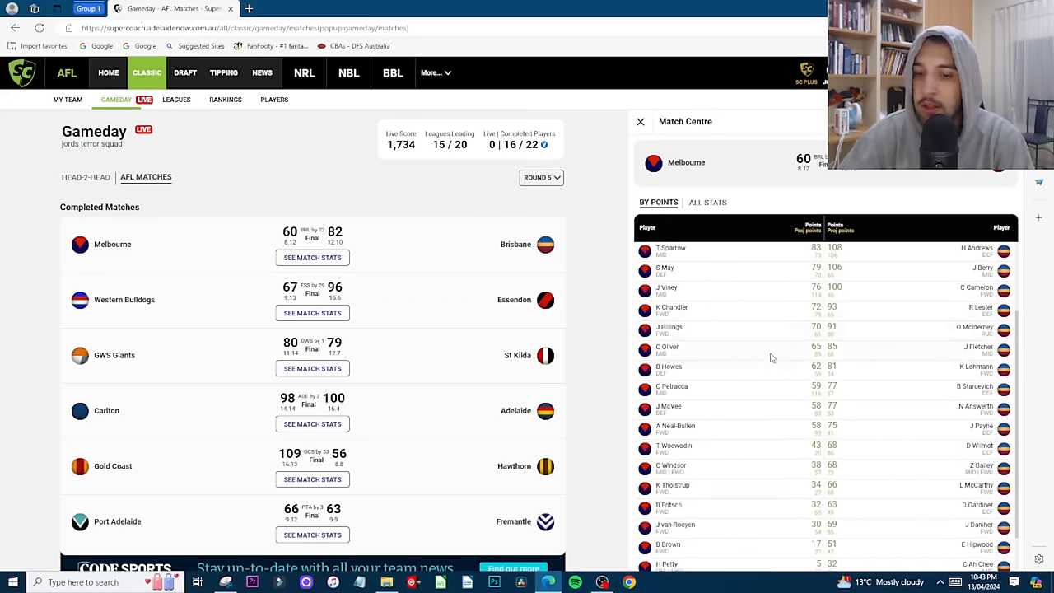
scroll(down, 3)
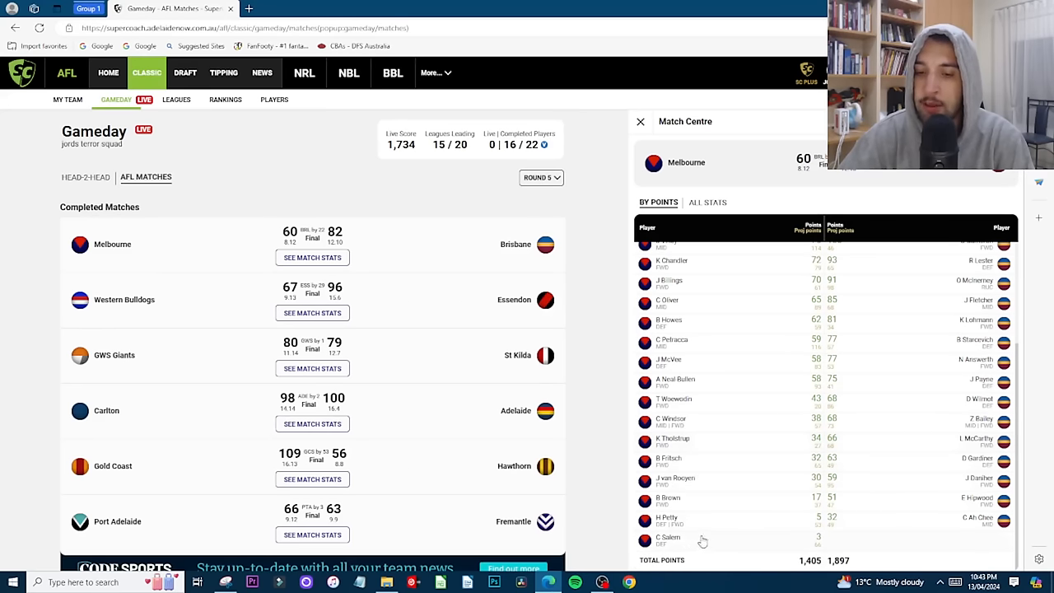
mouse_move(711, 389)
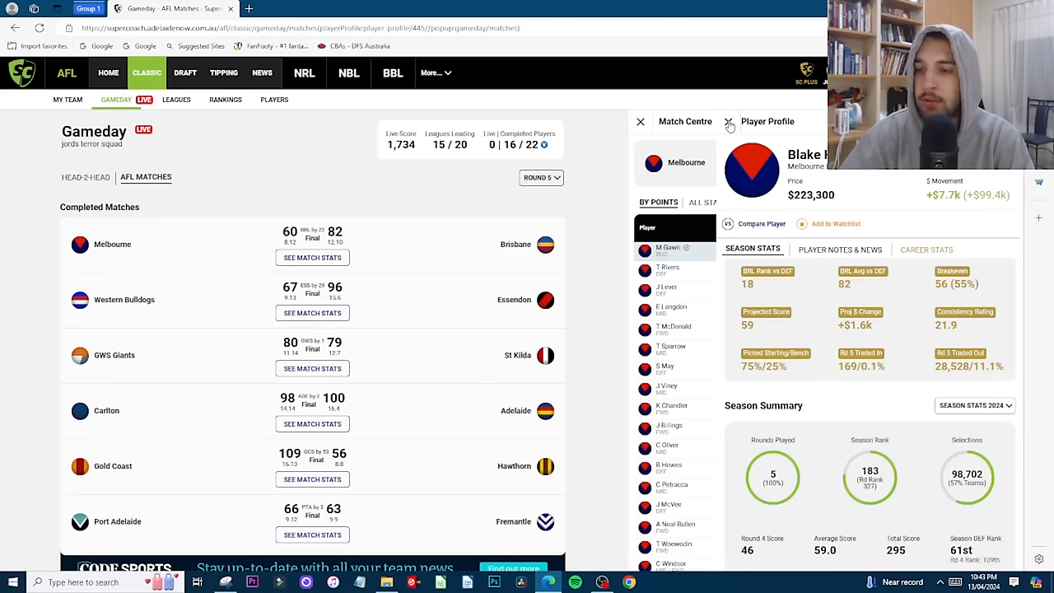
click(728, 121)
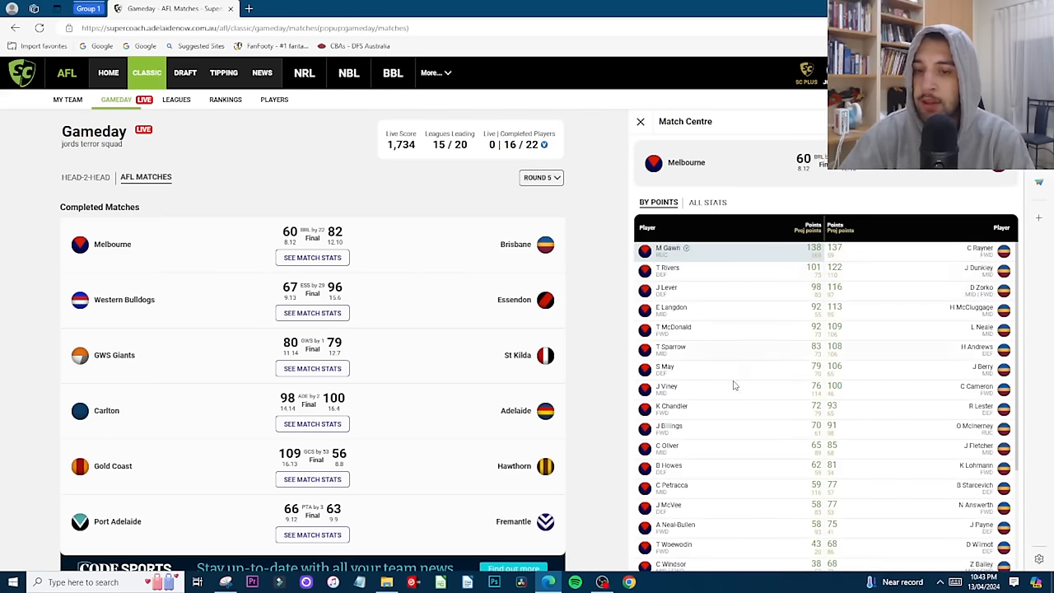
mouse_move(673, 475)
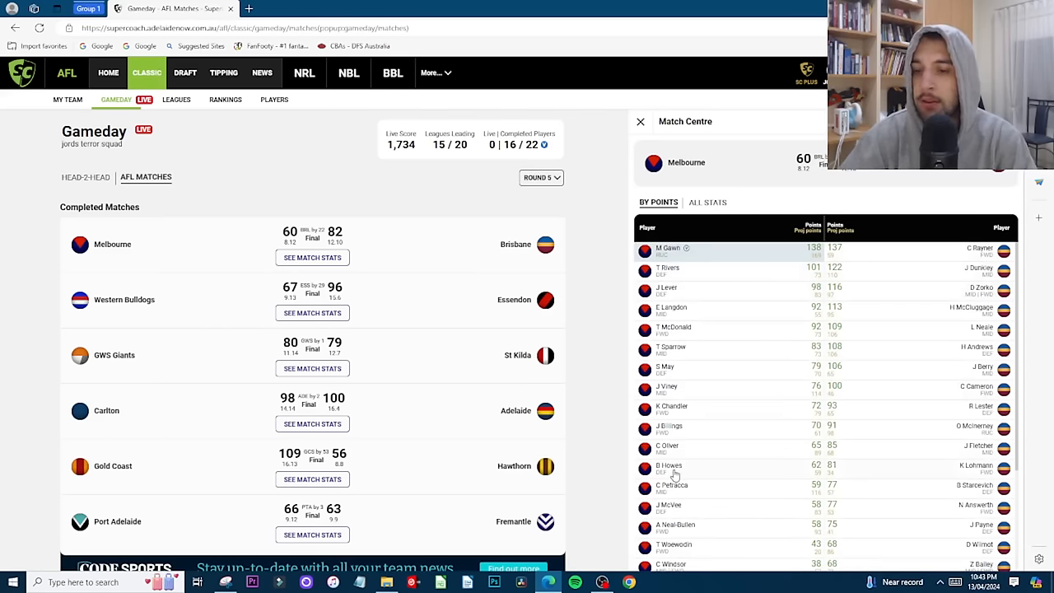
mouse_move(901, 336)
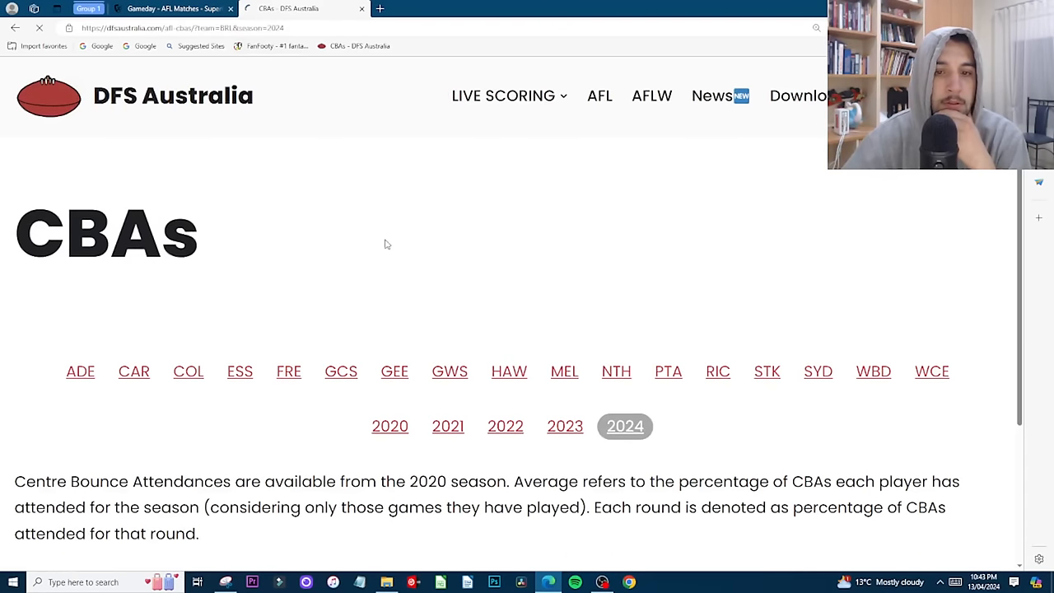
scroll(down, 3)
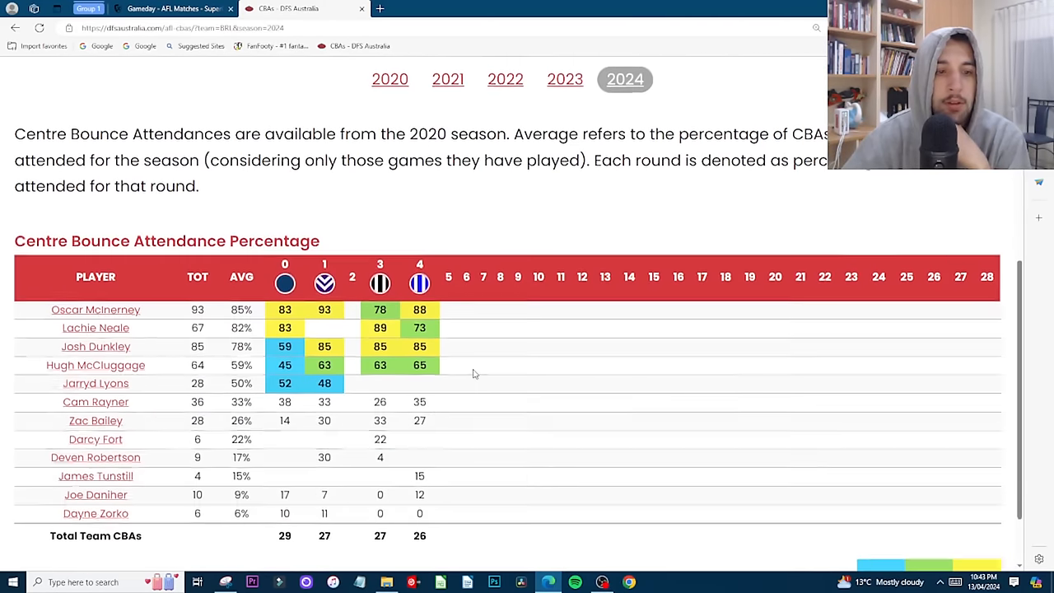
click(165, 8)
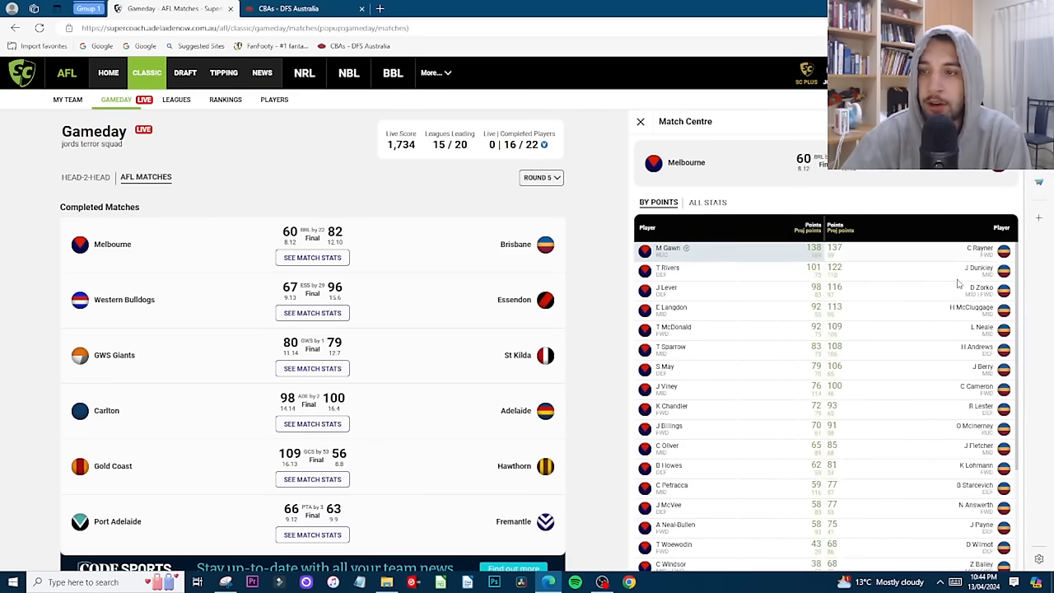
Step: Check a Brisbane player's profile and then J Dunkley's from the Melbourne v Brisbane list
click(667, 247)
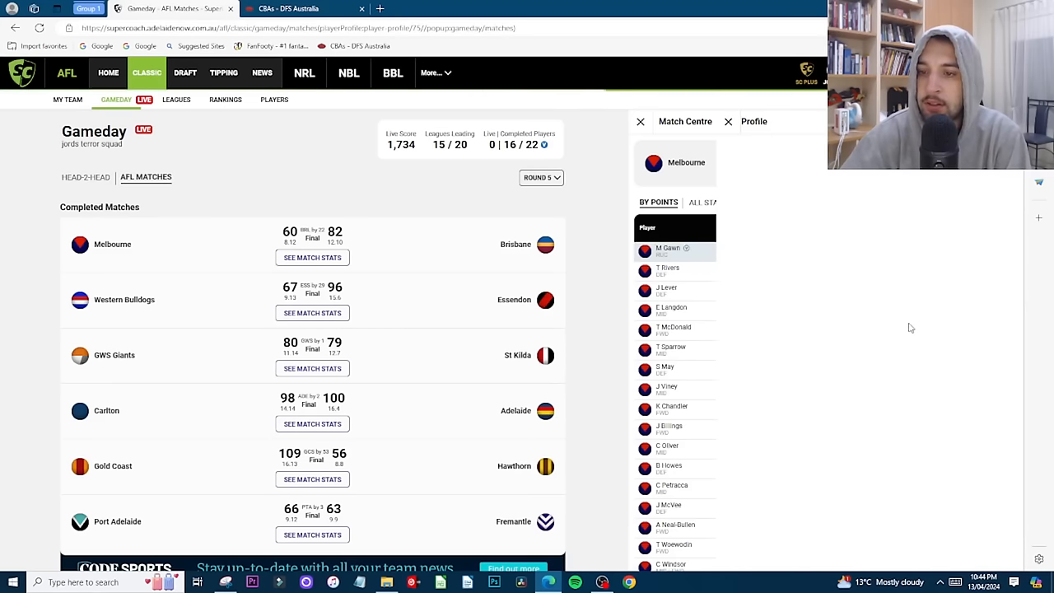
click(753, 121)
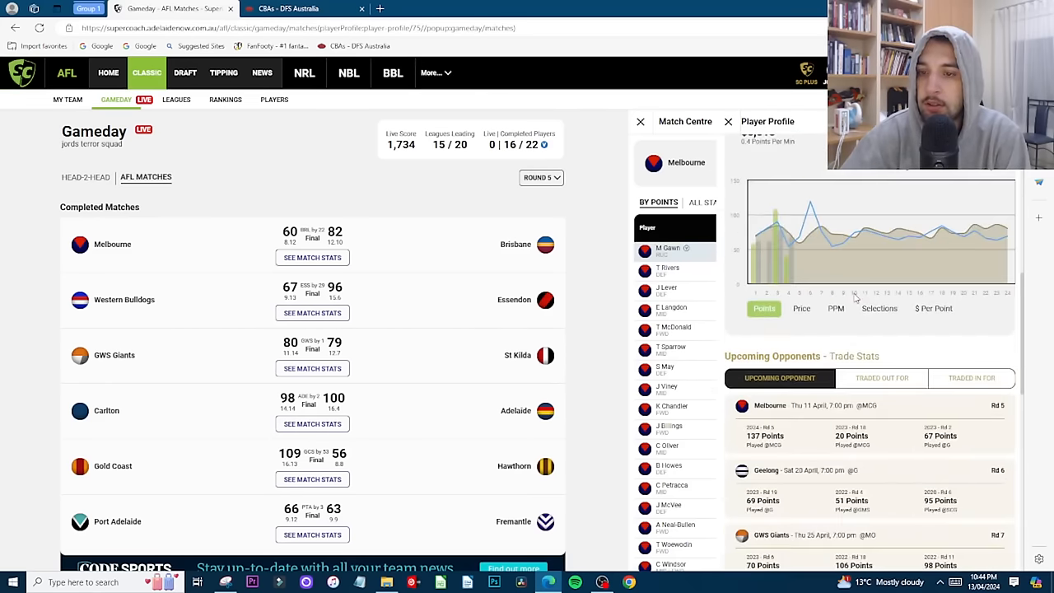
scroll(down, 3)
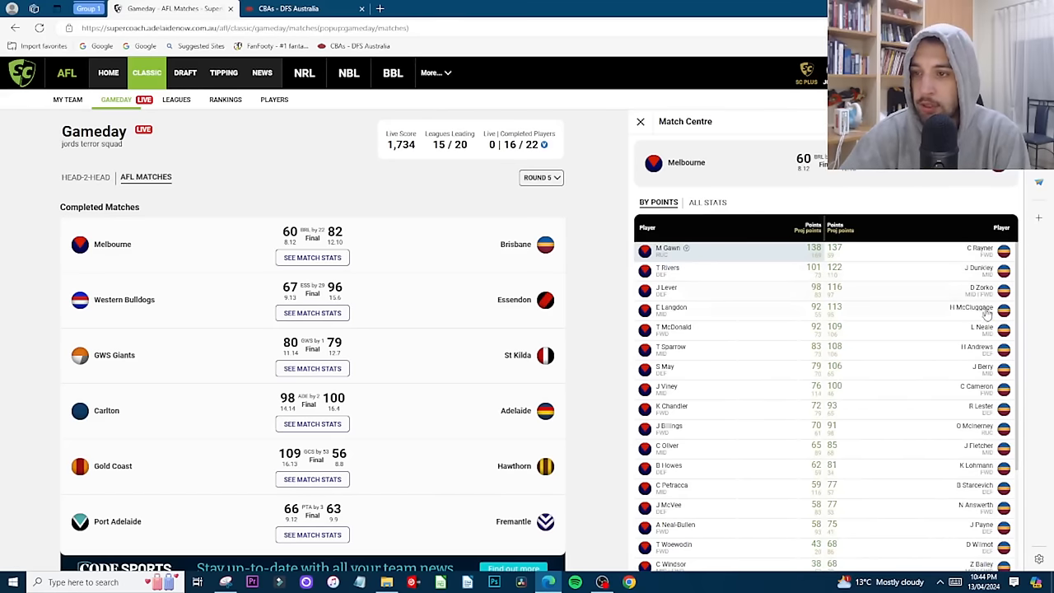
click(970, 307)
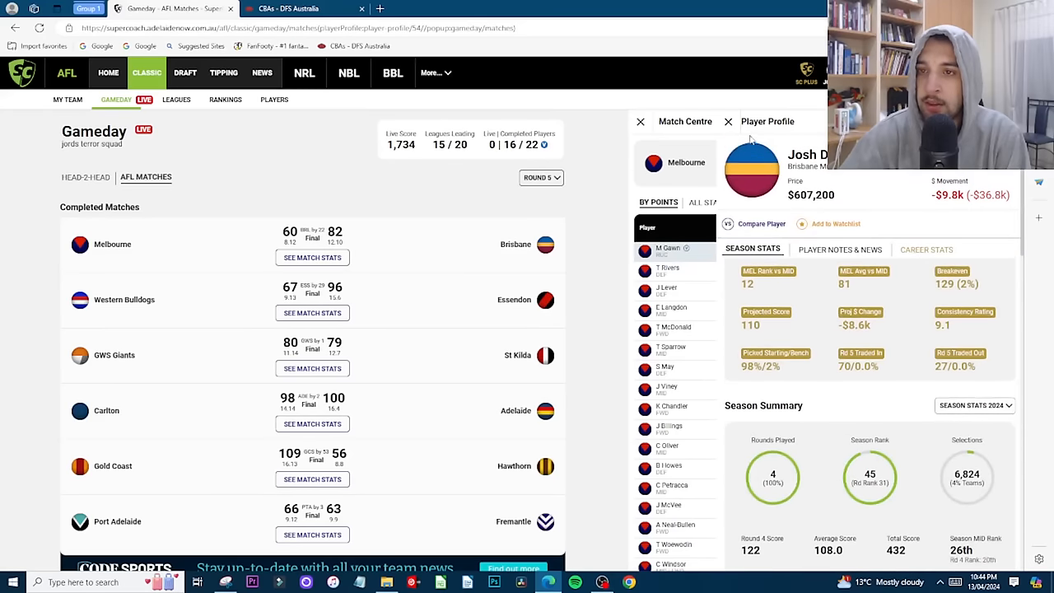
click(728, 121)
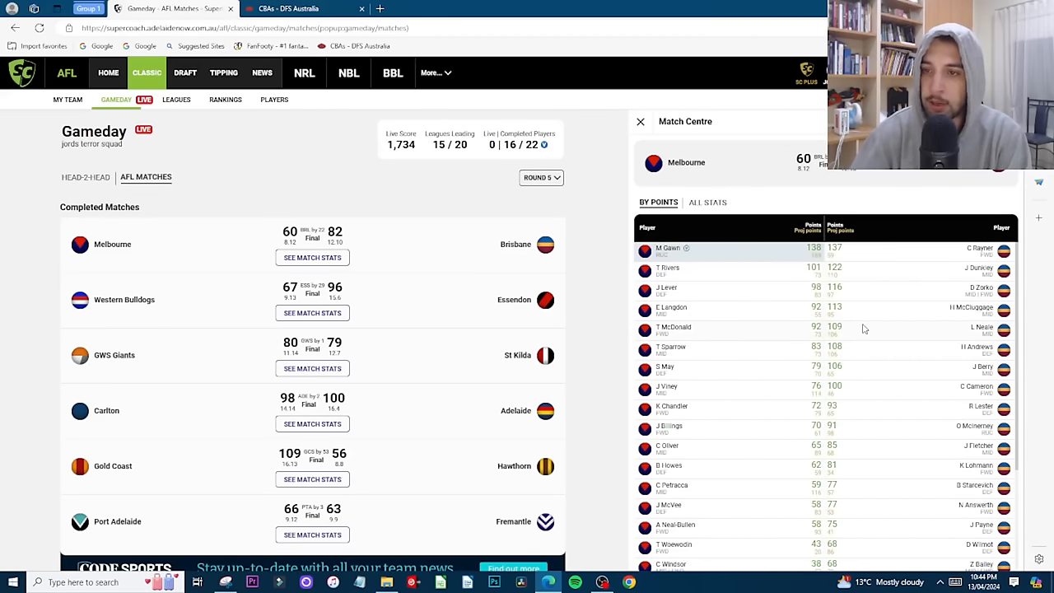
mouse_move(873, 333)
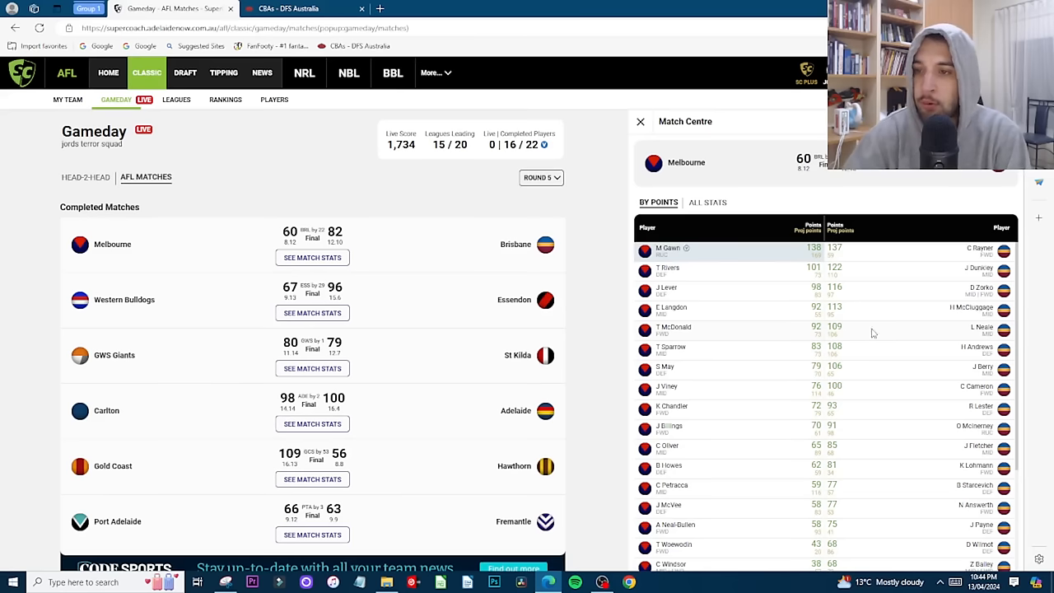
mouse_move(922, 330)
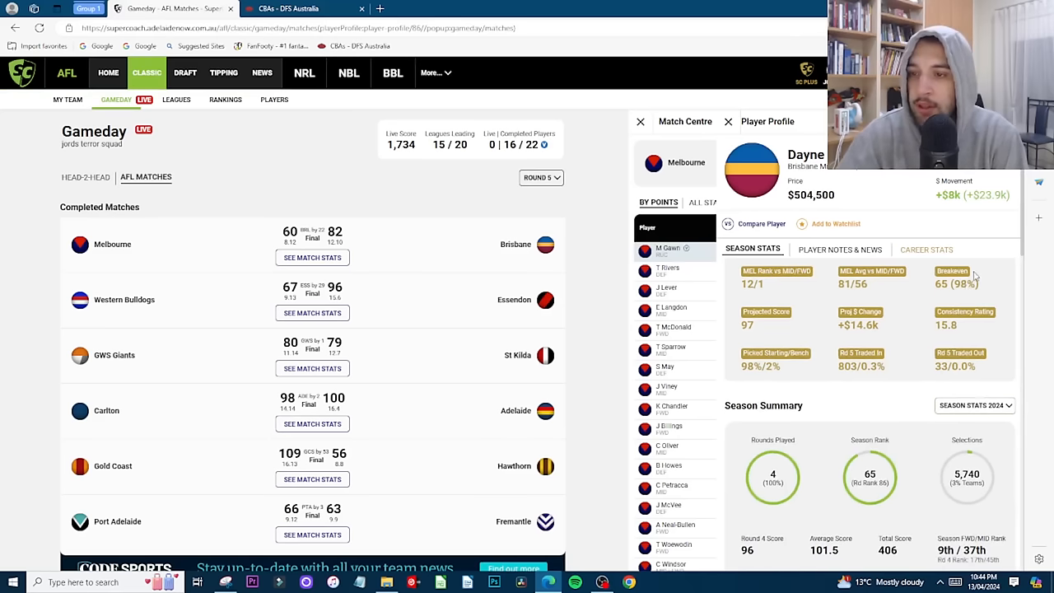
Step: Review two more Brisbane profiles, including Kai Lohmann's, returning to the scores after each
scroll(down, 3)
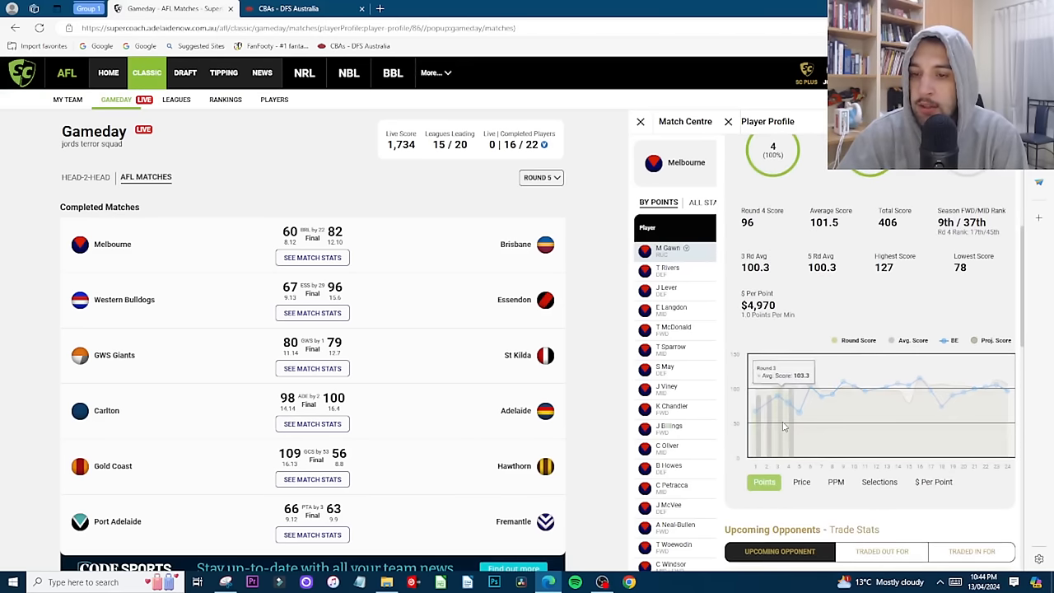
scroll(down, 3)
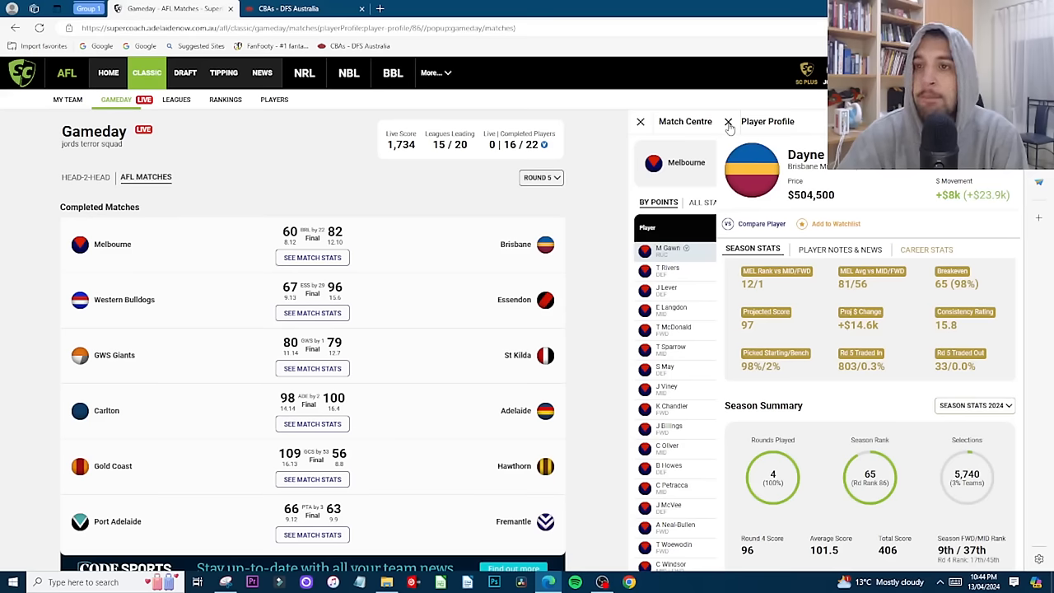
click(728, 121)
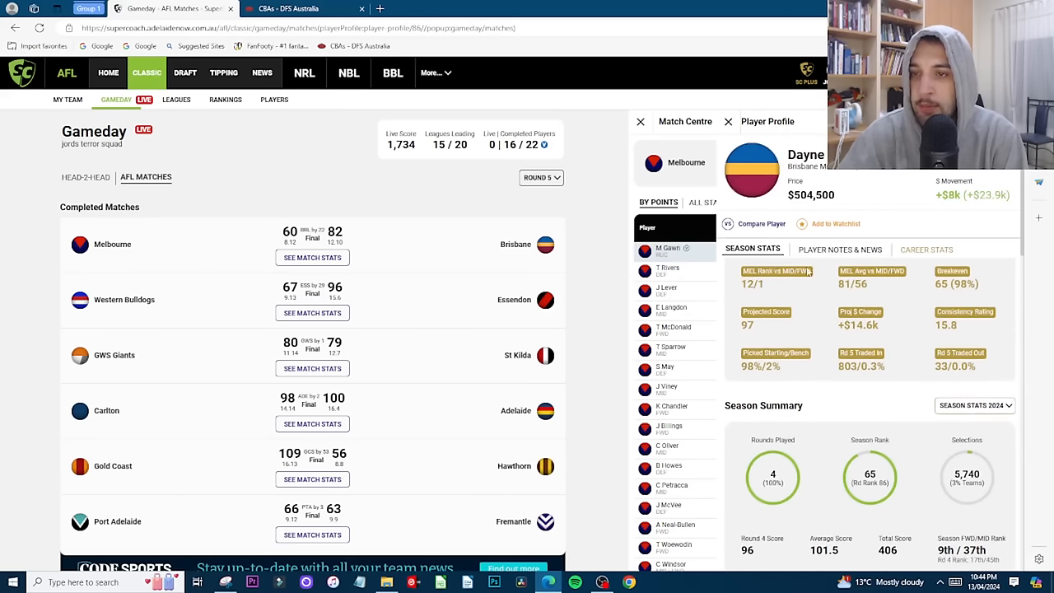
click(728, 121)
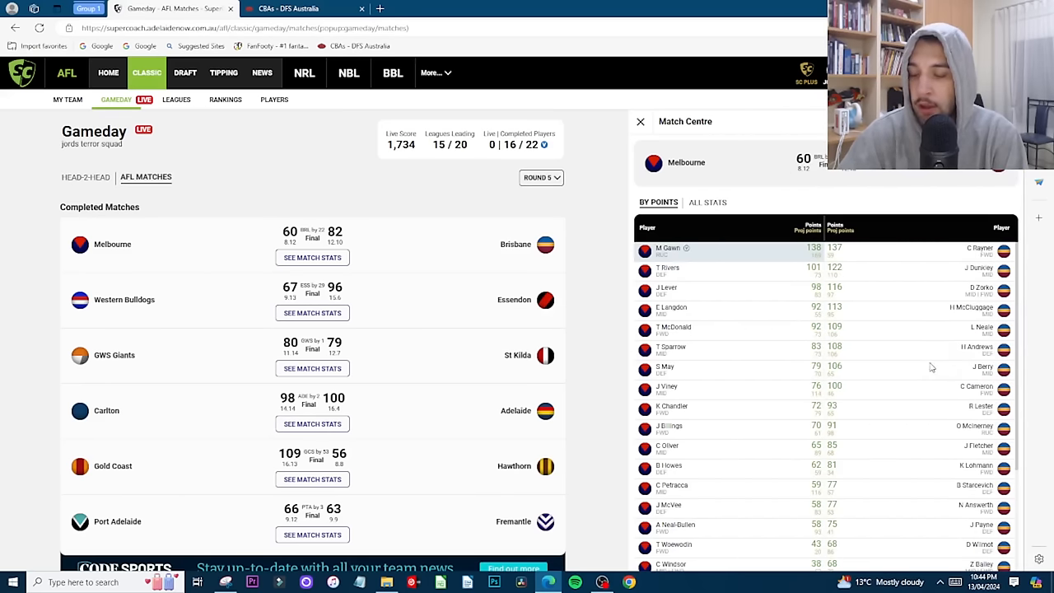
mouse_move(893, 351)
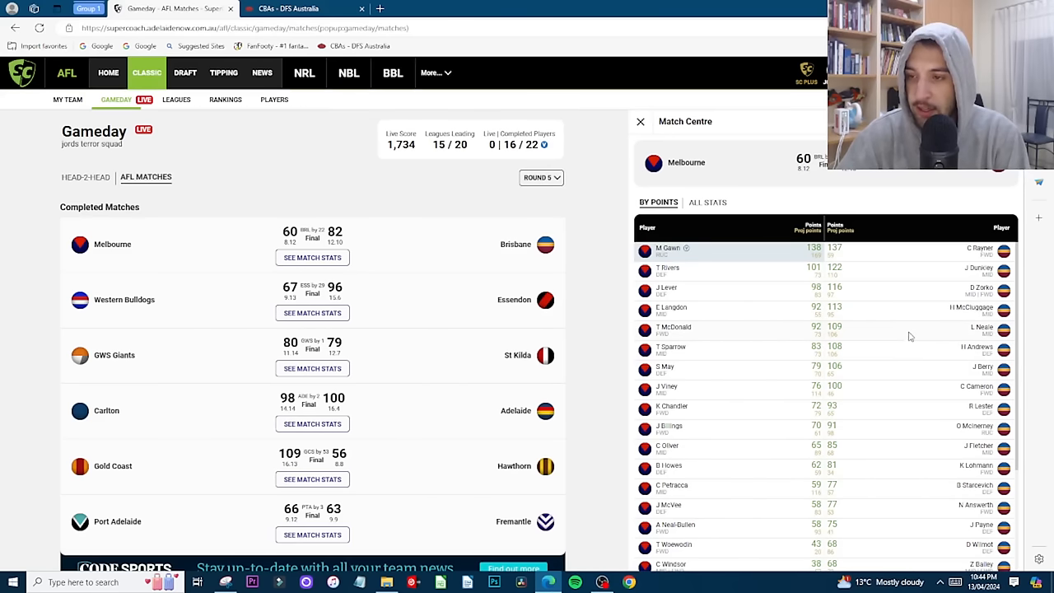
scroll(down, 3)
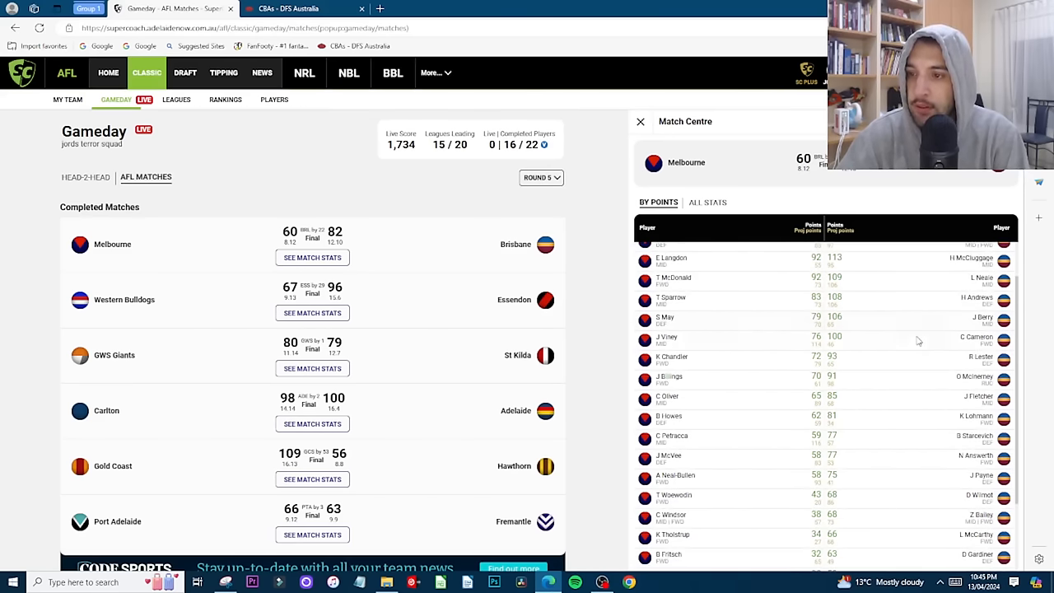
scroll(down, 3)
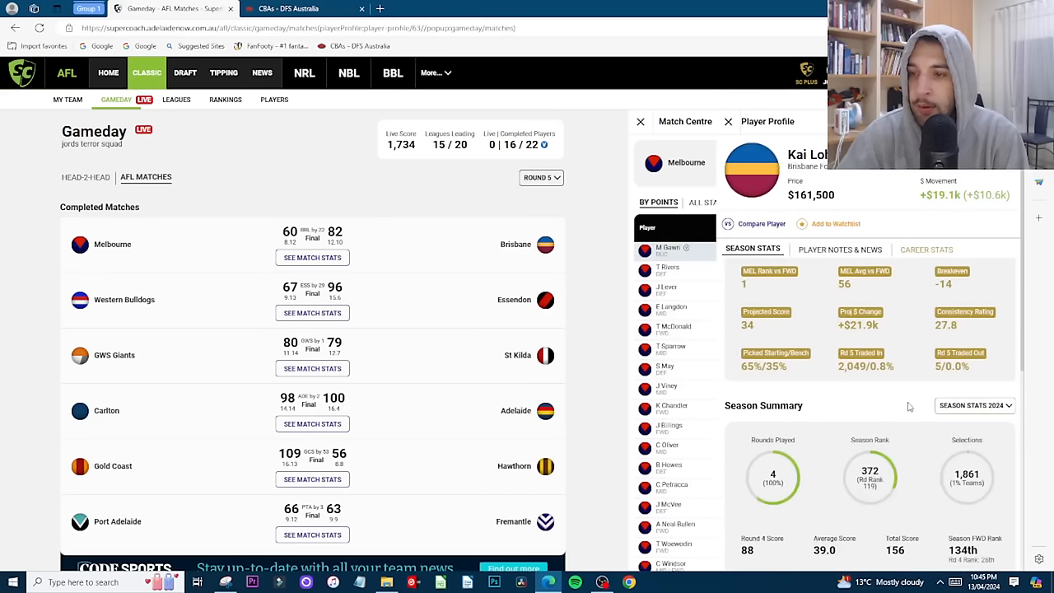
scroll(down, 3)
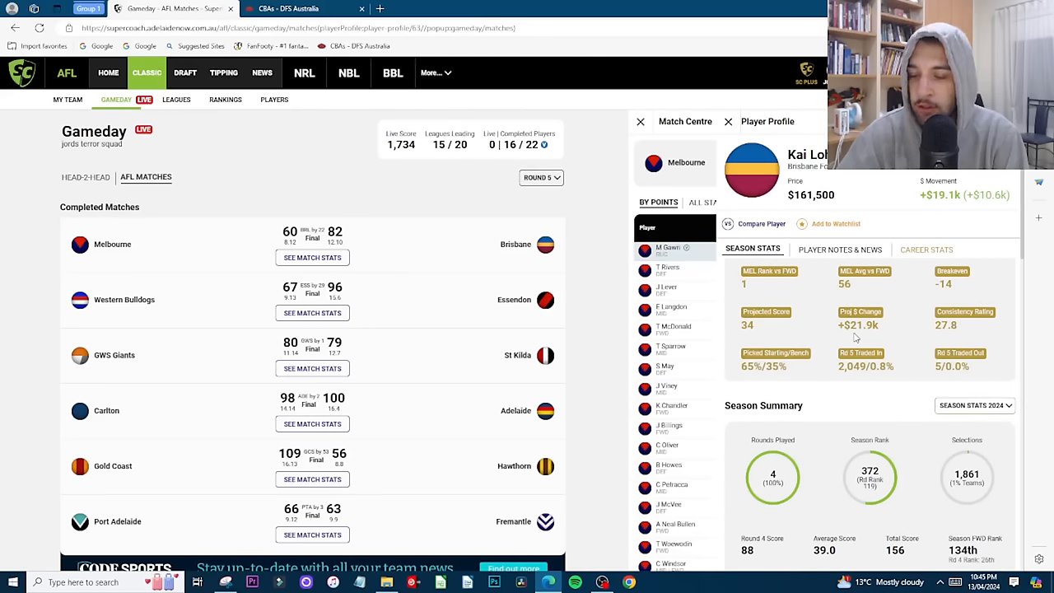
click(727, 121)
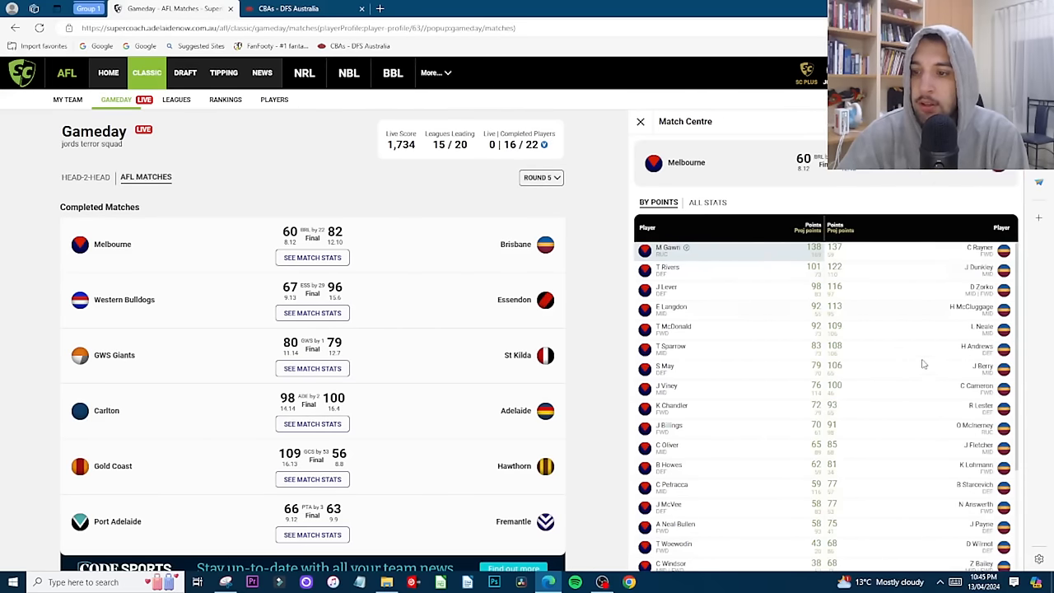
Step: Leave the Melbourne v Brisbane match centre for the Gameday page
scroll(down, 3)
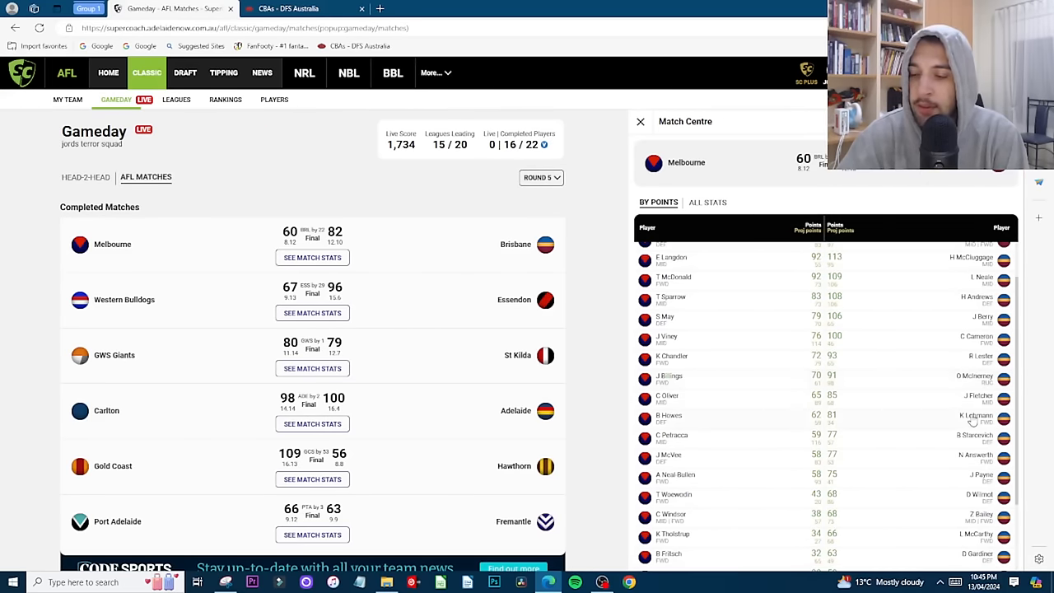
scroll(down, 3)
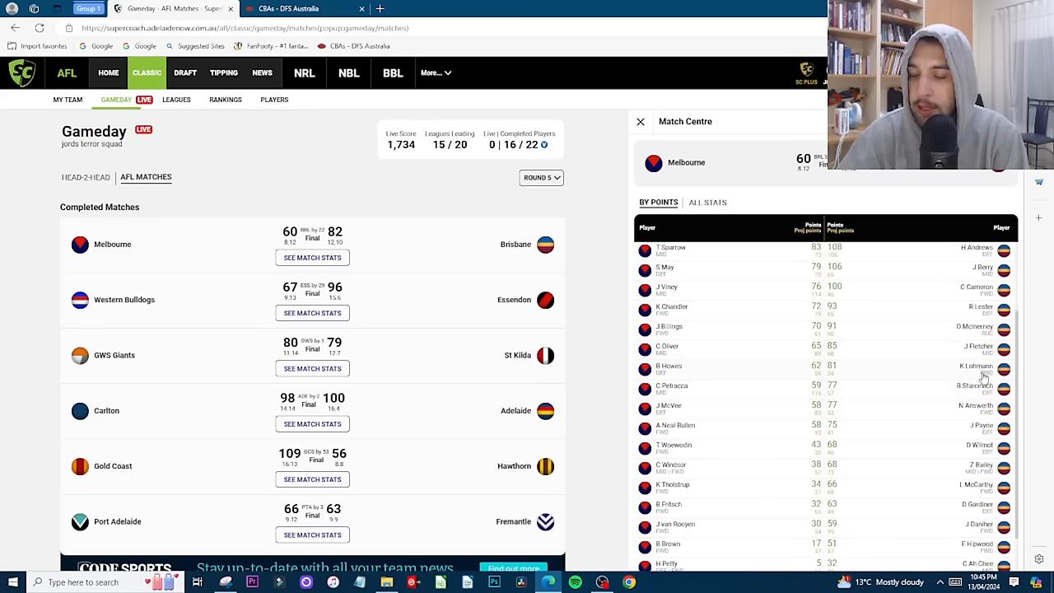
scroll(down, 3)
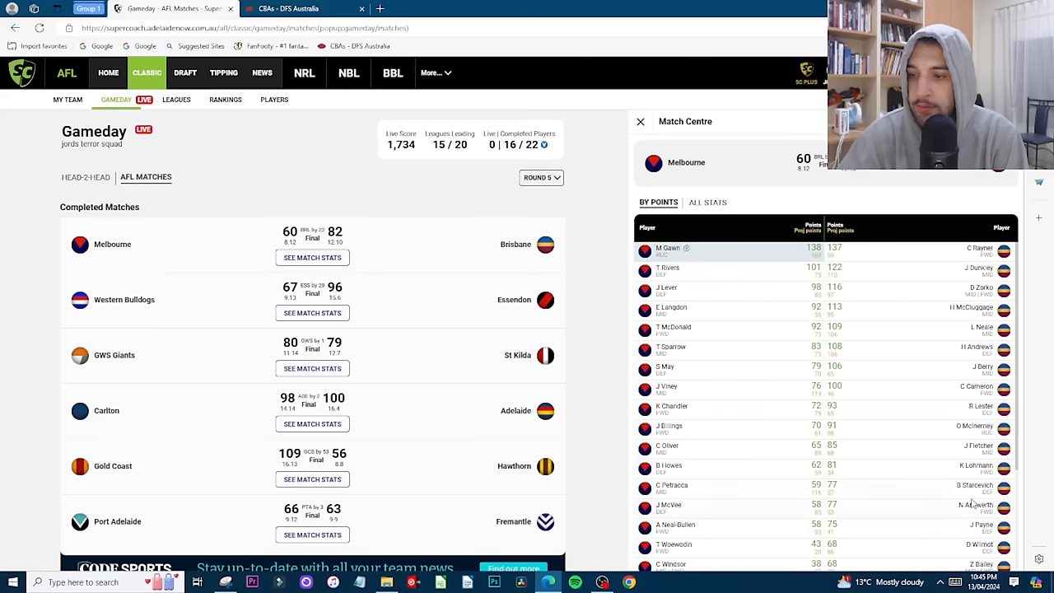
mouse_move(964, 316)
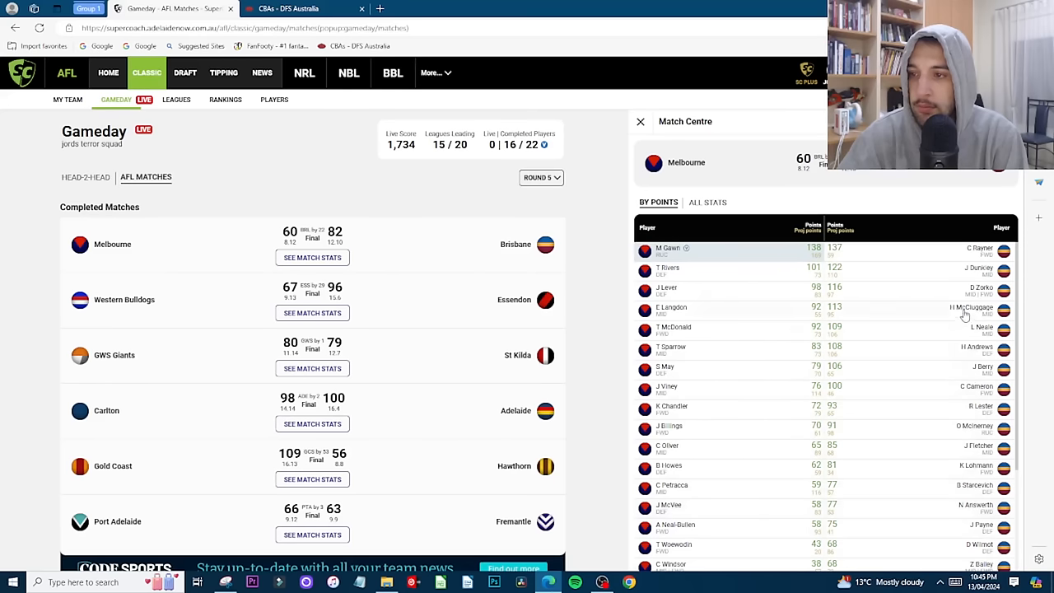
click(108, 72)
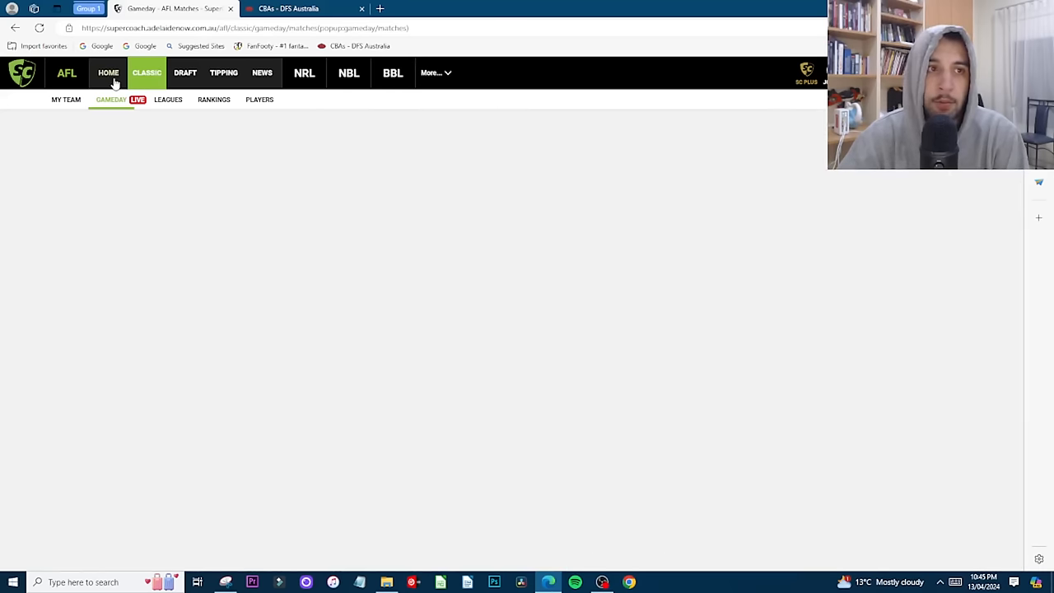
Step: On My Team, search 'young' and view Hayden Young's Fremantle profile
click(65, 98)
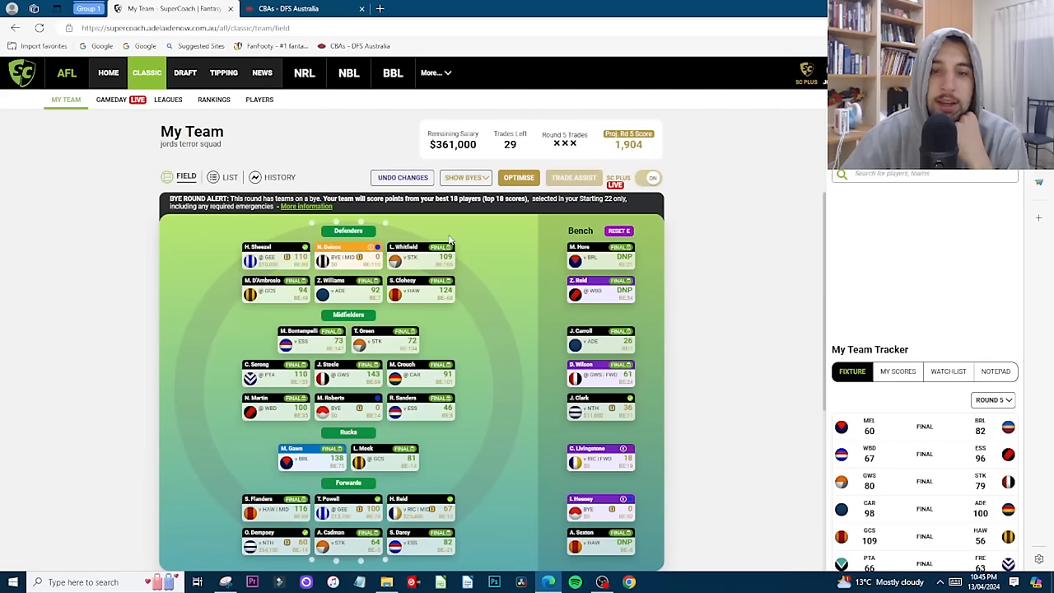
scroll(down, 3)
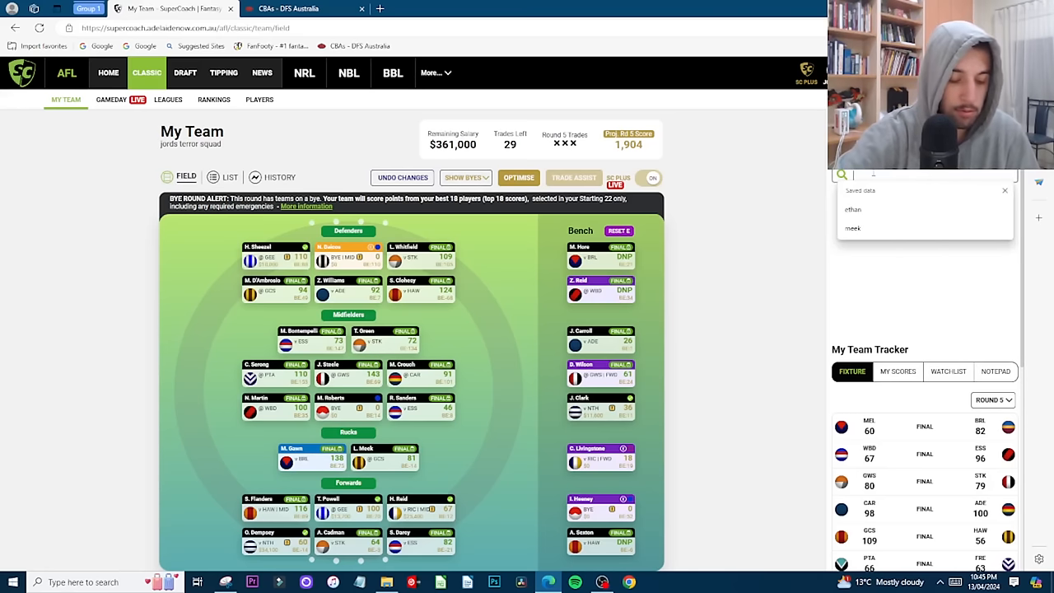
text(young)
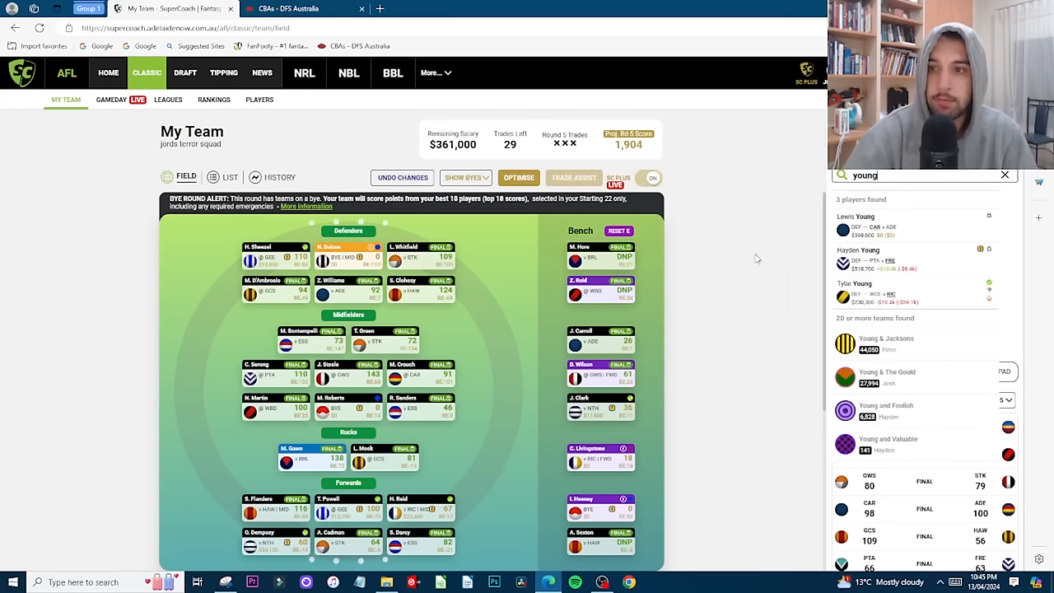
click(858, 249)
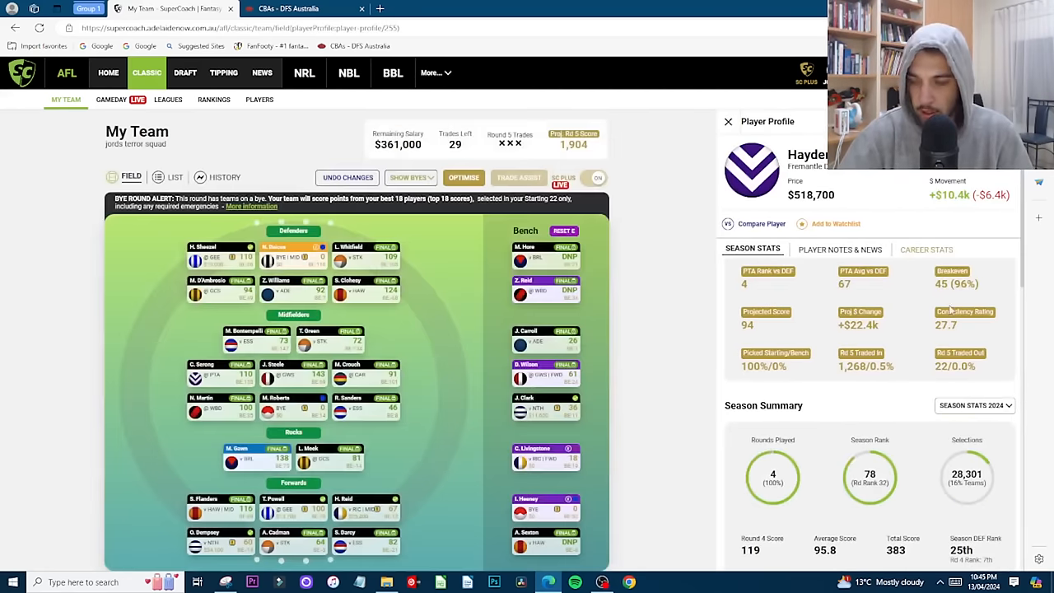
mouse_move(910, 298)
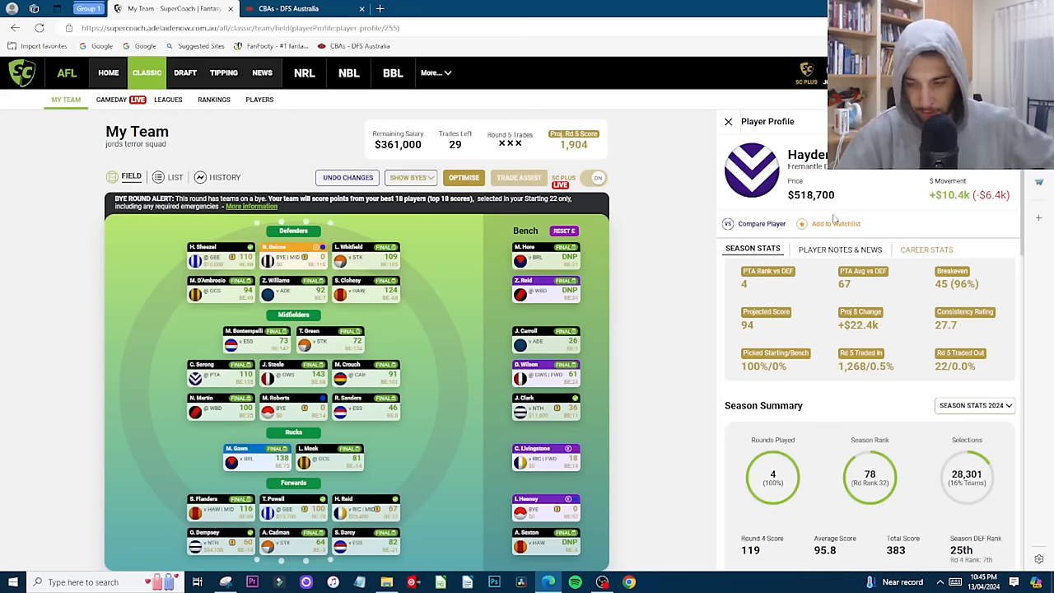
scroll(down, 3)
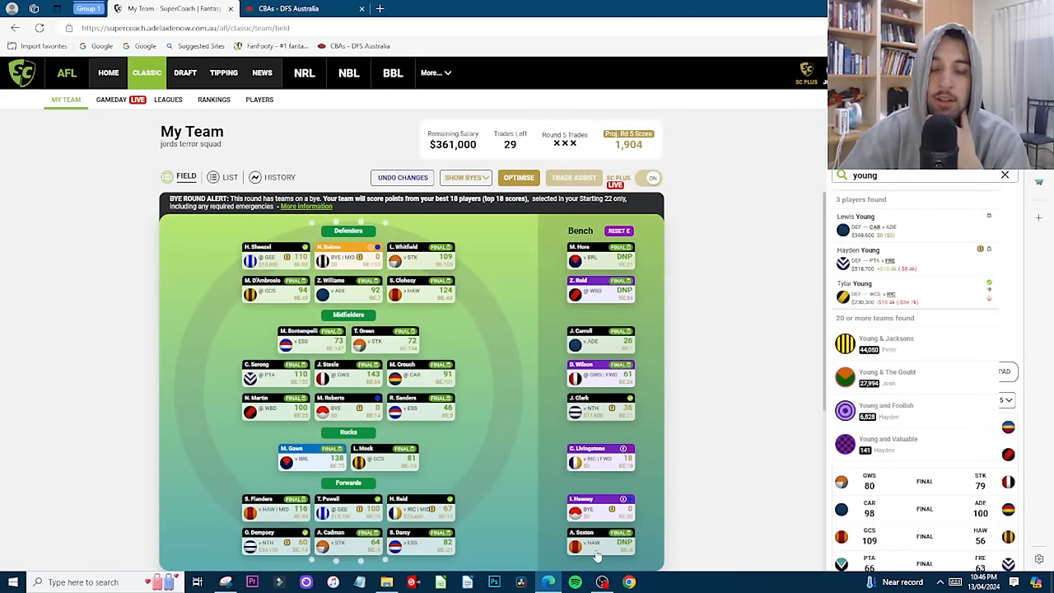
mouse_move(595, 545)
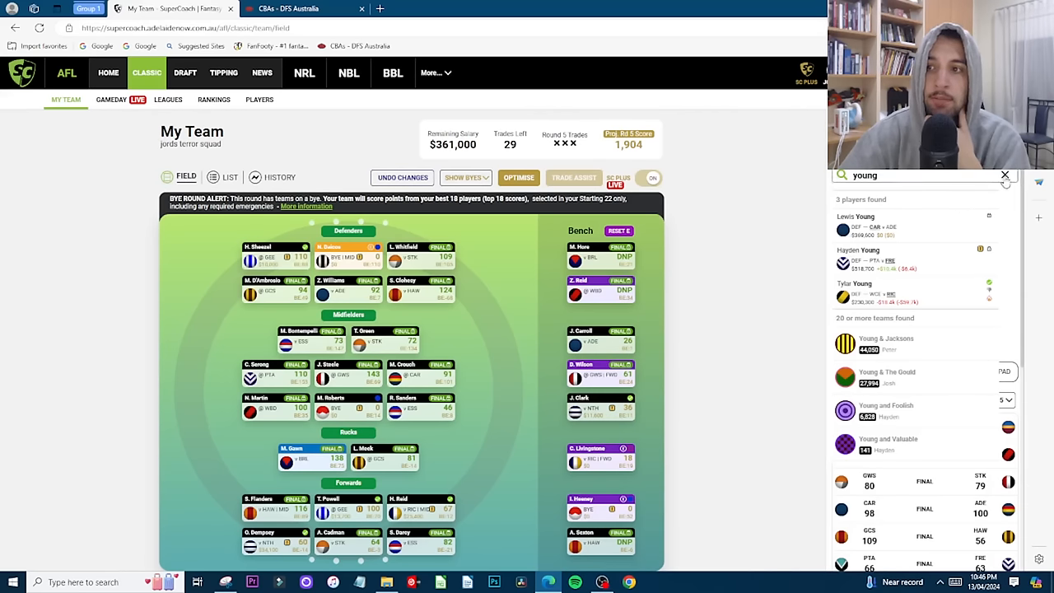
Step: Clear the player search and set the team tracker to Round 6 fixtures
click(1006, 174)
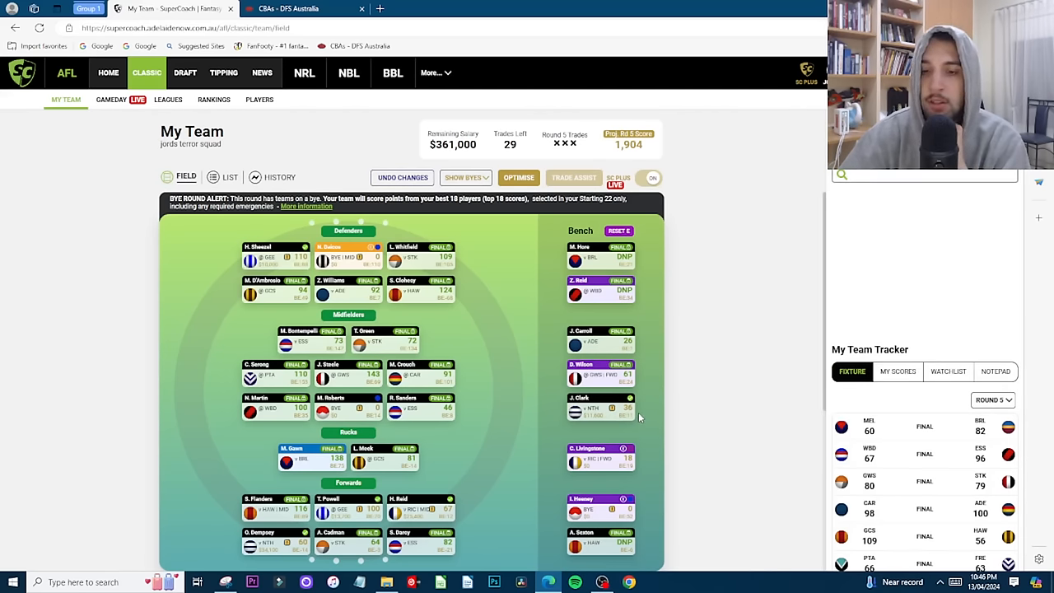
mouse_move(616, 308)
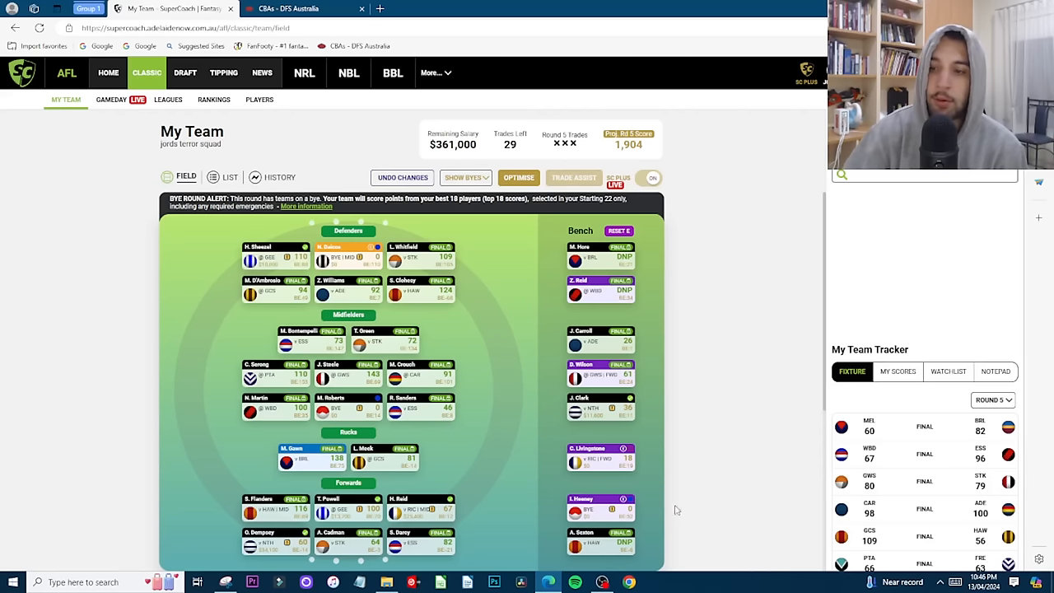
click(992, 191)
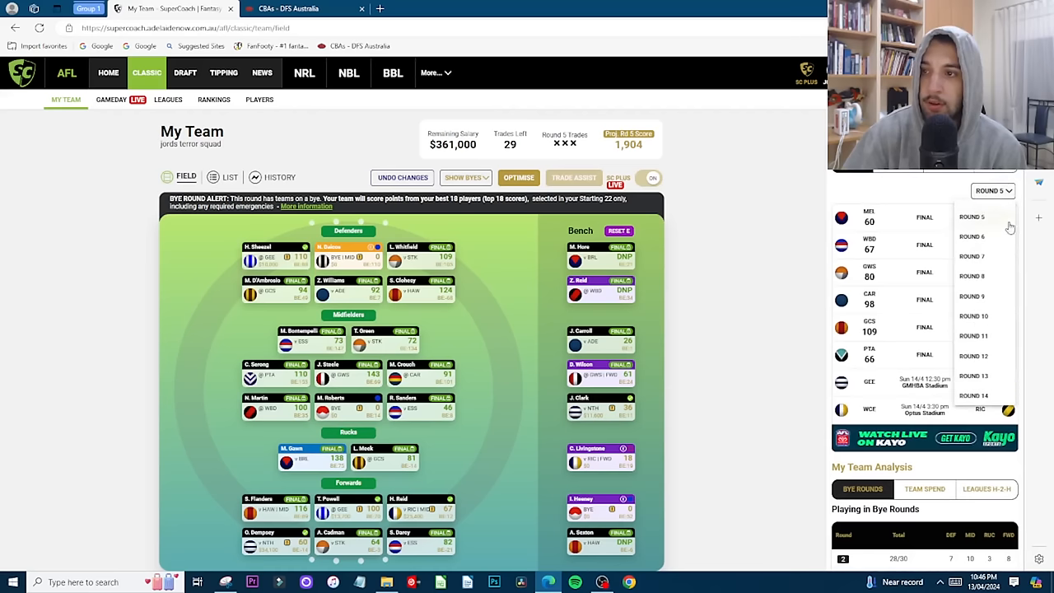
click(973, 236)
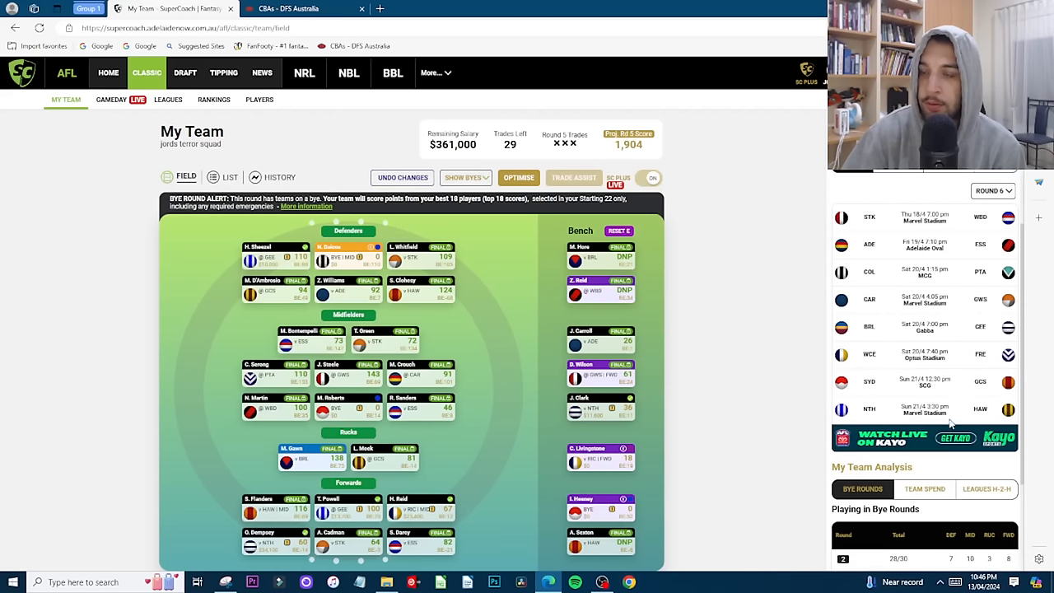